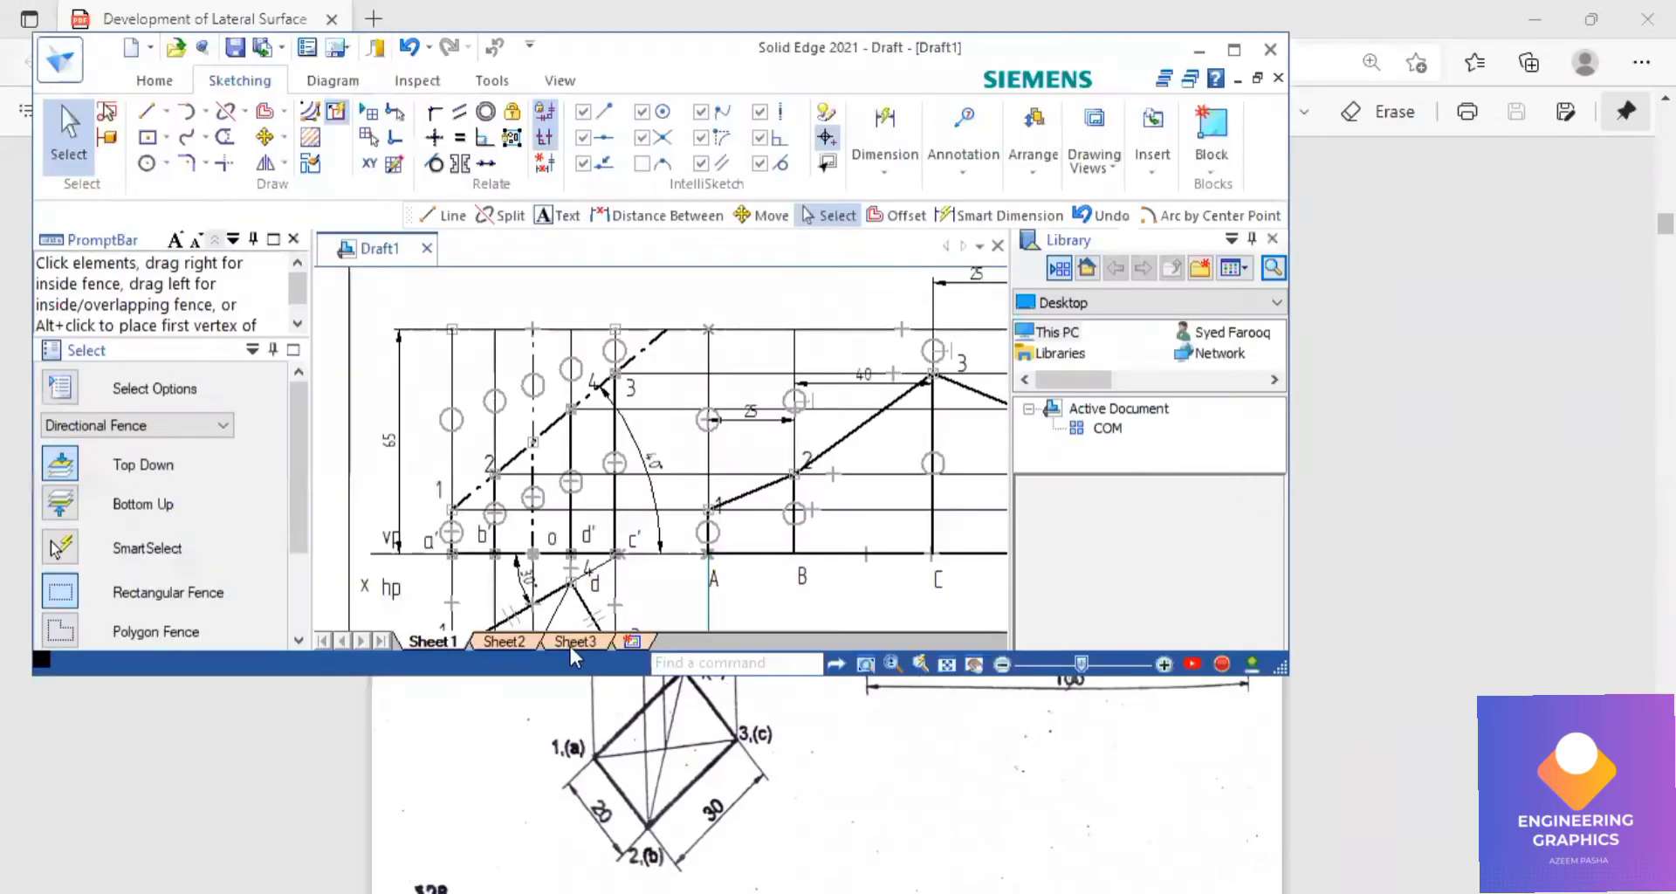
Switch to the blank Sheet2 of the draft.
click(503, 641)
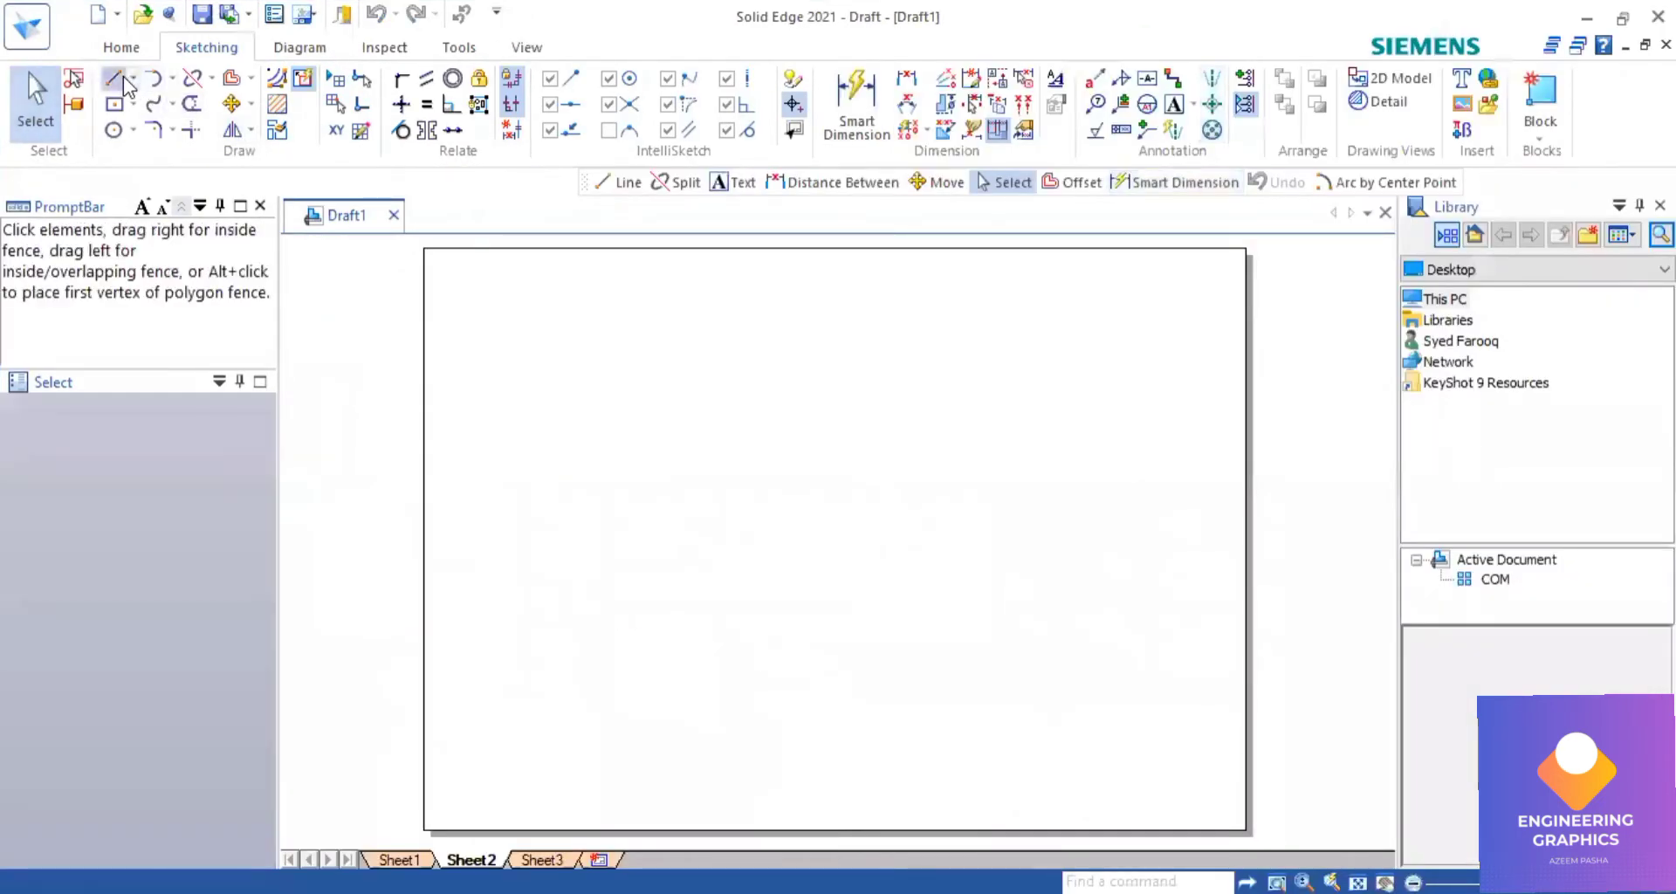
Draw a horizontal XY reference line across the sheet and label it x, y, vp, hp.
click(116, 77)
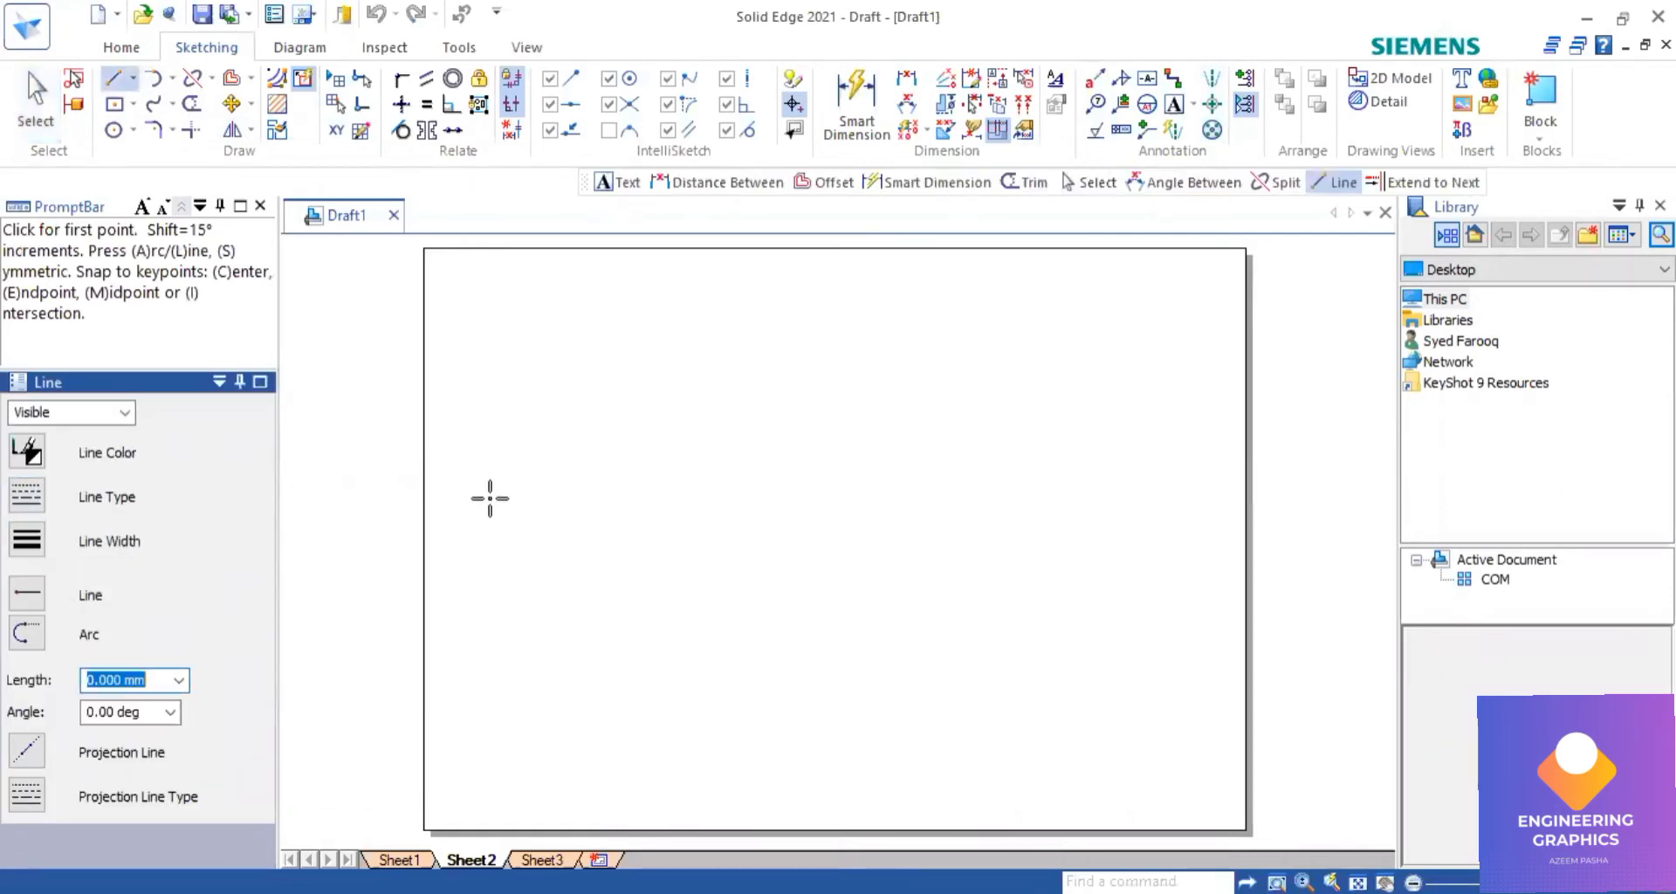
click(438, 532)
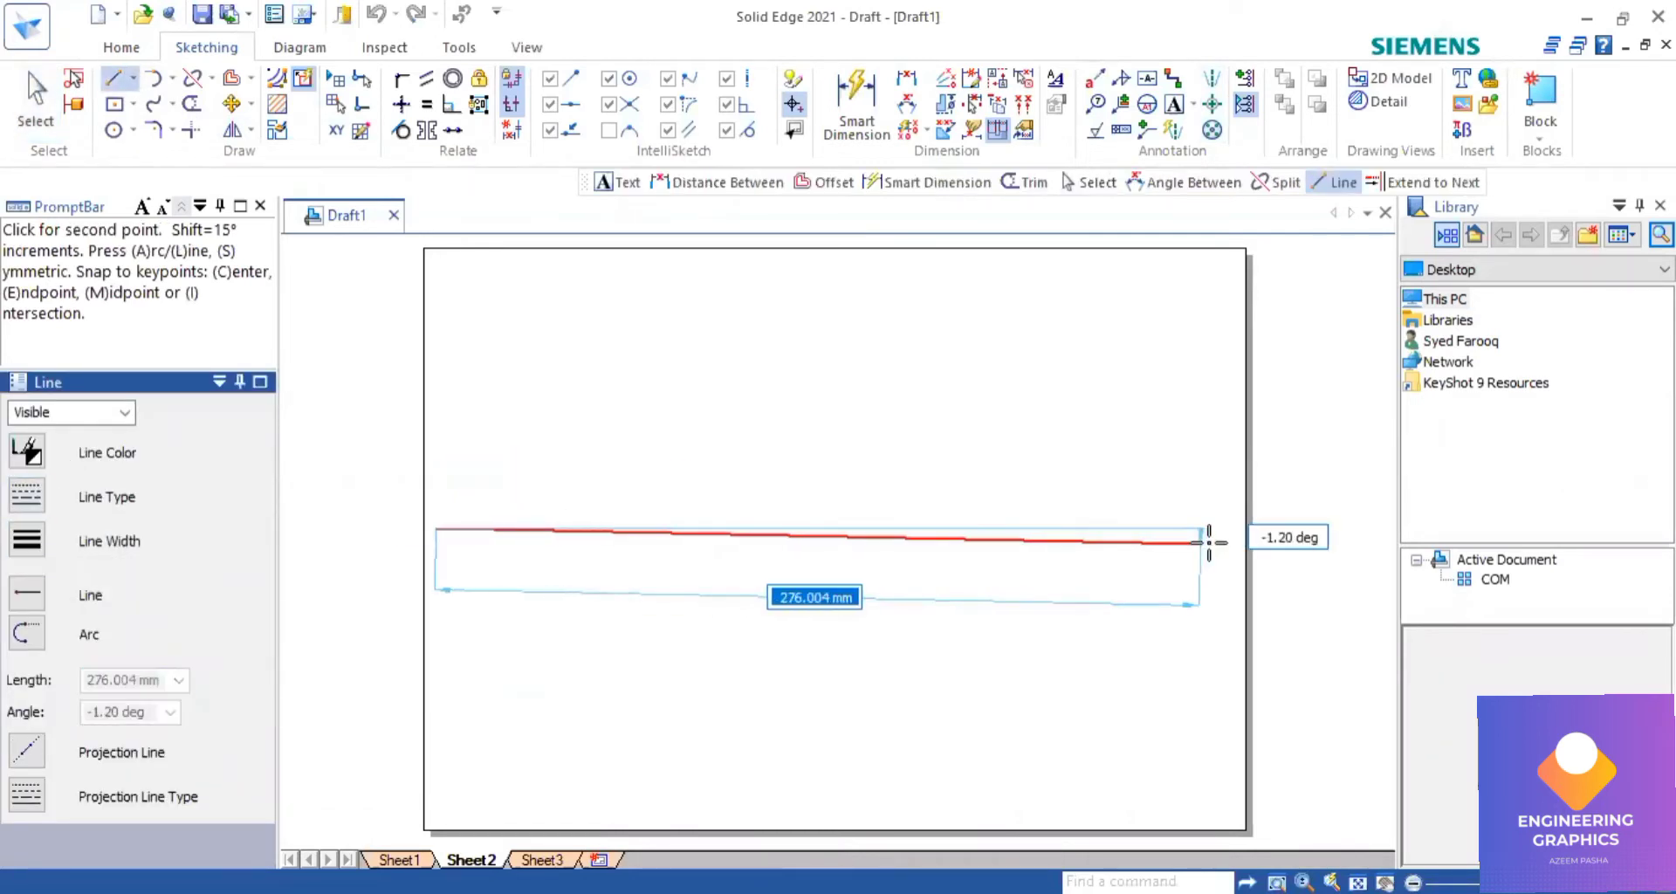
click(1227, 527)
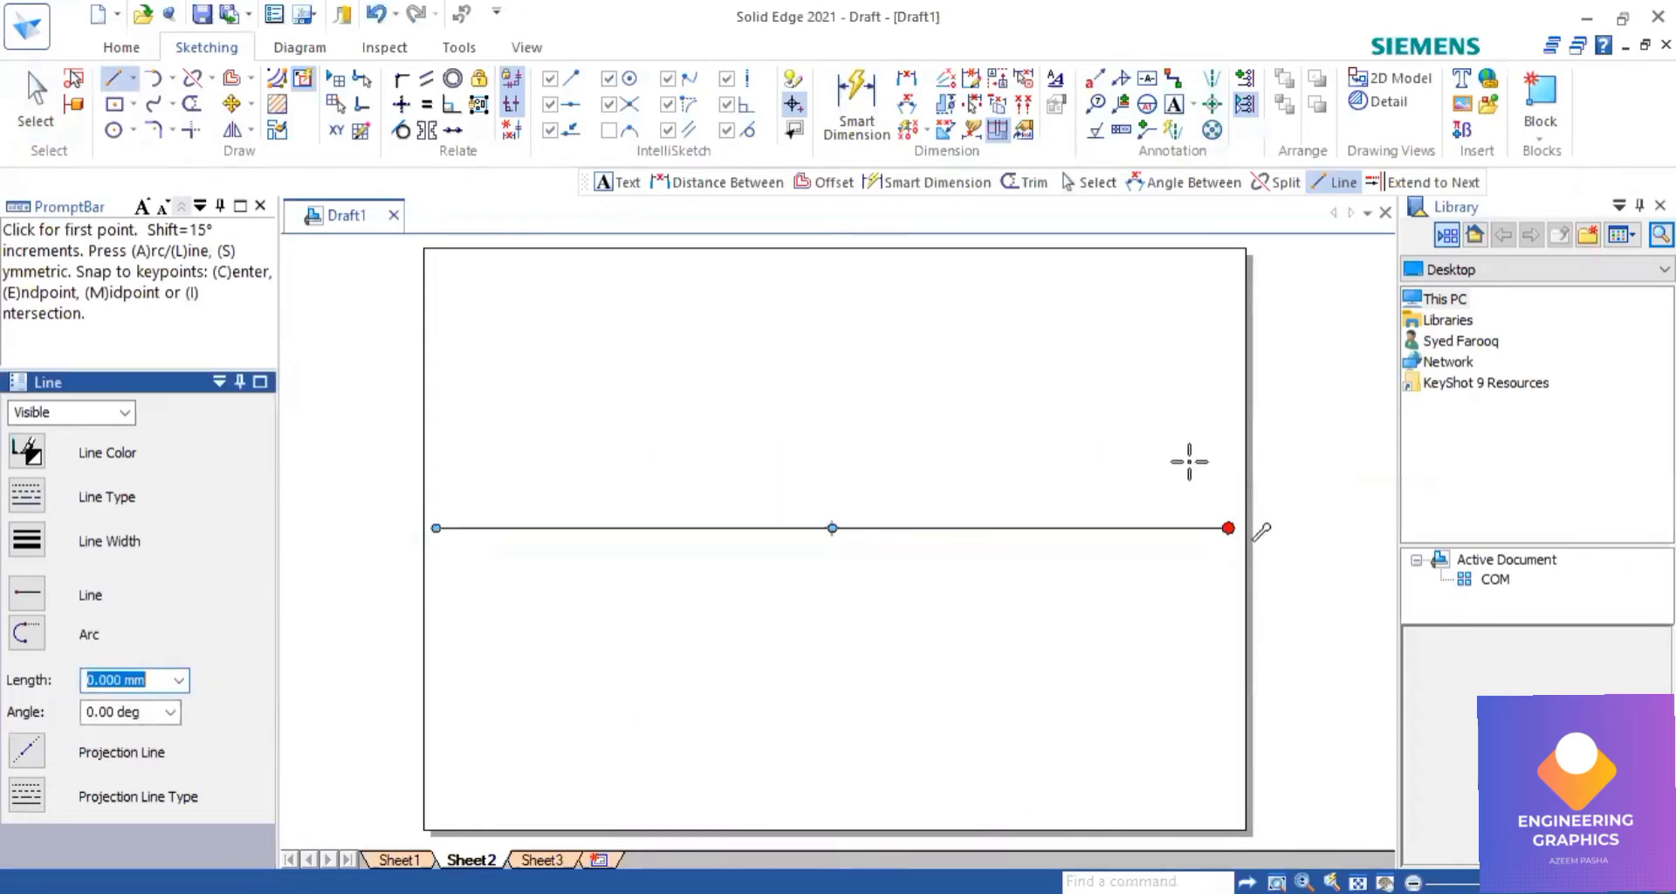
mouse_move(1173, 104)
text(y)
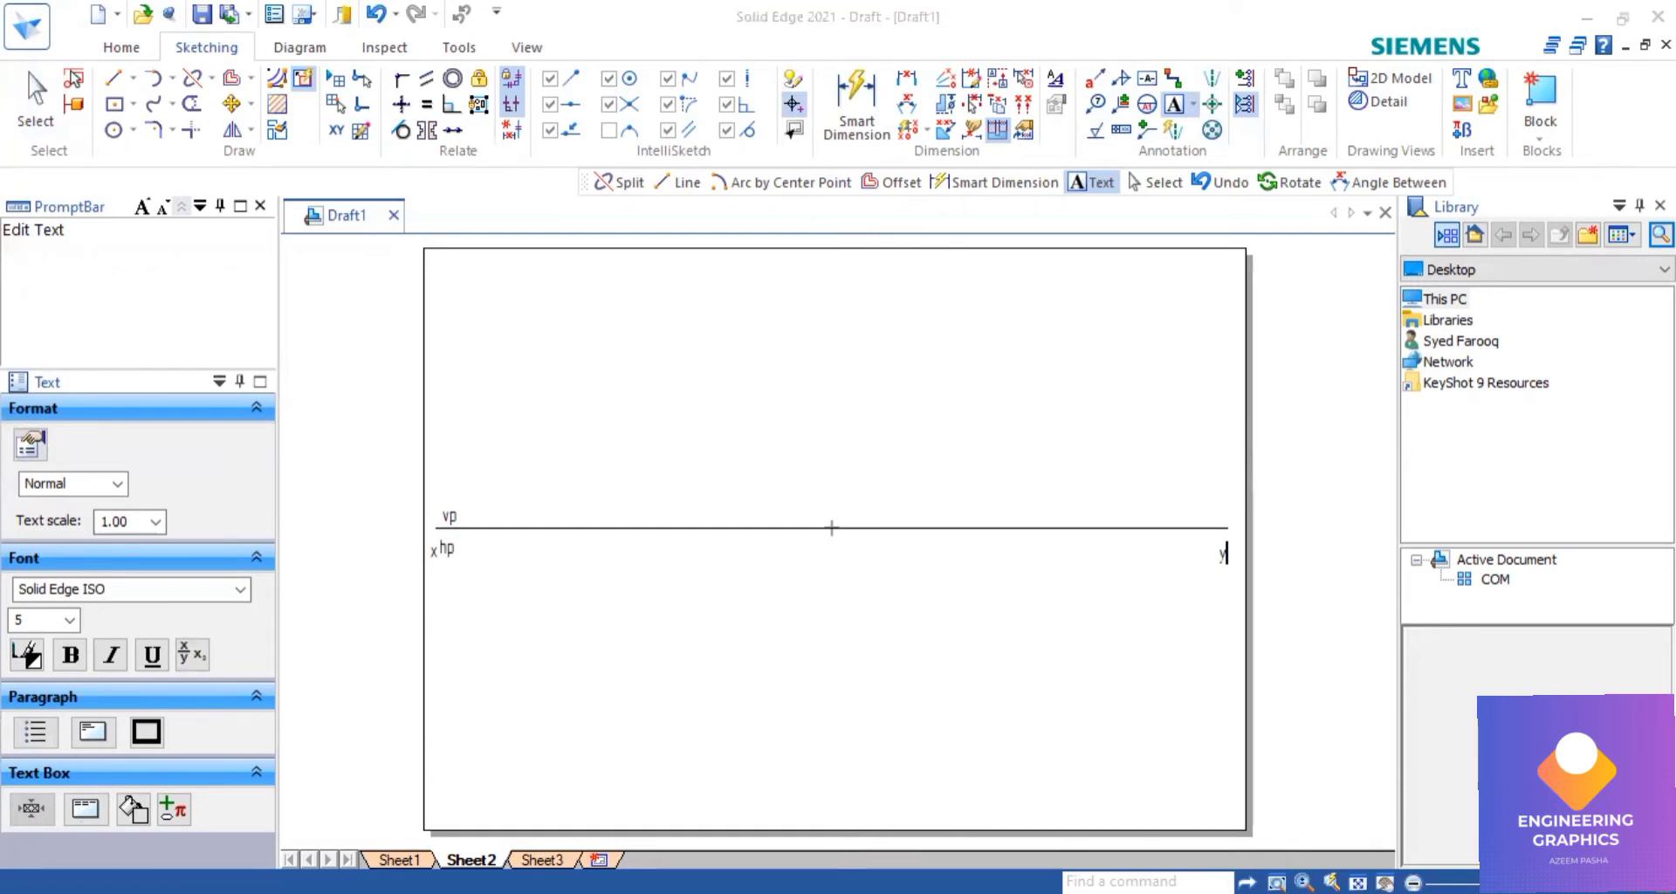
mouse_move(895, 580)
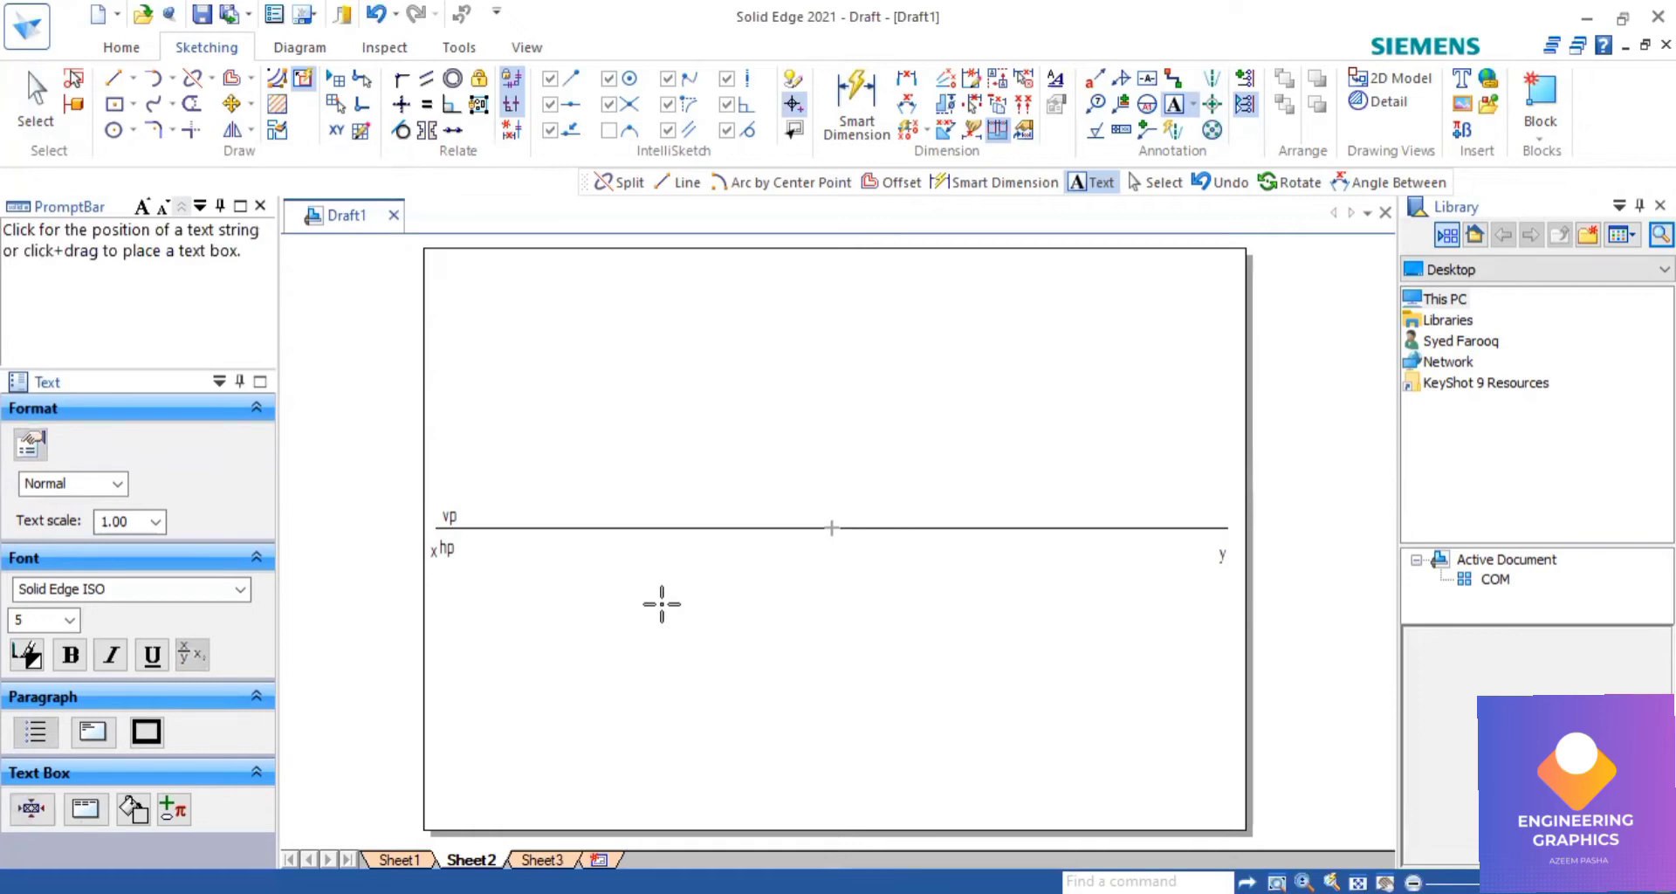
click(111, 77)
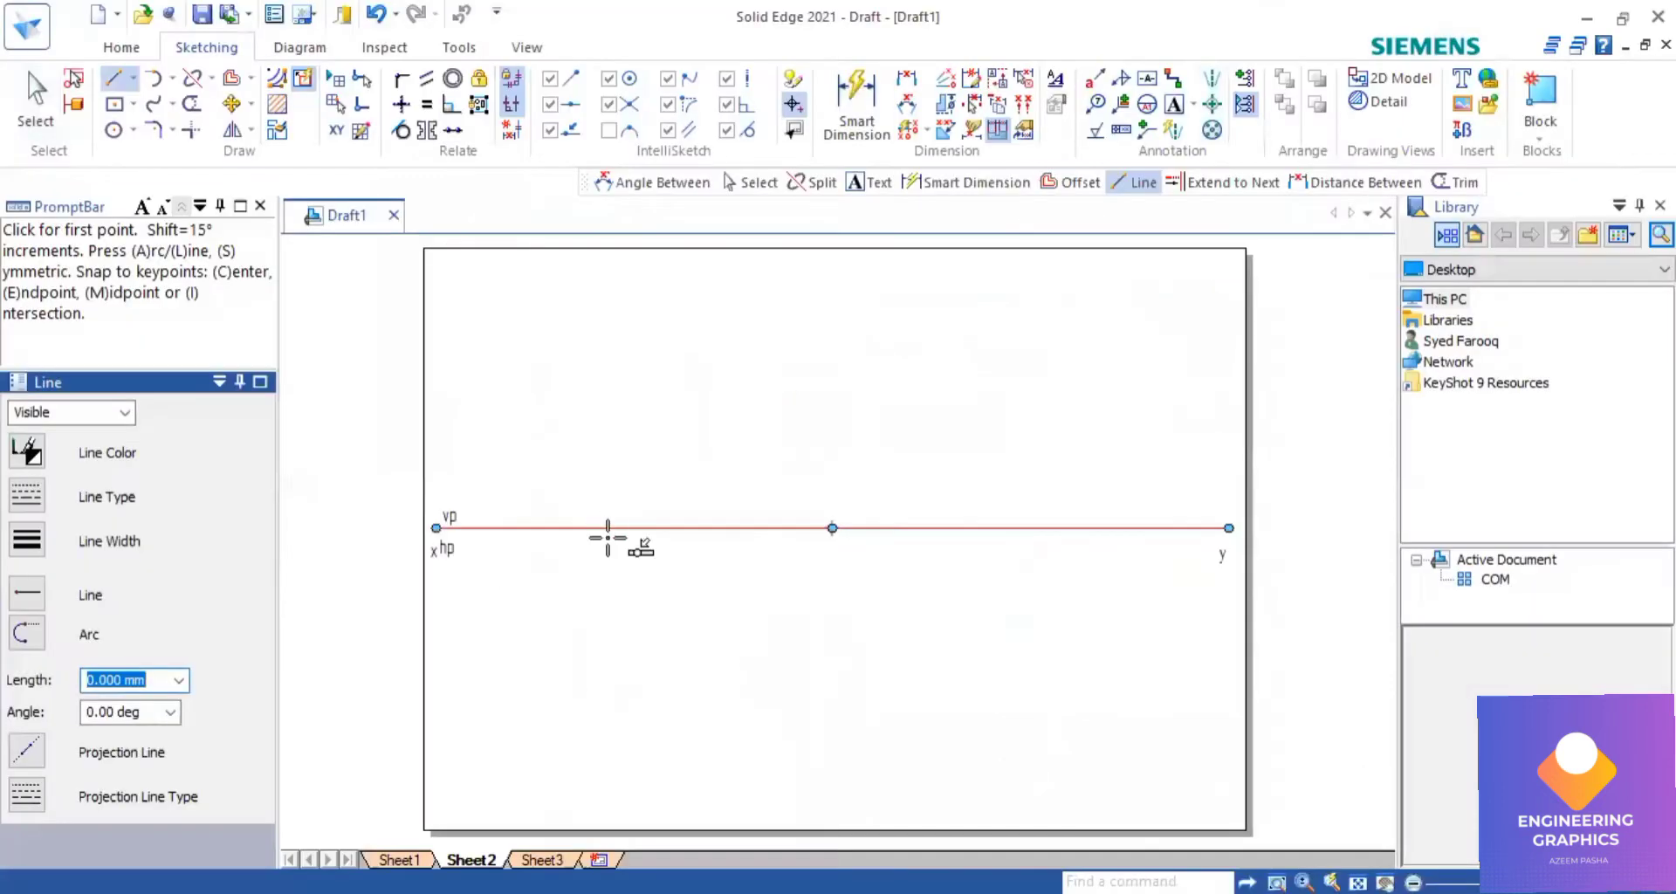
Draw a line sloping down-left from the XY line and add an Angle Between dimension.
click(647, 528)
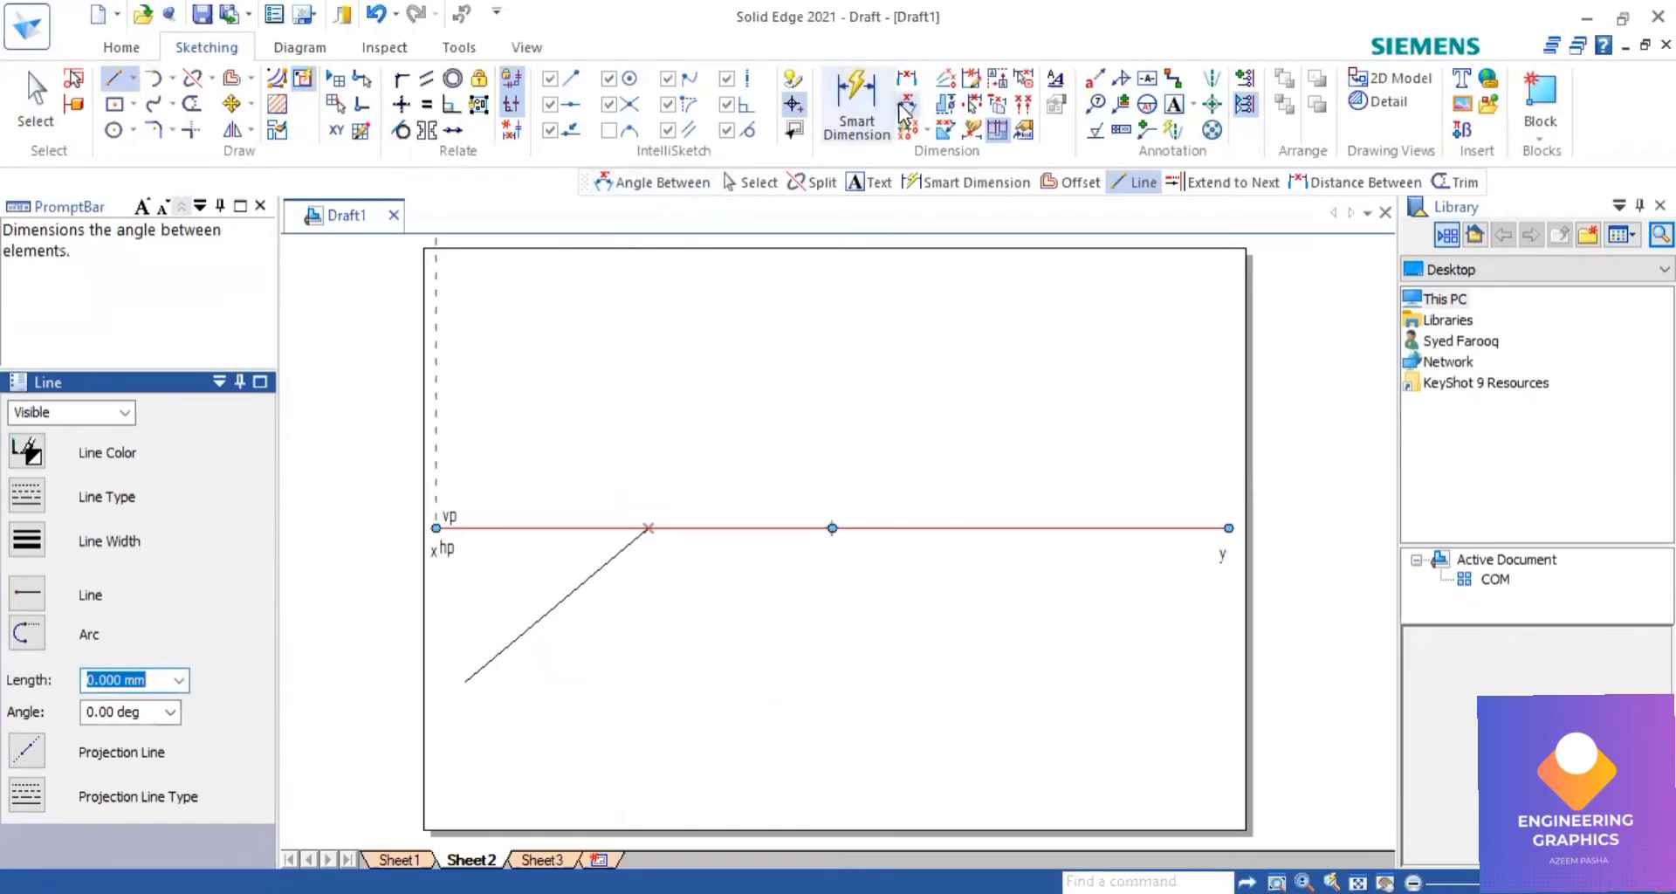
click(905, 107)
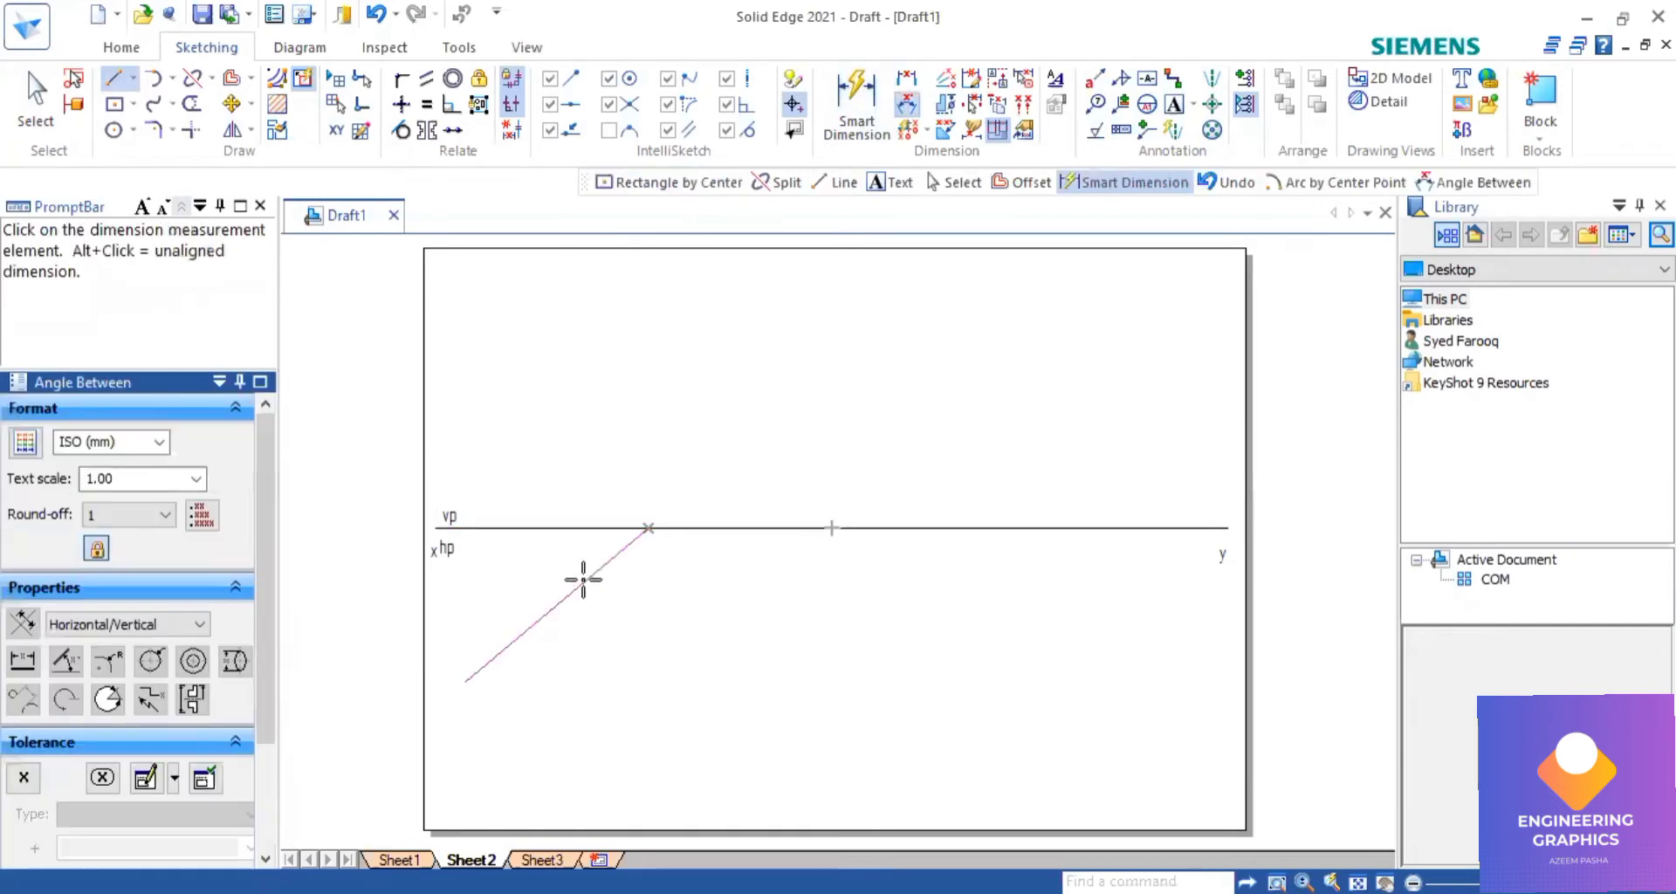
click(588, 577)
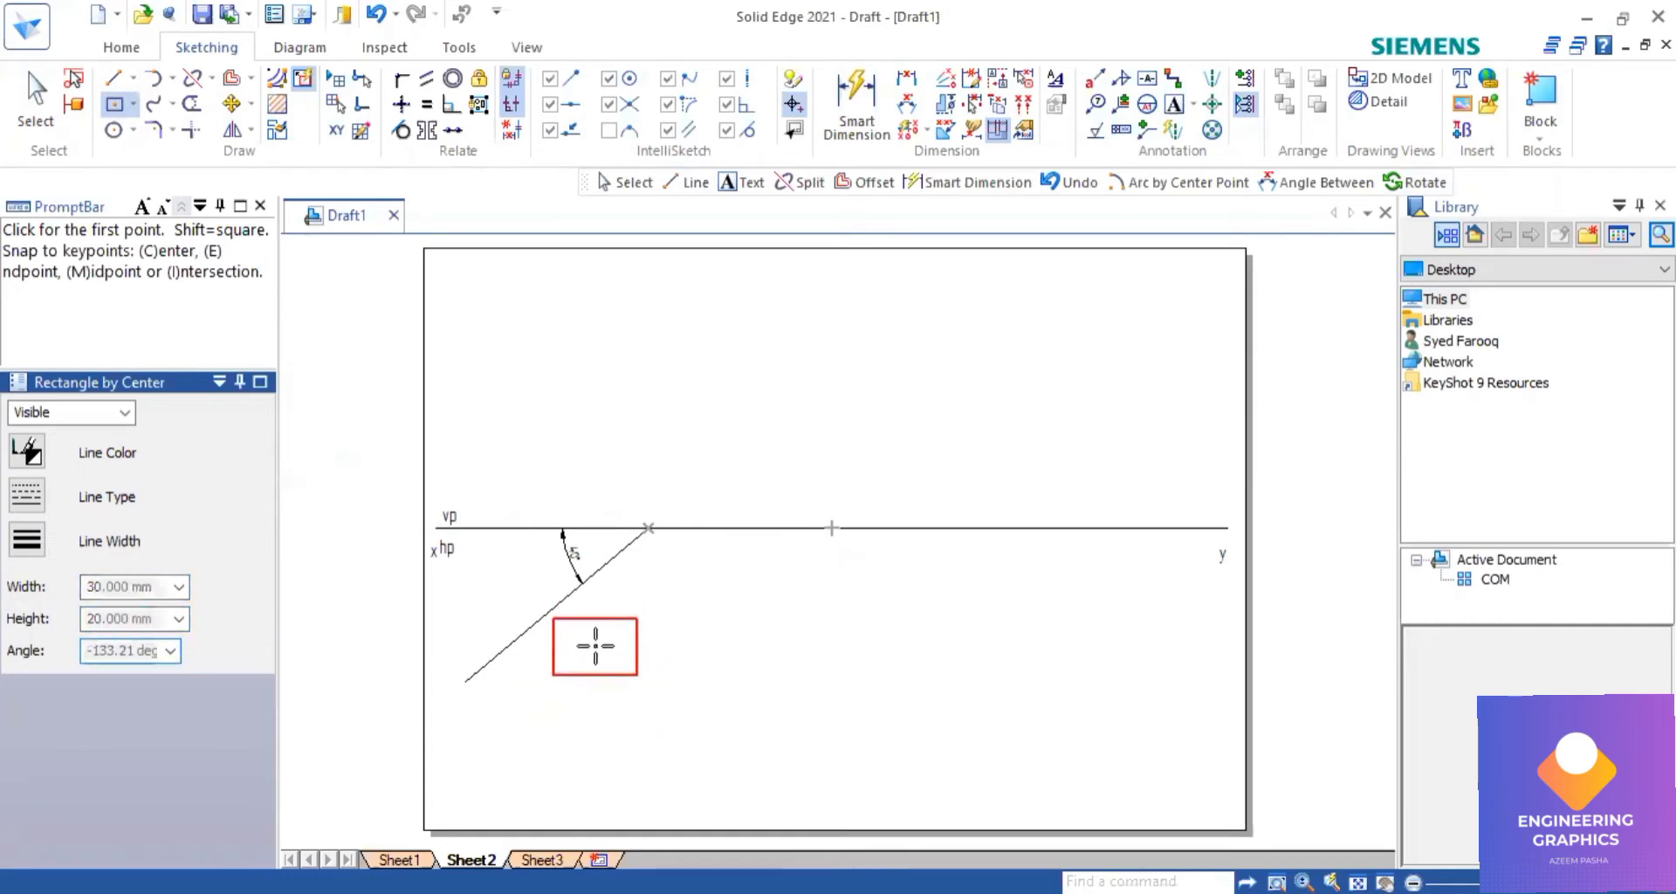
Place the 30 by 20 rectangle and move its corner onto the inclined line.
click(594, 646)
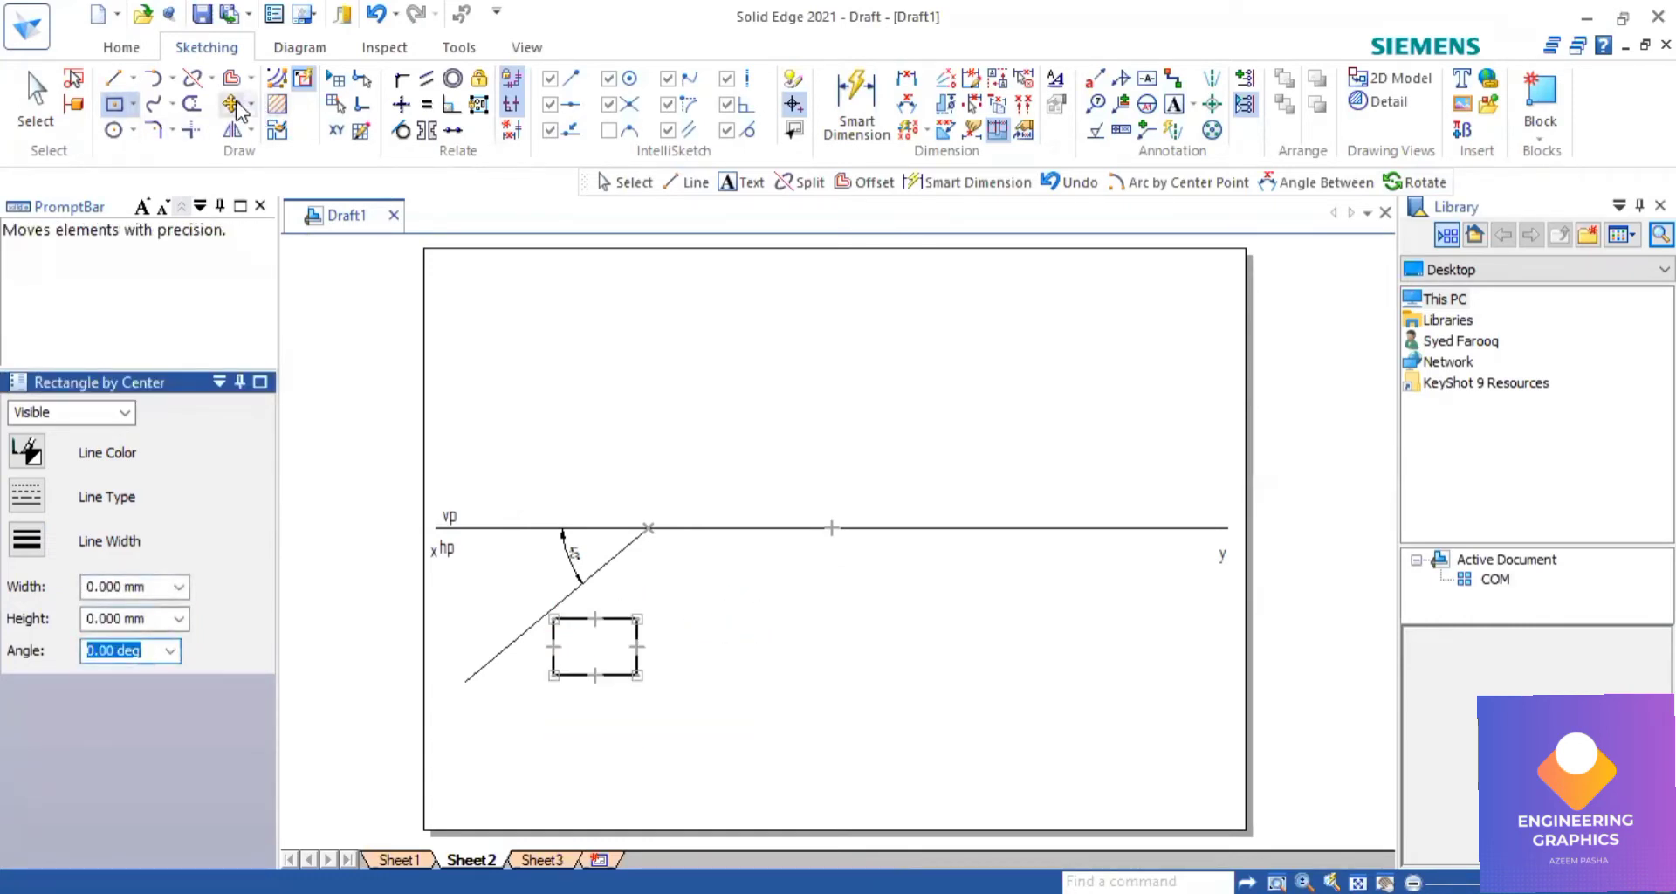
click(223, 104)
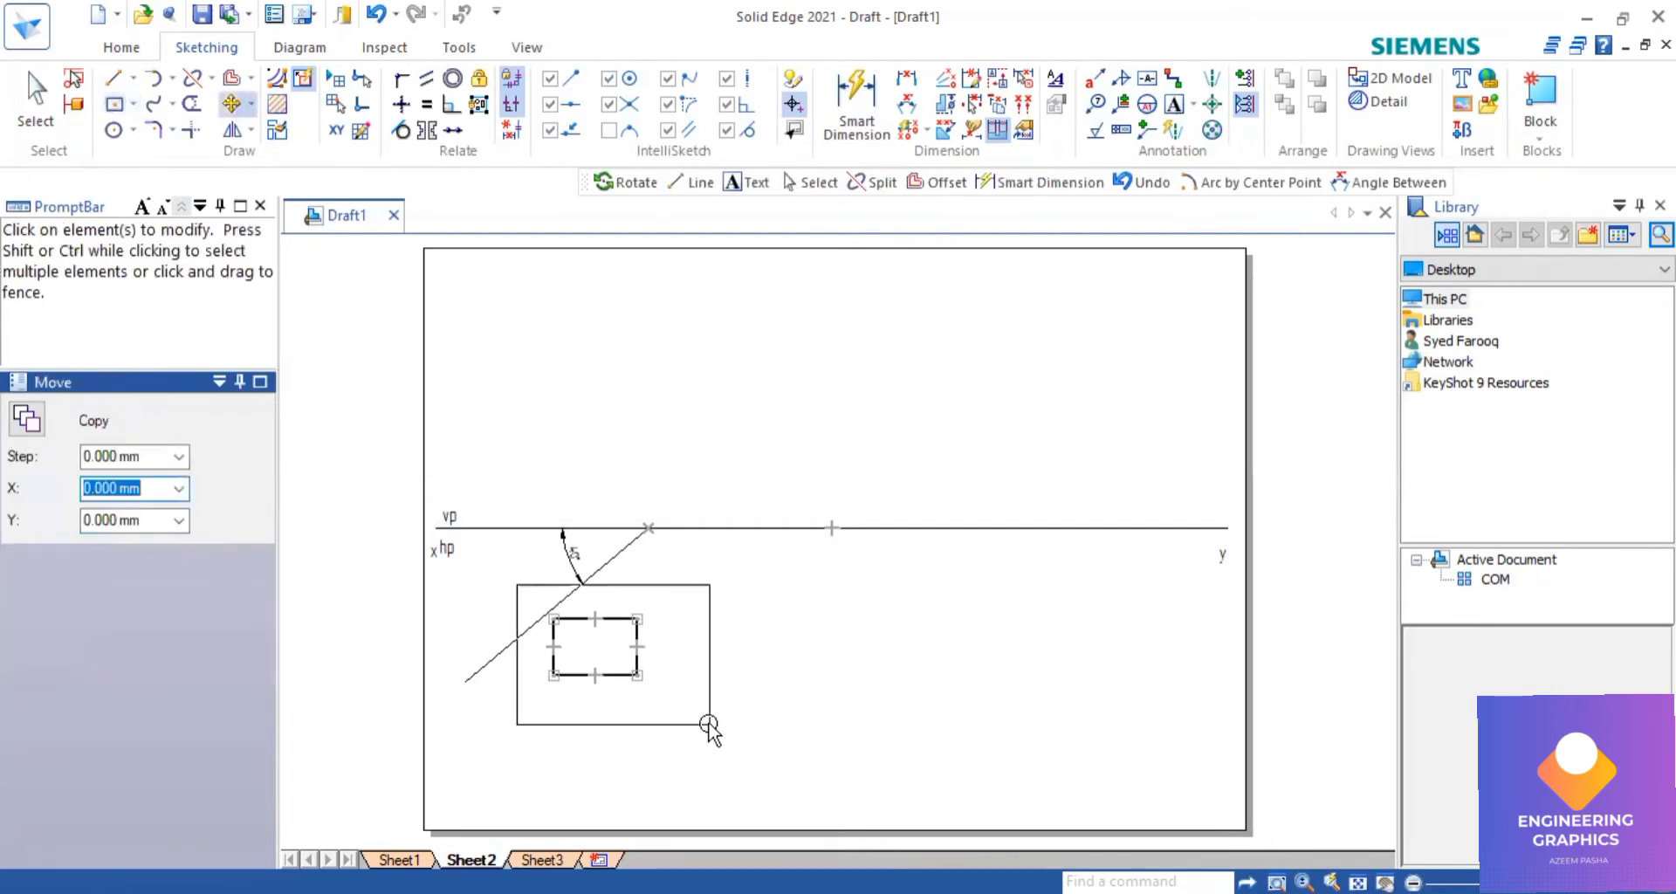
click(594, 647)
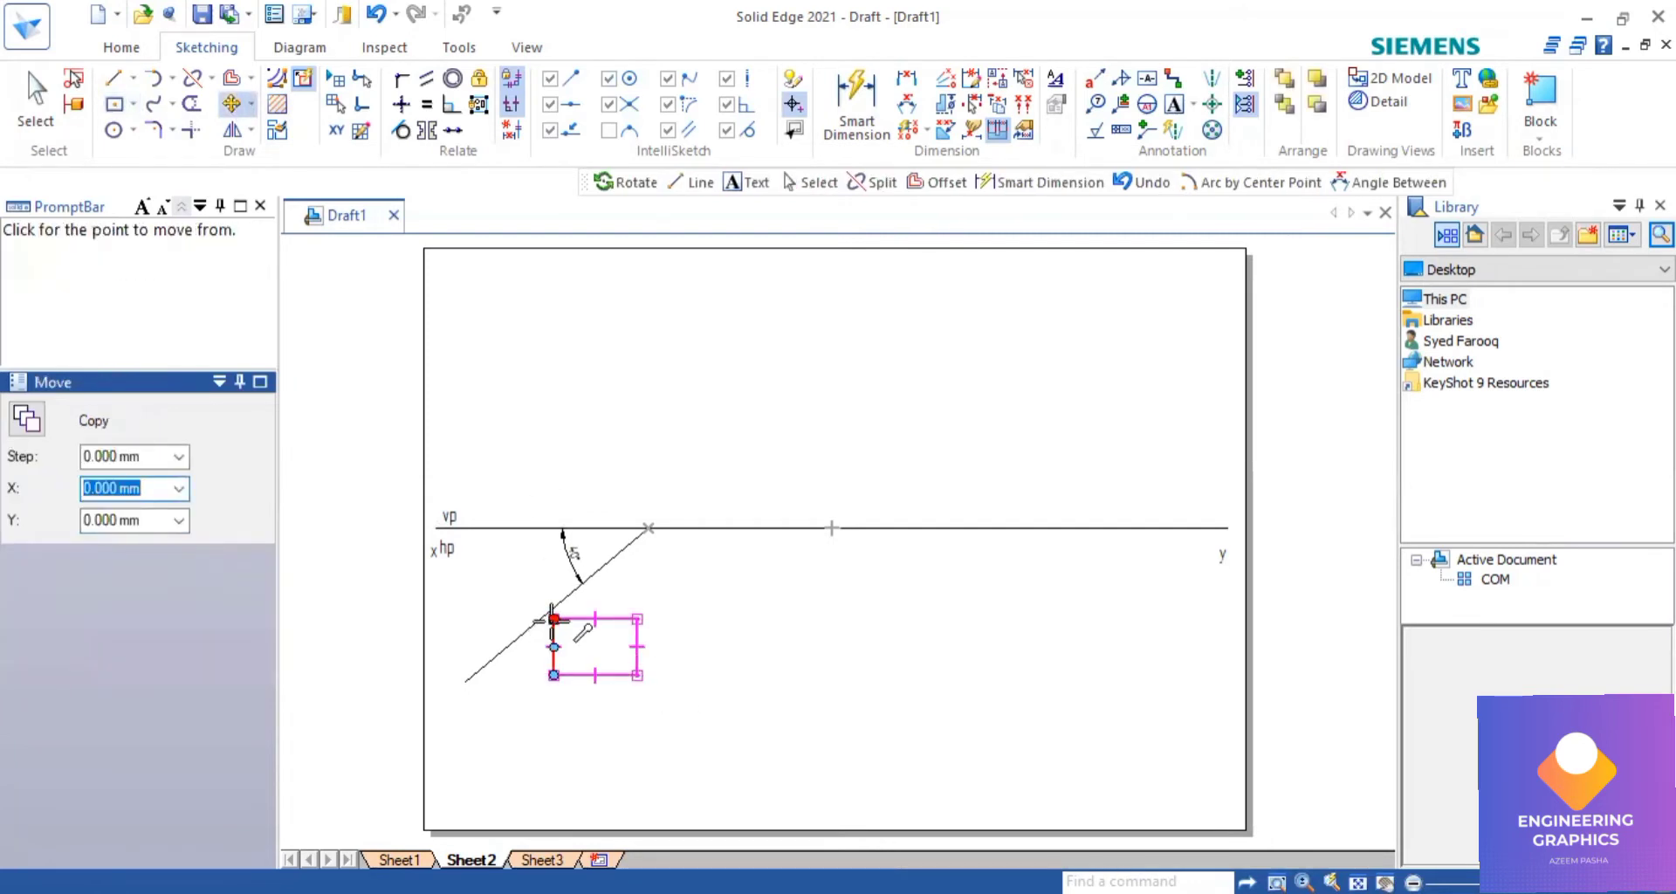
click(553, 618)
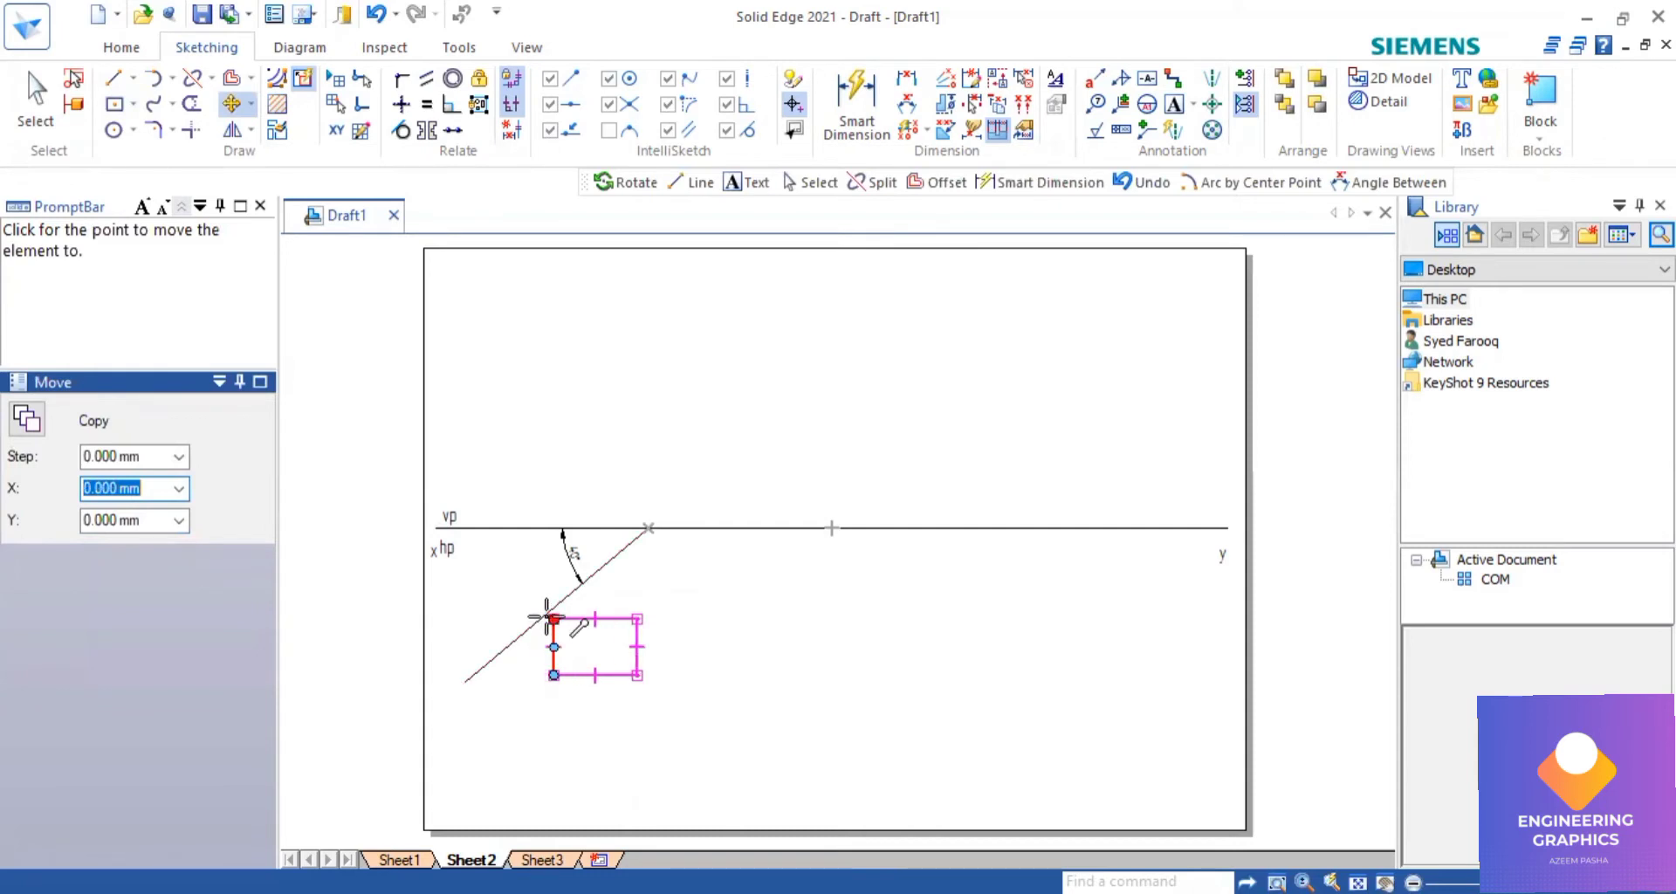
click(471, 546)
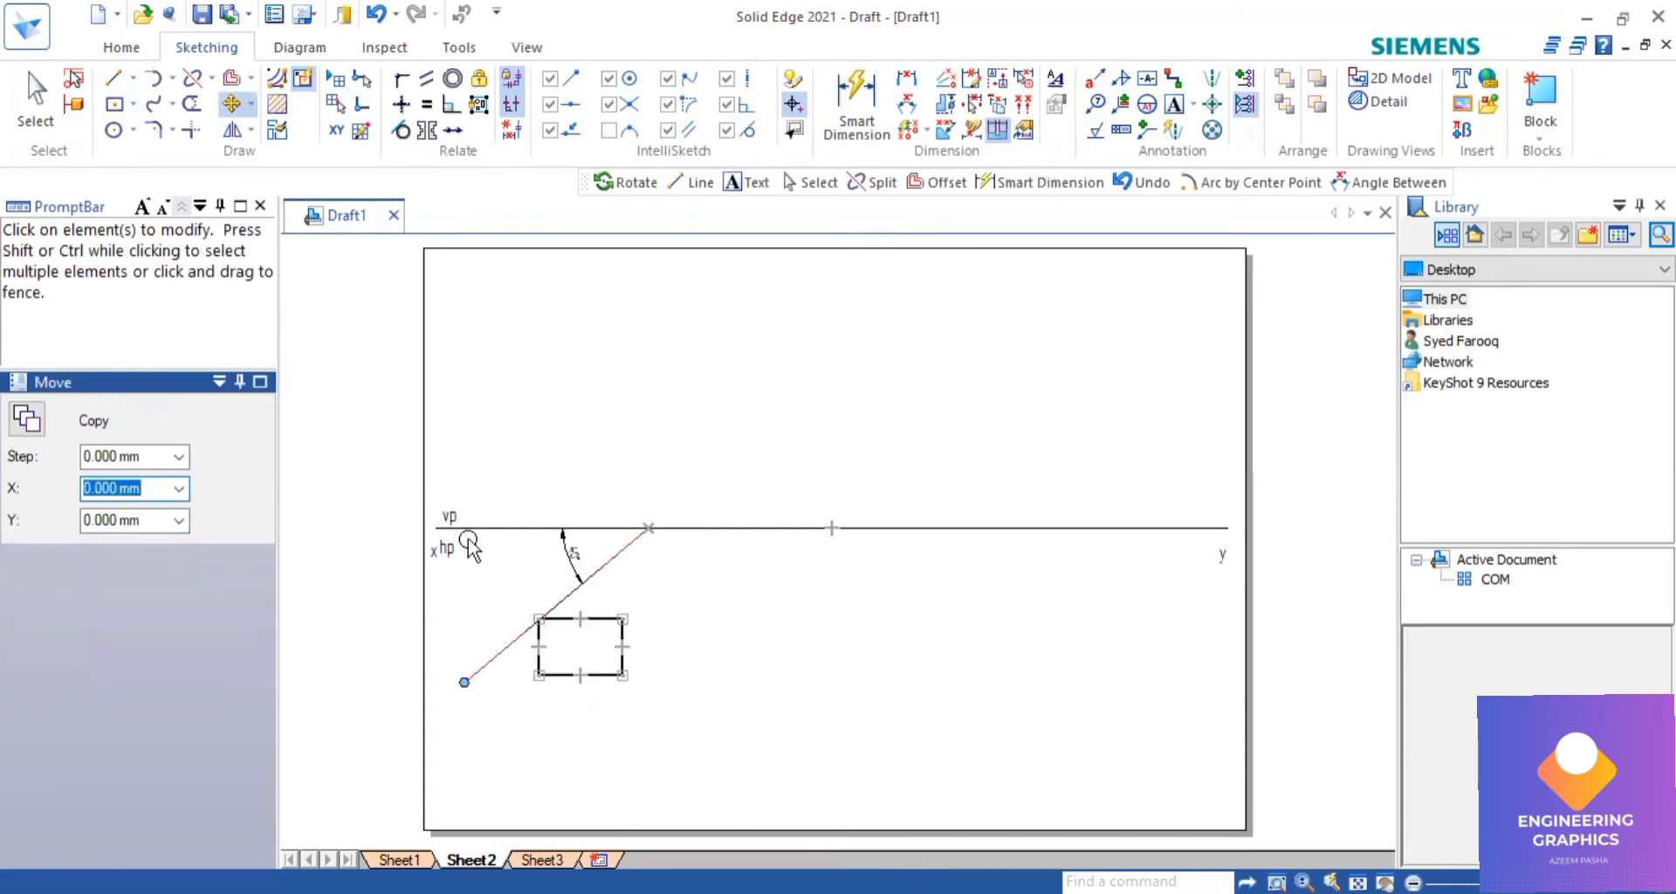
mouse_move(257, 104)
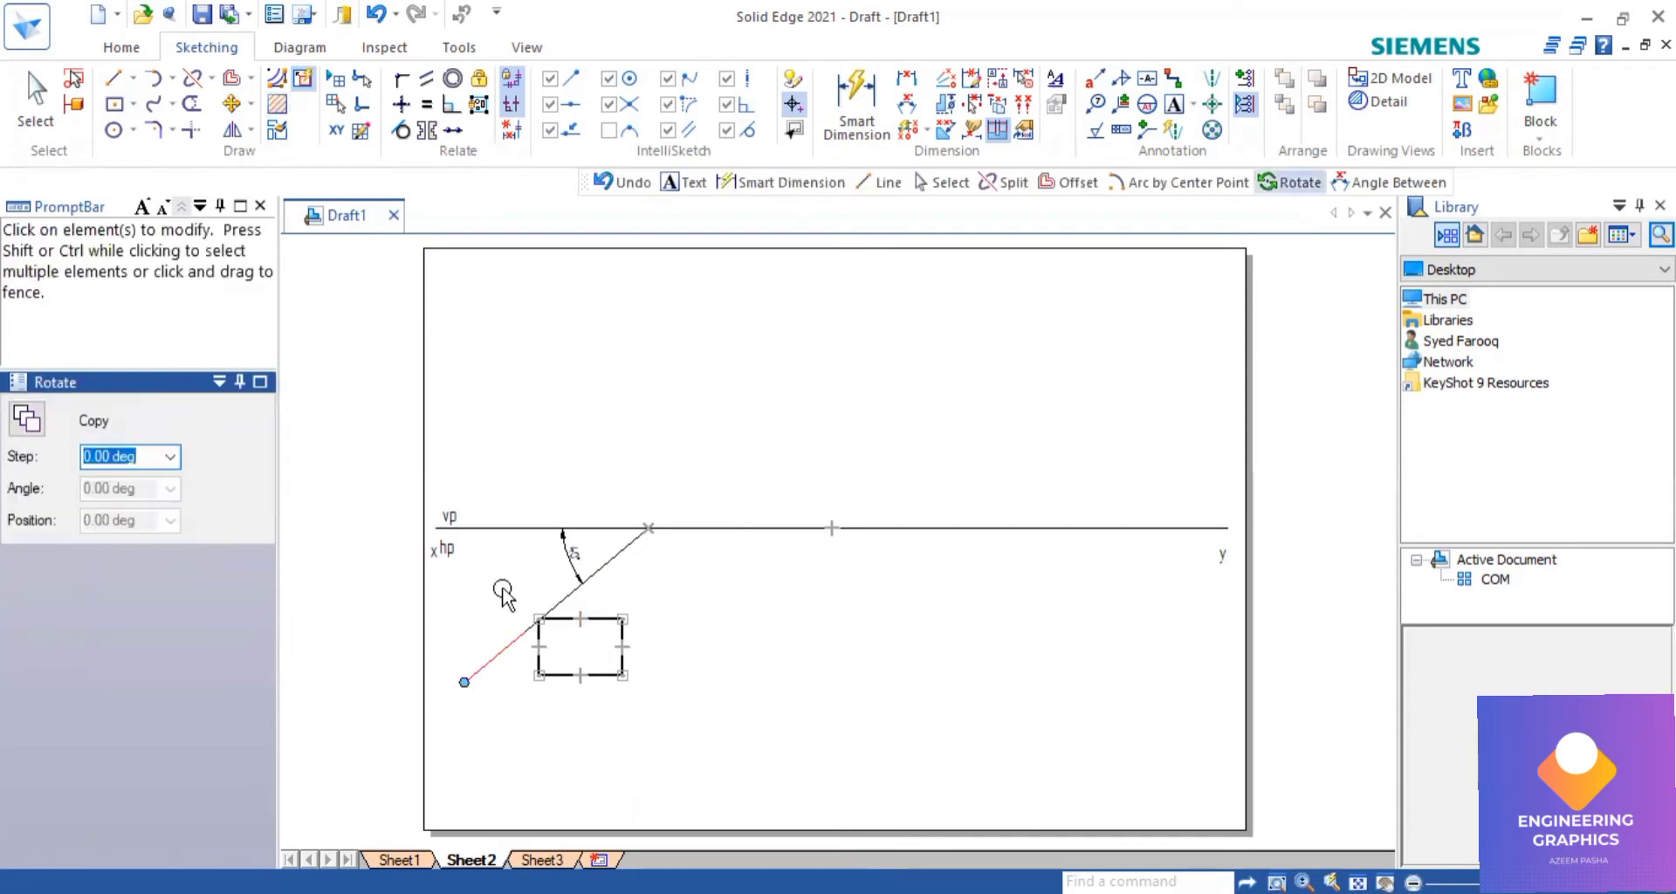
Rotate the rectangle about that corner to lie along the inclined line at 40°.
click(580, 646)
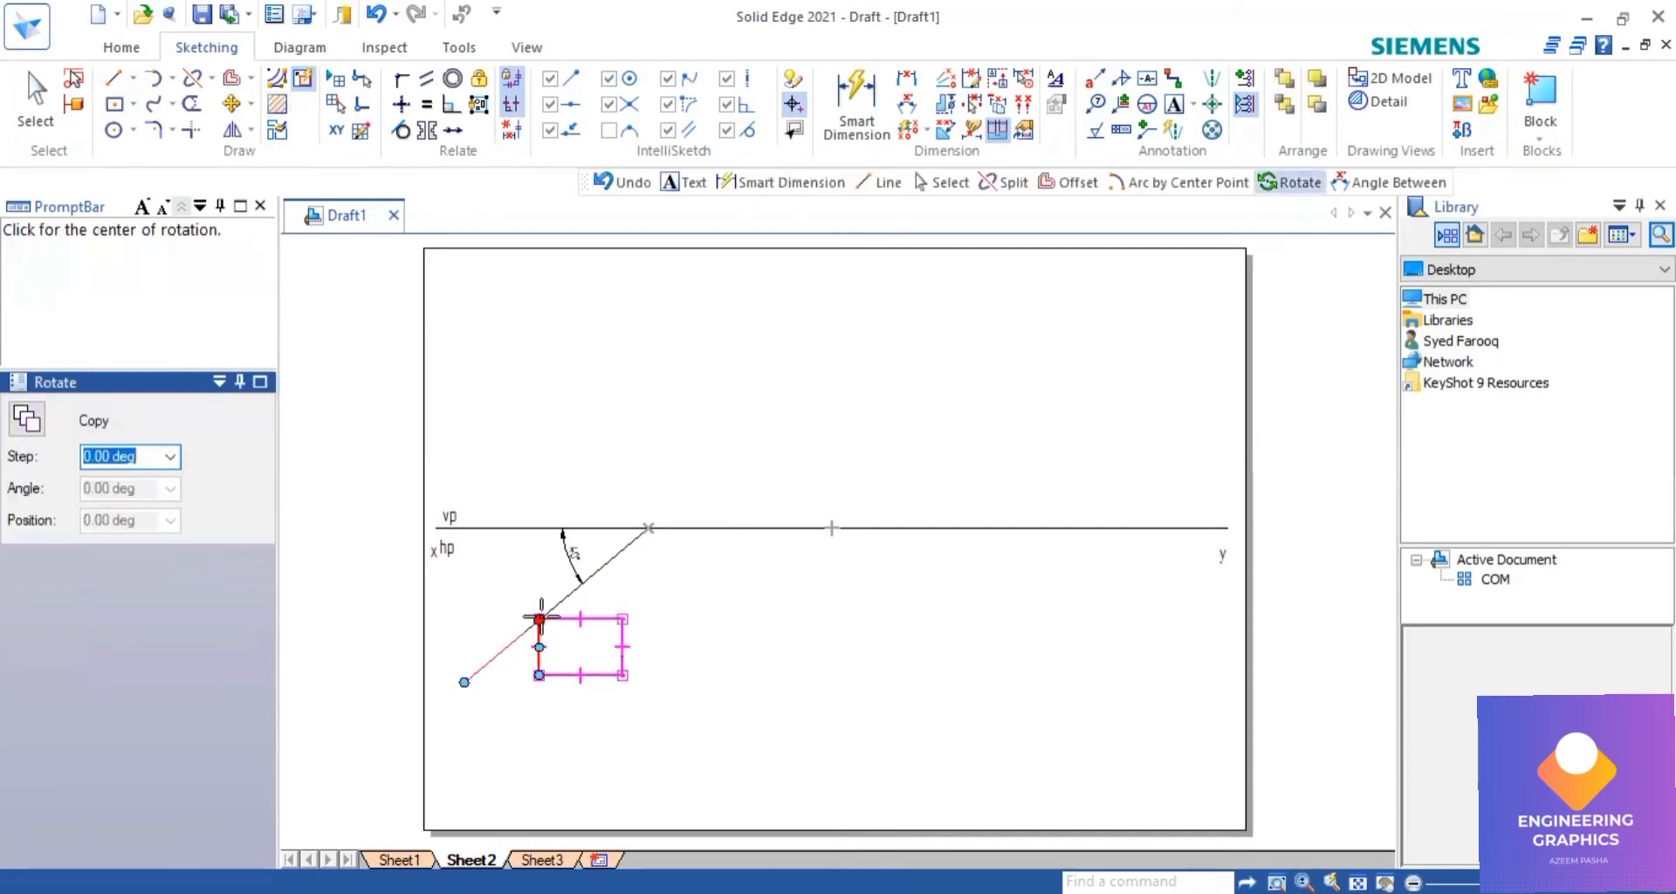
click(543, 620)
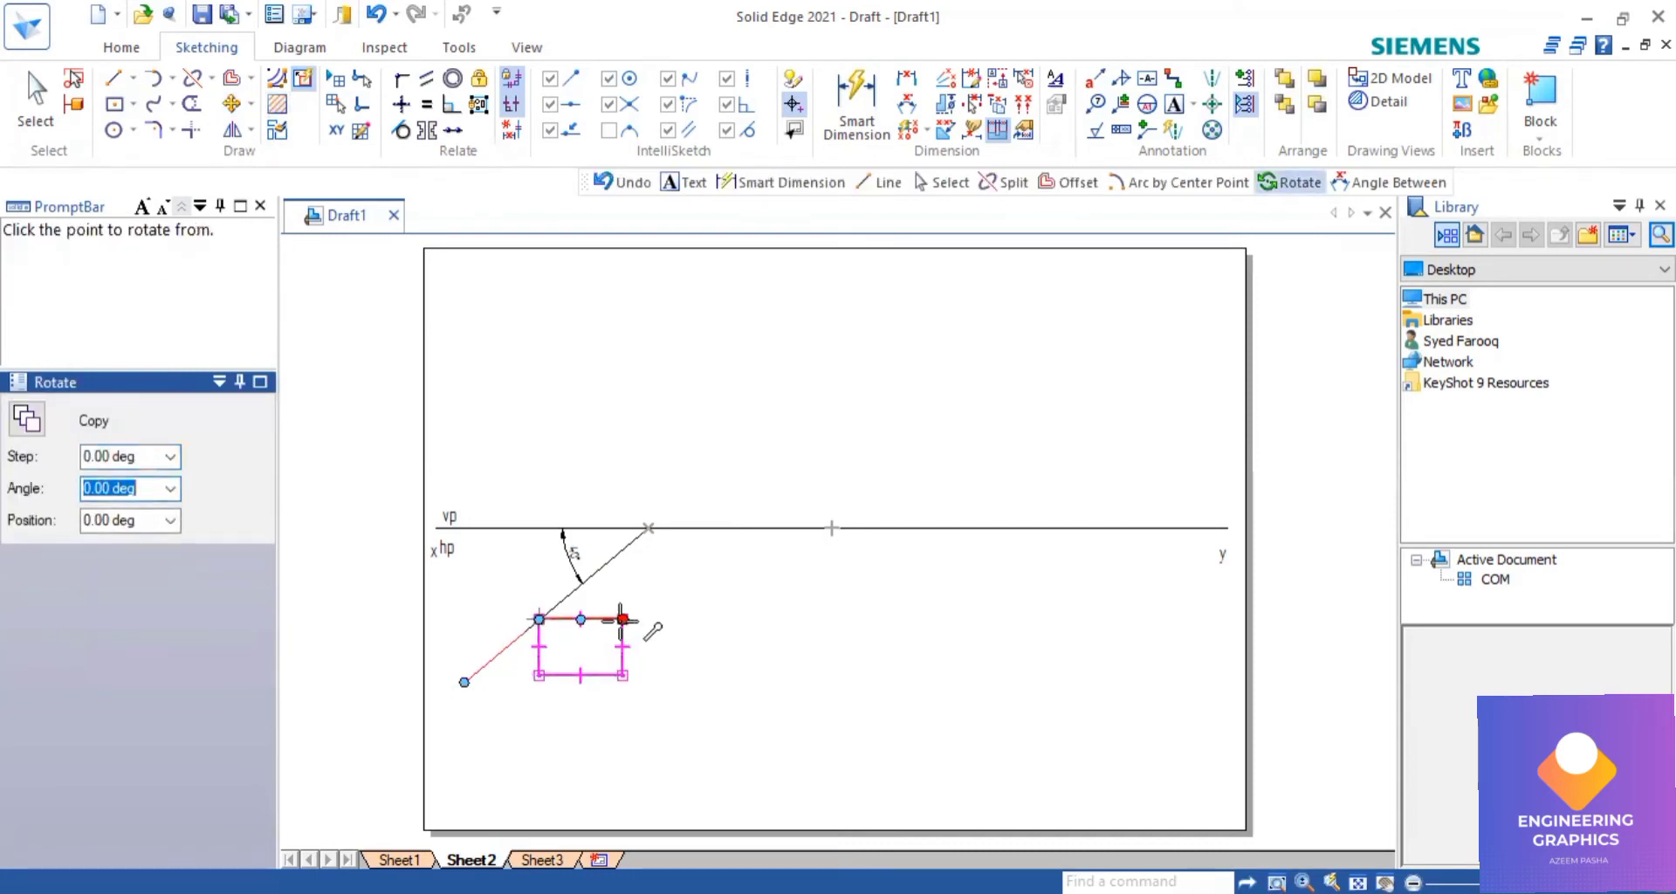
click(624, 619)
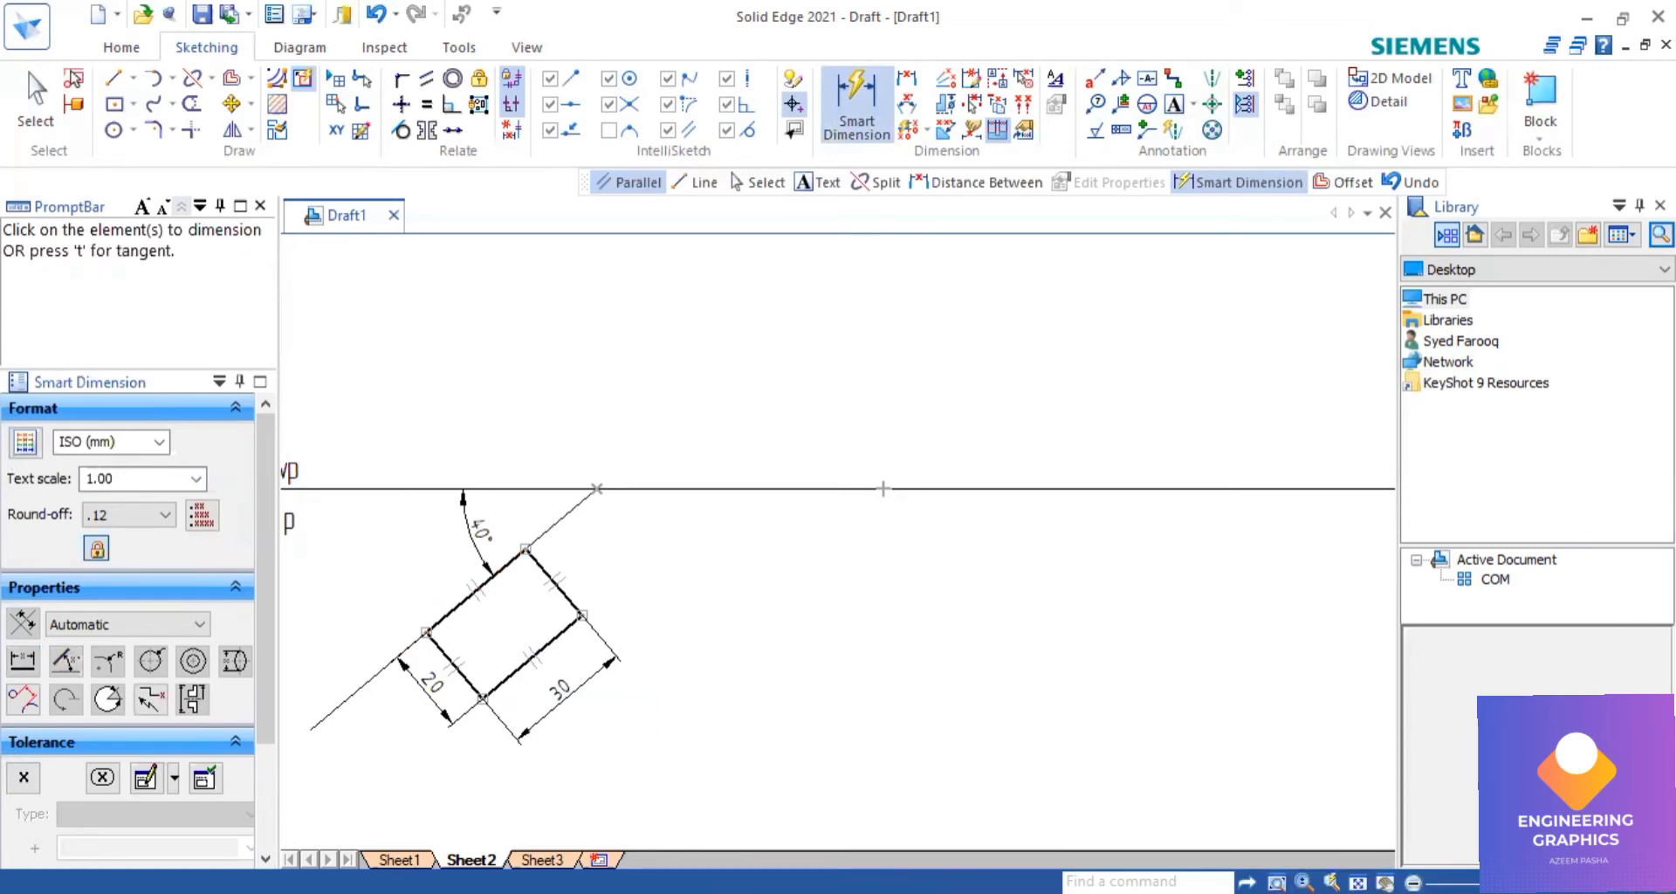
mouse_move(405, 618)
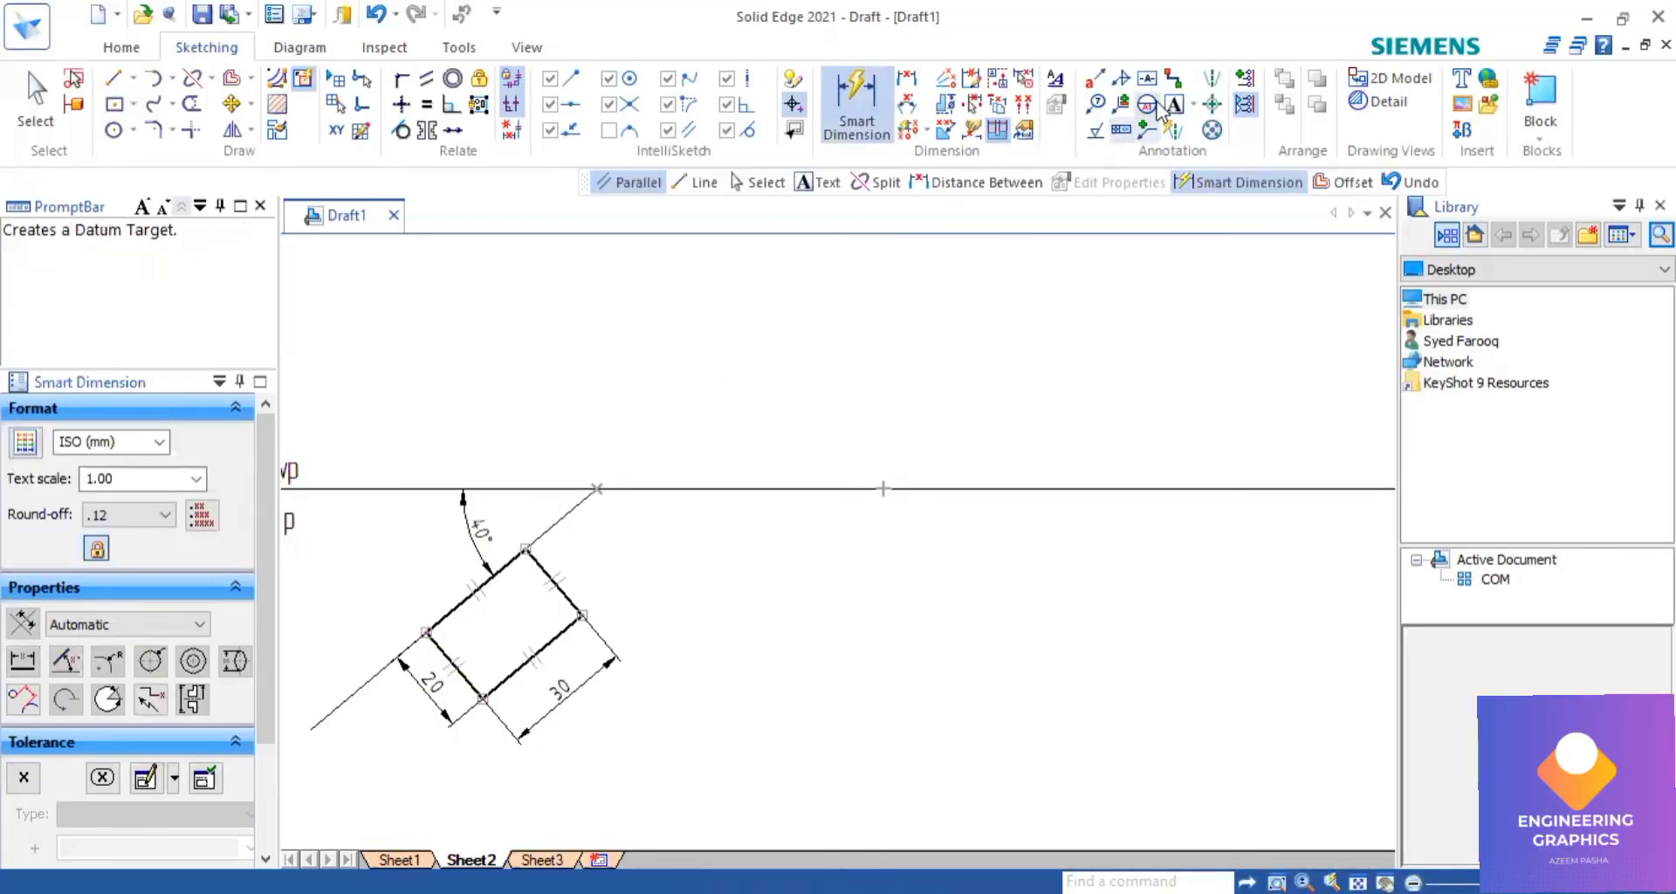
mouse_move(1172, 103)
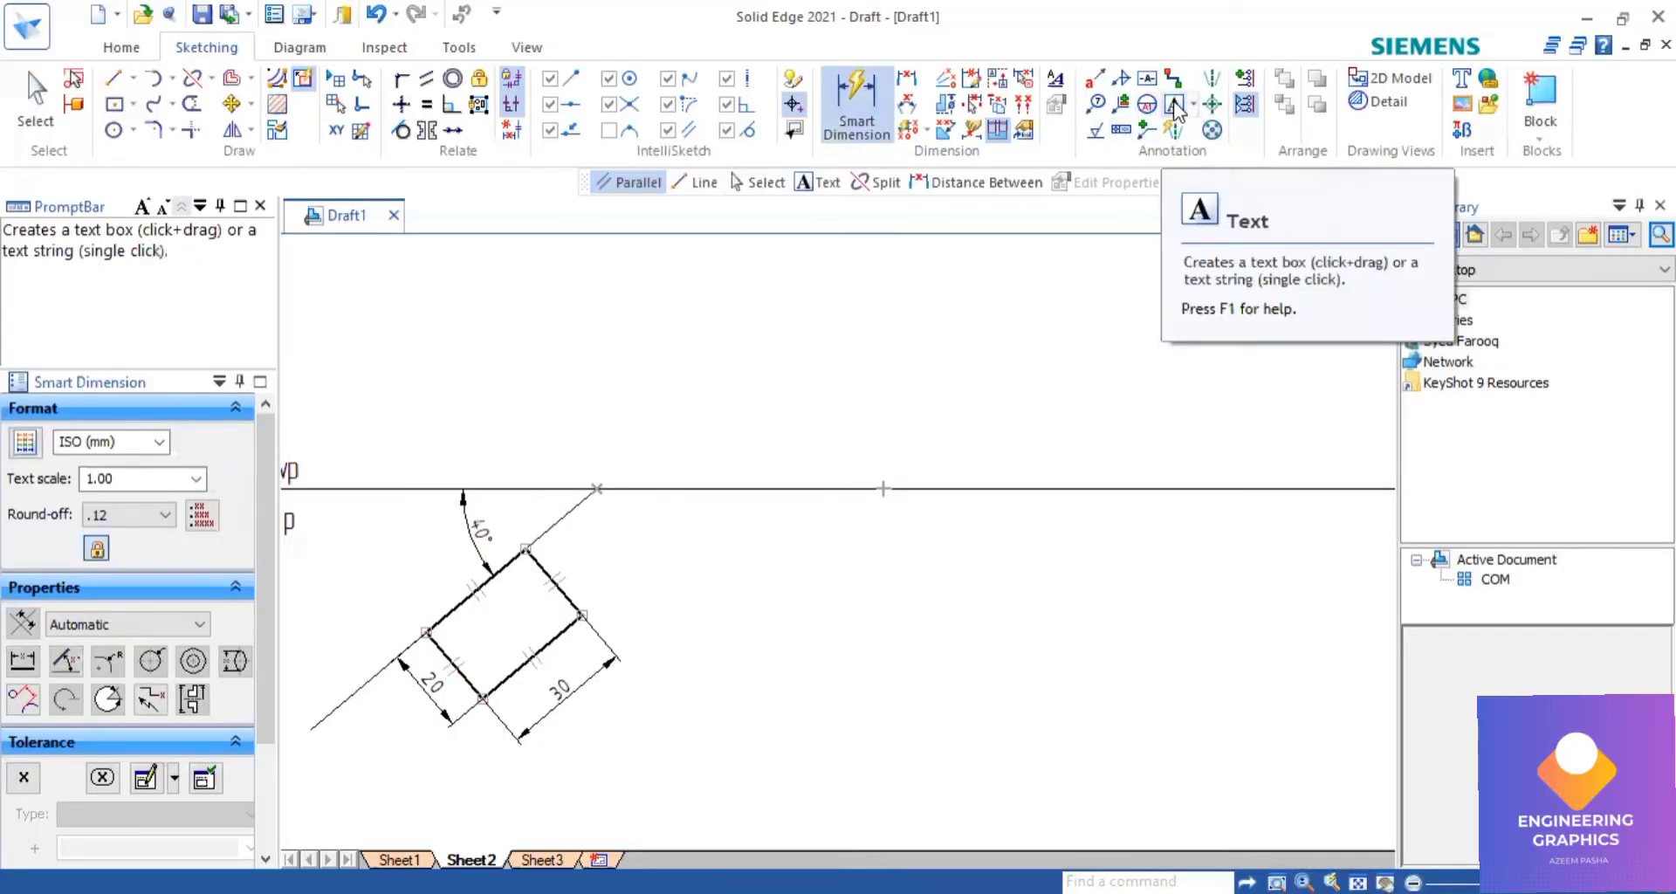
Add text labels a, b, c and d at the rotated rectangle's corners.
click(1174, 104)
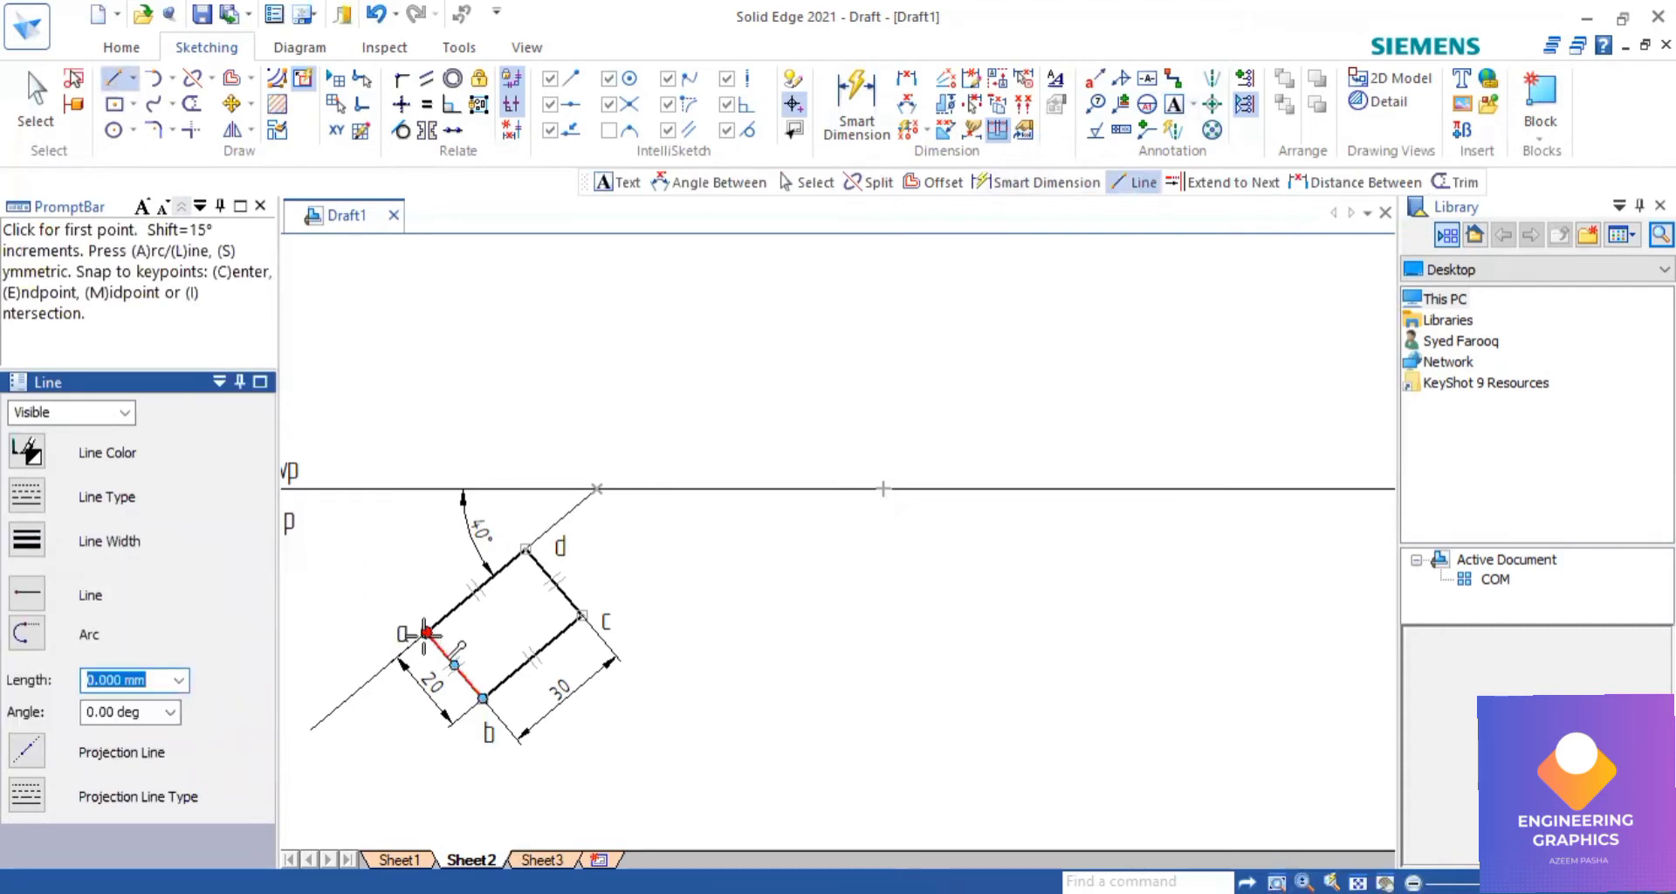
Draw diagonals a–c and b–d across the rectangle, snapping to corner end points.
click(428, 631)
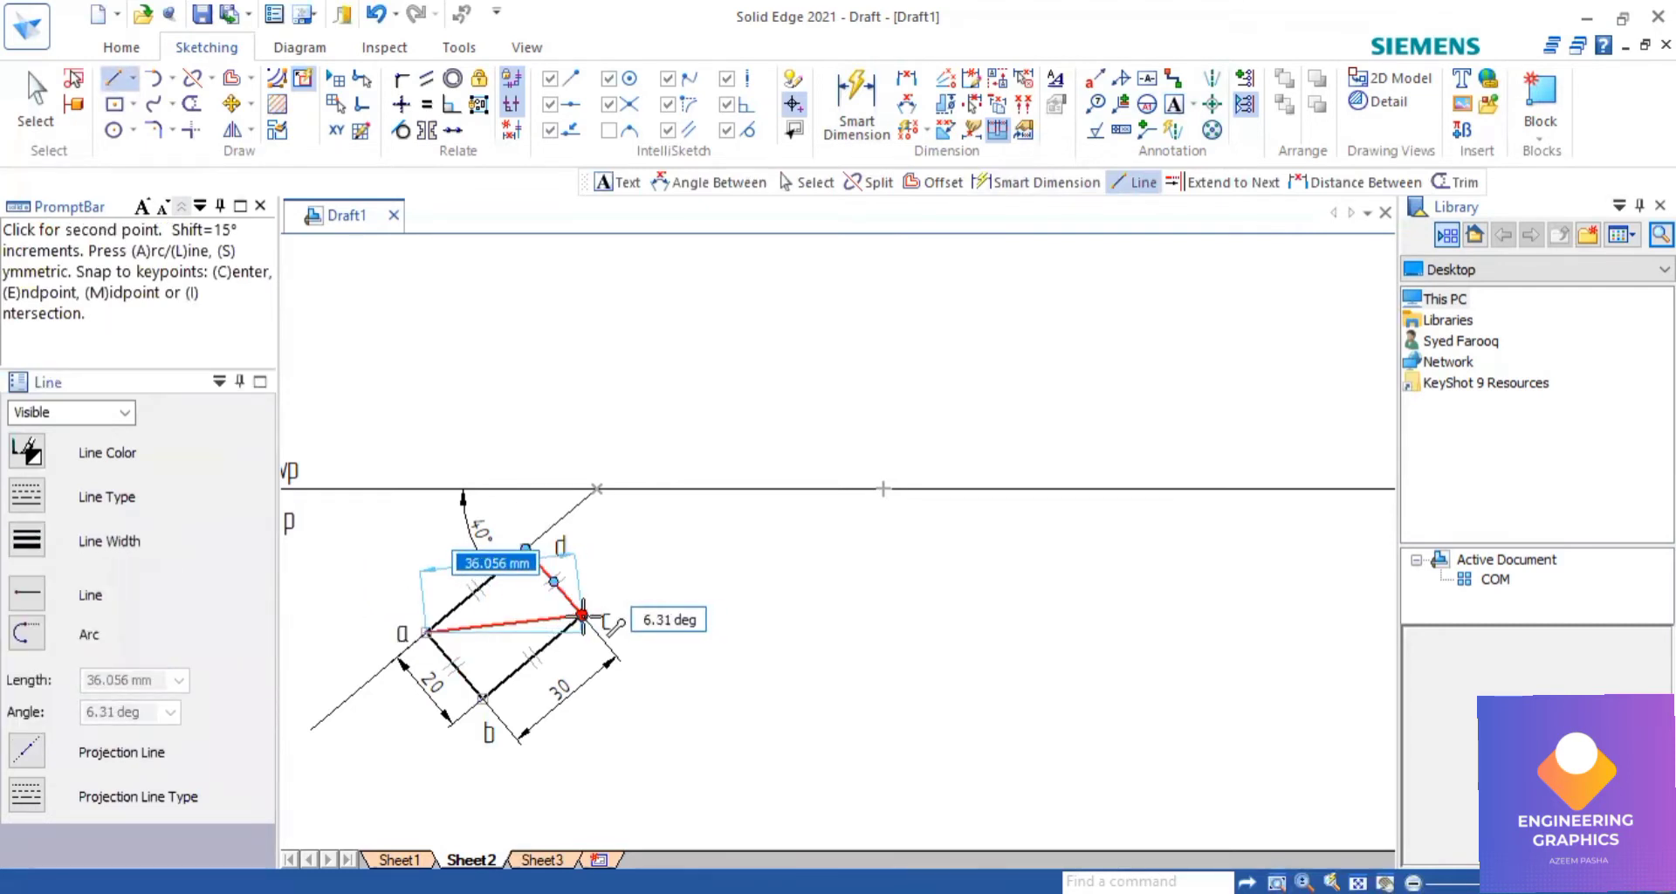
click(581, 617)
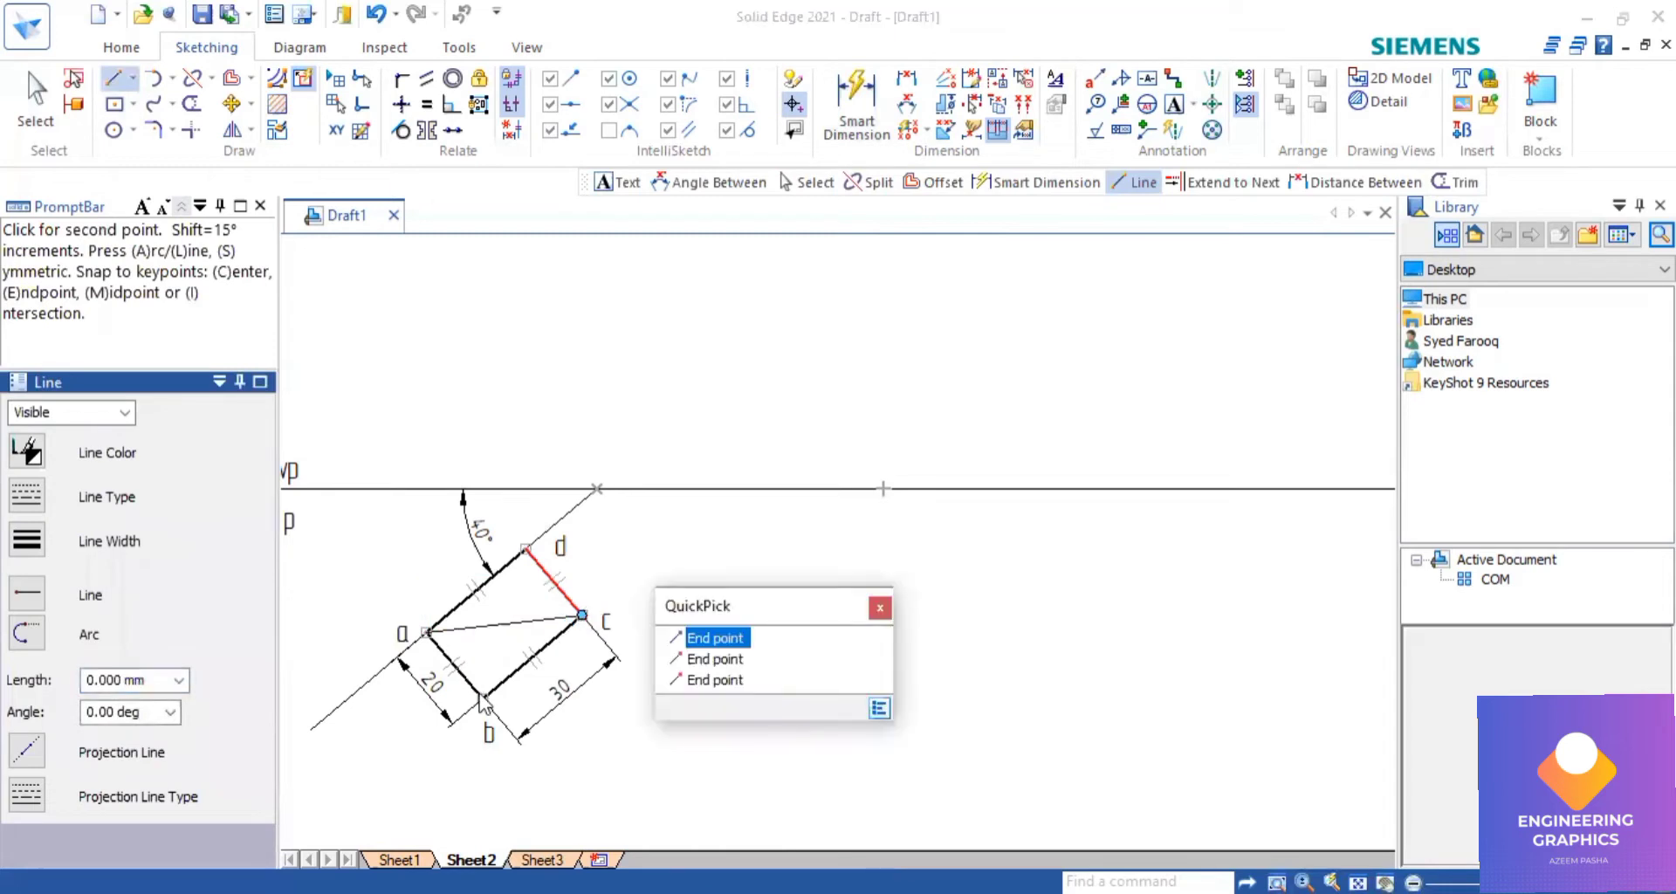
click(716, 637)
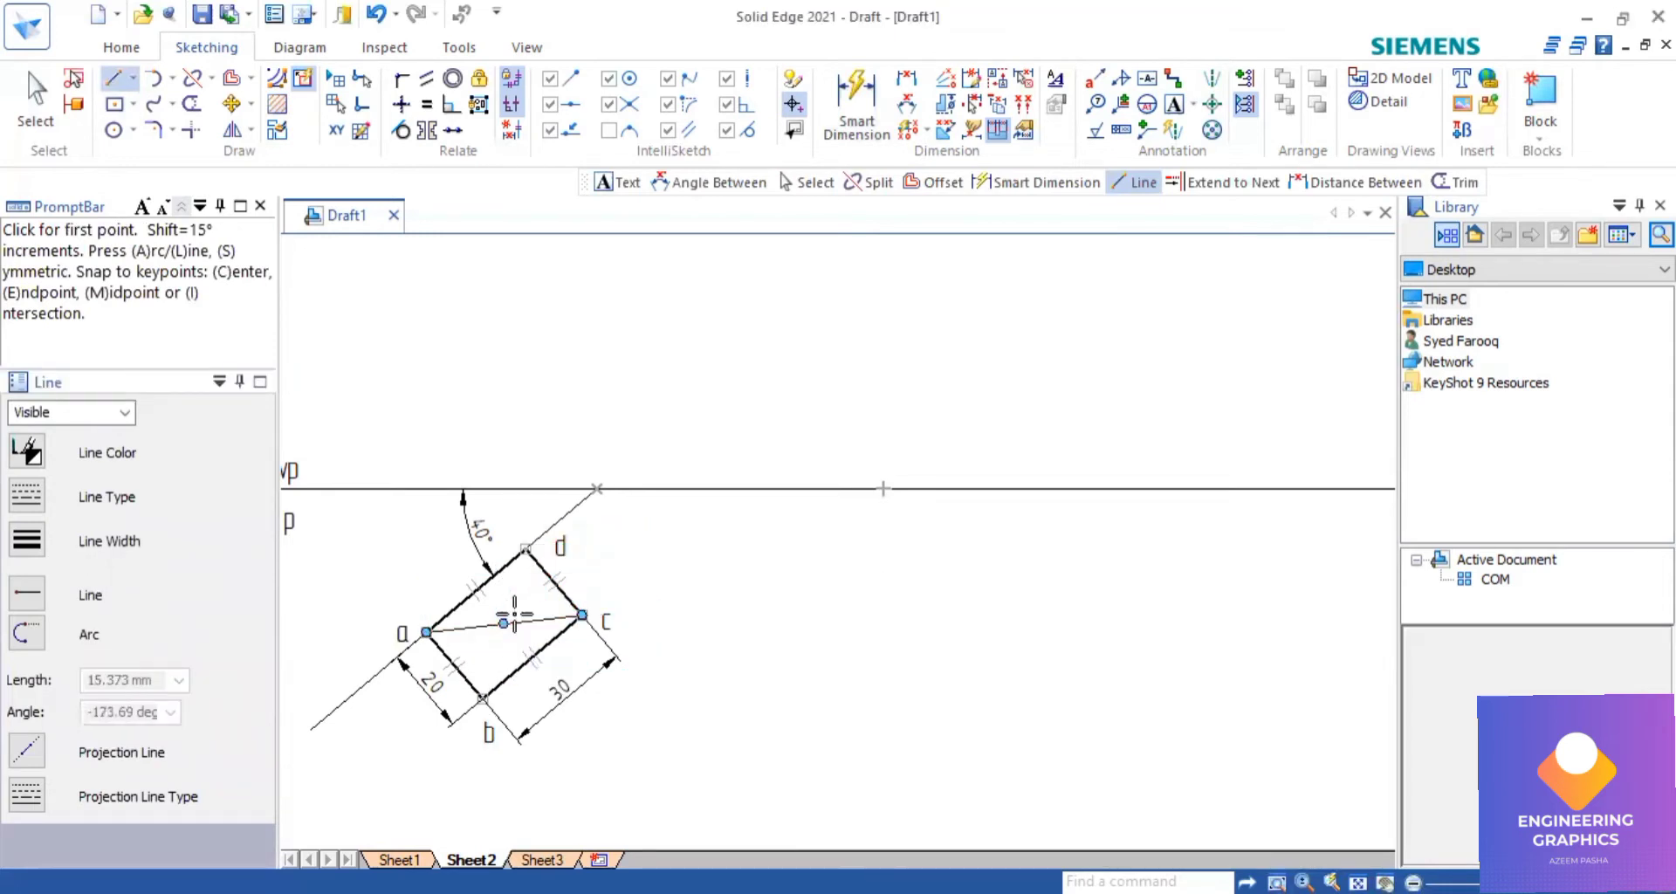
click(503, 623)
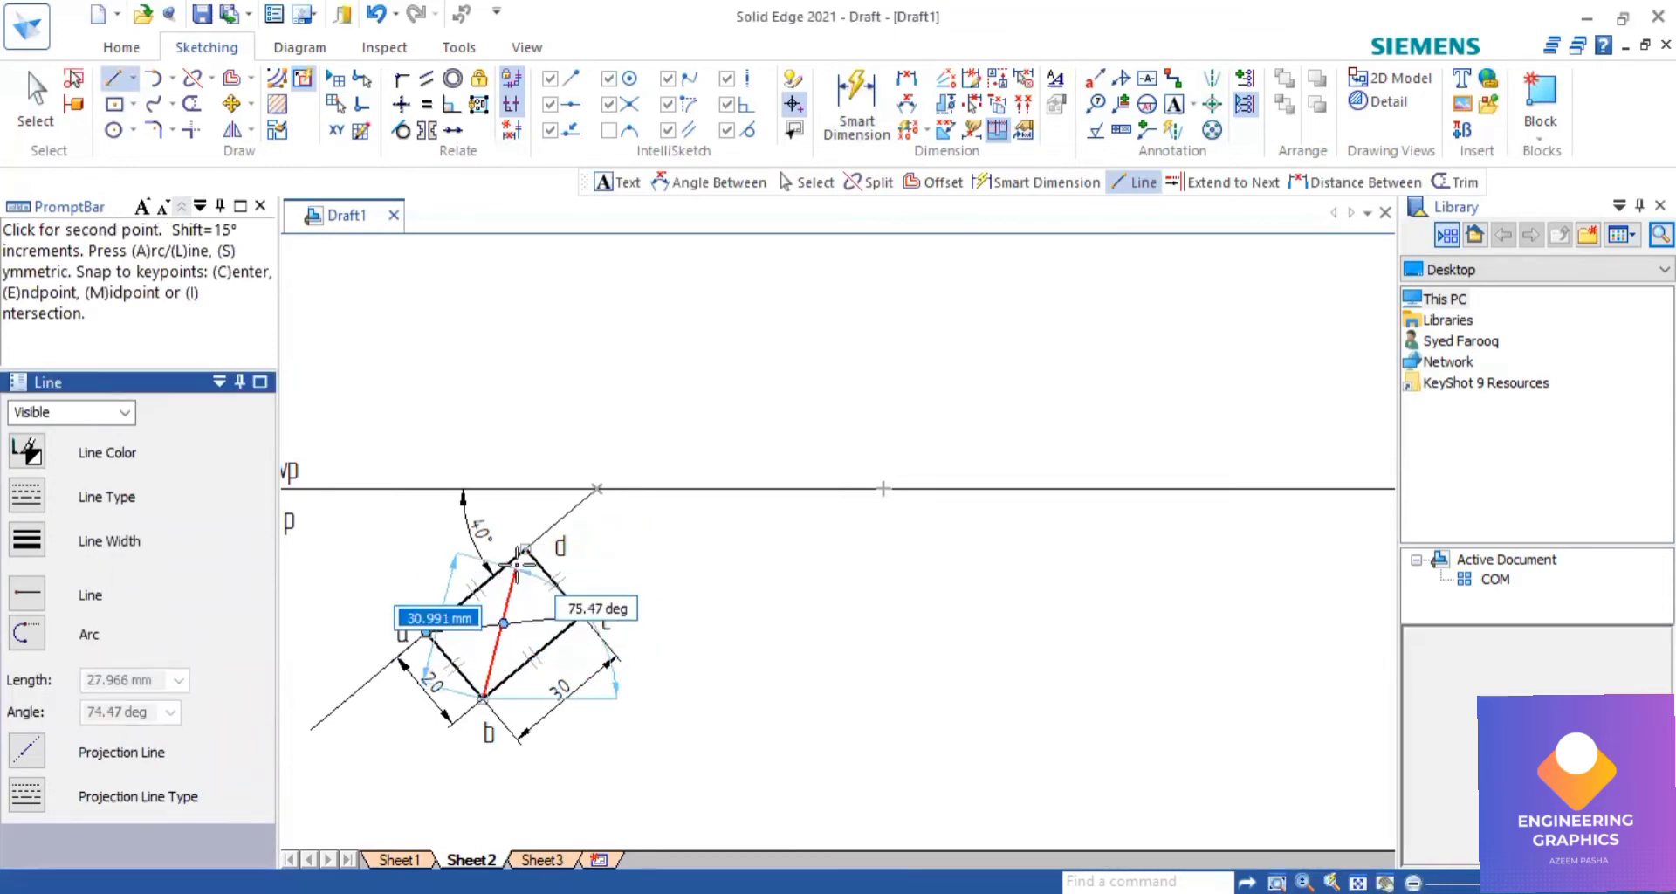
click(524, 548)
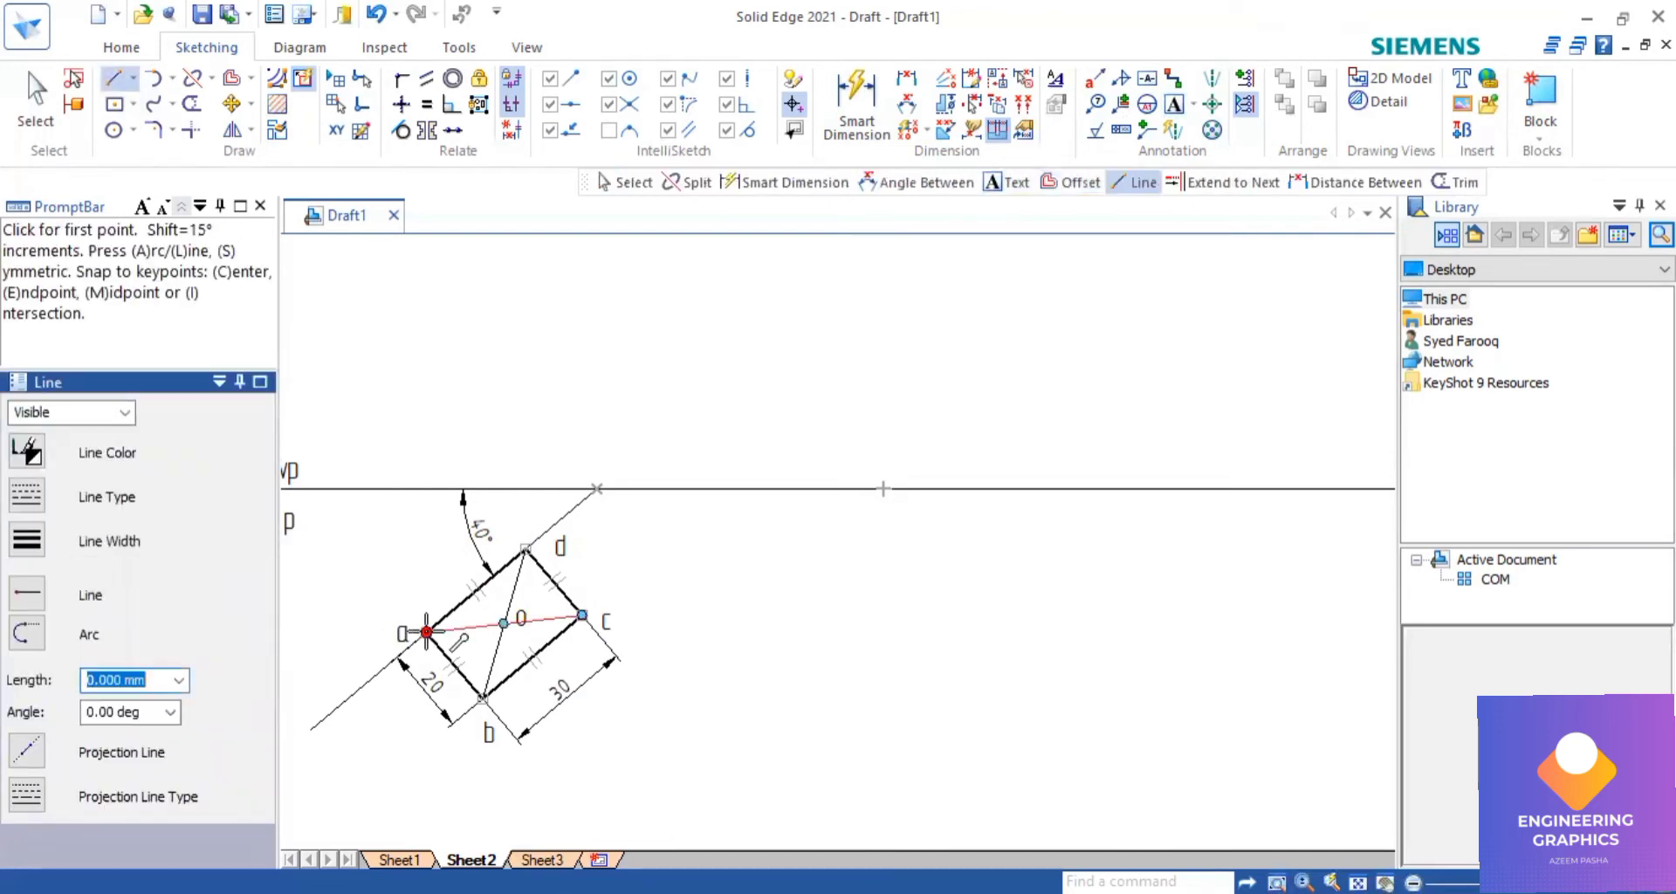
Draw vertical projectors from the rectangle's corners up to the XY reference line.
click(425, 632)
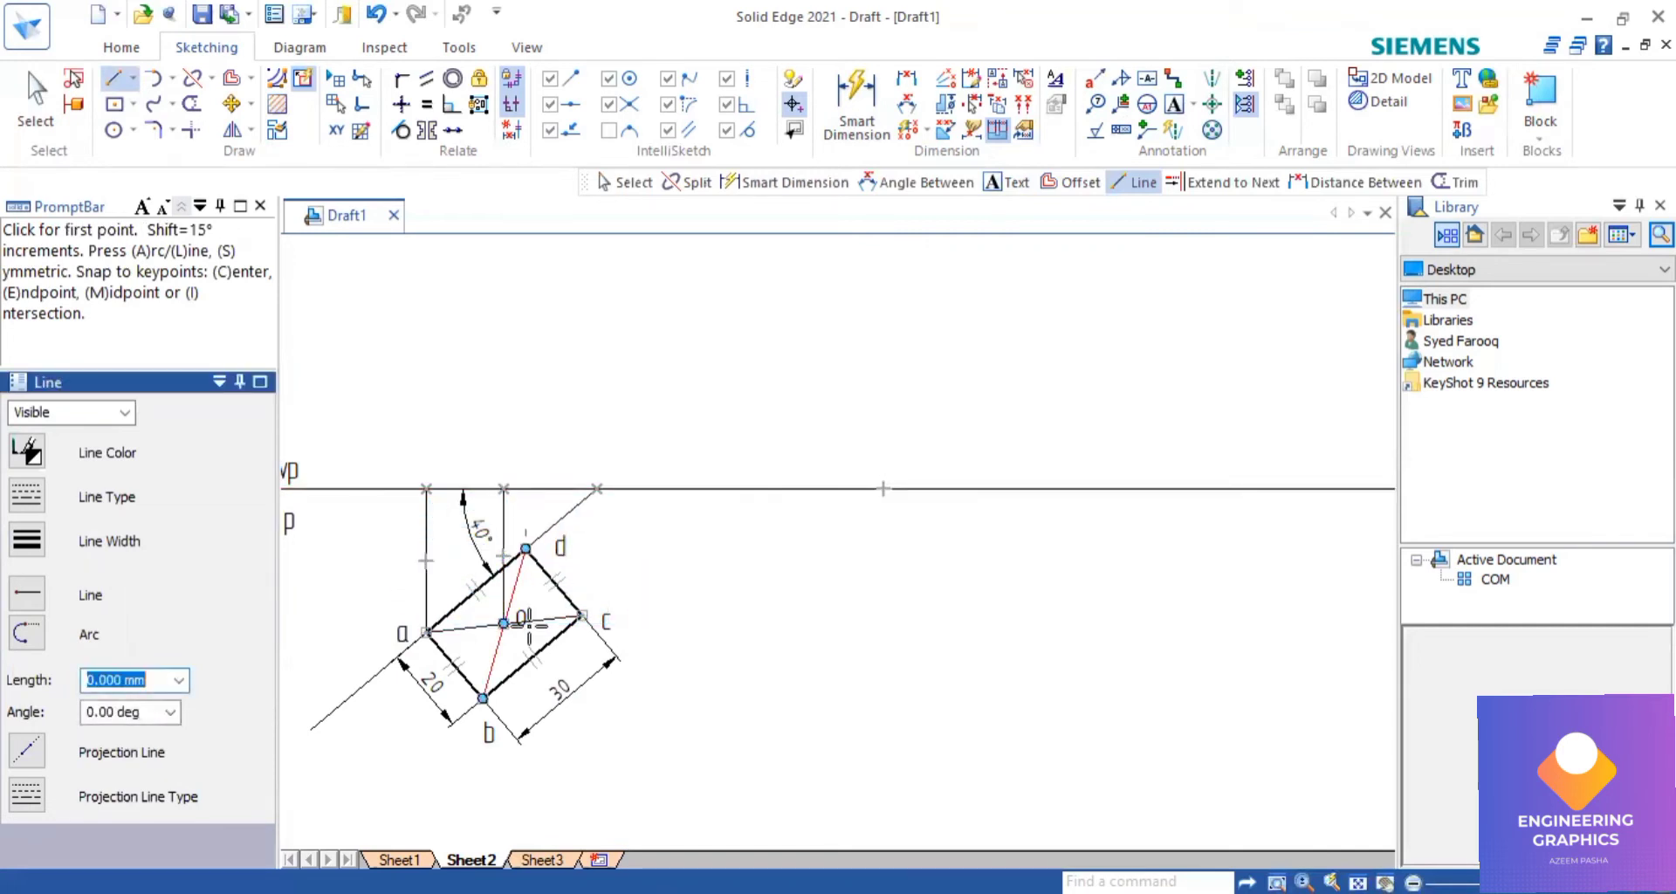
mouse_move(482, 699)
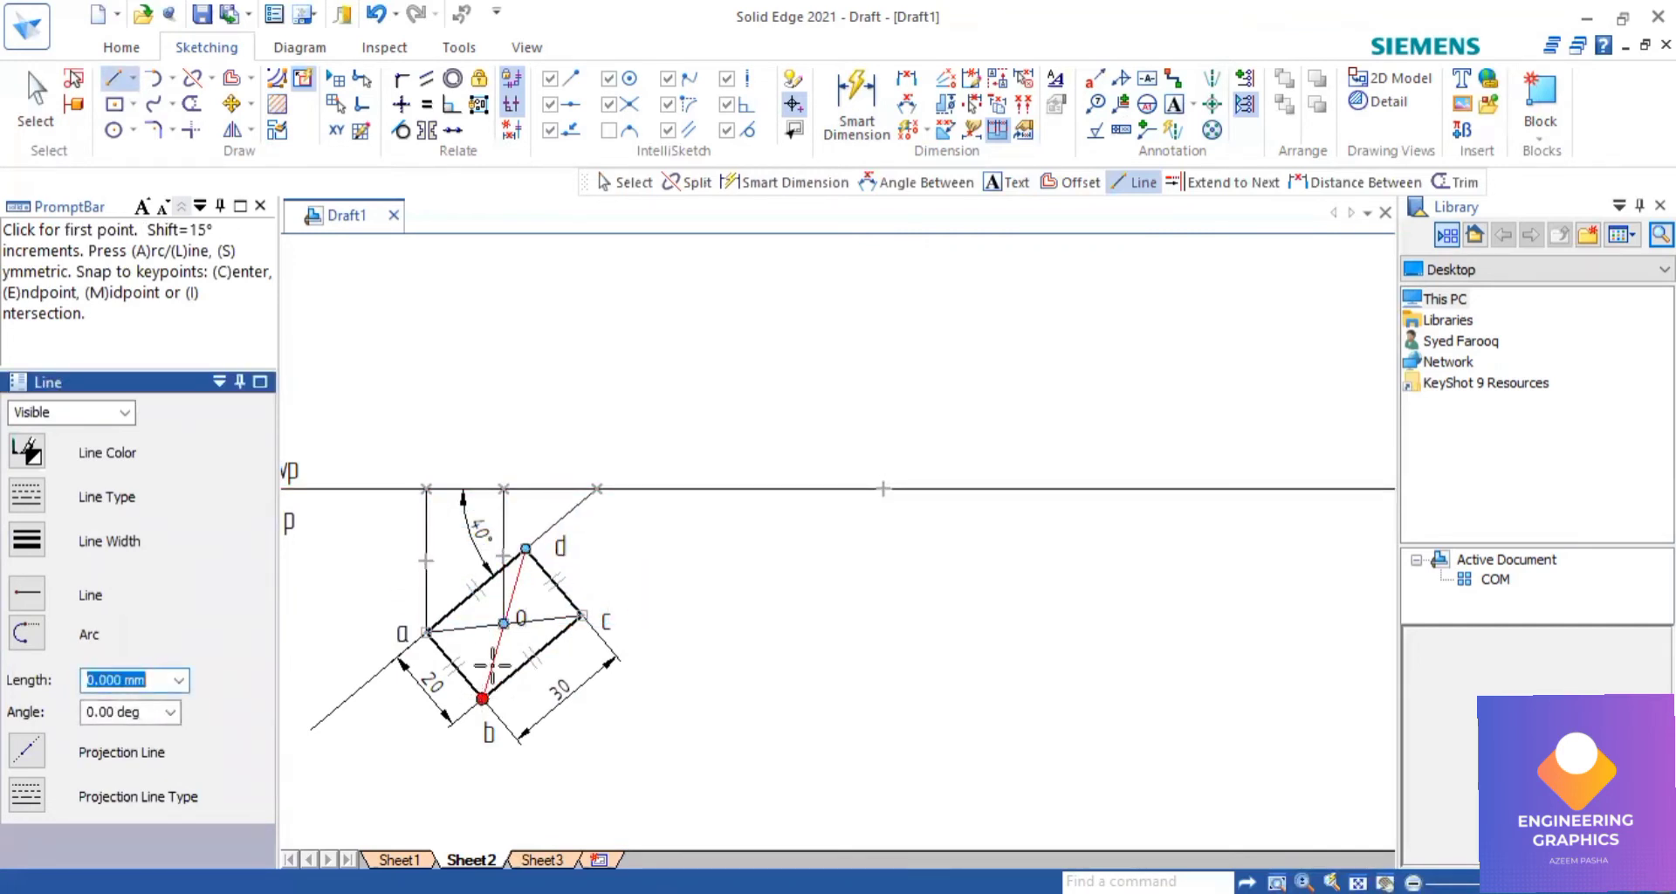
click(481, 701)
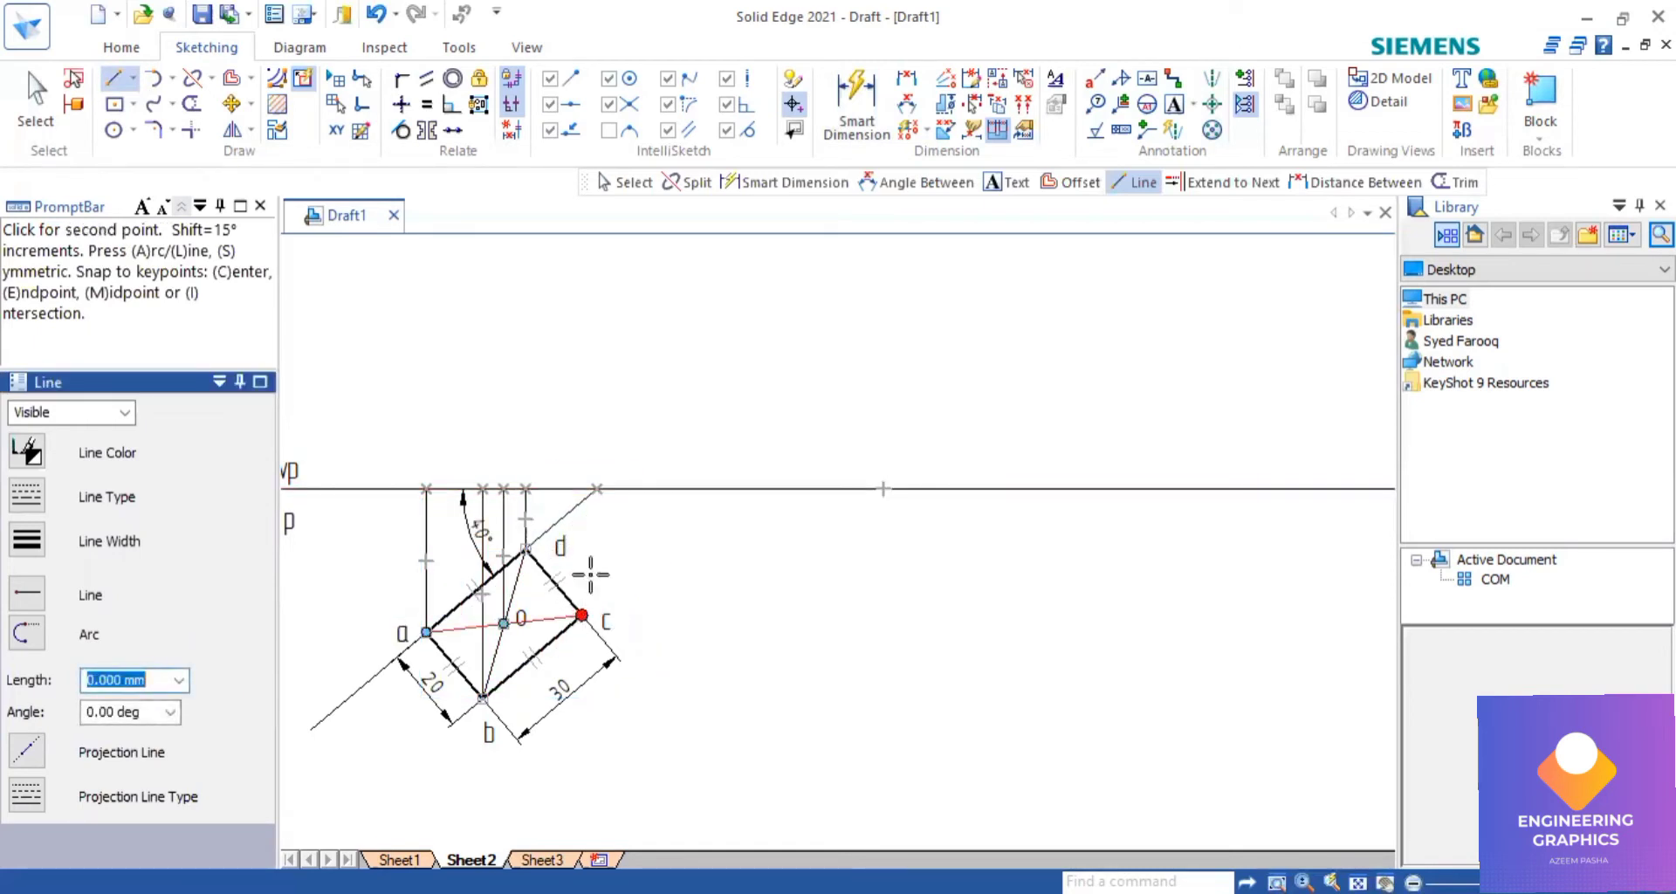
mouse_move(585, 486)
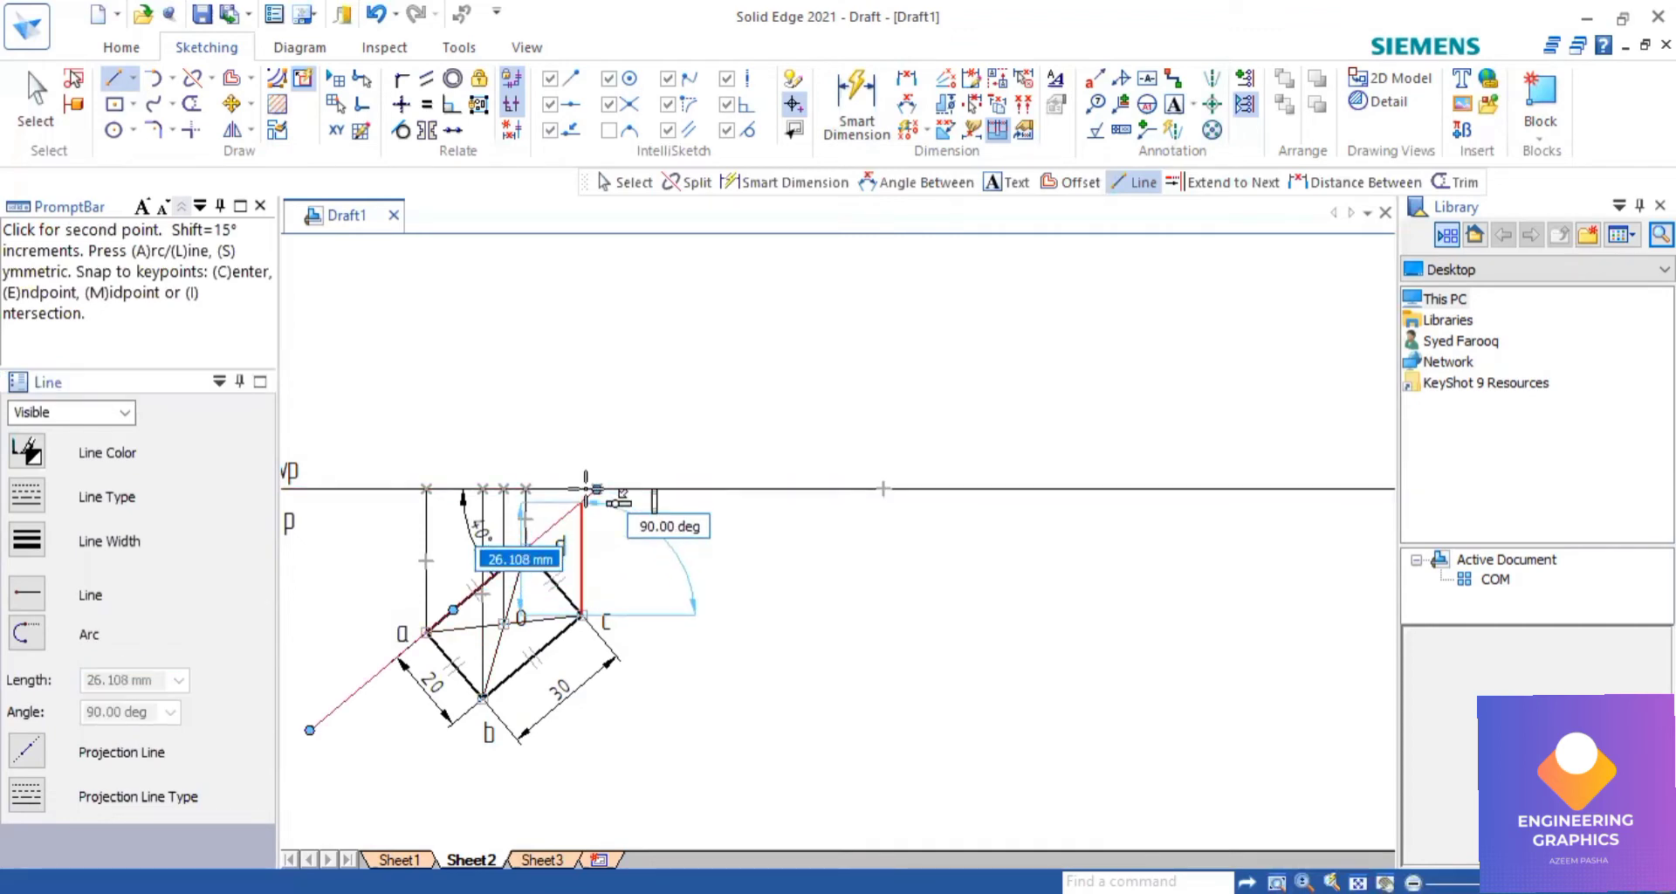
click(584, 503)
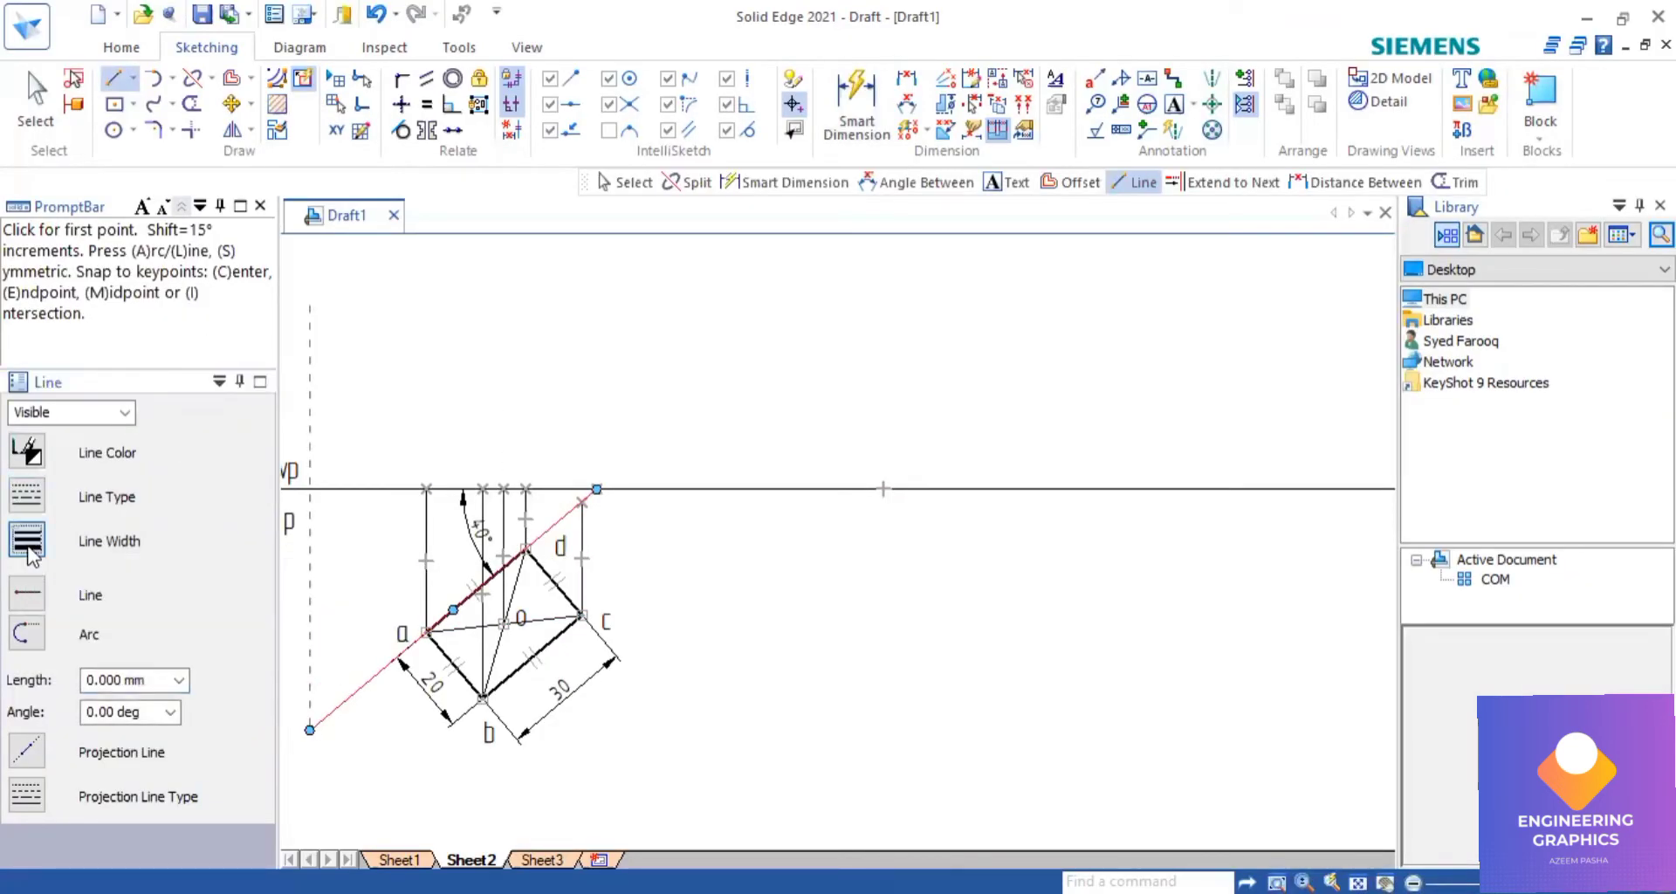
Change the line style and draw a vertical front-view edge above the reference line.
click(28, 541)
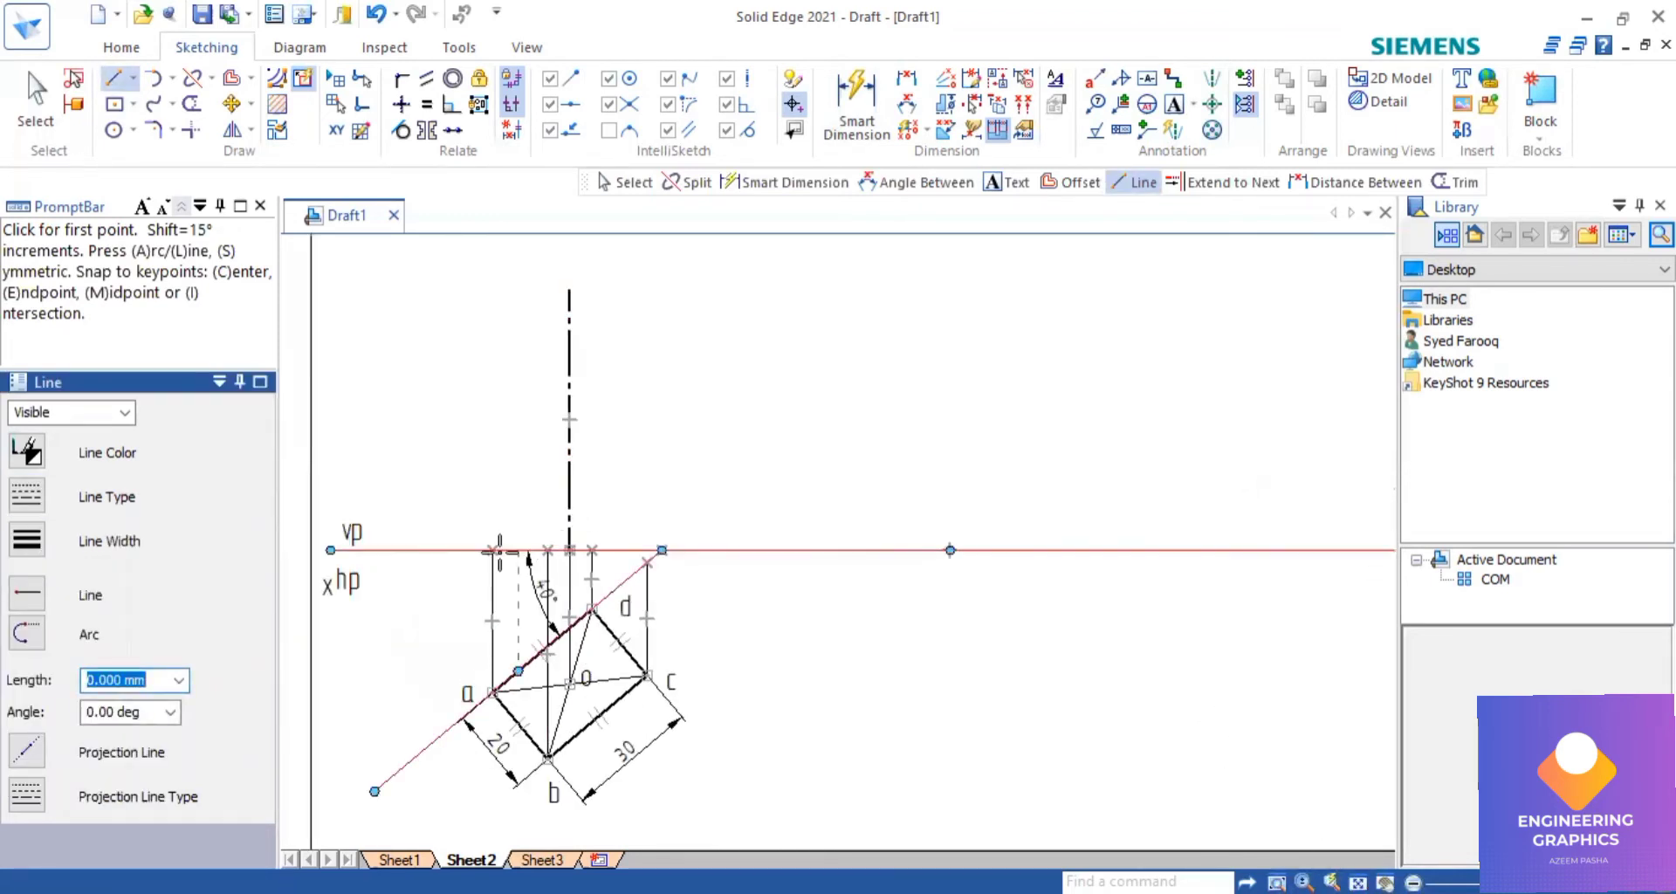
click(516, 551)
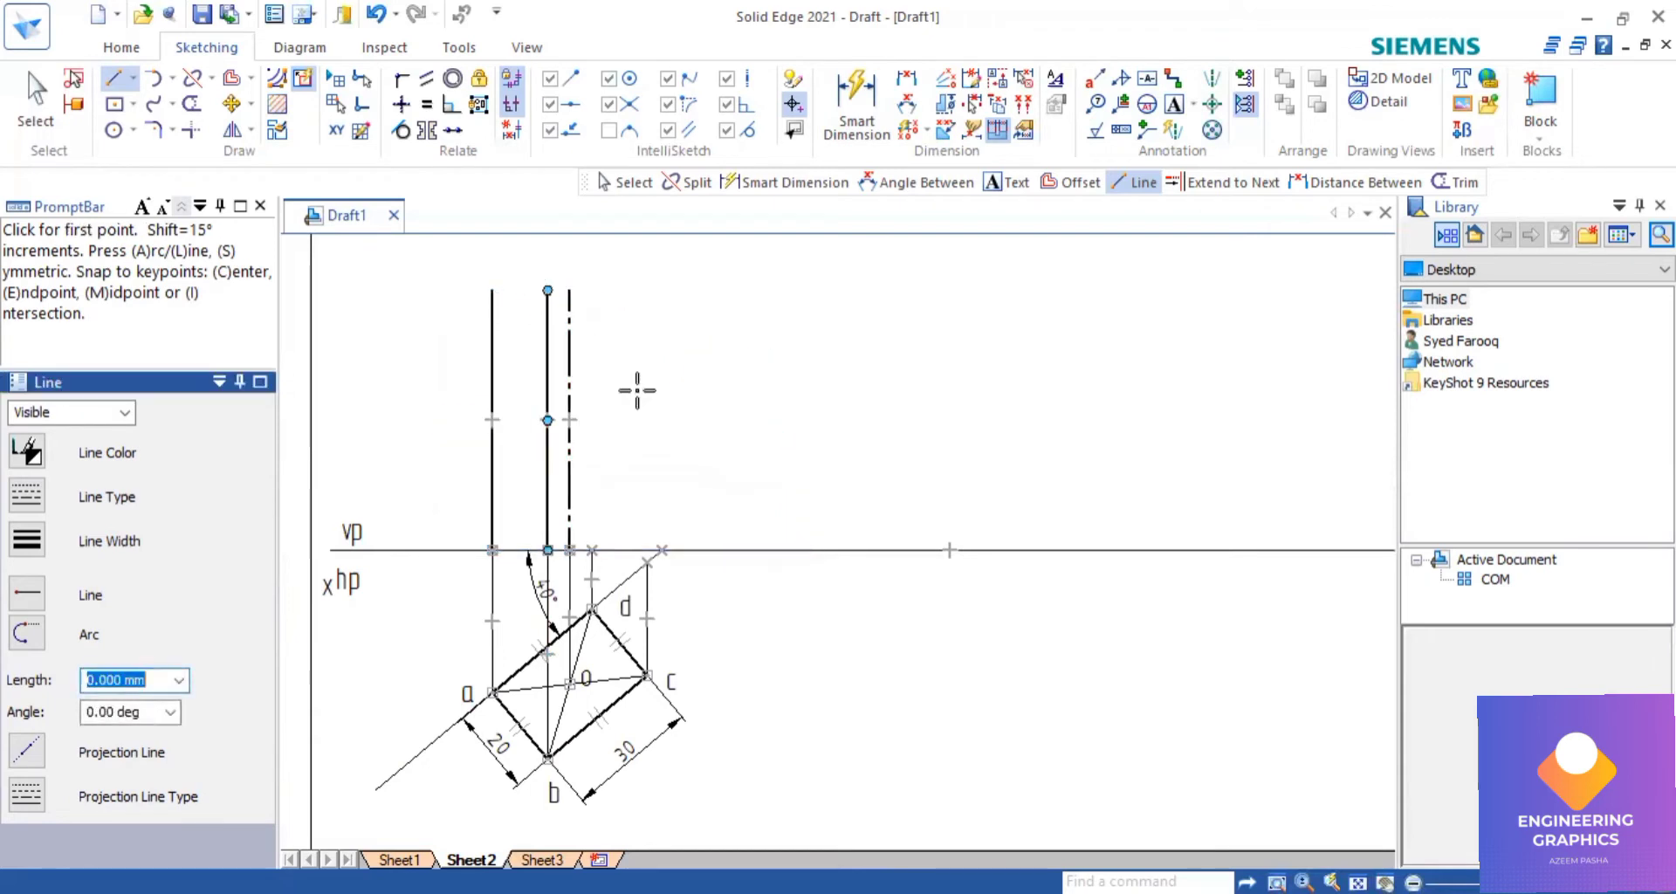
click(547, 290)
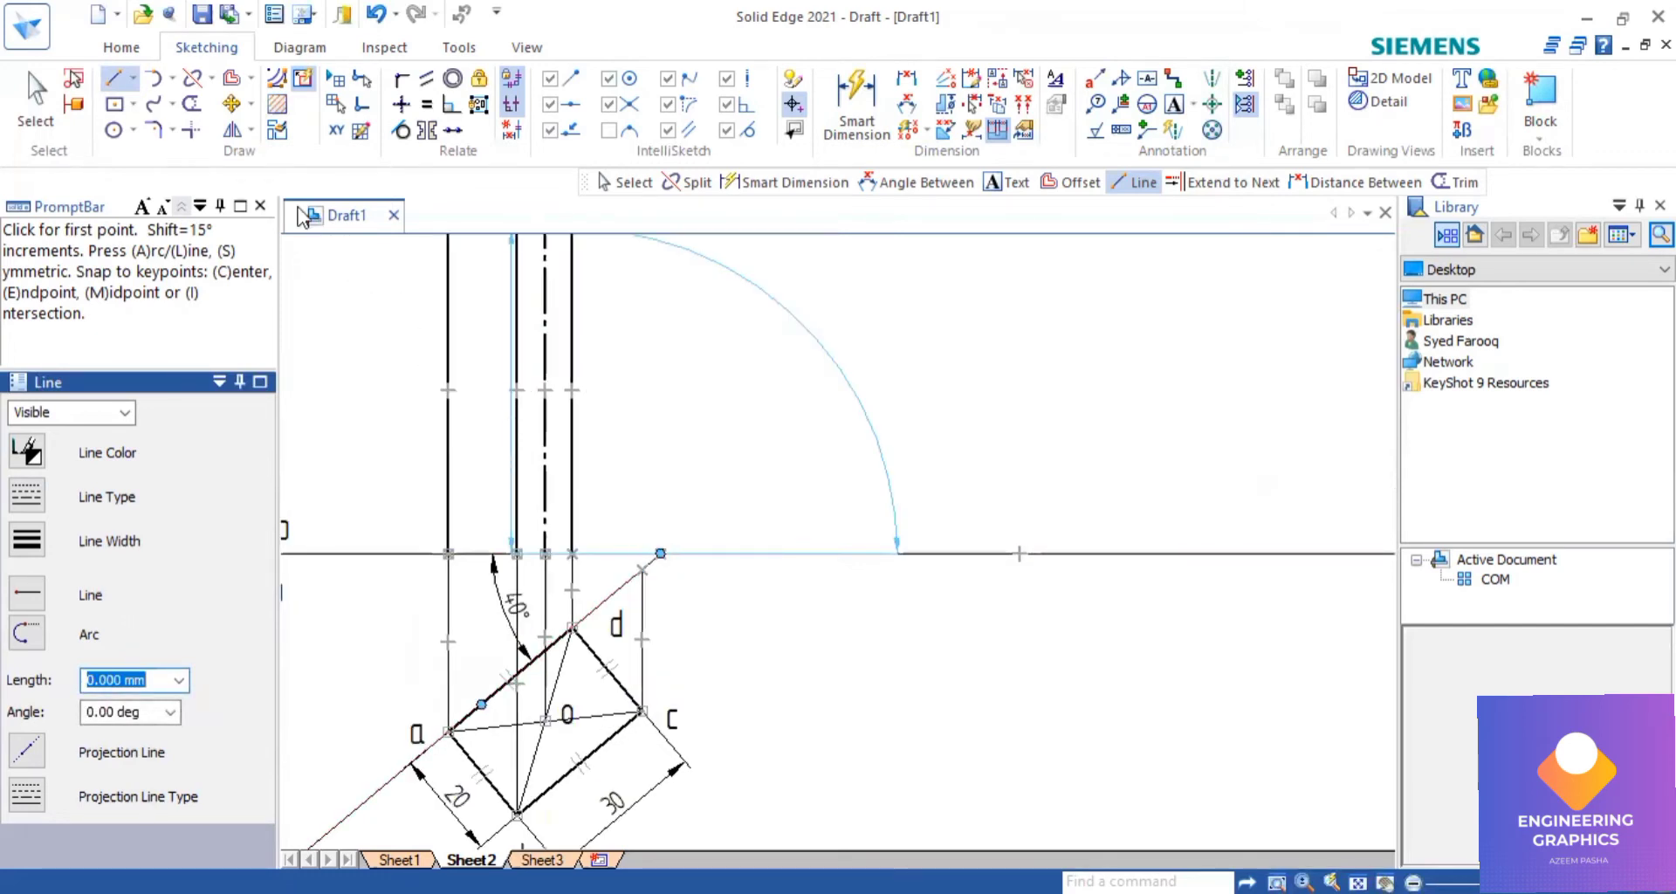
click(1235, 181)
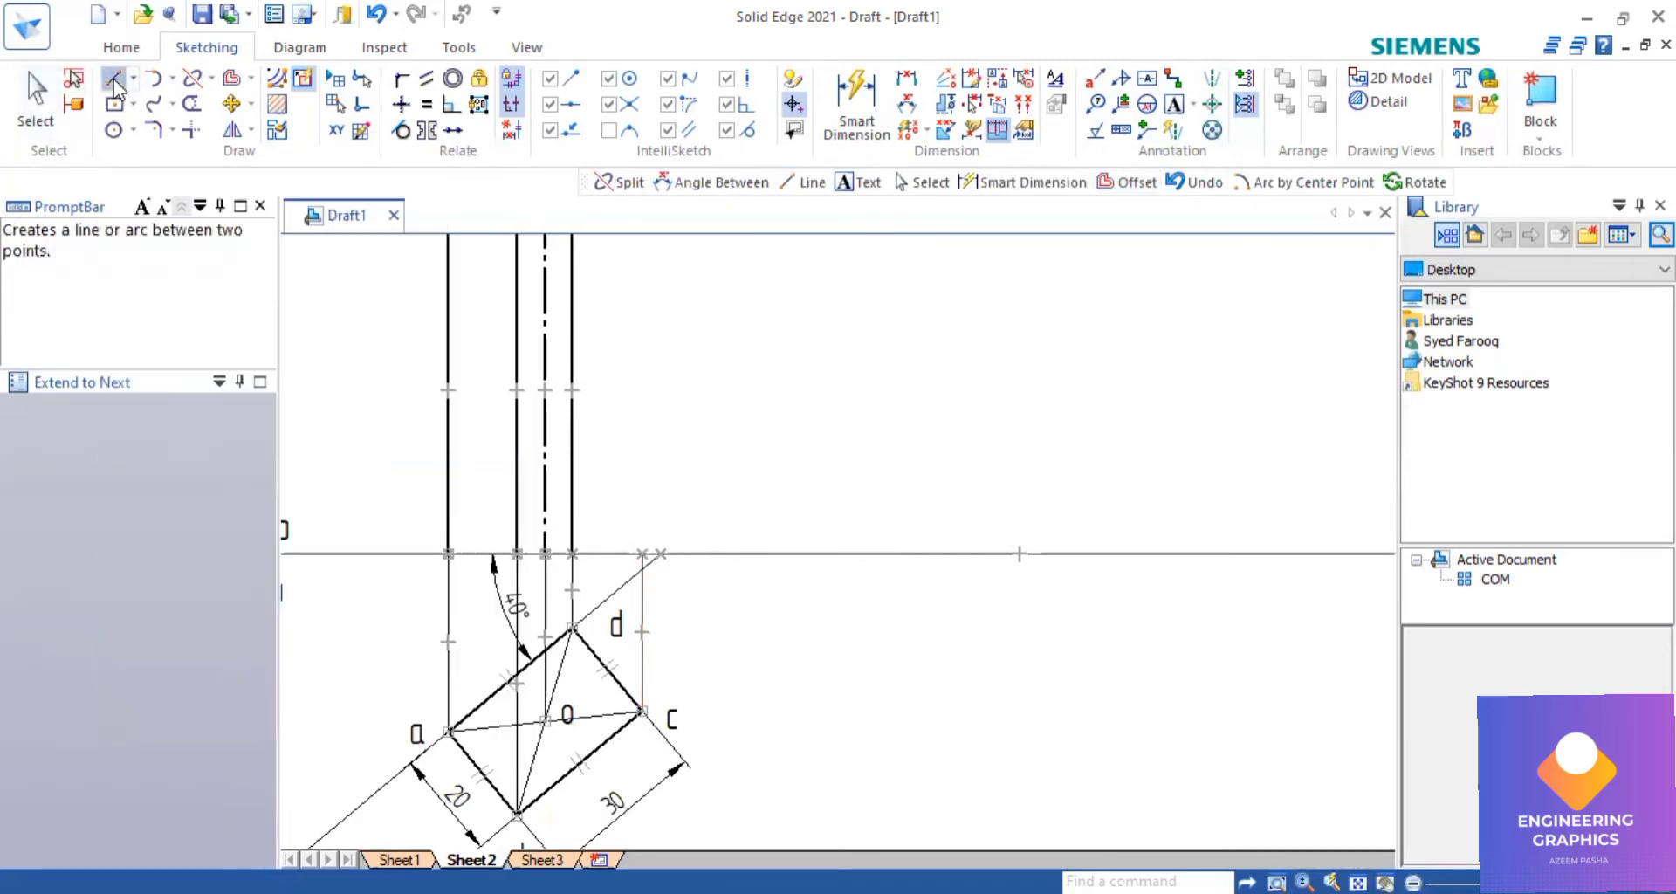
Project corner c up as a 60 mm tall edge and dimension the front view height.
click(115, 78)
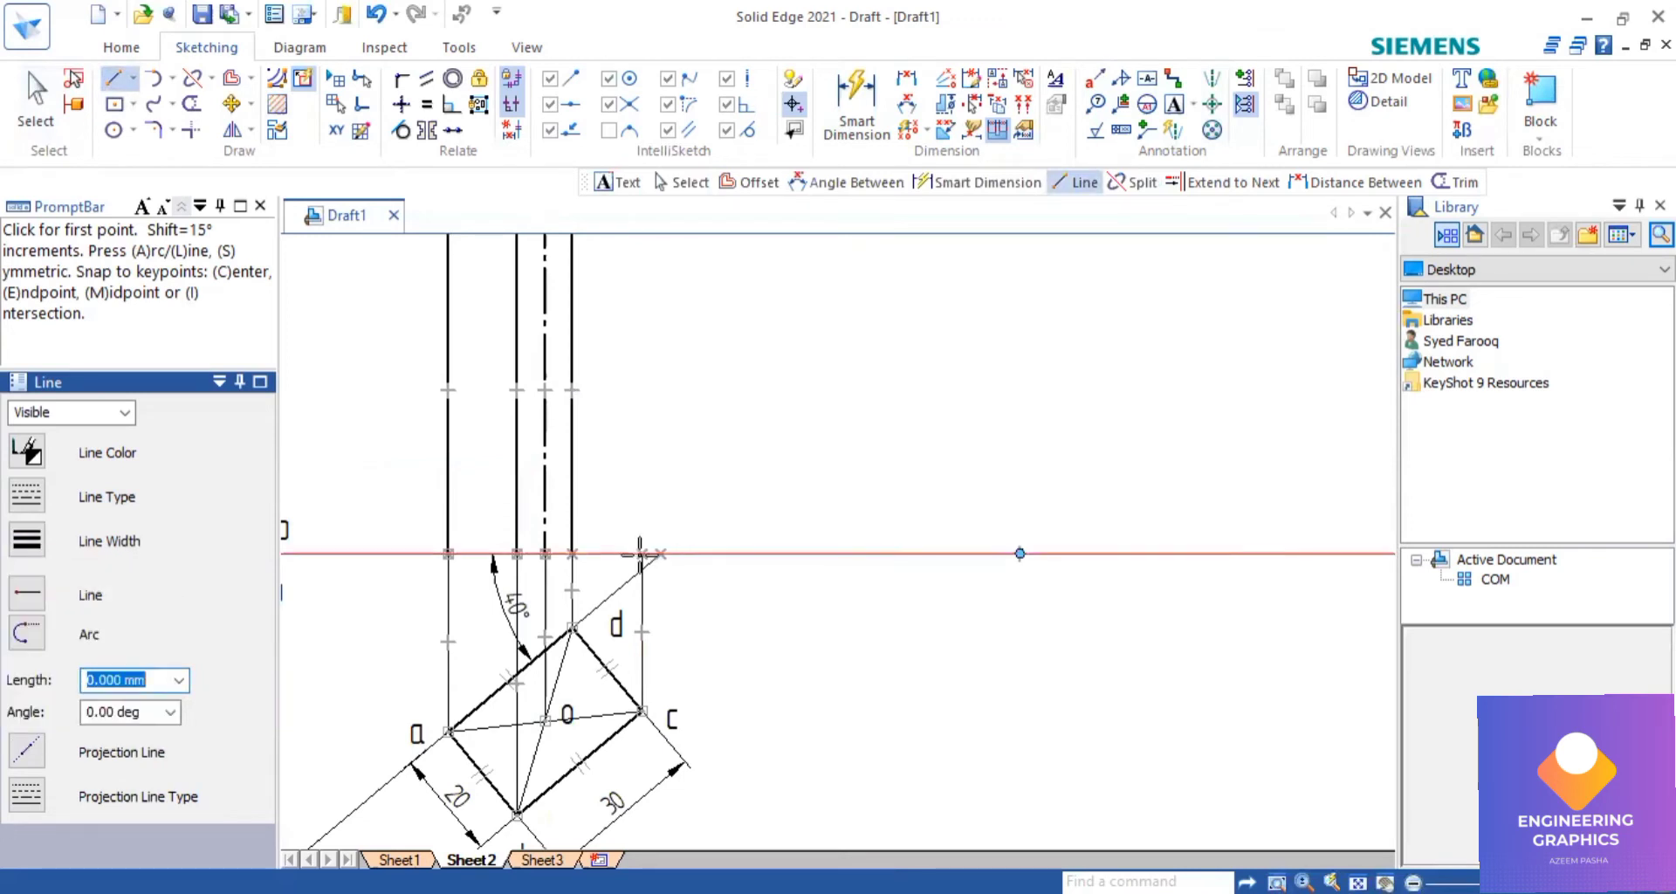
click(642, 553)
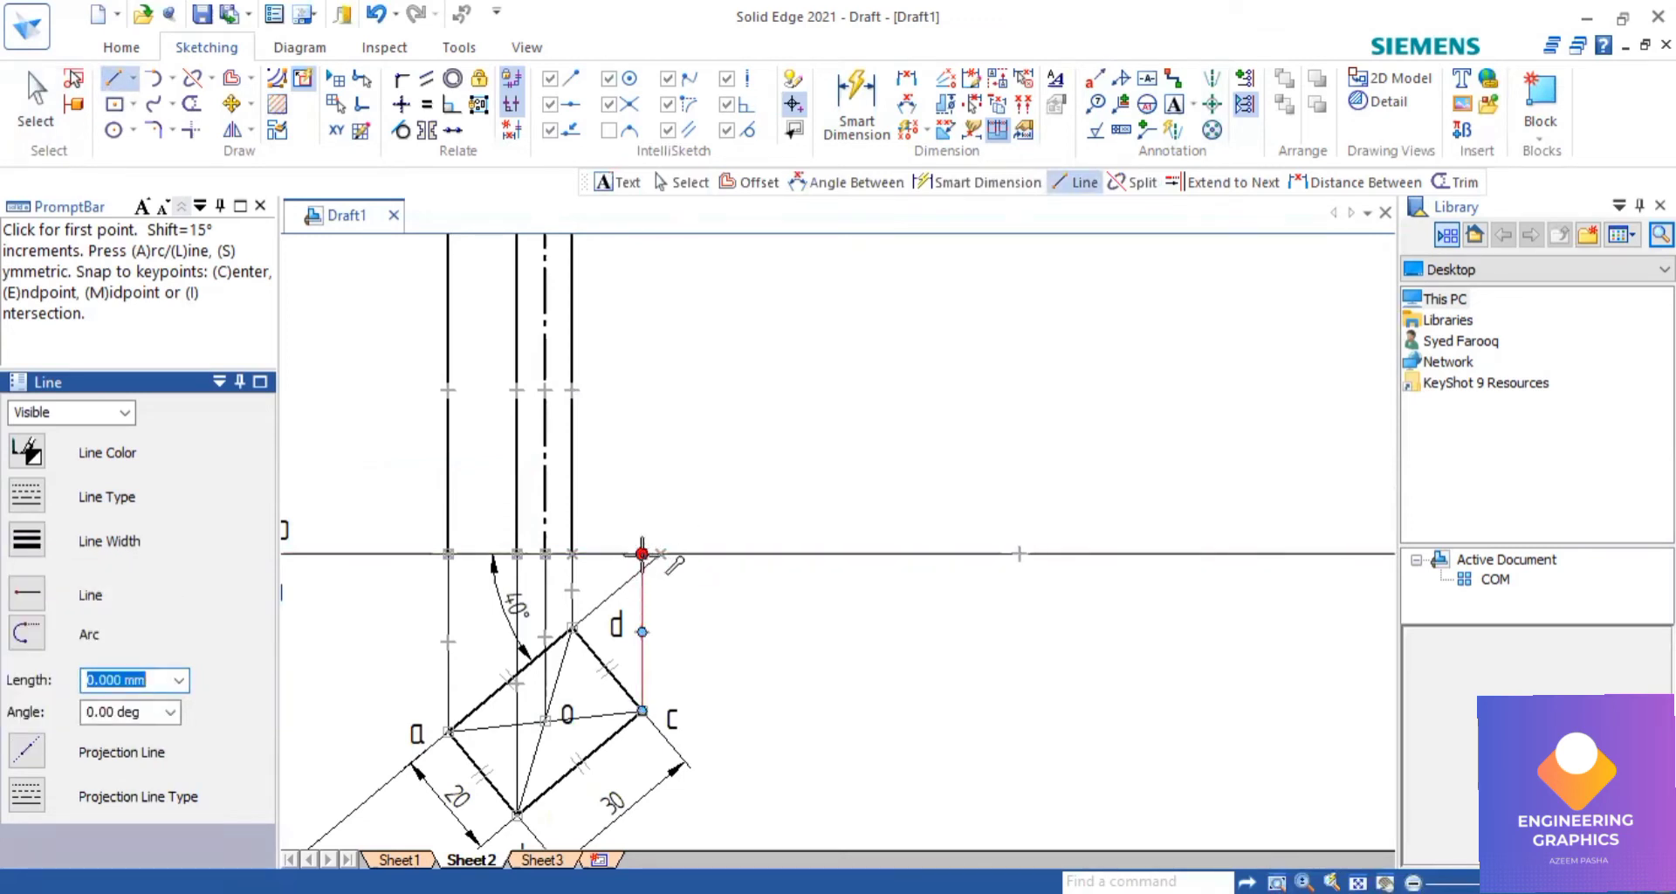
click(642, 553)
text(60.000)
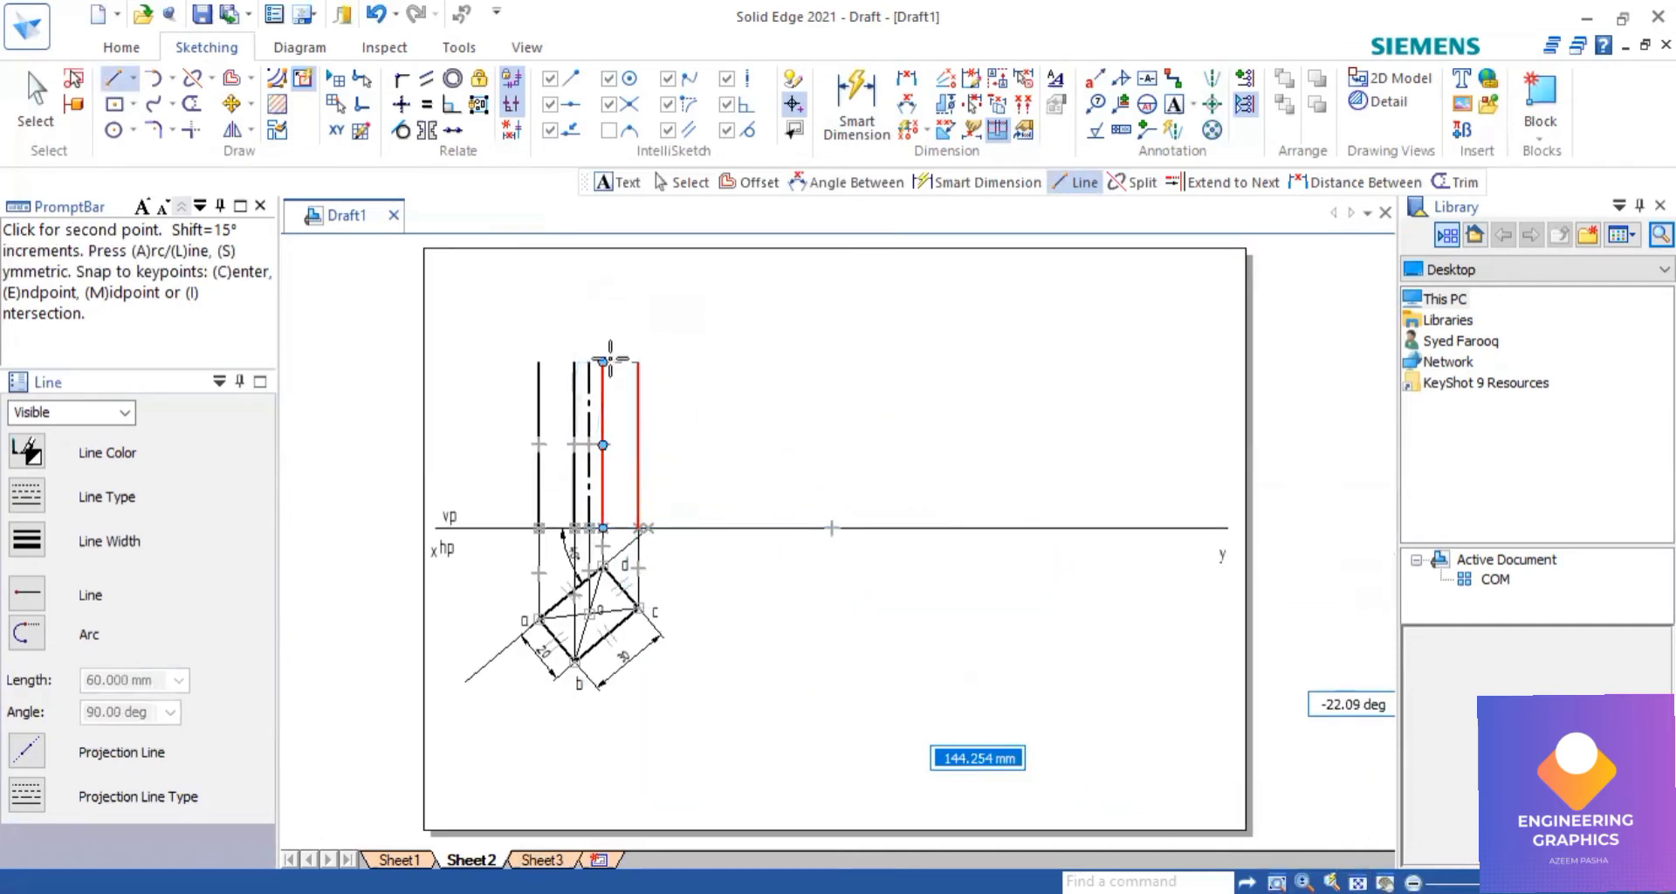
click(608, 361)
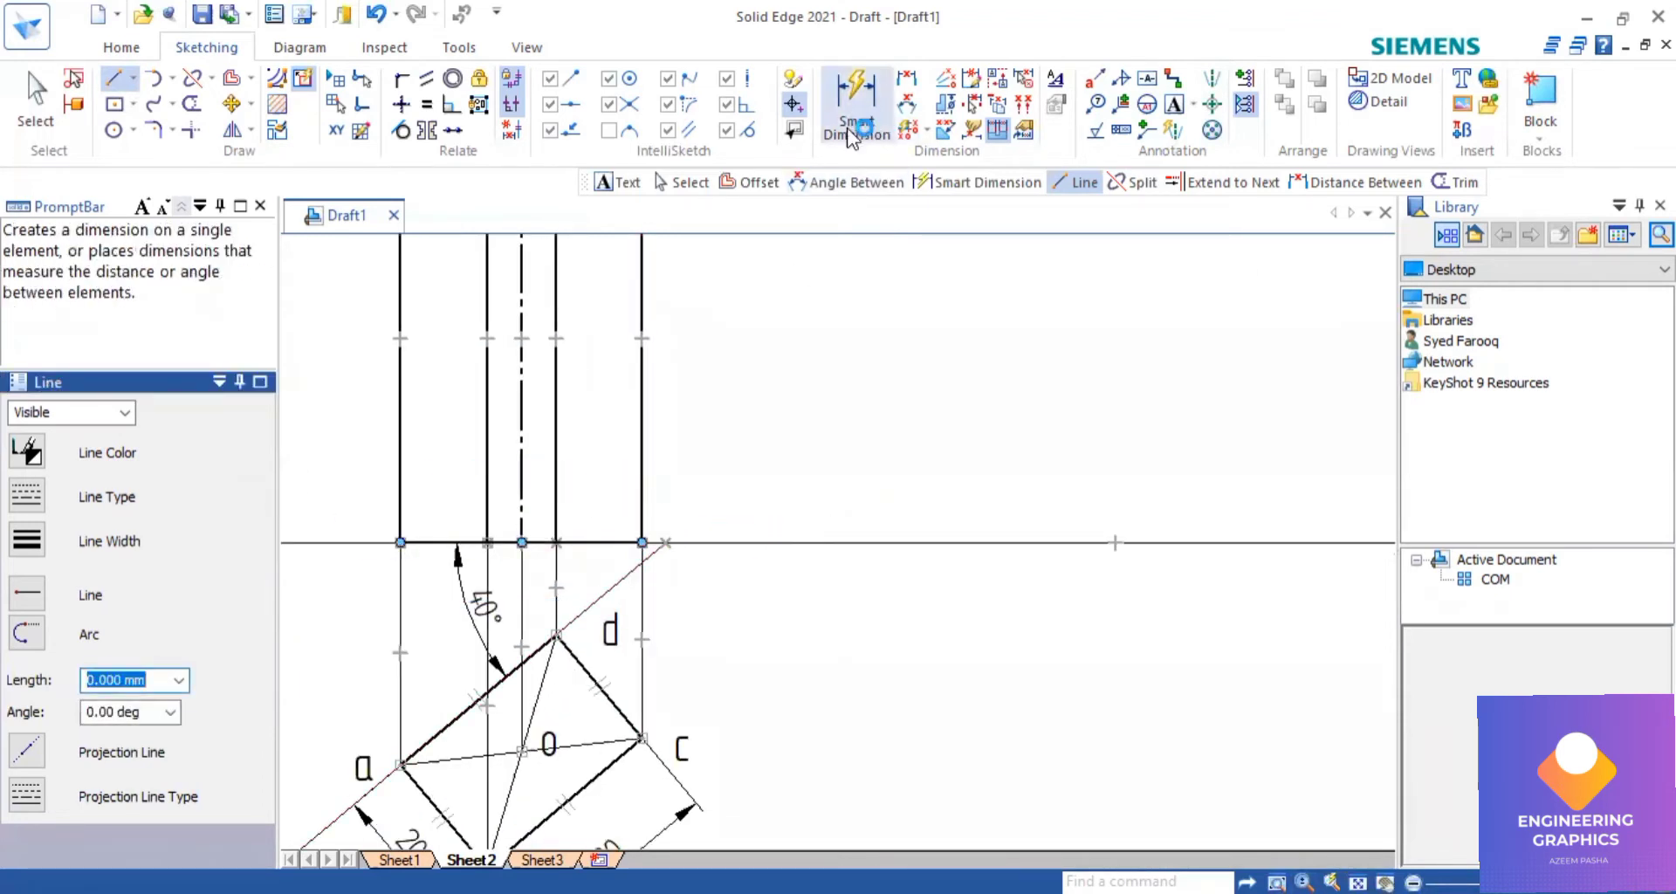
click(857, 106)
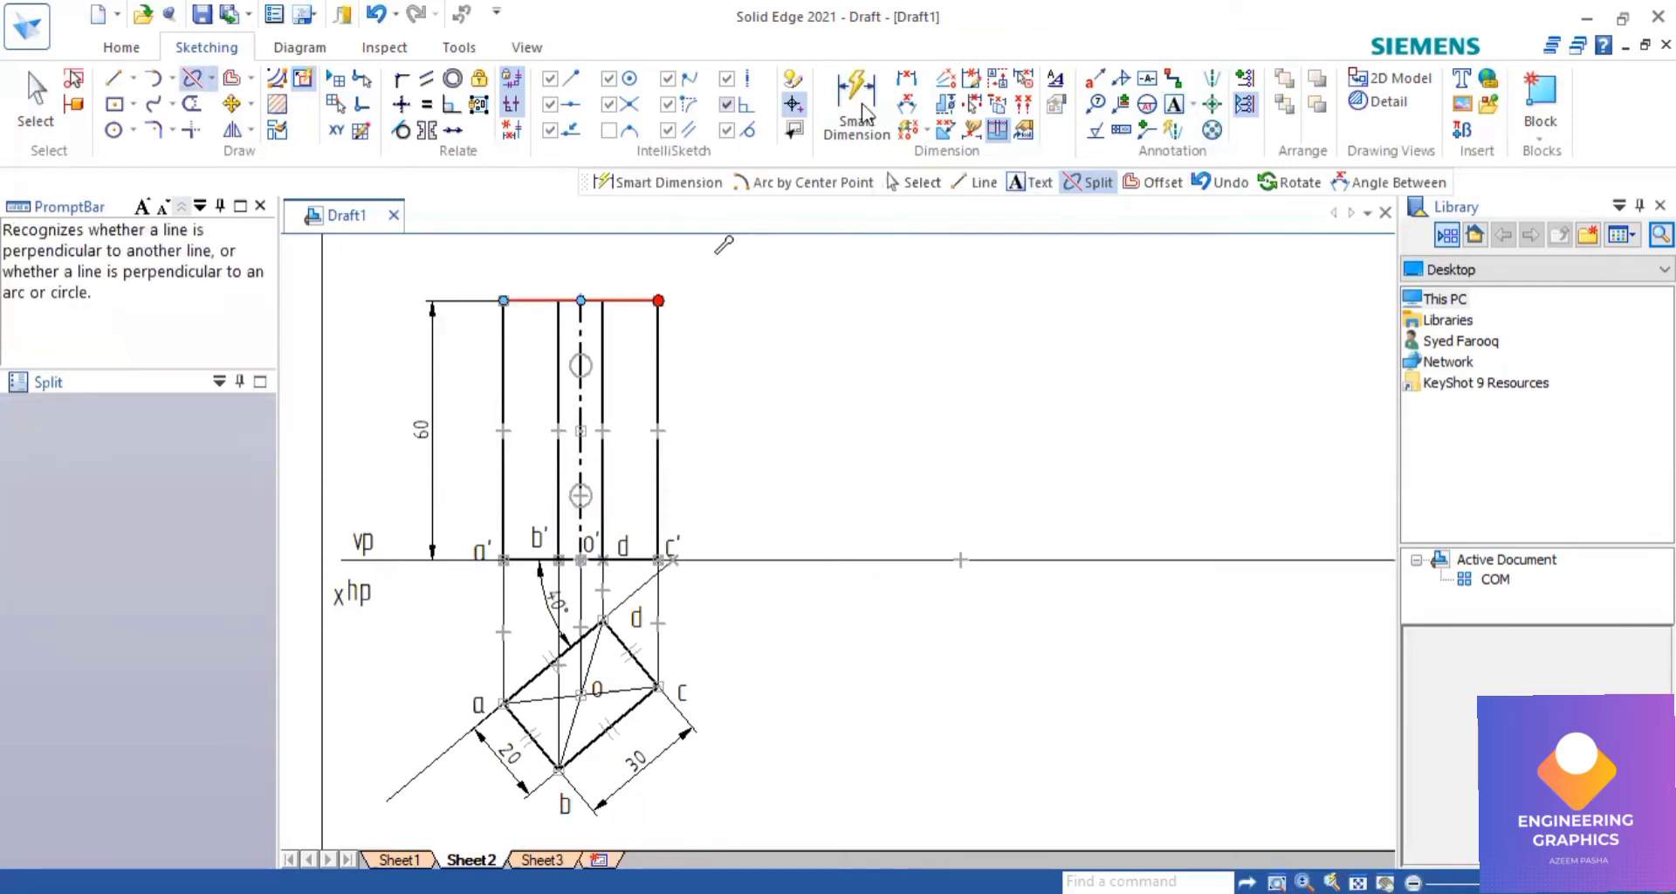
Draw the 45° chain-line cutting plane through the axis 30 up and dimension its angle.
click(856, 101)
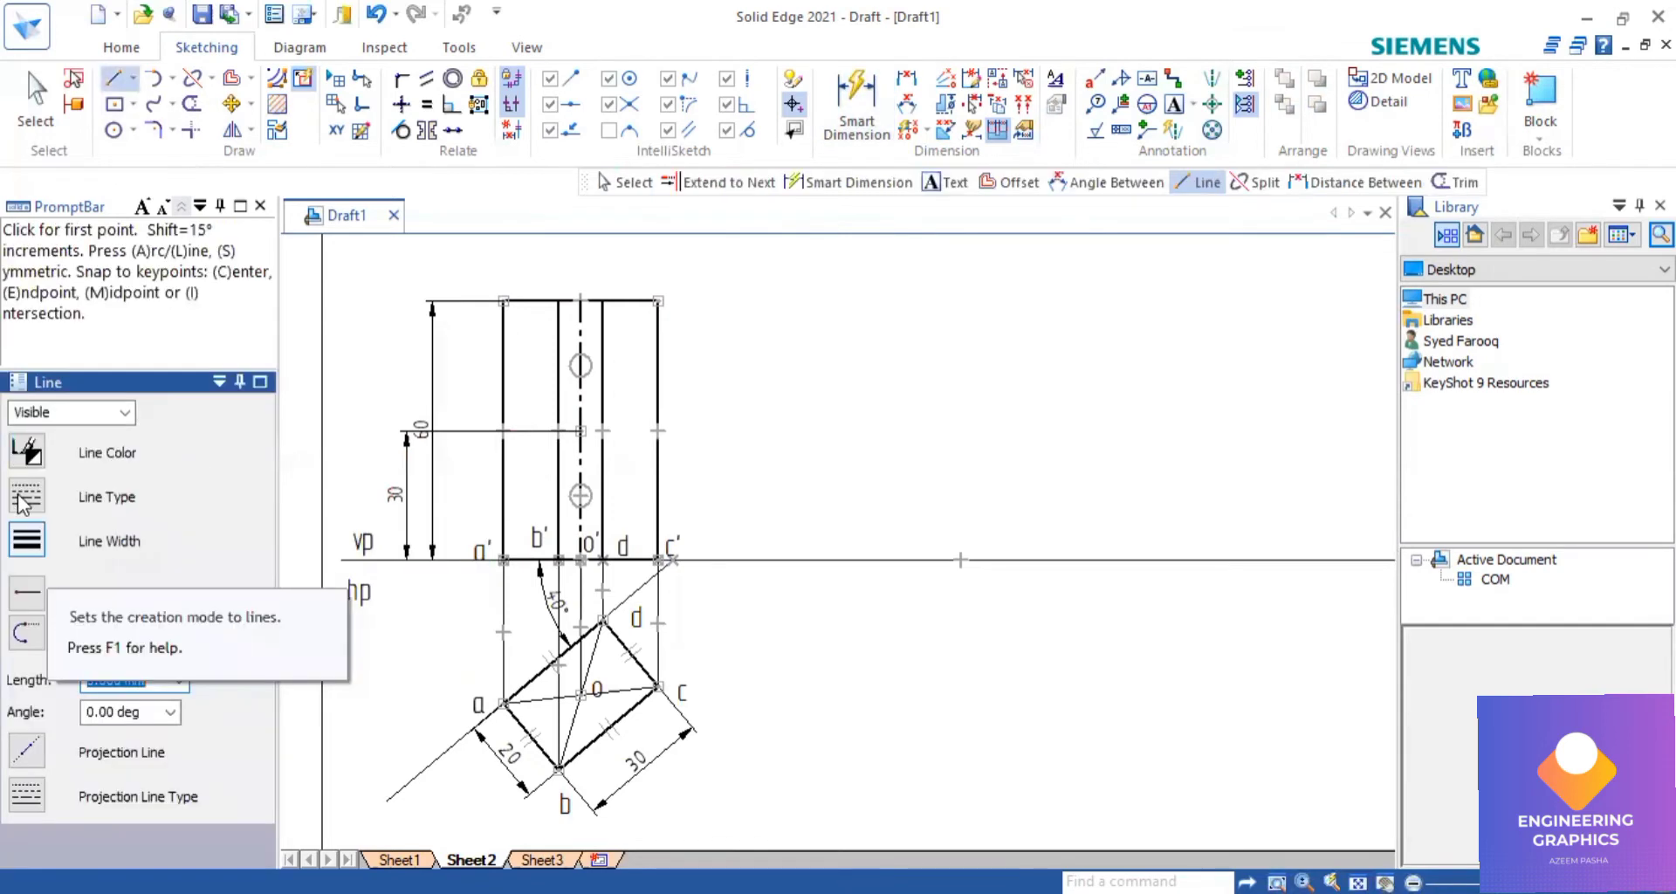
mouse_move(56, 650)
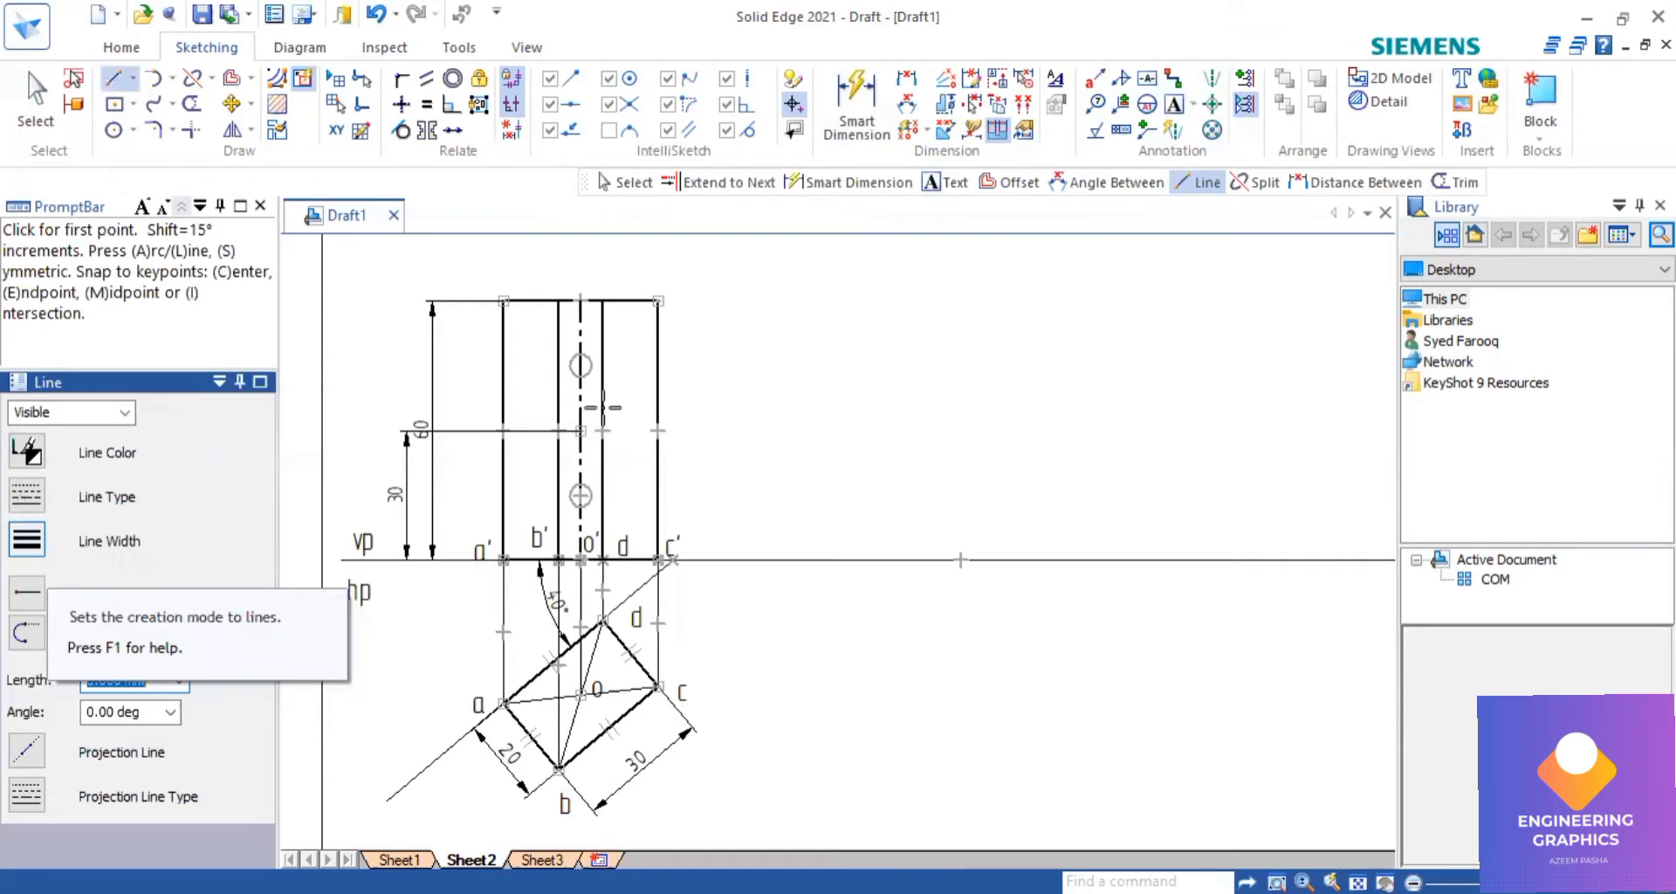
click(580, 433)
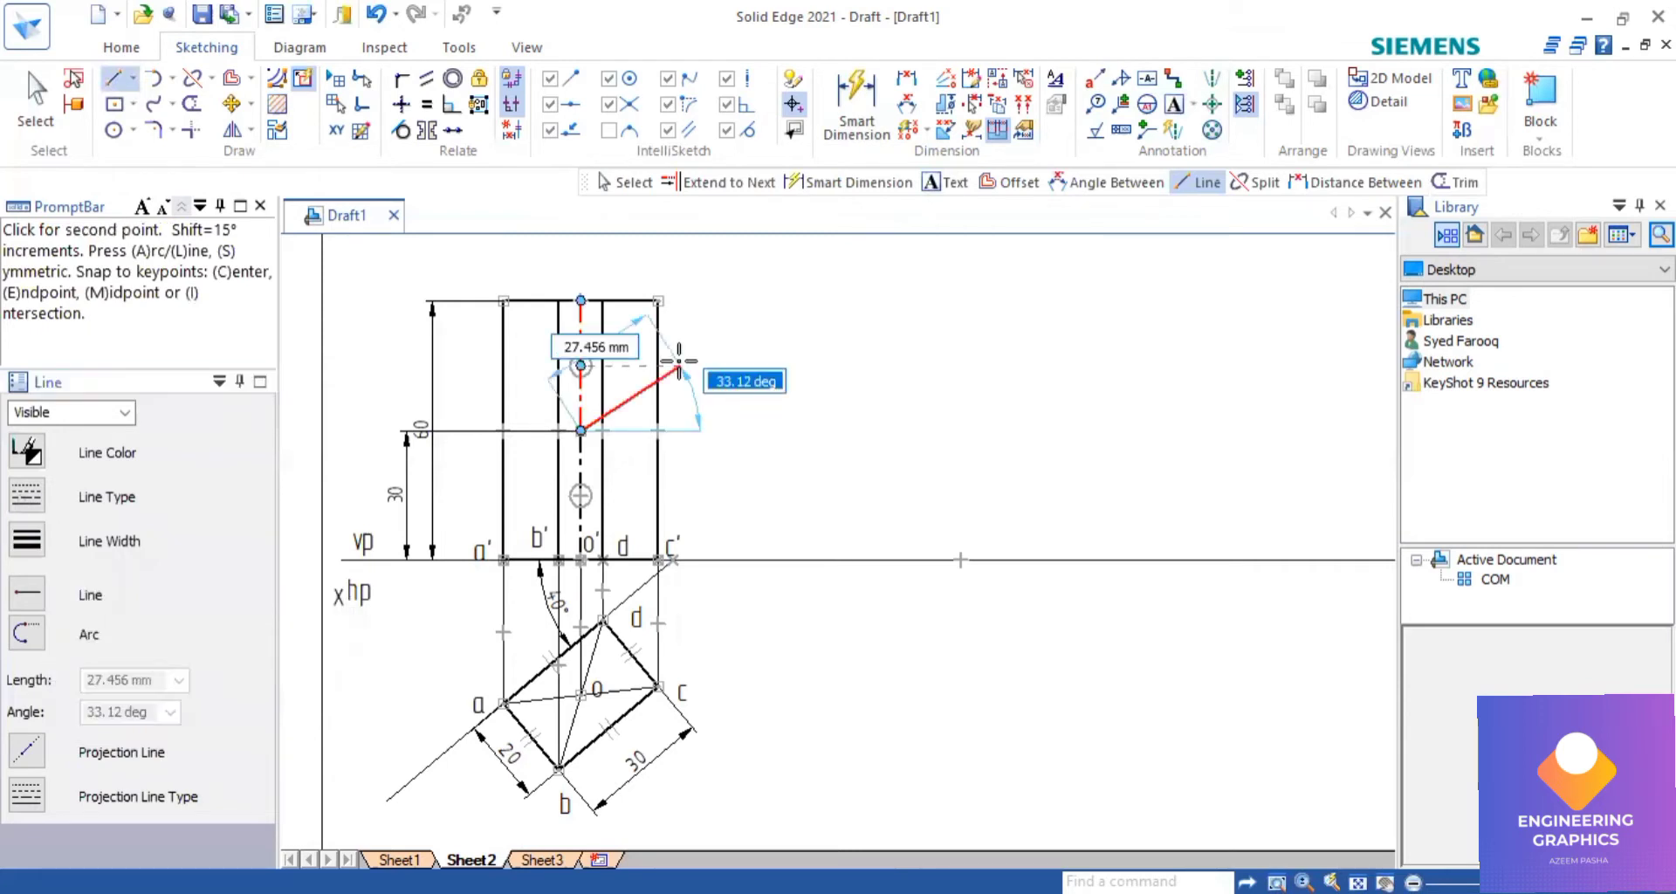
mouse_move(677, 369)
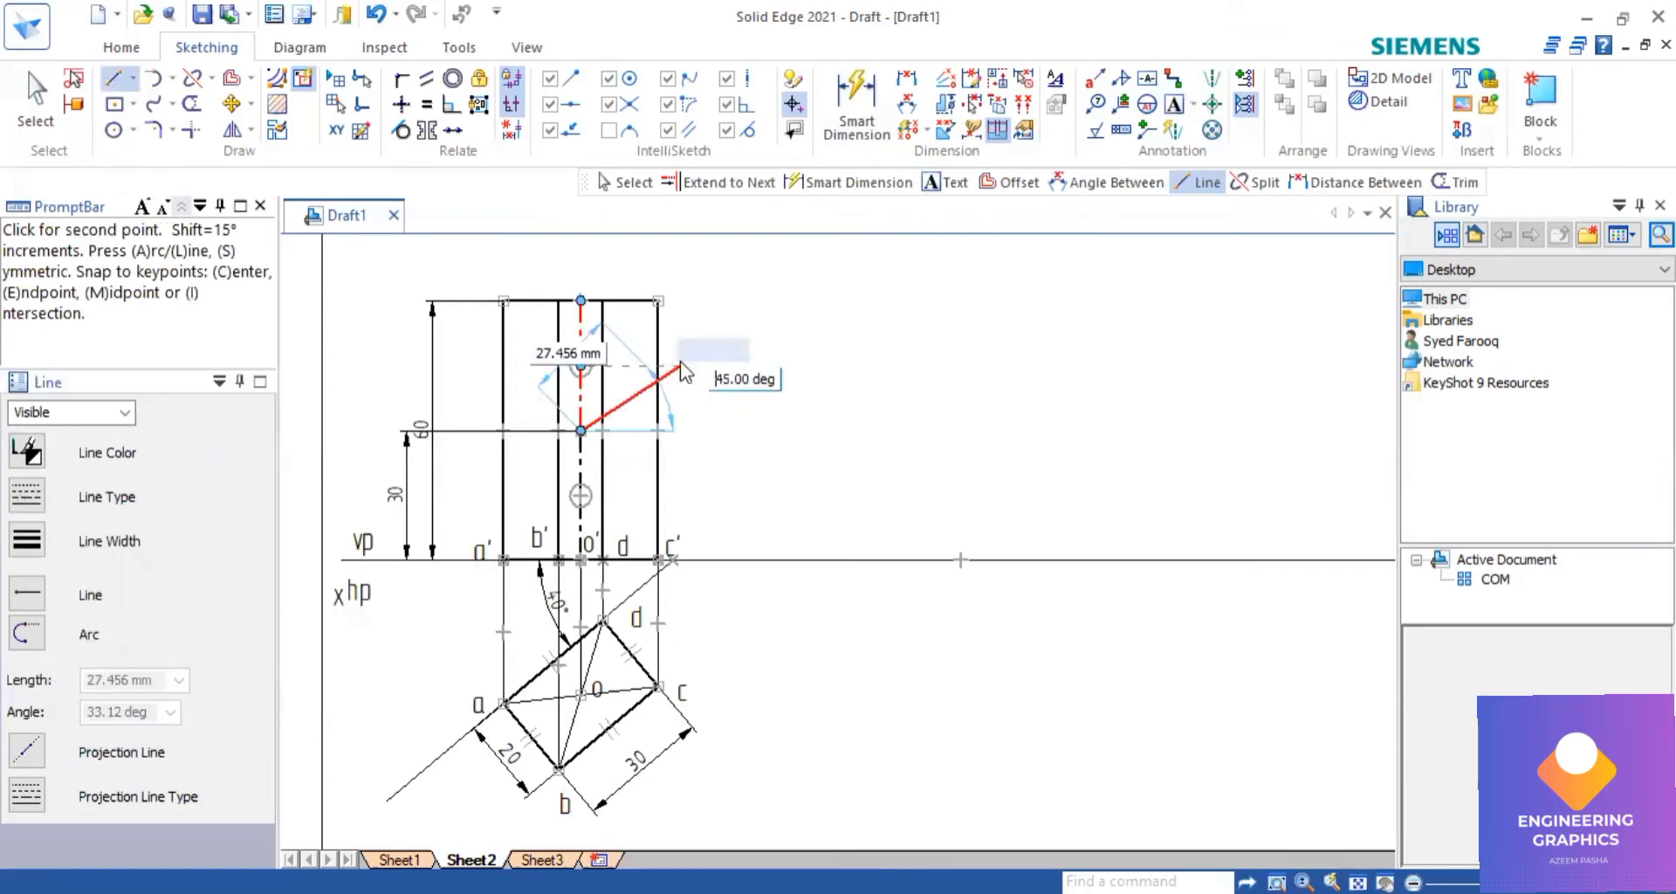
mouse_move(709, 299)
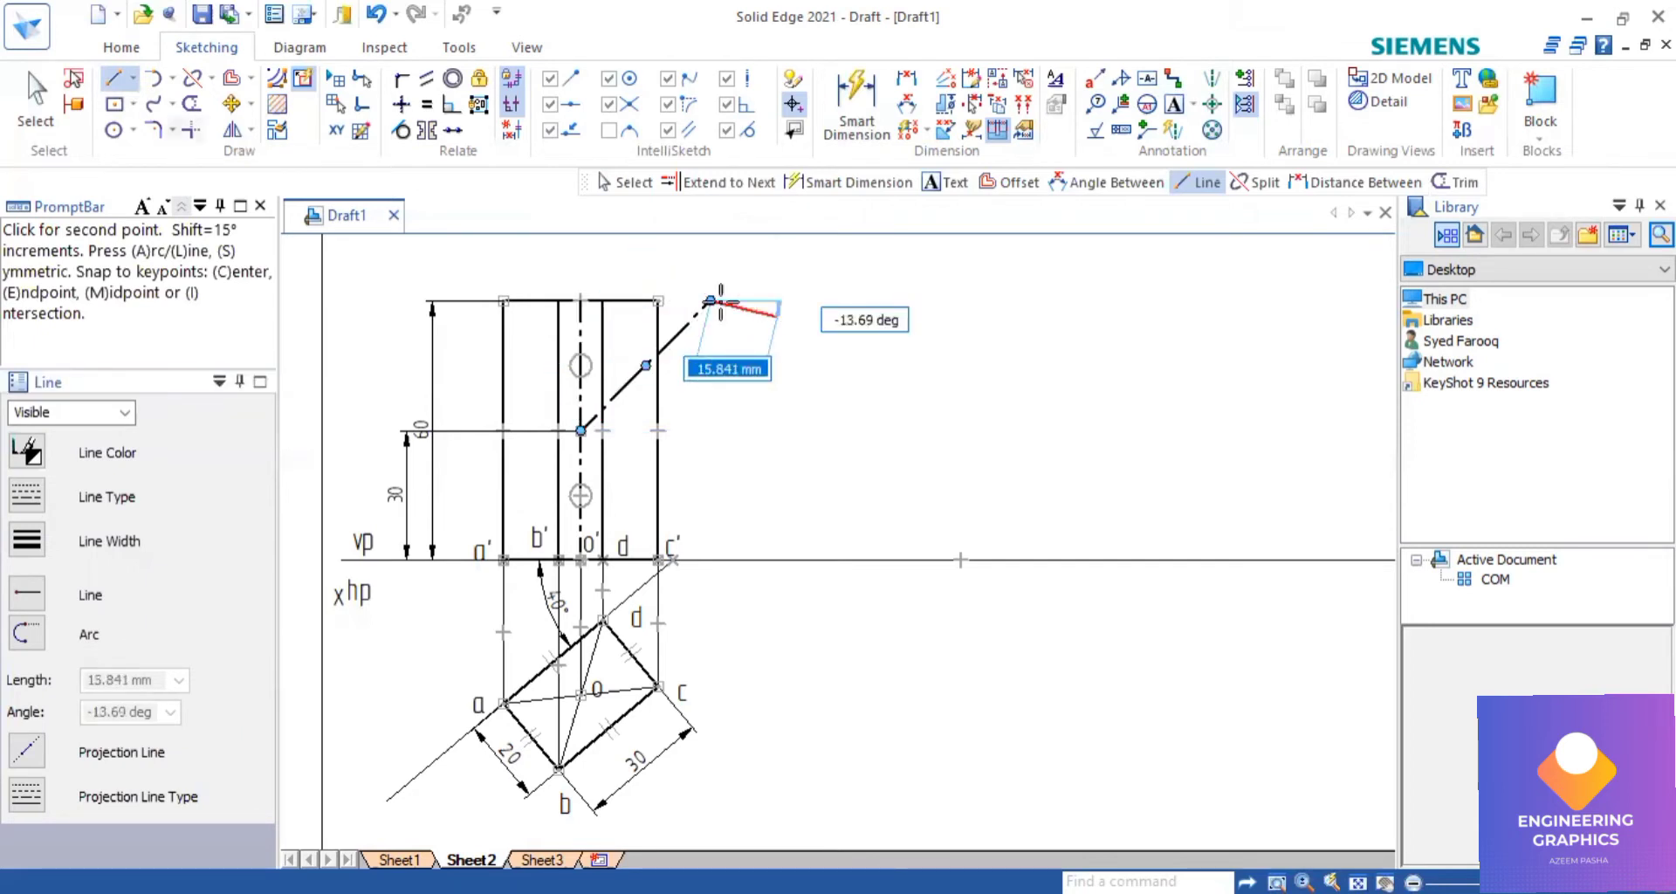
click(710, 301)
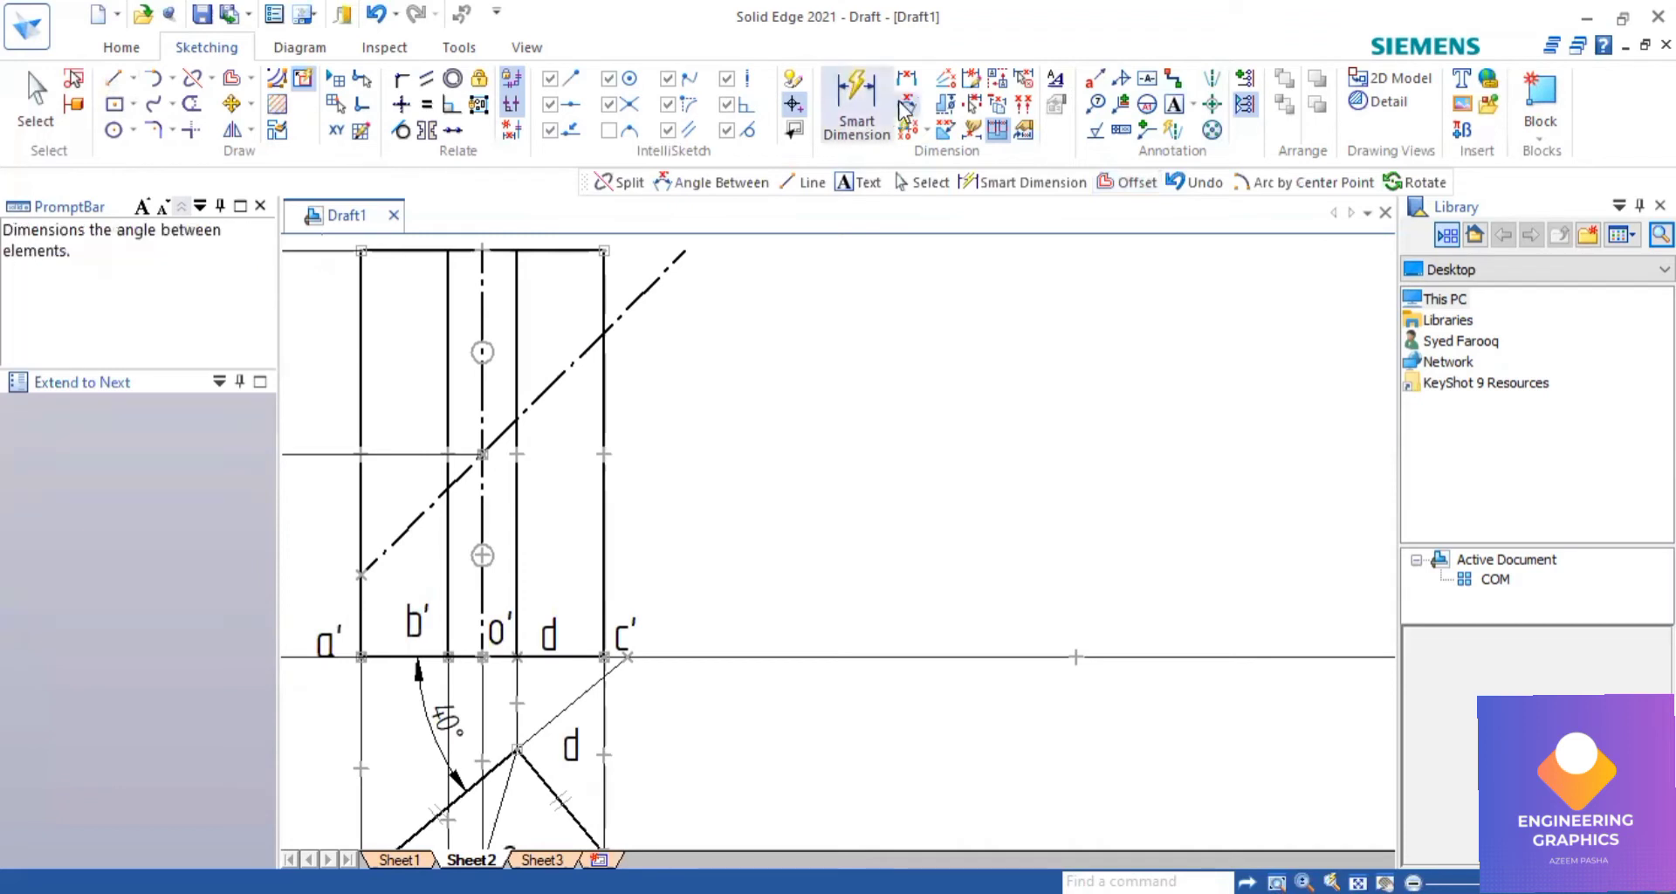
click(905, 104)
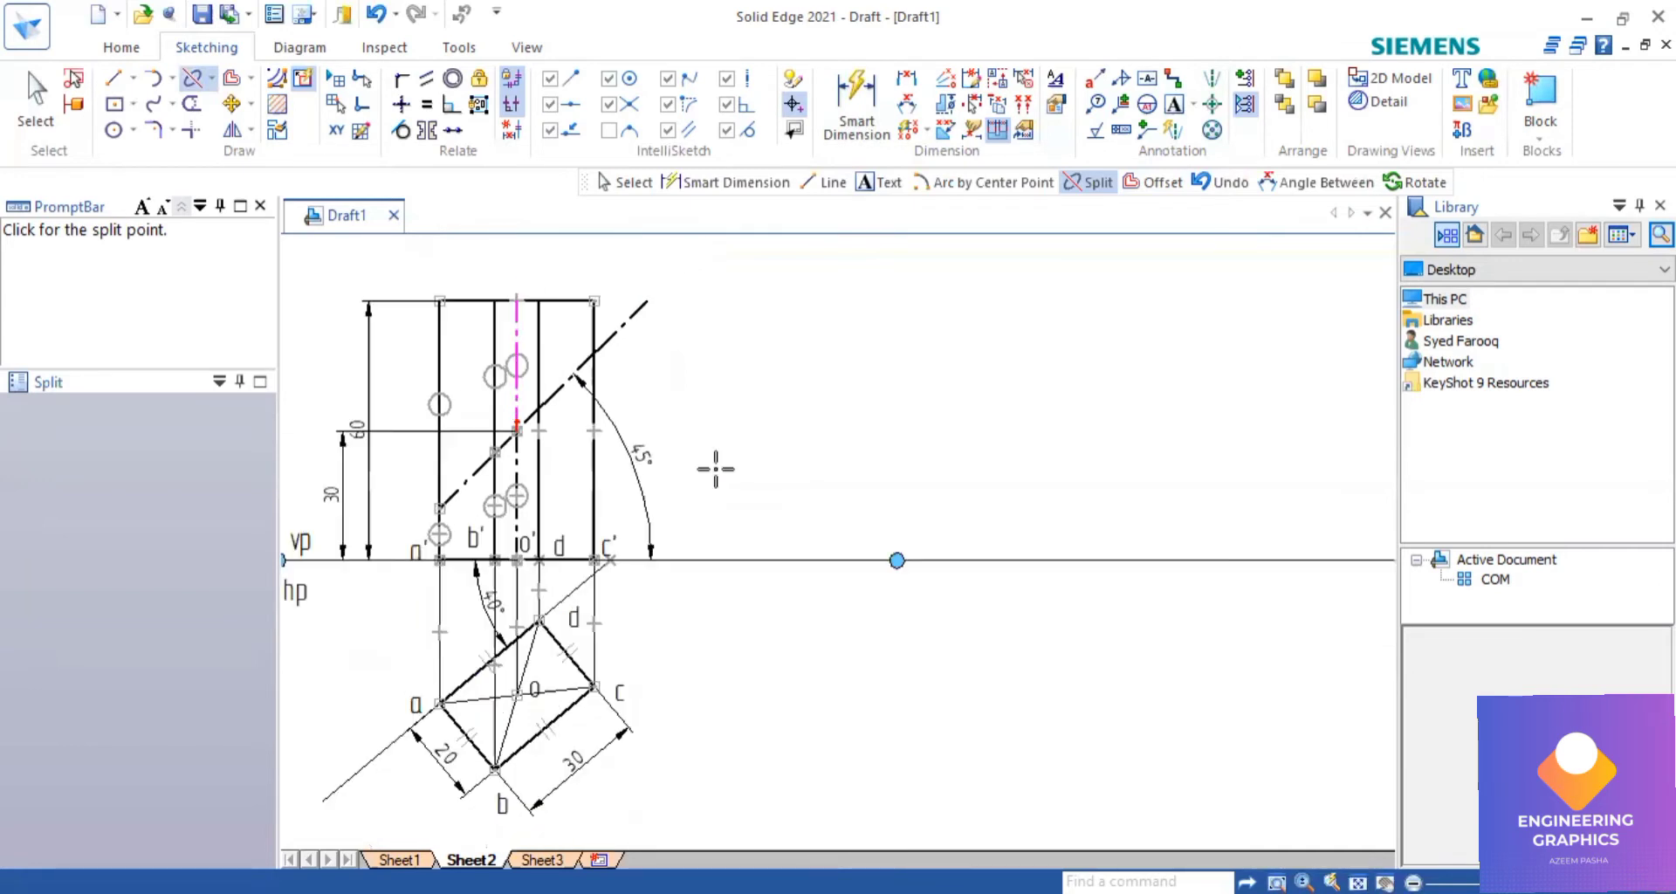
Fence-select the front view edges, change their line width, and split them at the cutting plane.
click(34, 91)
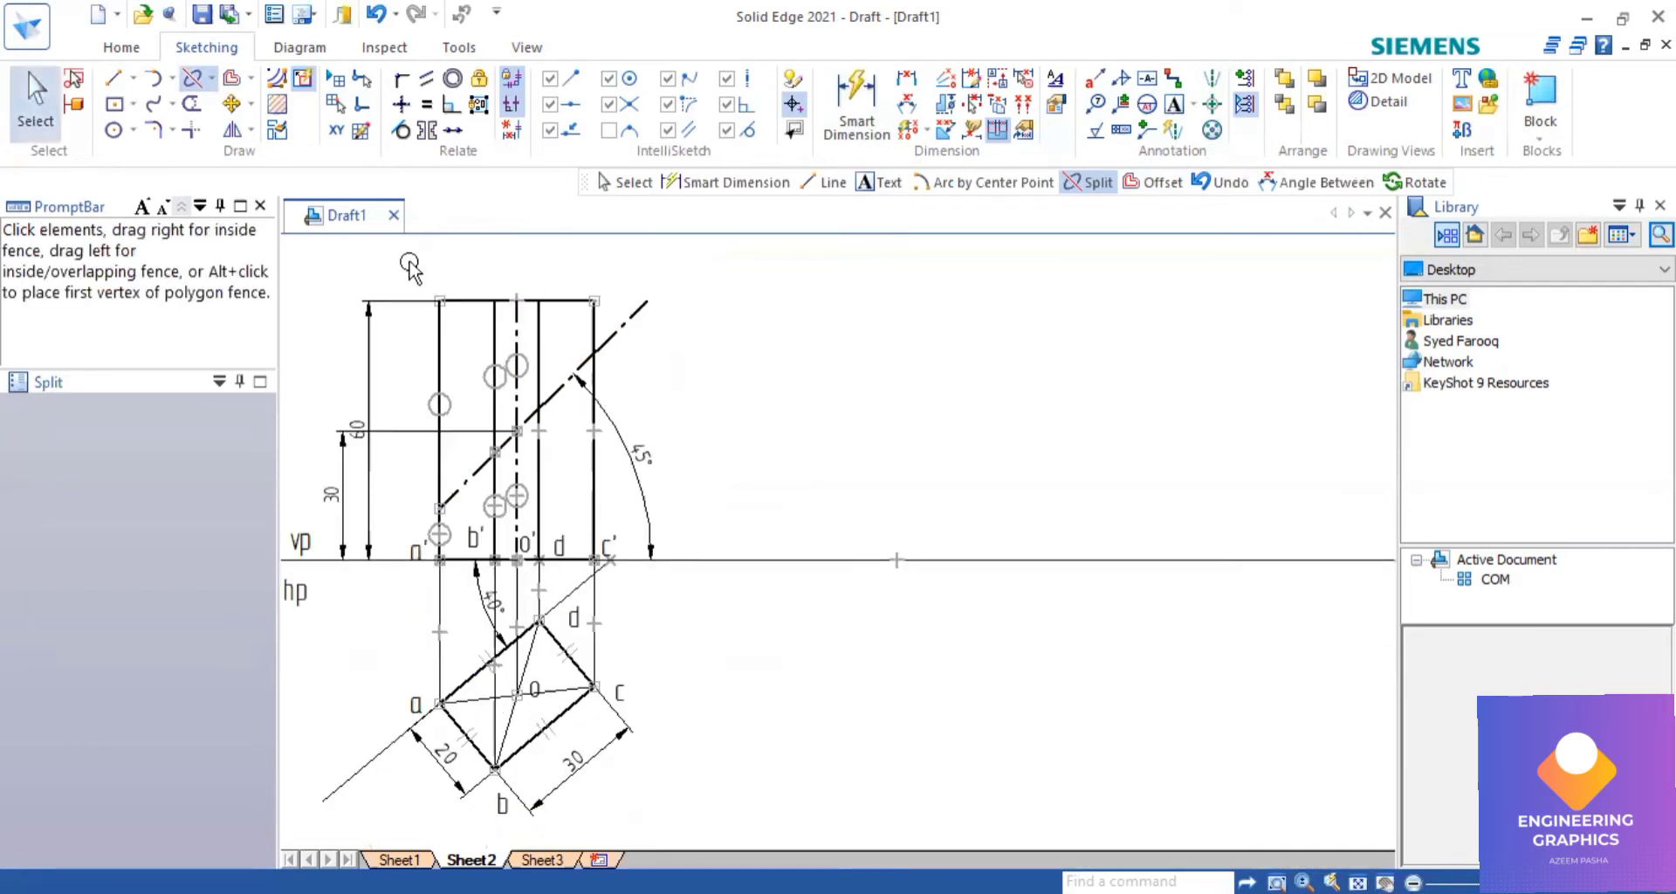
drag(411, 265, 639, 514)
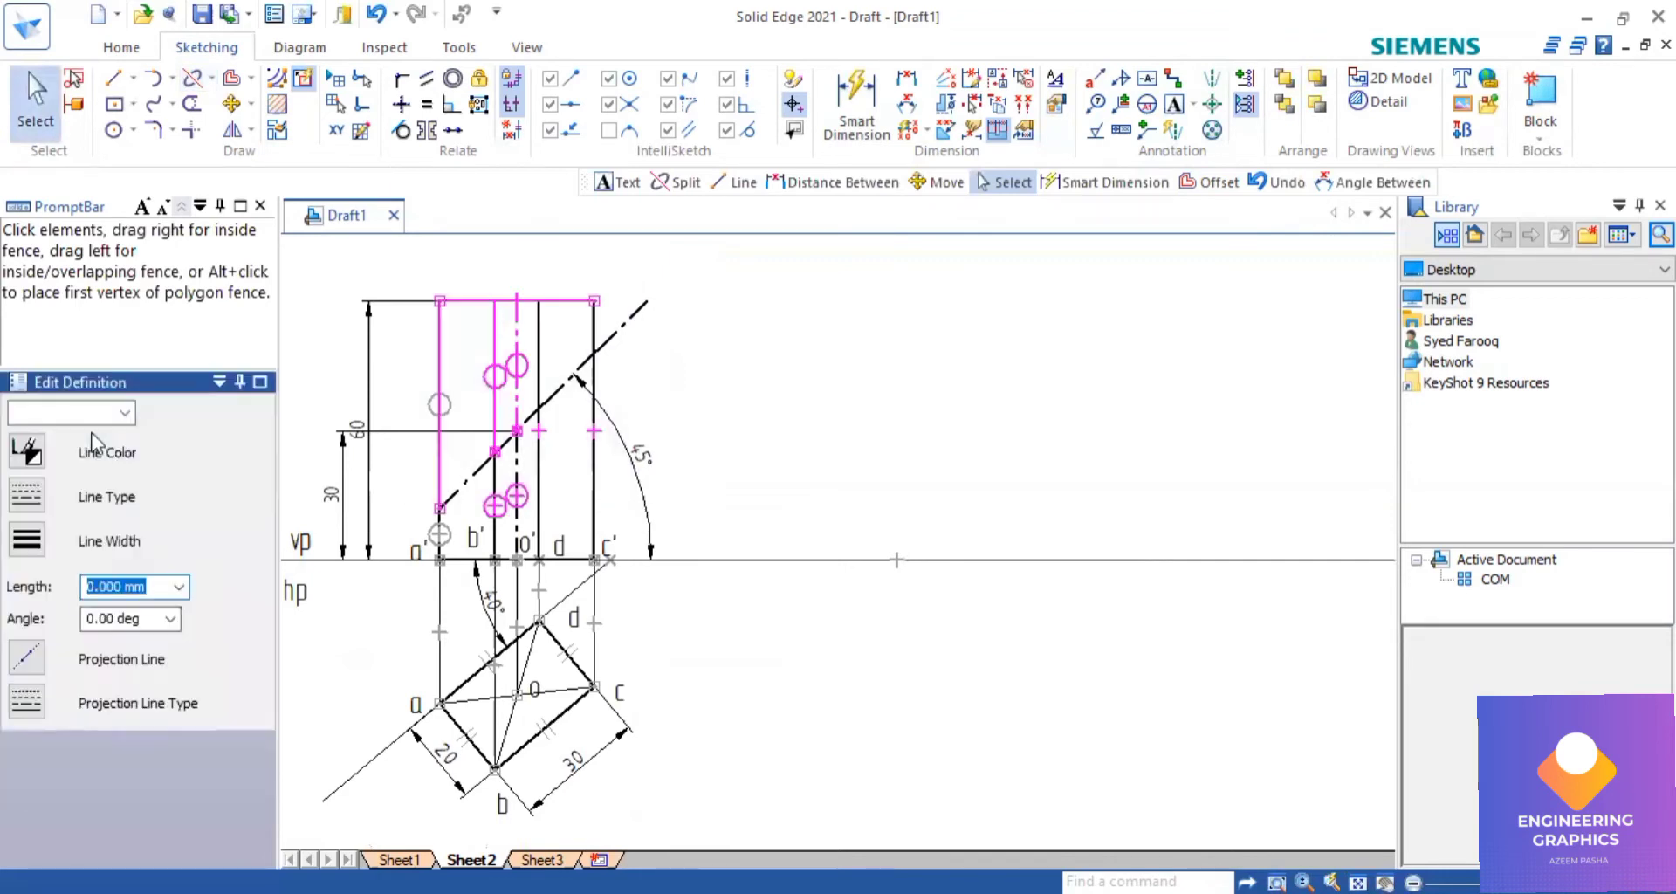
mouse_move(41, 575)
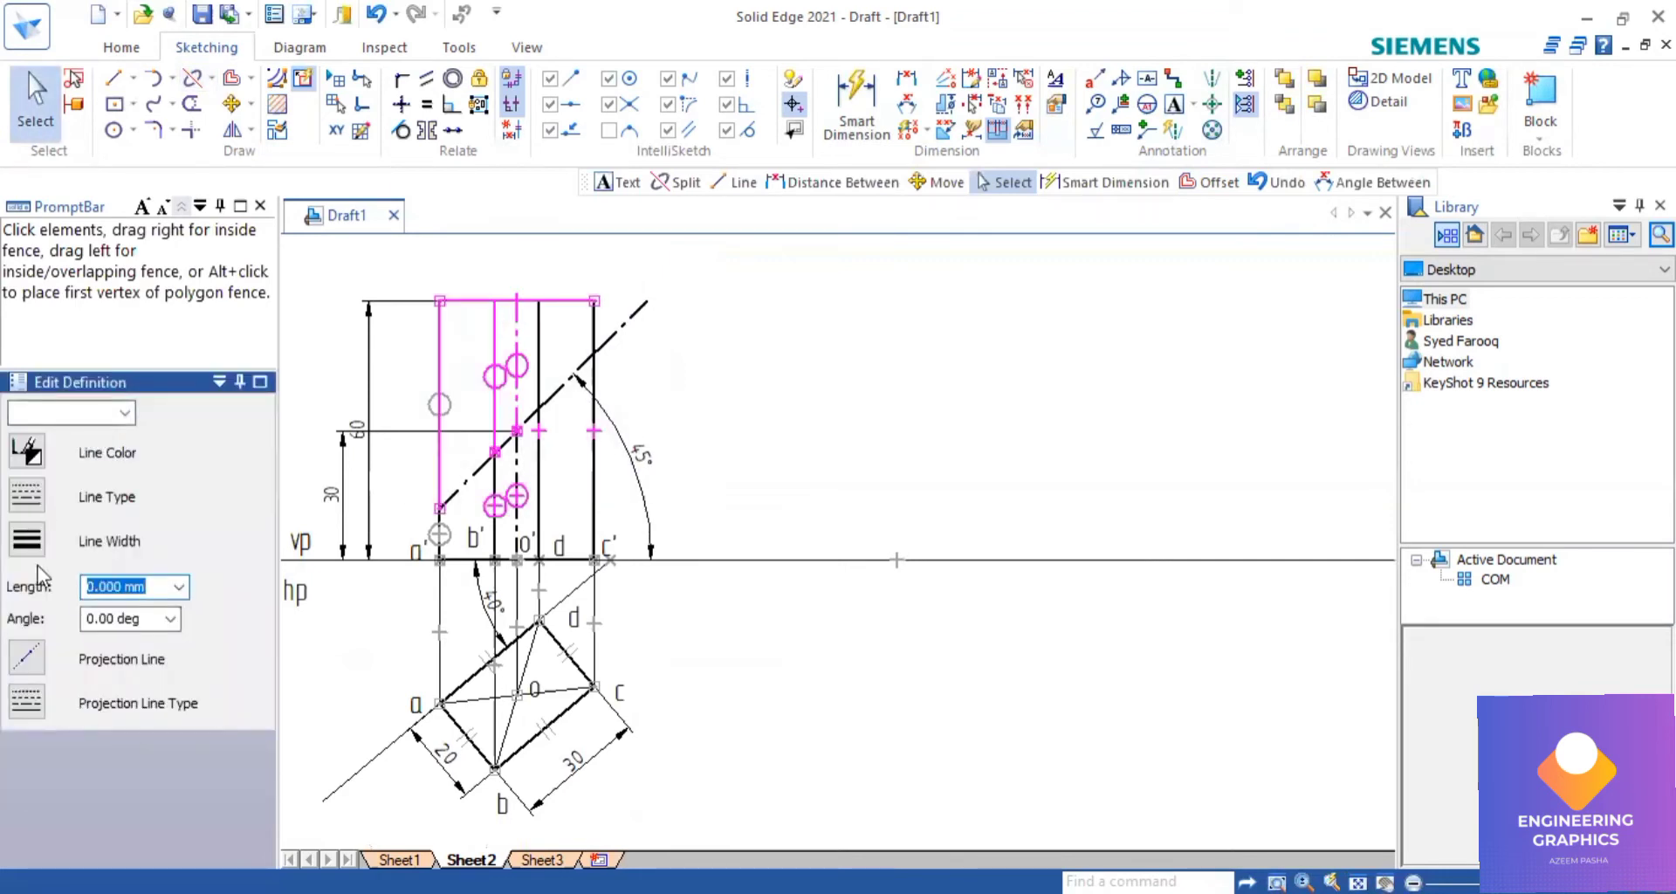
click(540, 364)
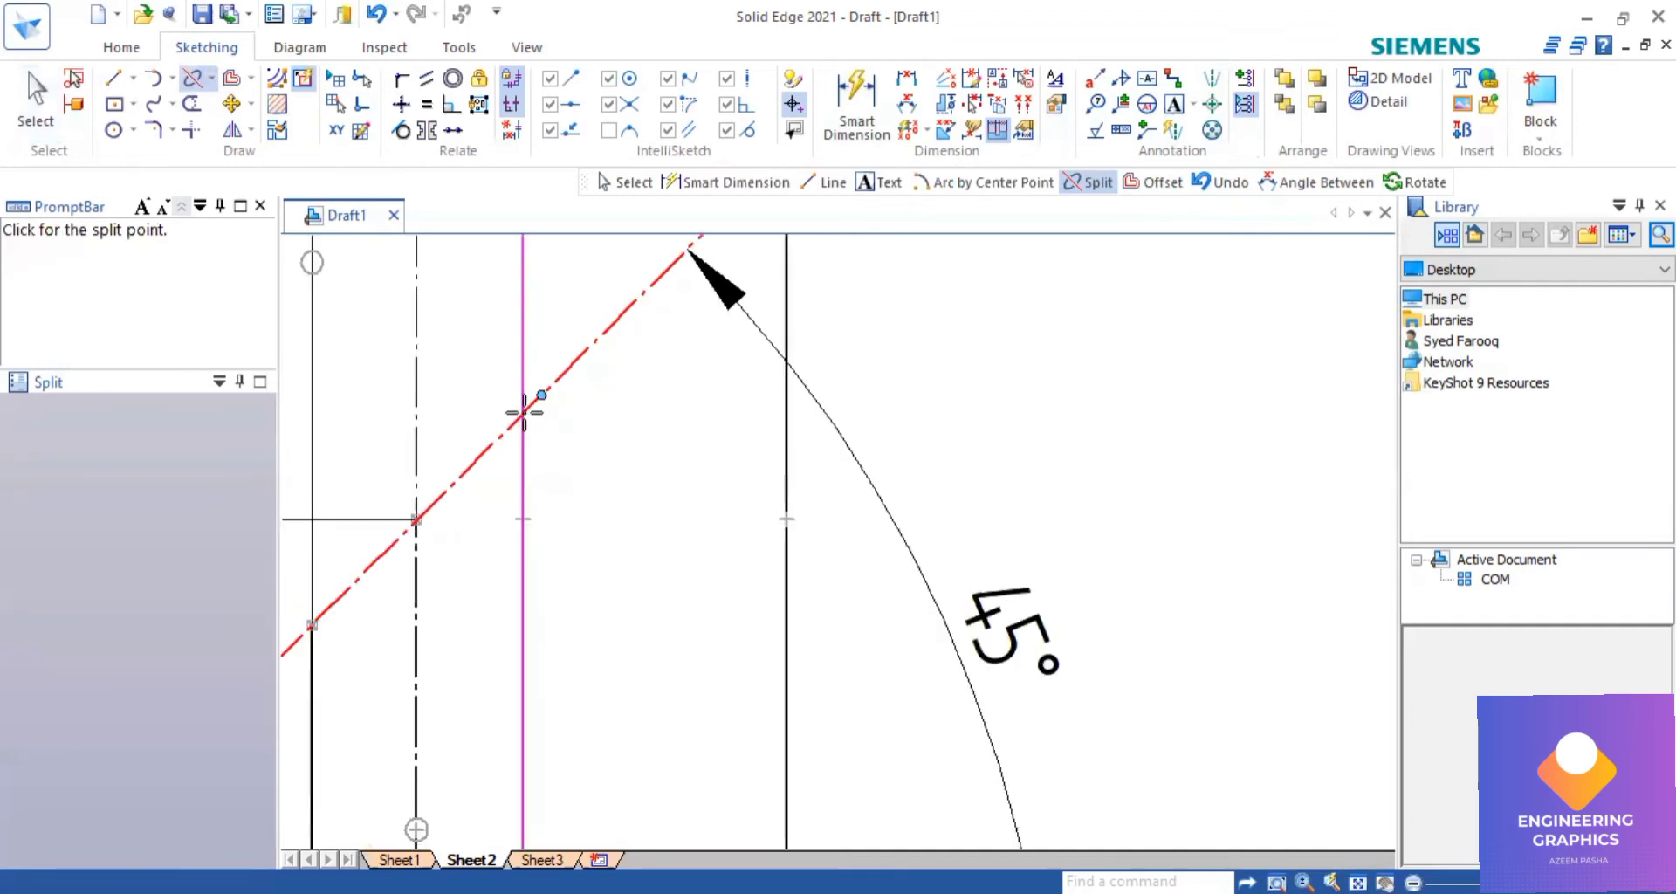
click(523, 412)
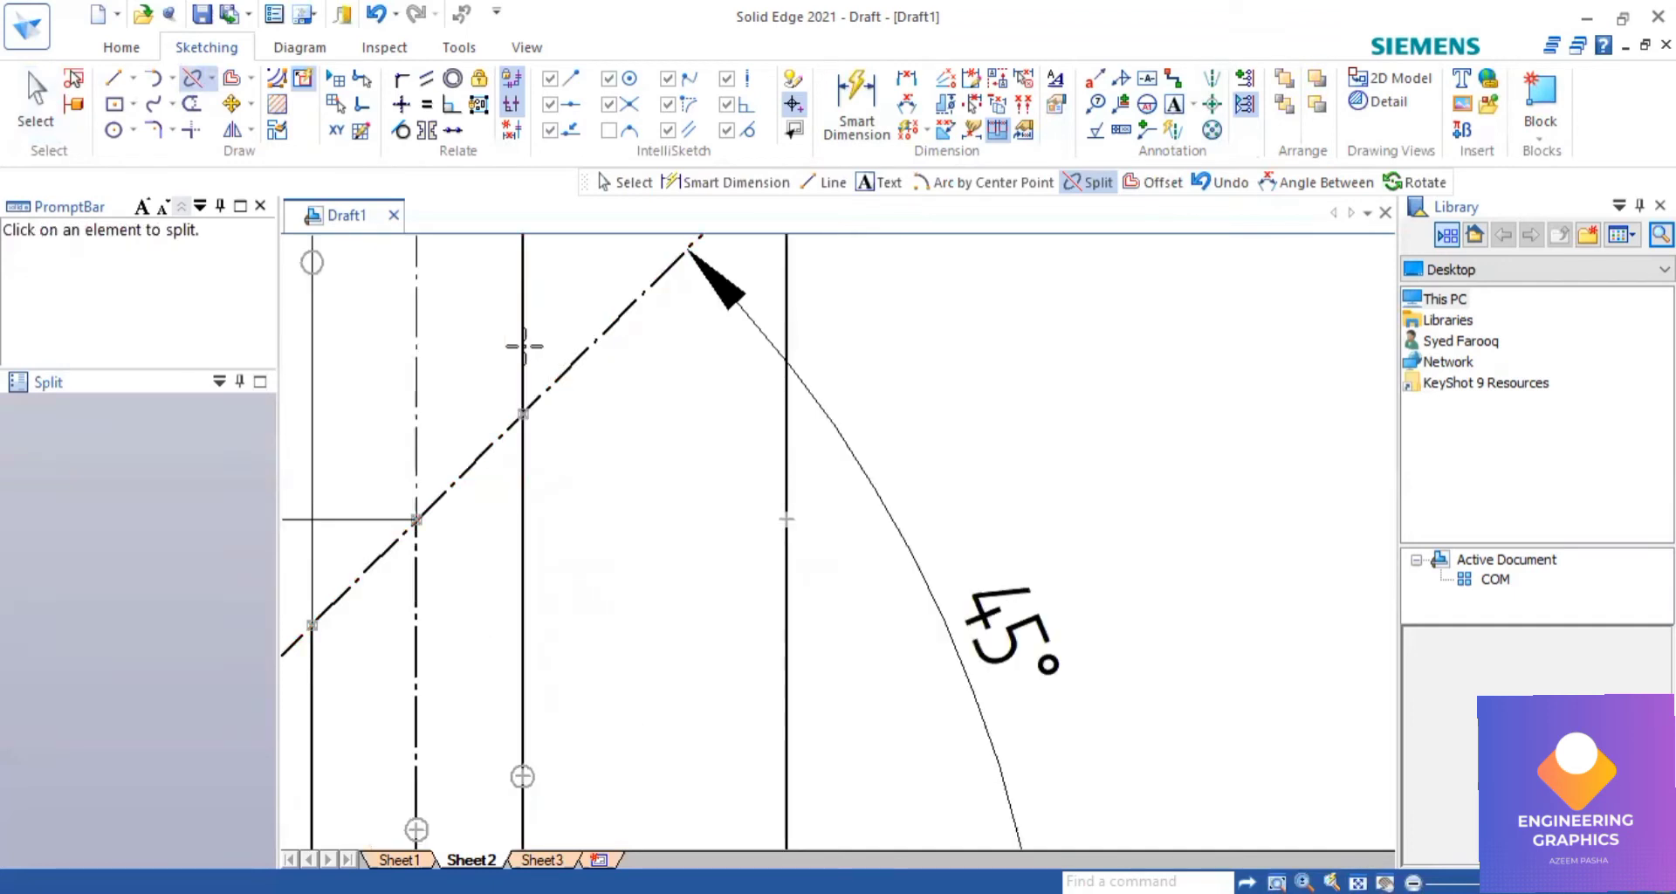
click(35, 91)
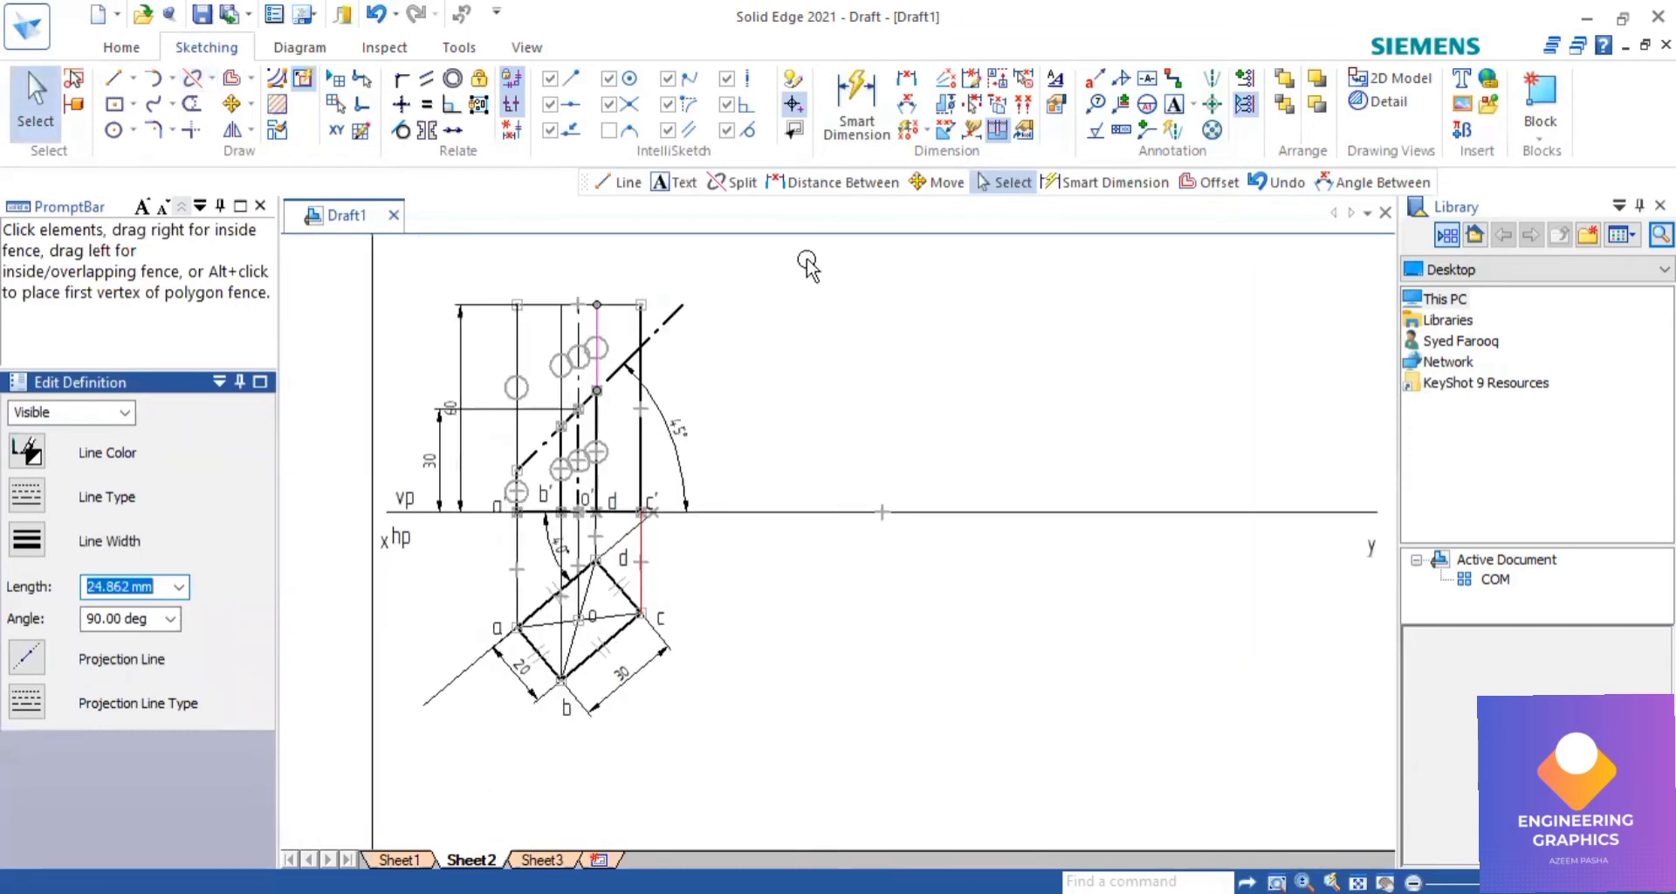
mouse_move(681, 182)
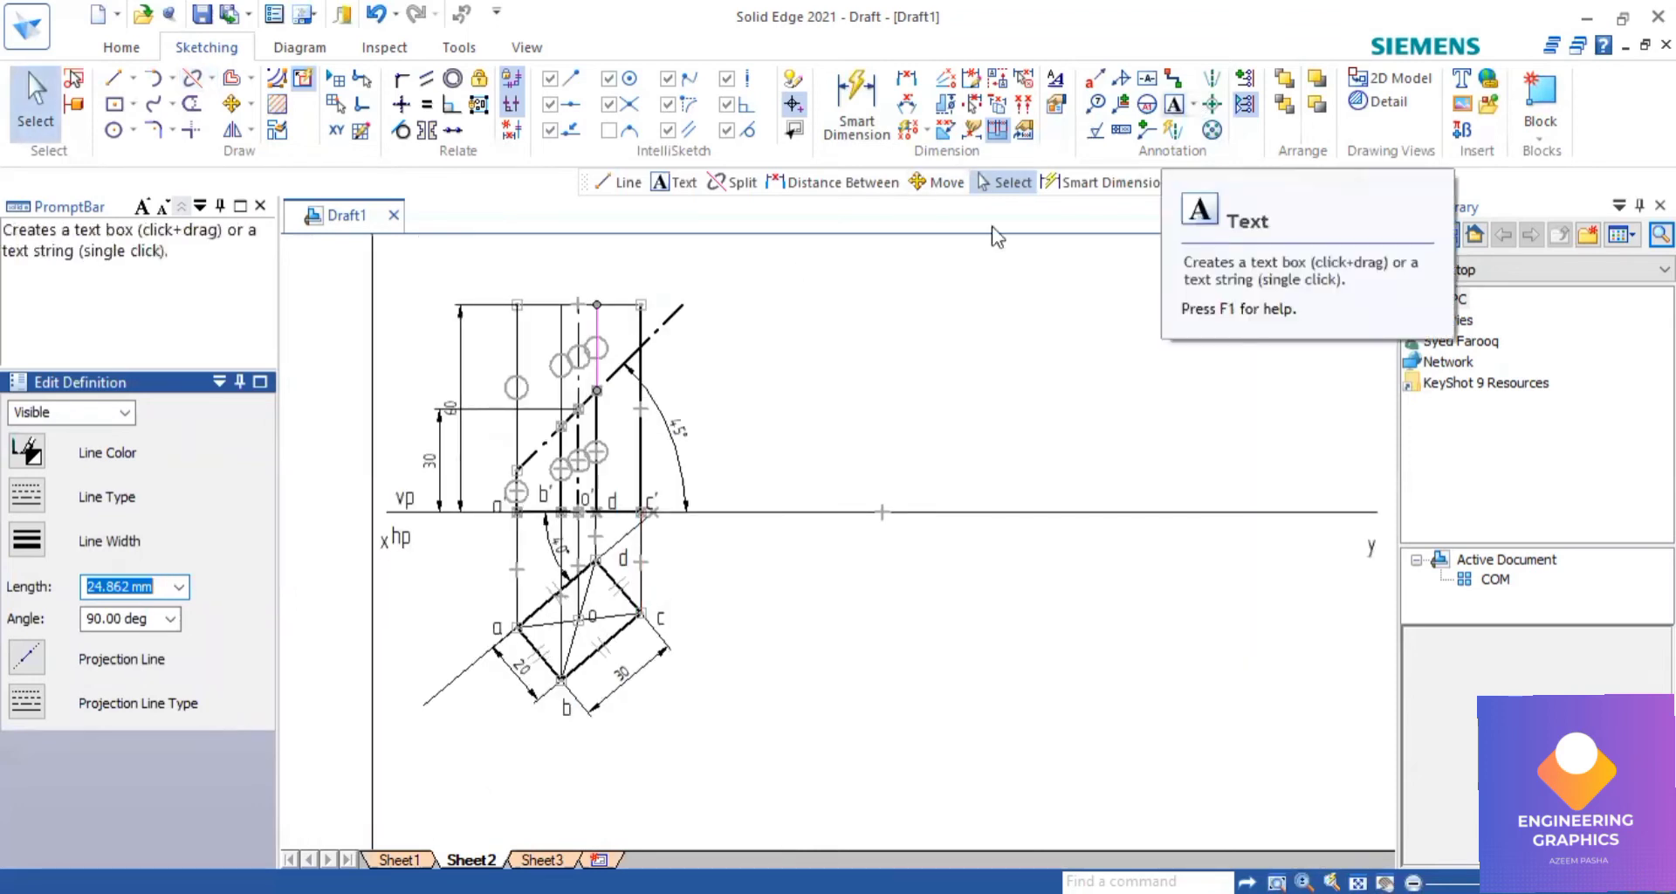
mouse_move(516, 433)
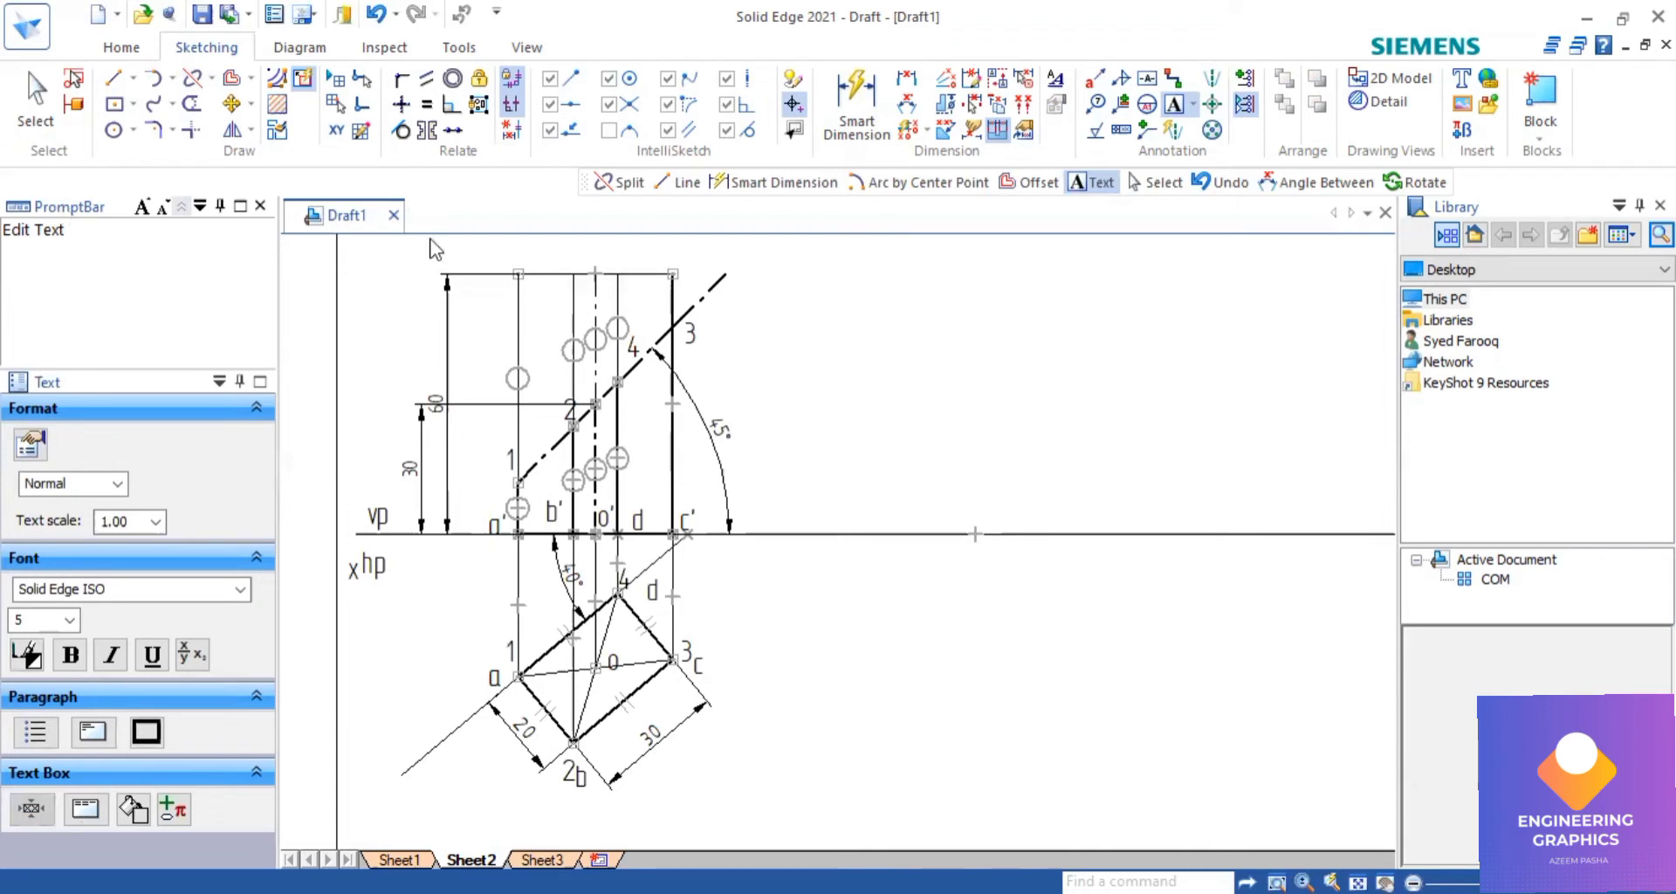
Number the cutting plane's front-view edge intersections 1 to 4, matching corners a–d.
click(671, 406)
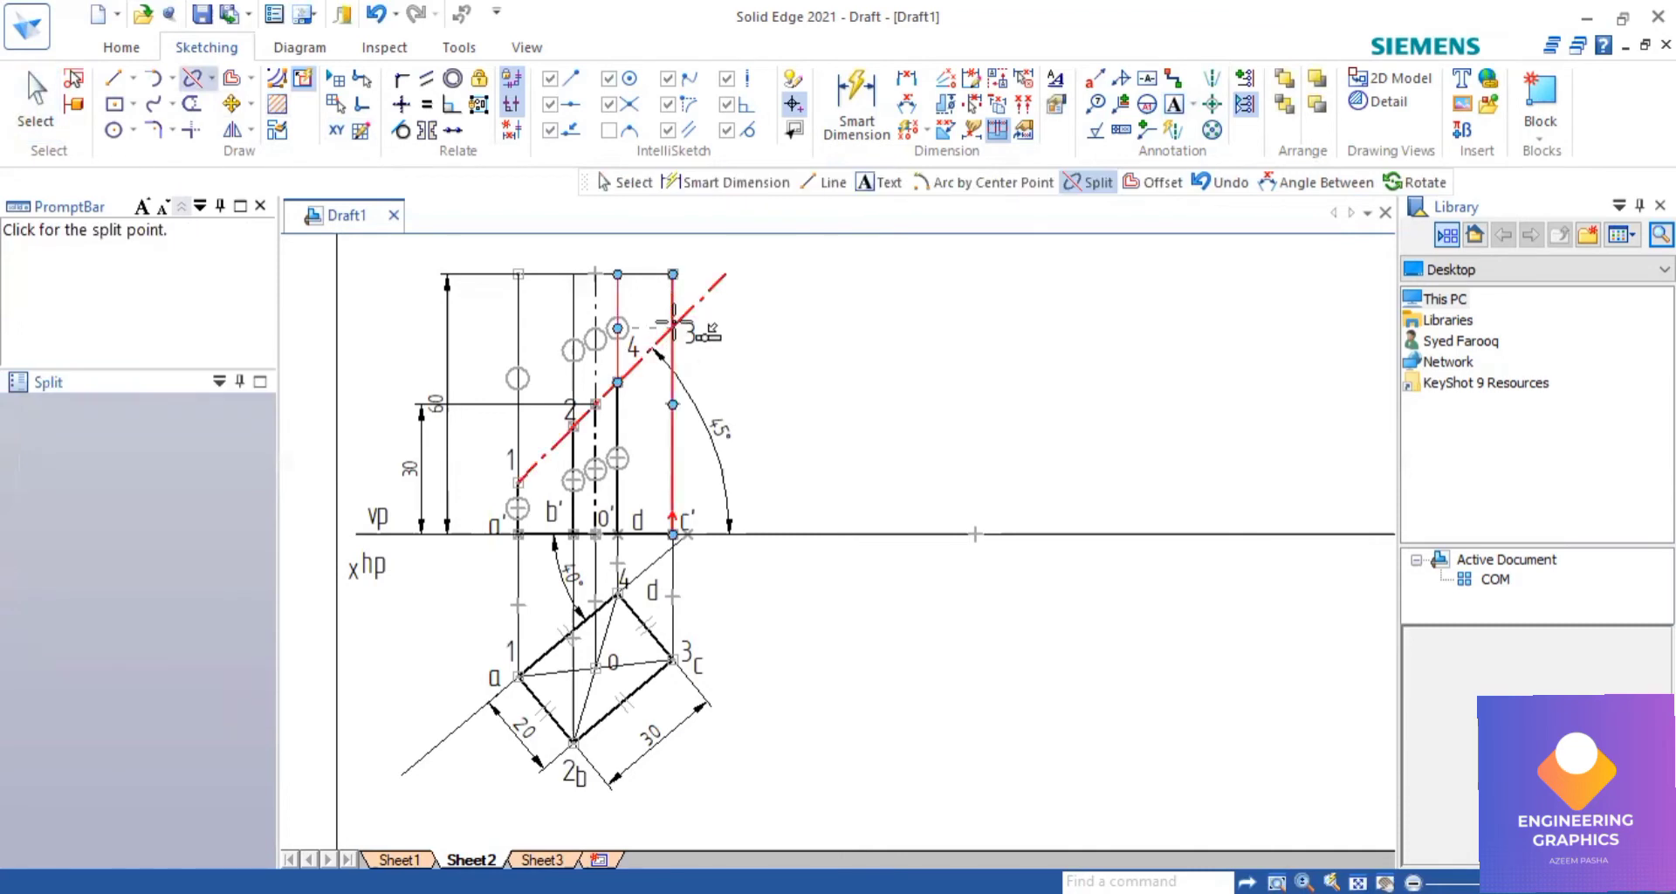
scroll(up, 3)
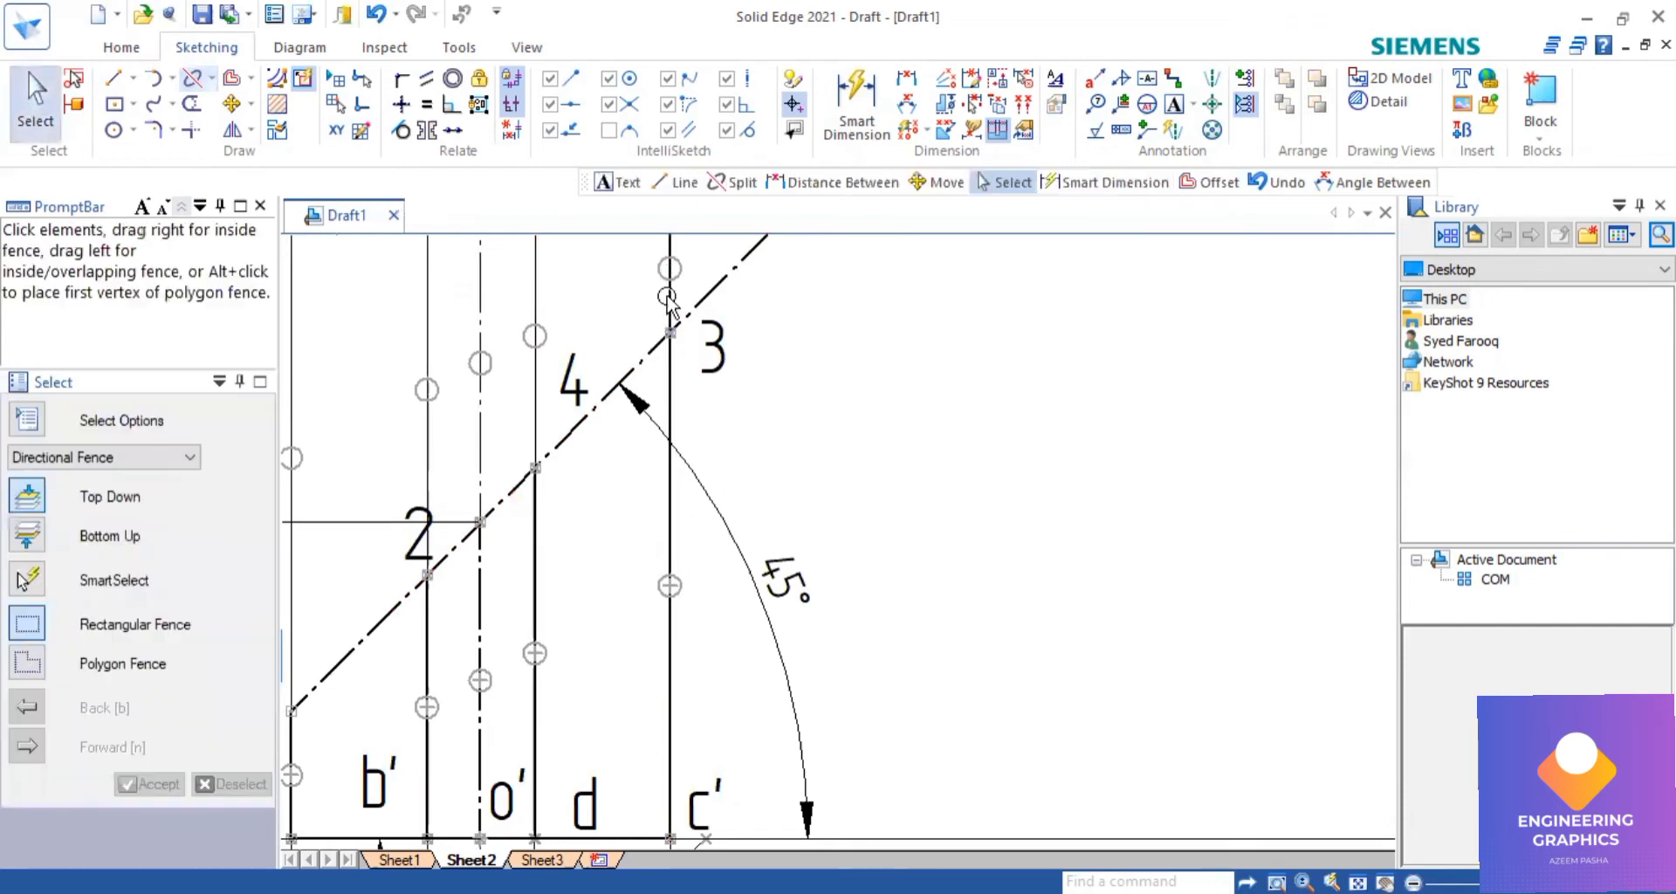
click(668, 296)
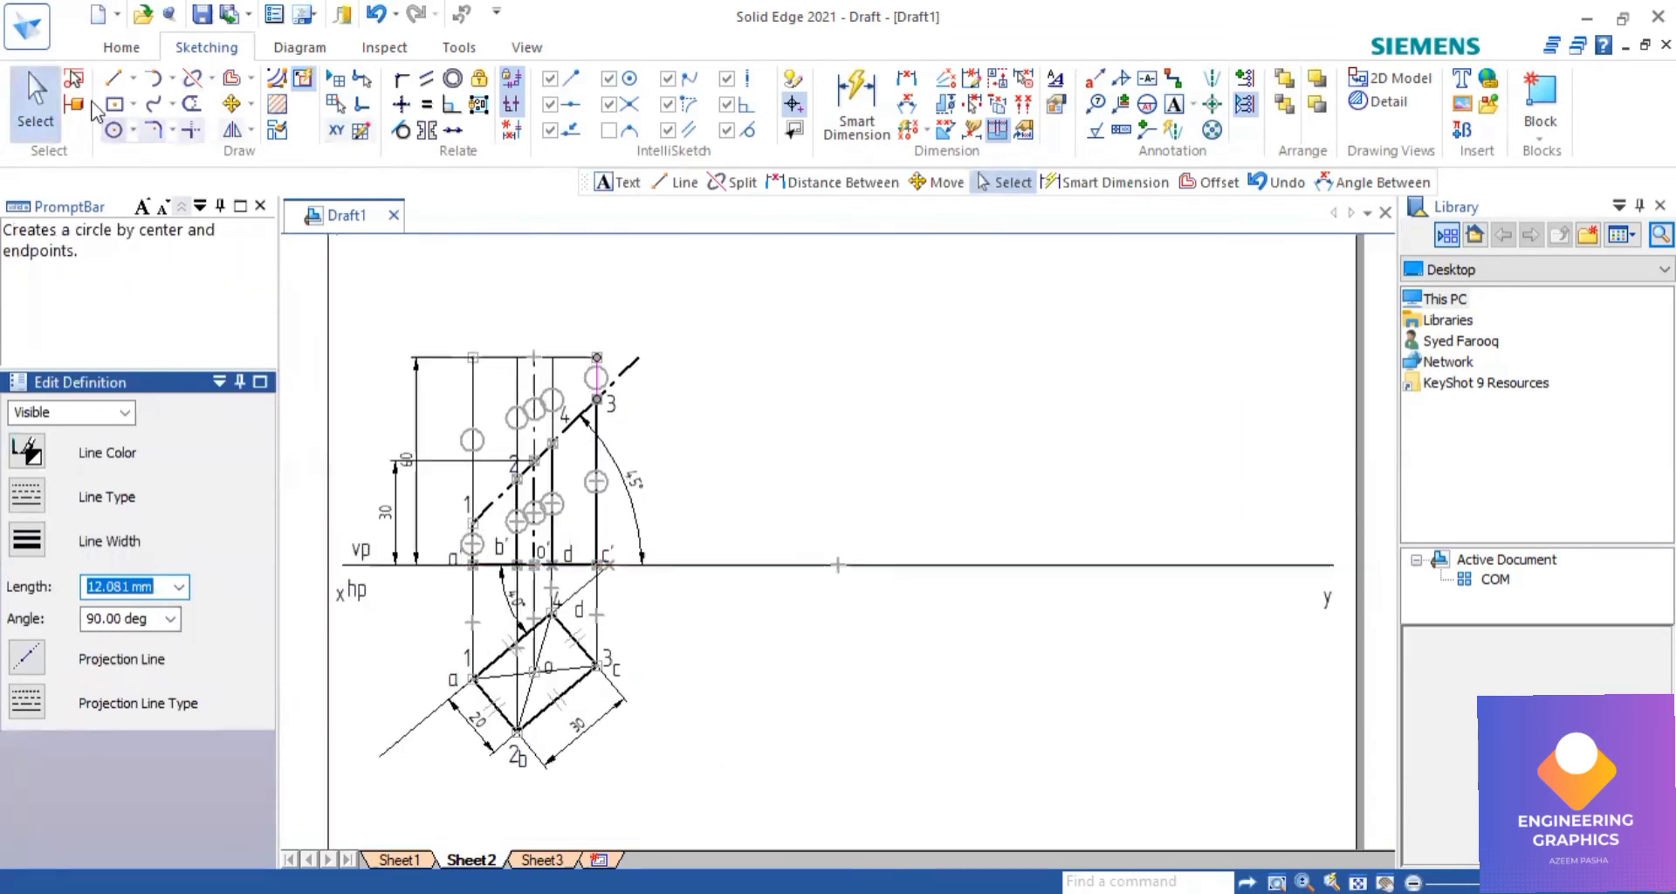
Draw a horizontal line from the prism's top corner rightward, then a vertical edge down to xy.
click(115, 76)
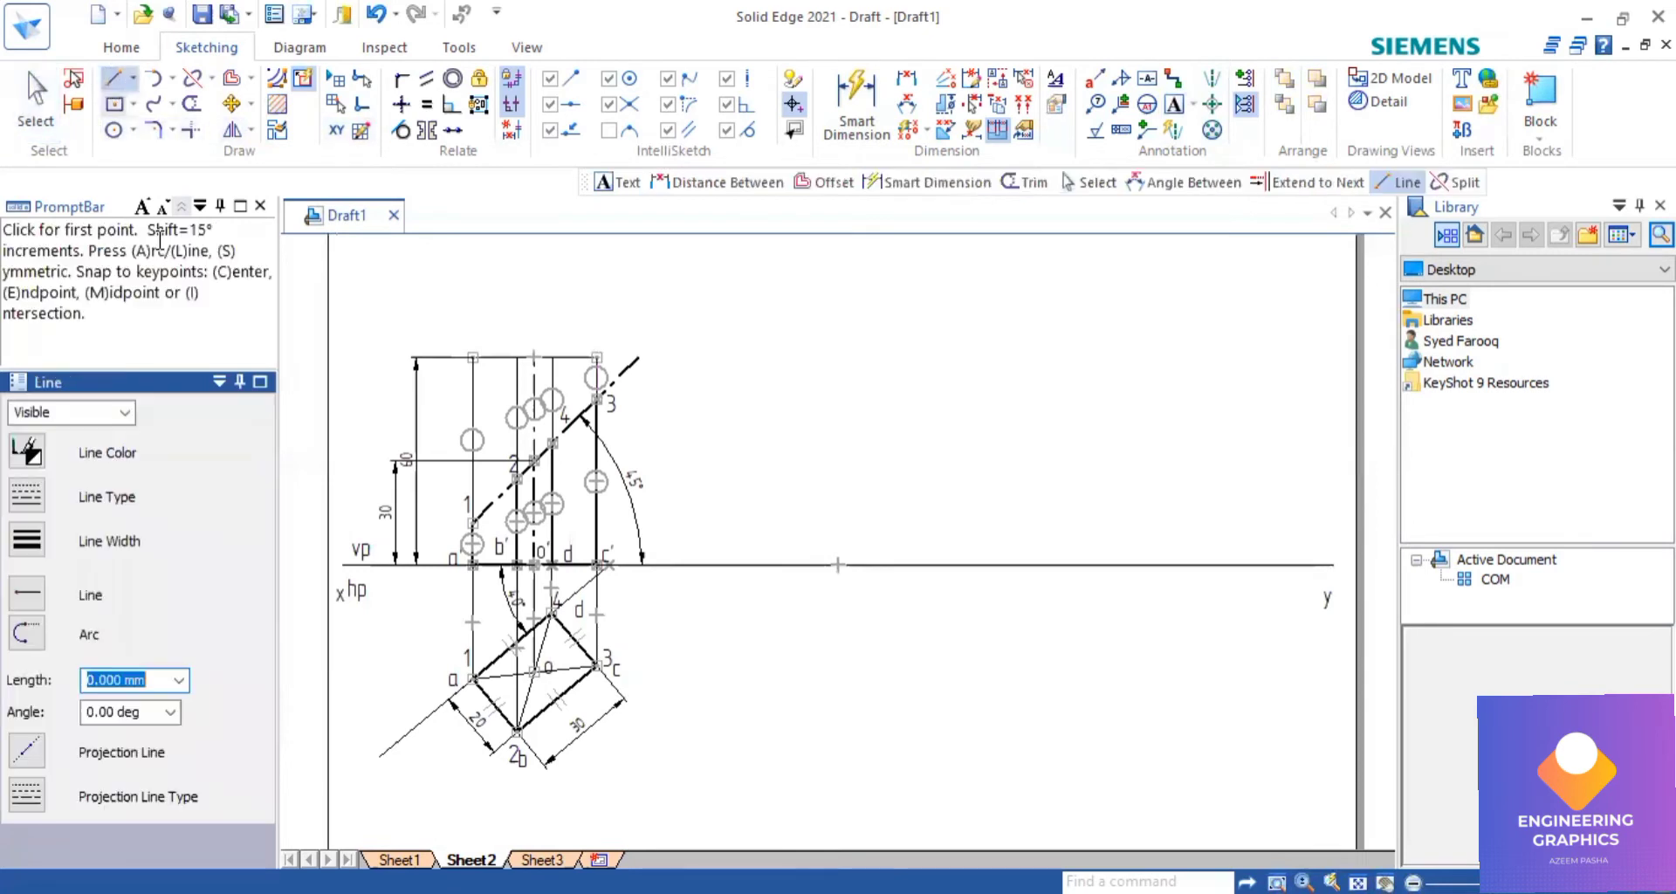
mouse_move(54, 584)
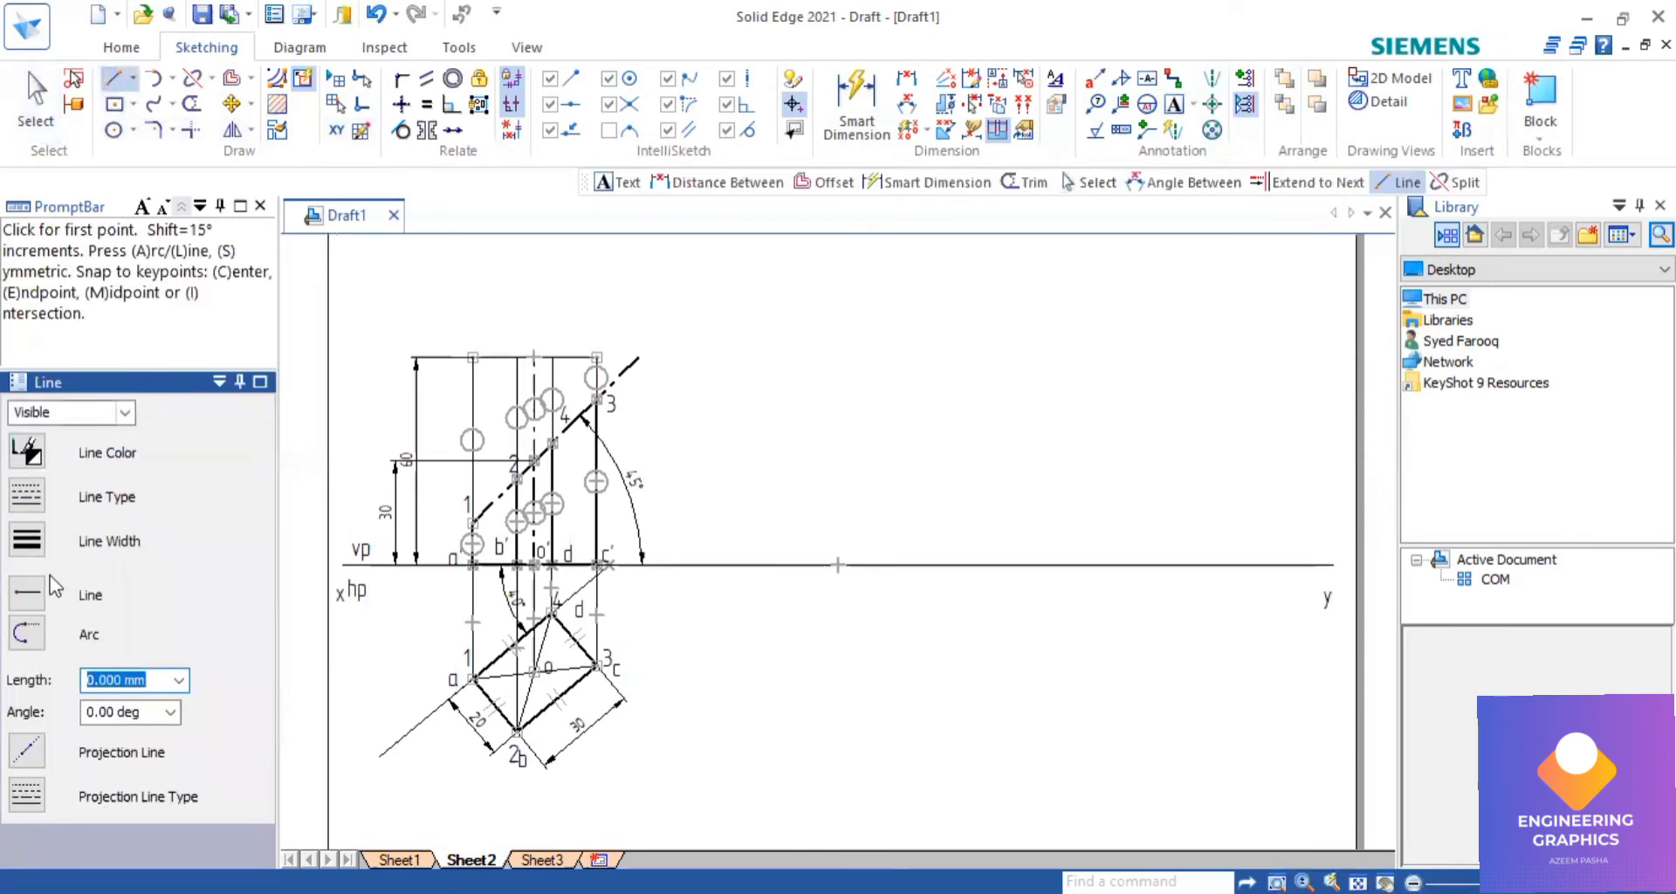
click(596, 380)
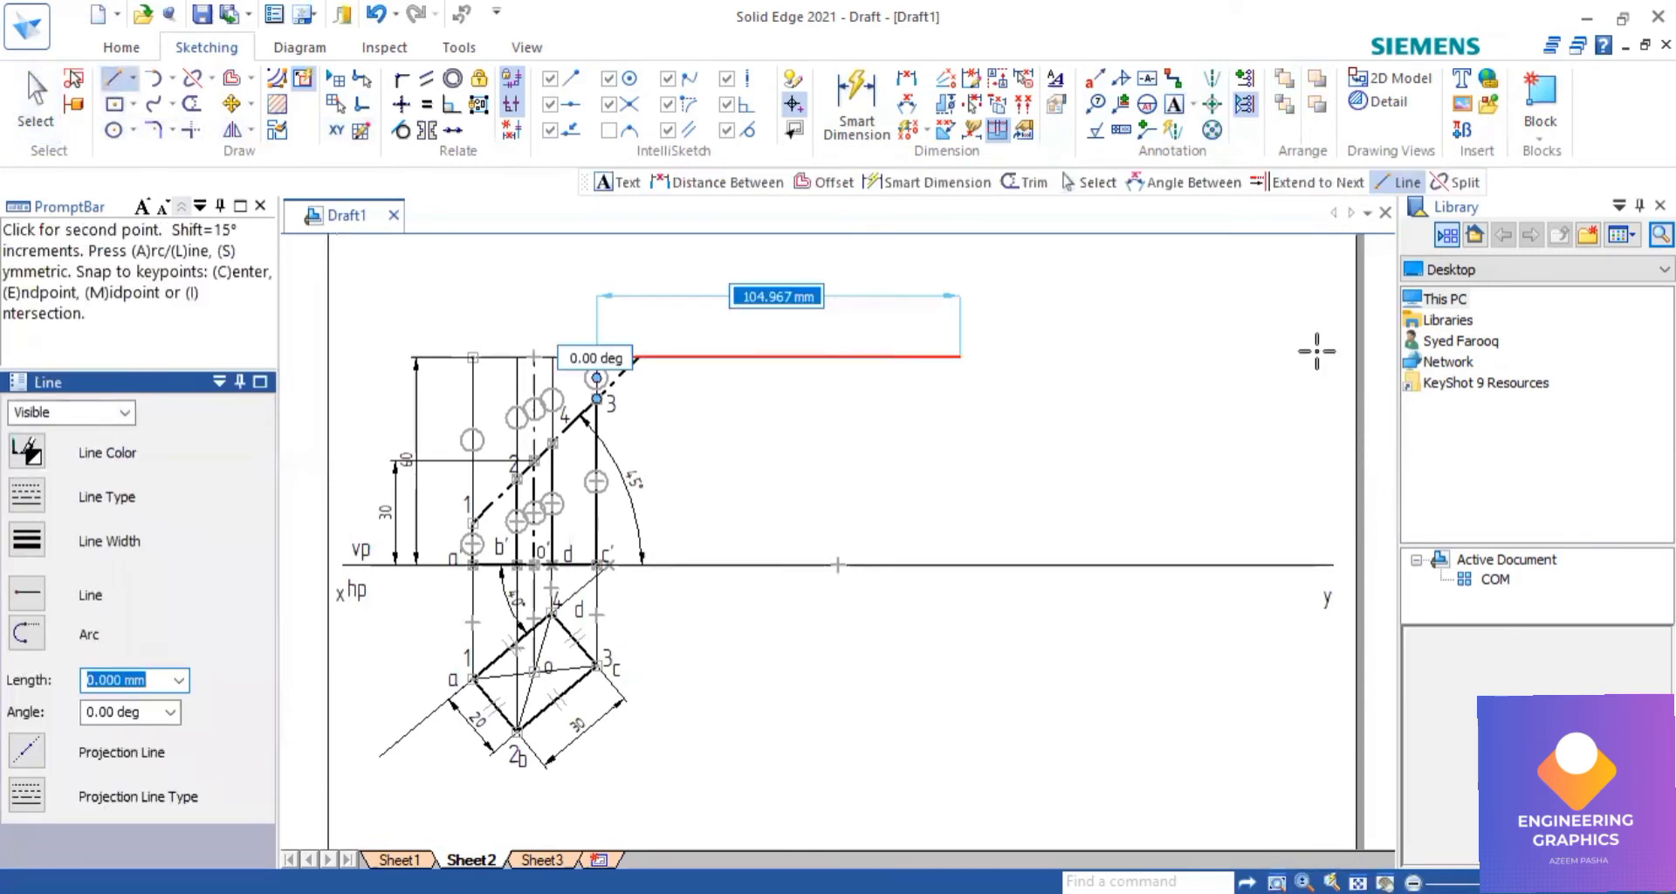
click(962, 356)
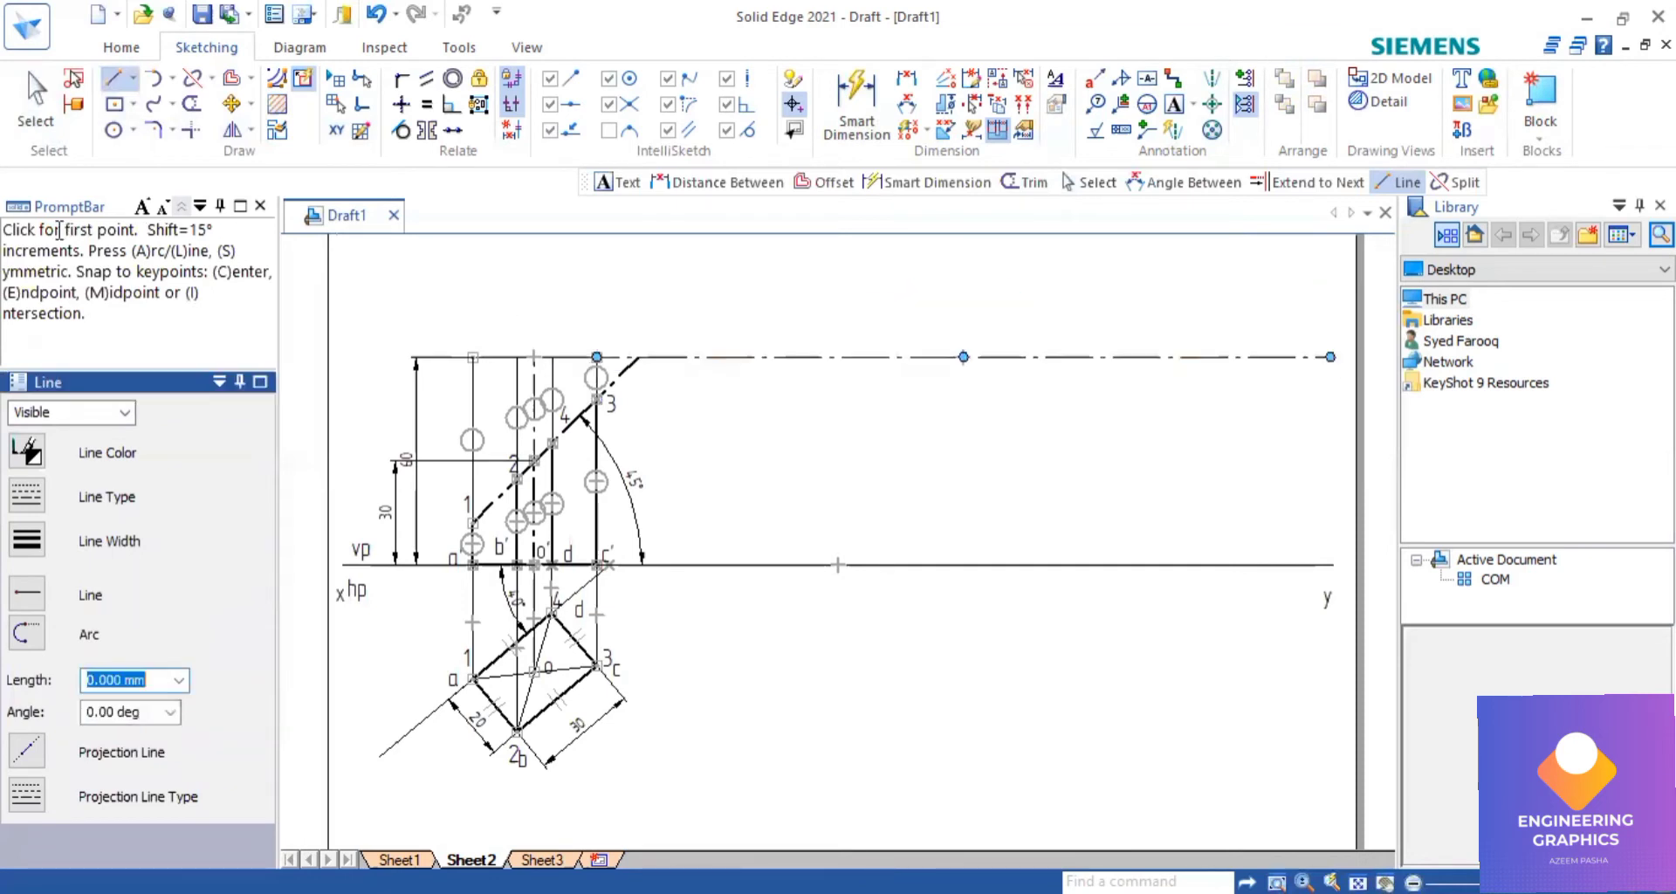
click(34, 97)
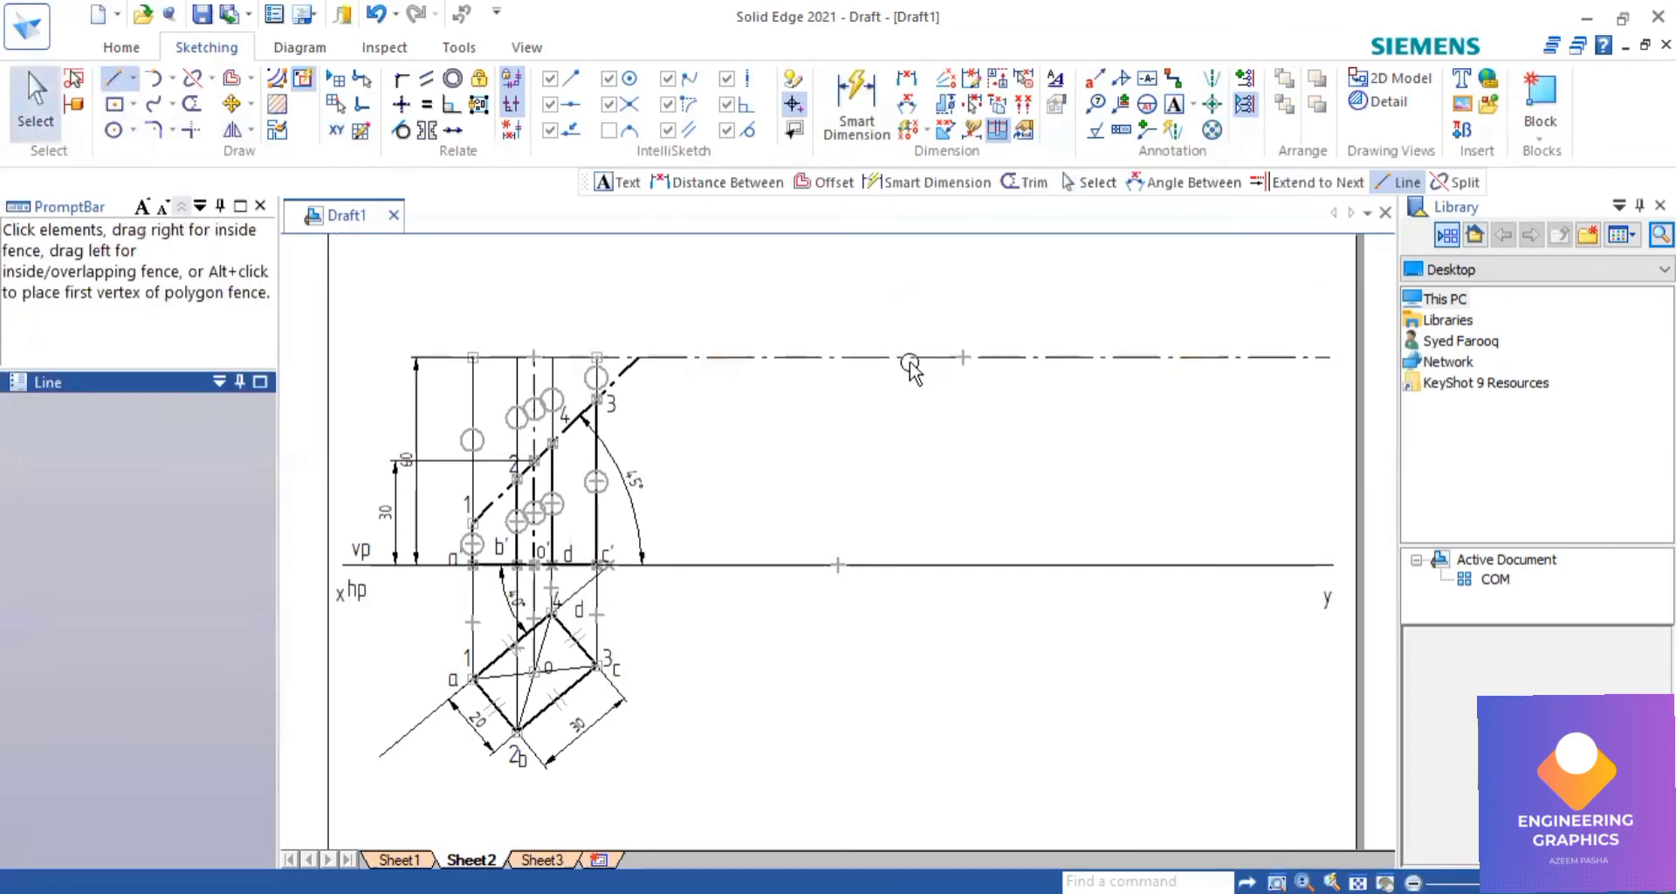
click(909, 357)
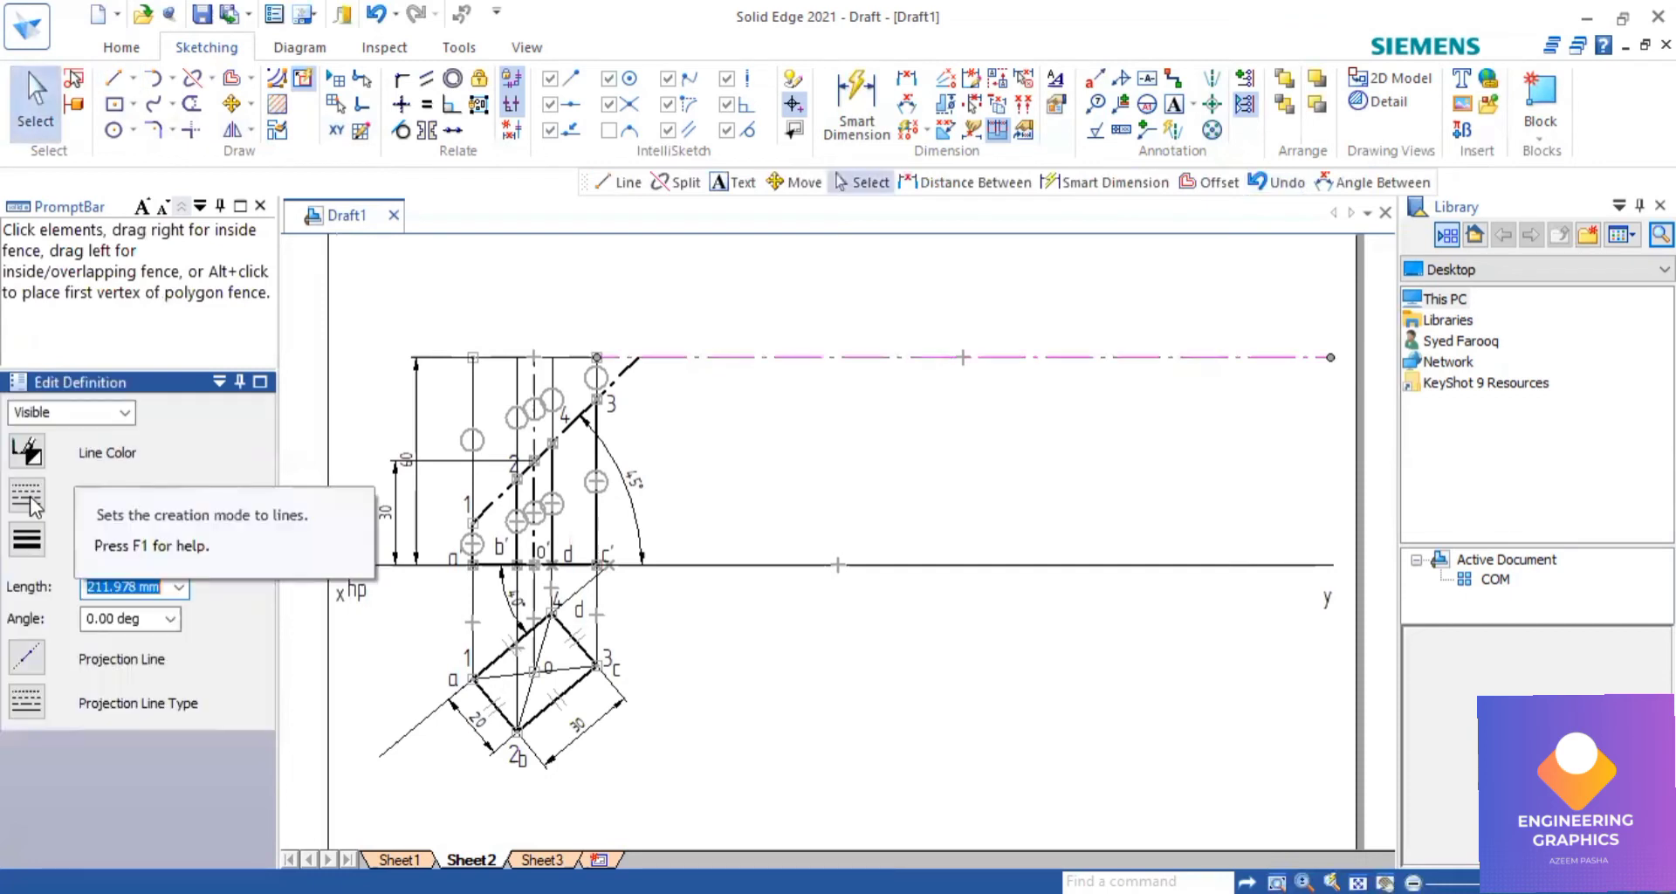
mouse_move(34, 503)
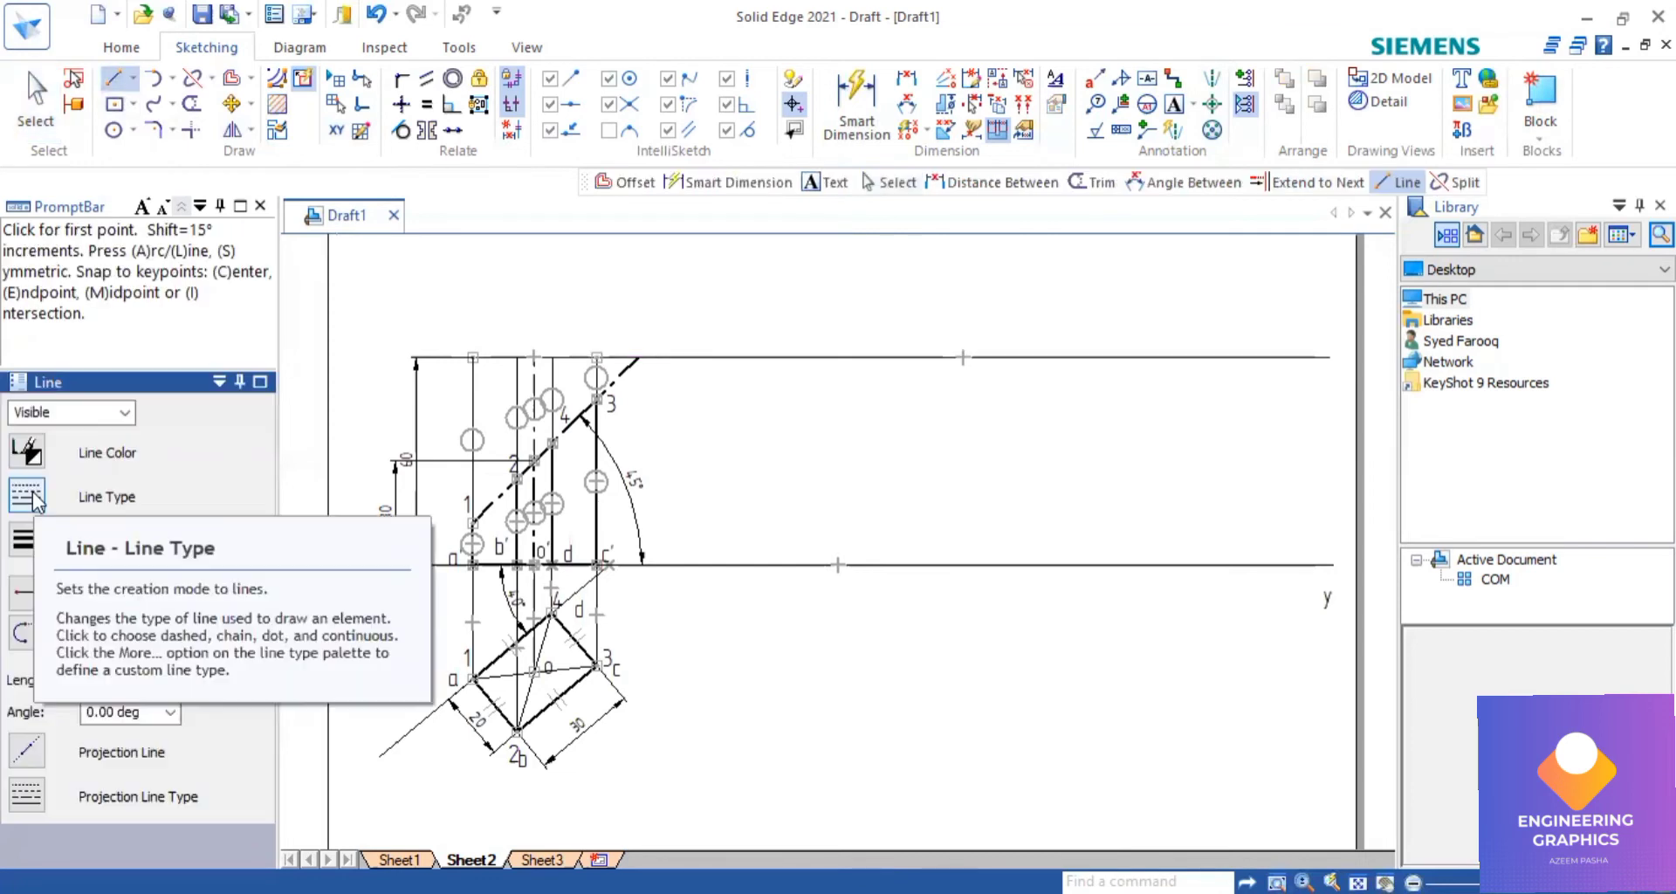
mouse_move(42, 596)
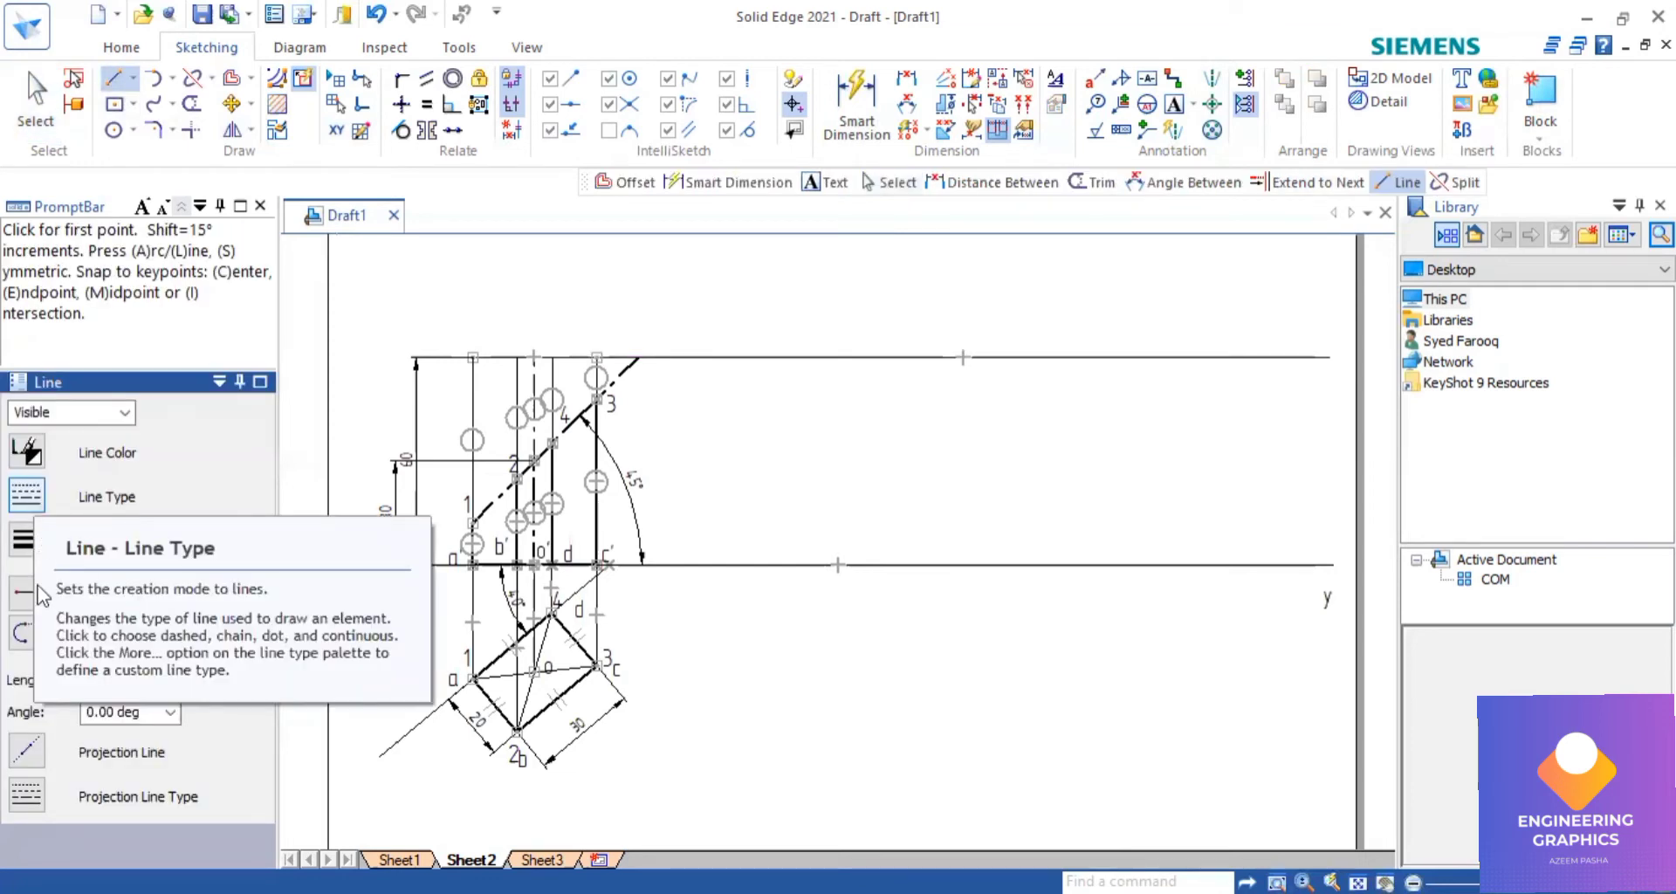
mouse_move(276, 610)
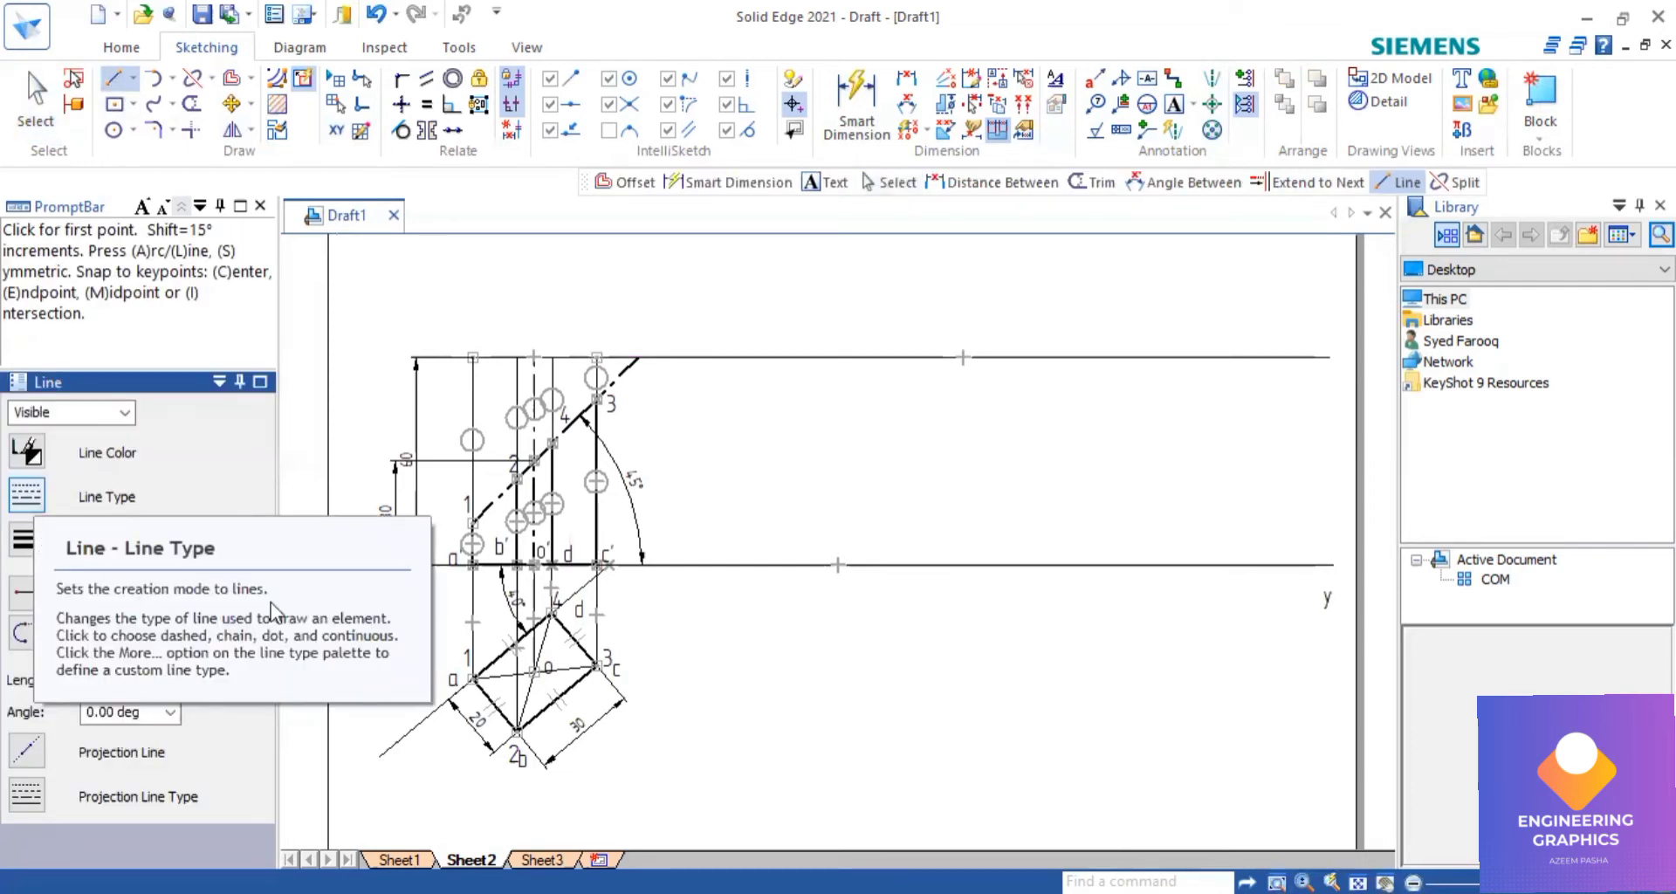
click(597, 356)
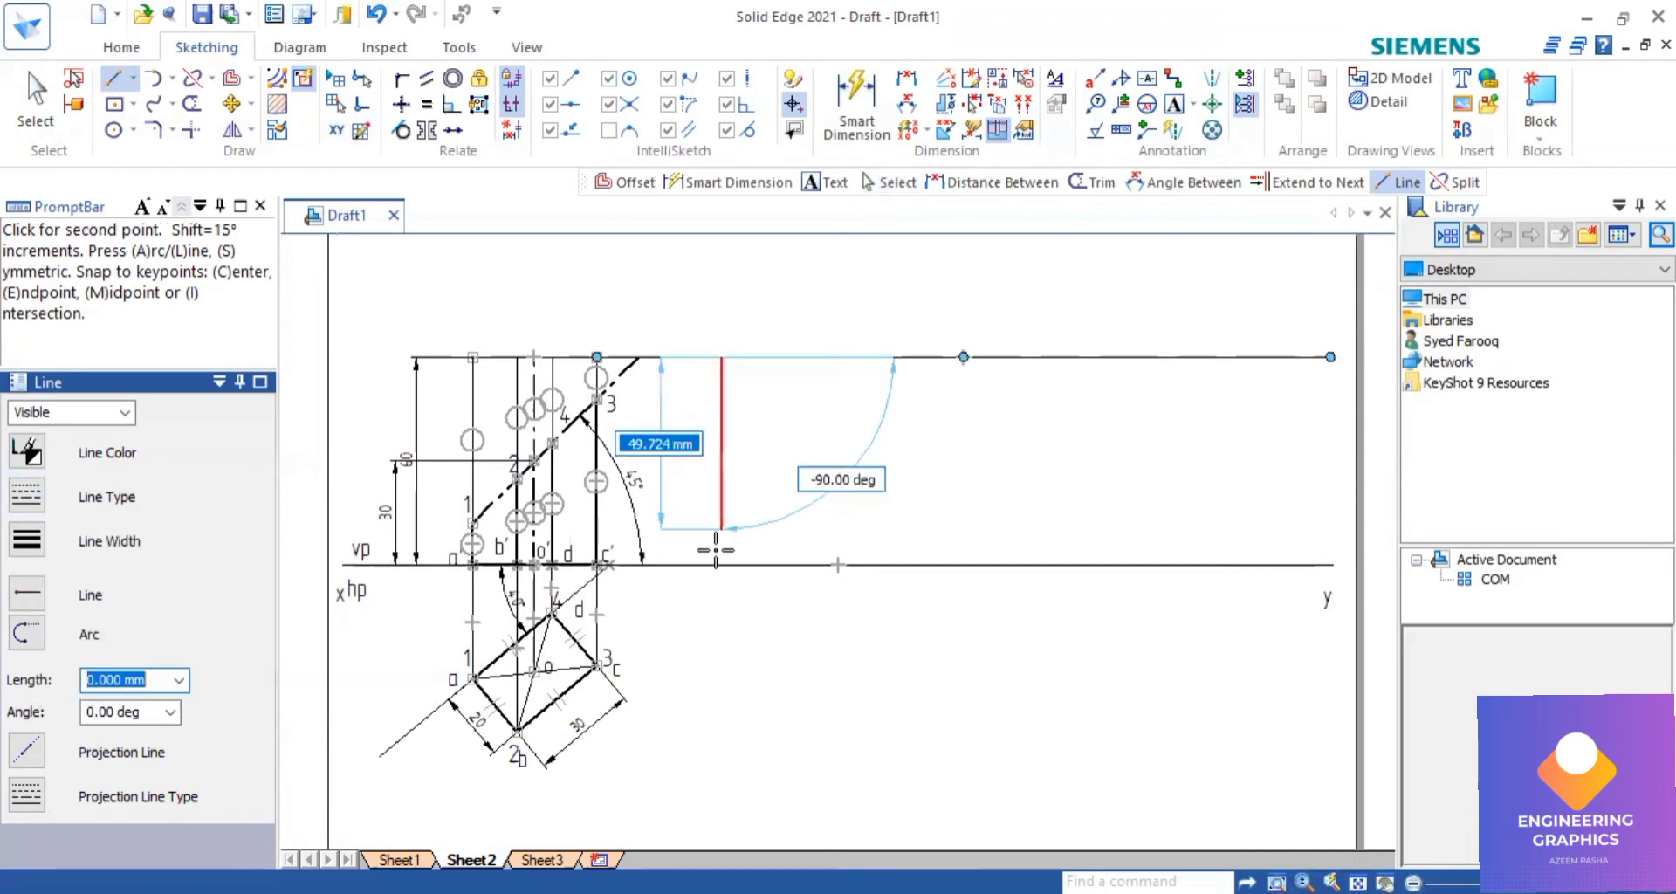
click(720, 567)
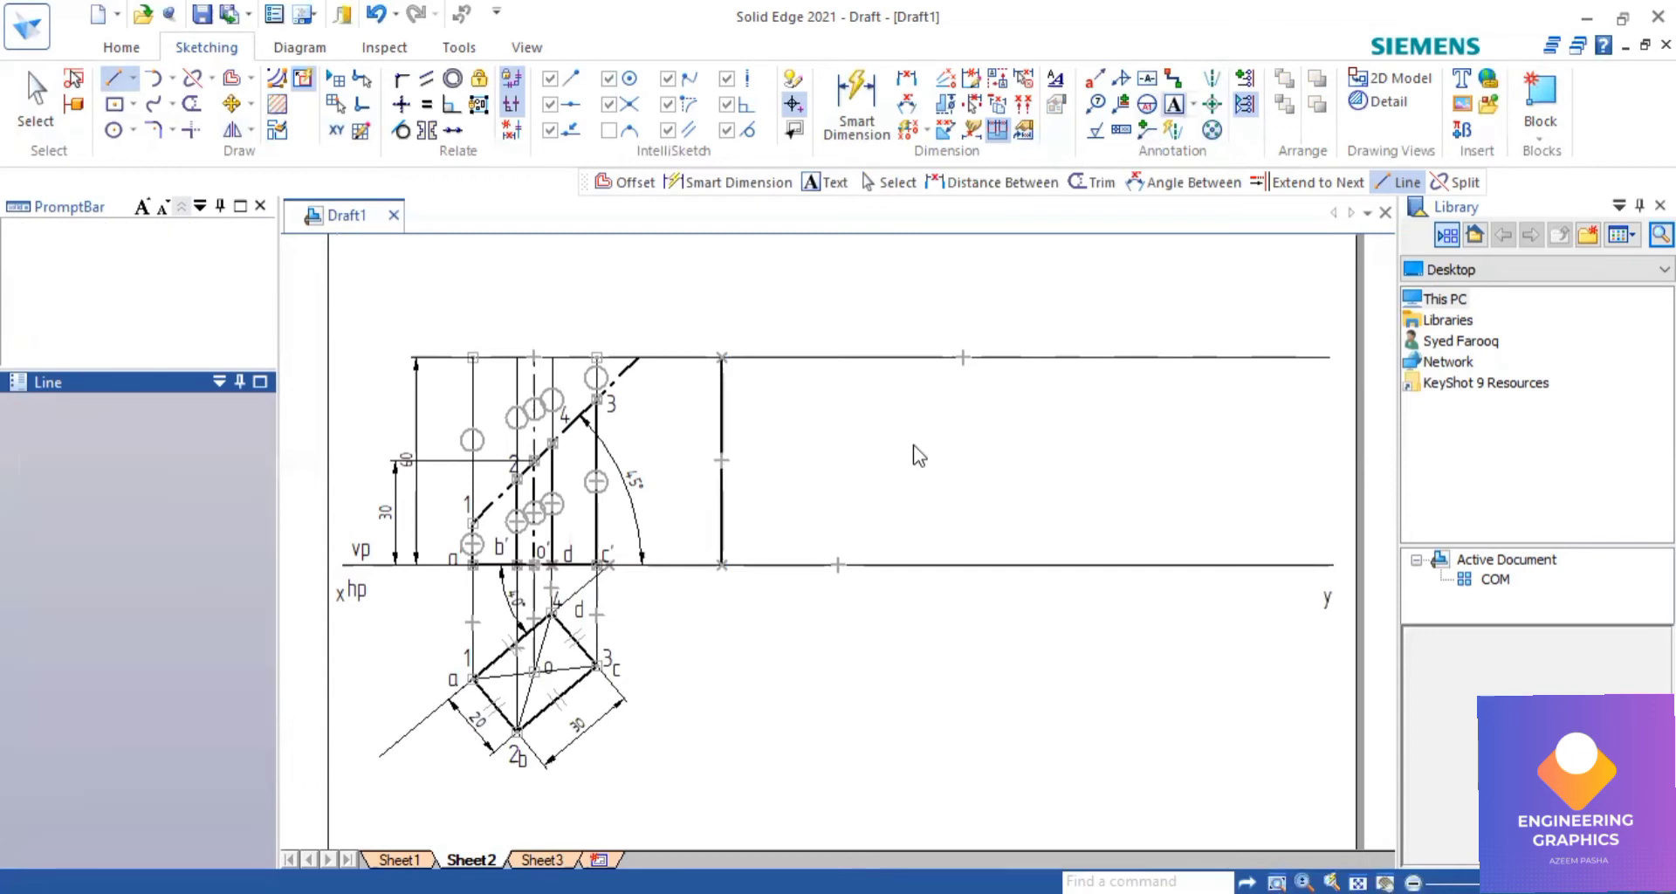
mouse_move(727, 583)
text(A)
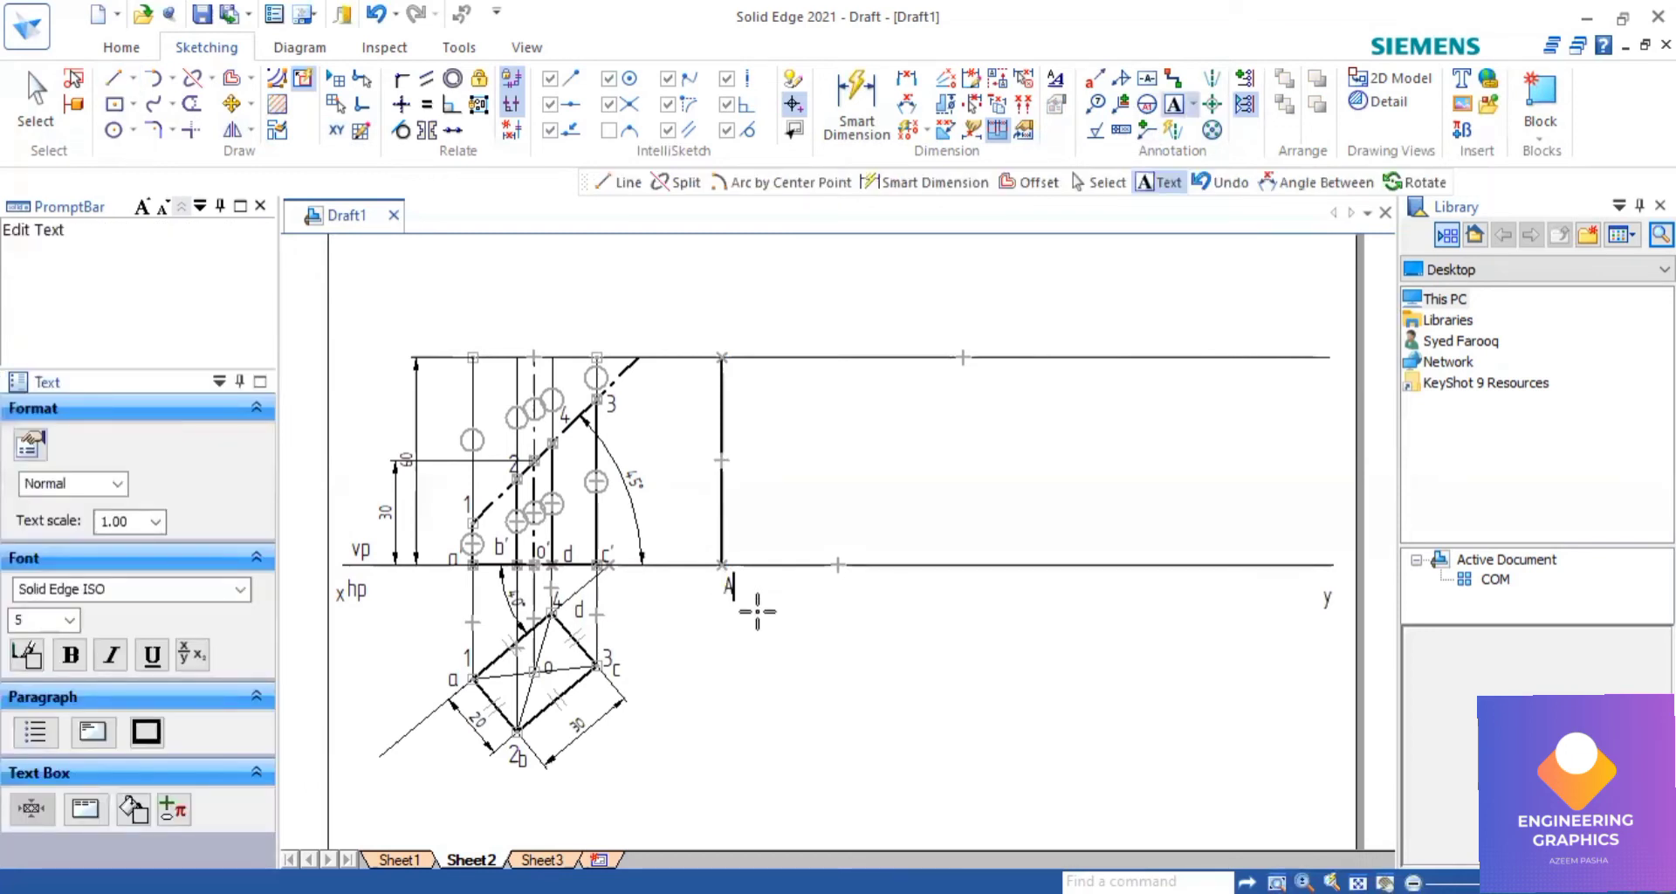
Label edge A and offset parallel copies of its vertical line at 20 and 30 mm.
click(256, 407)
text(20)
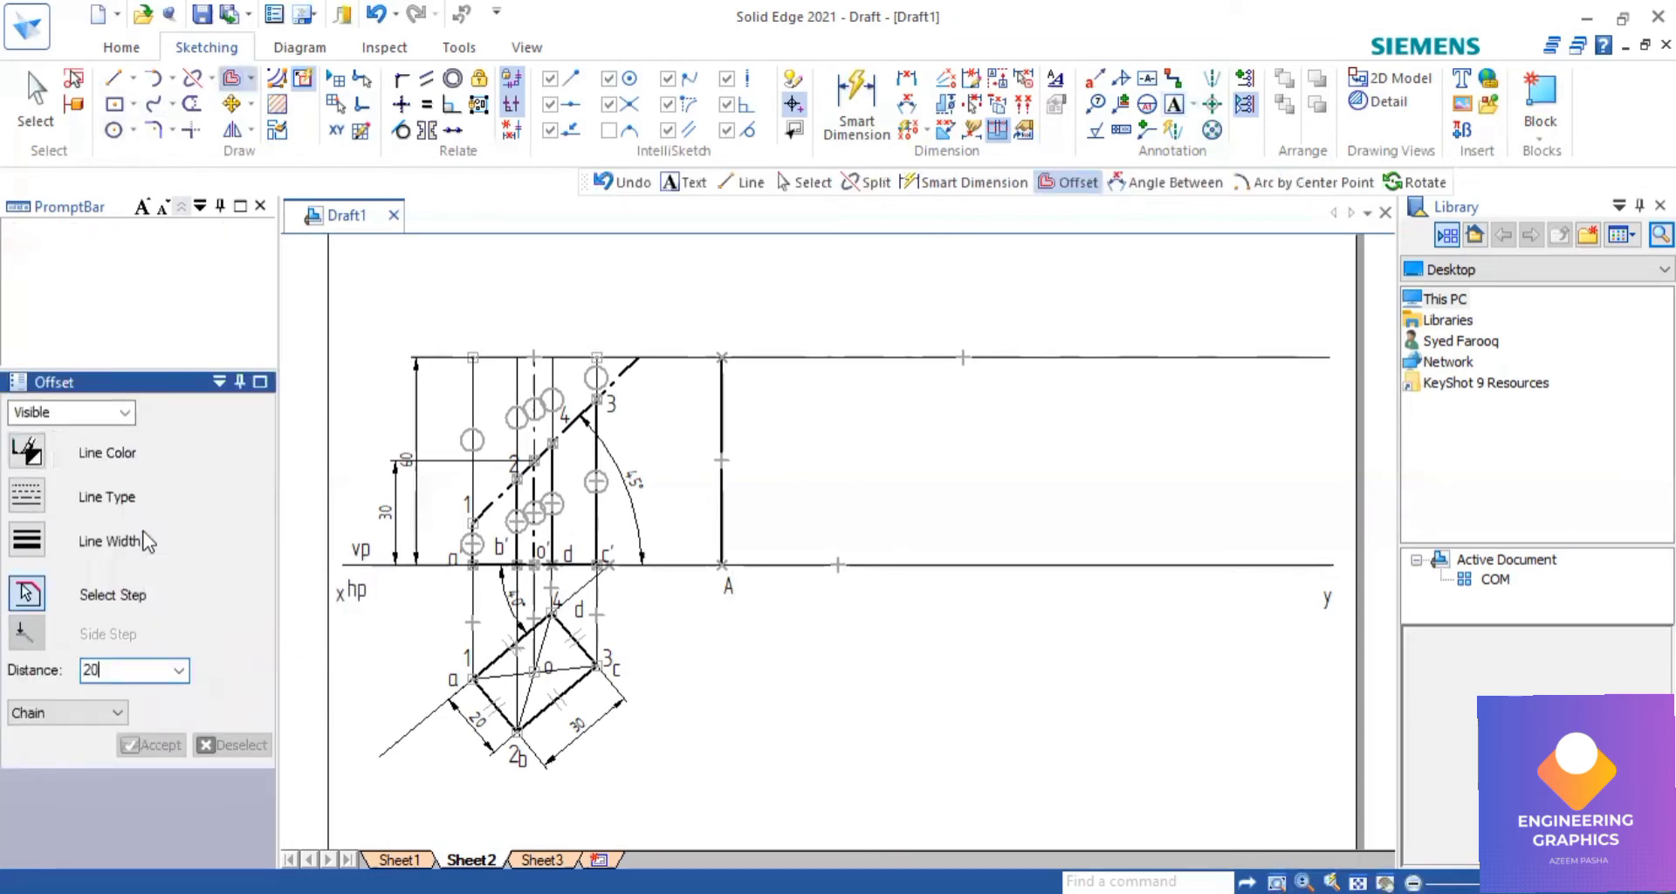
click(723, 461)
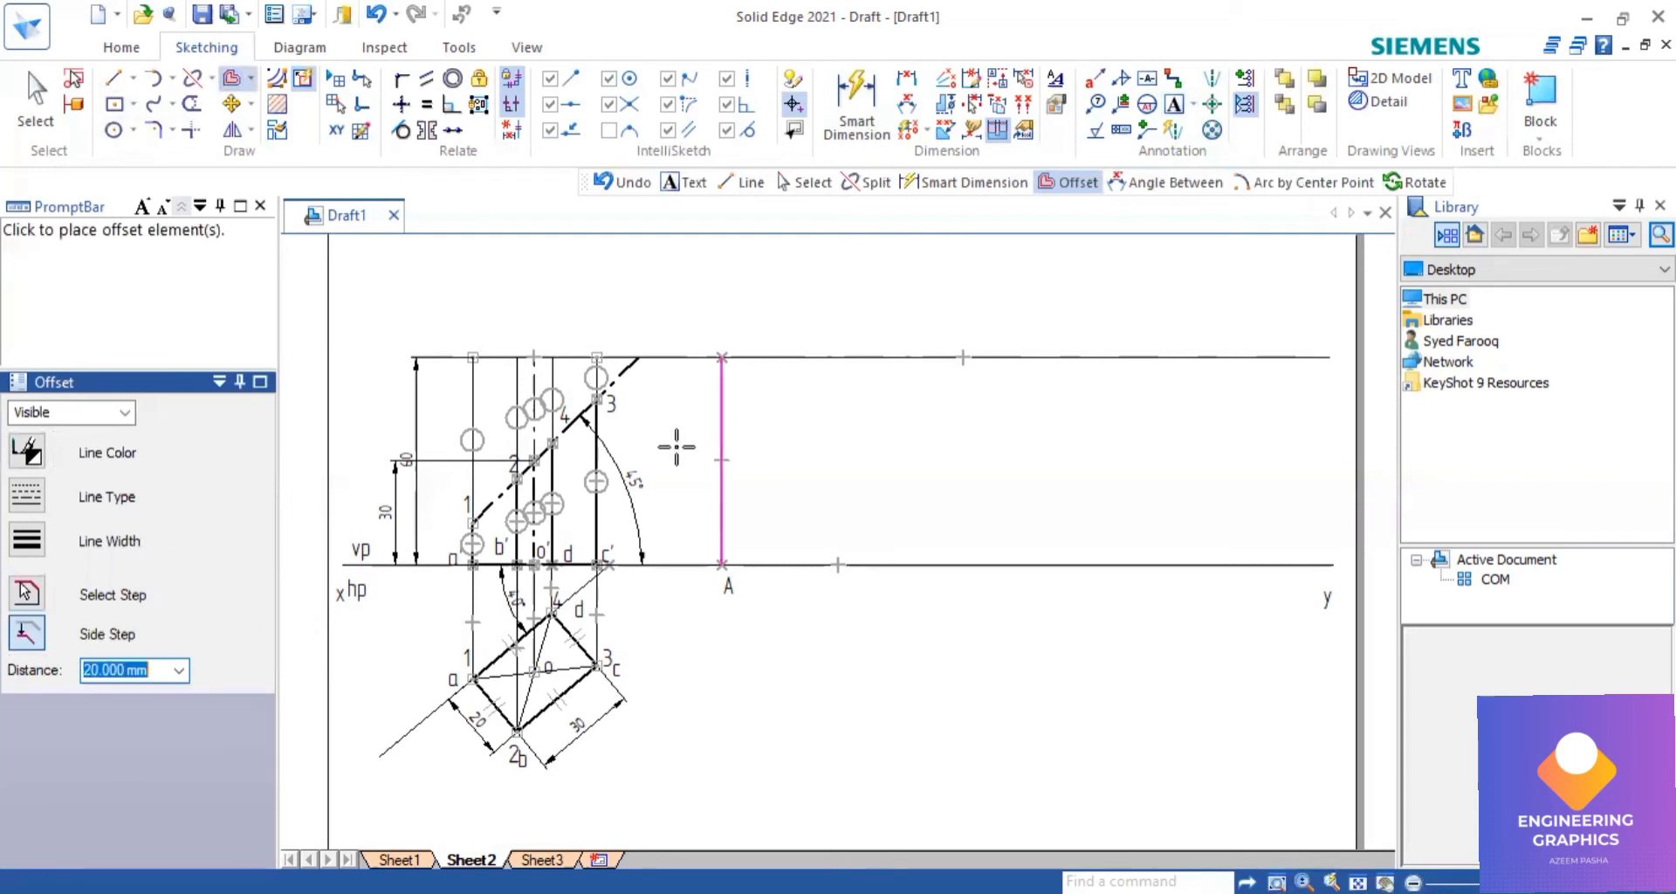
click(641, 460)
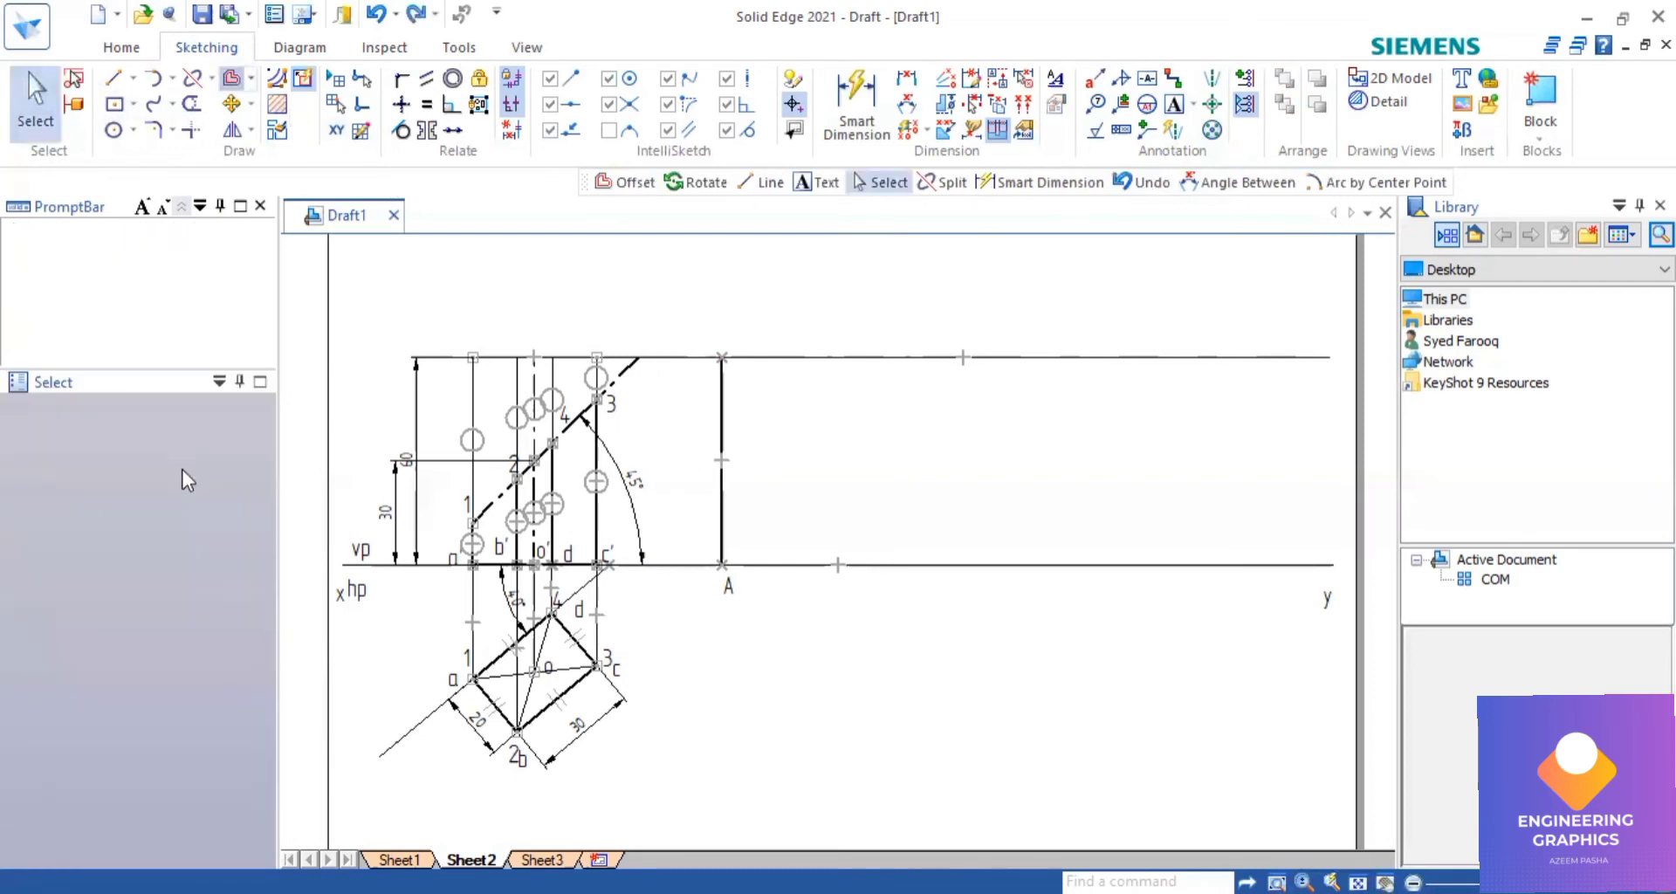
click(620, 181)
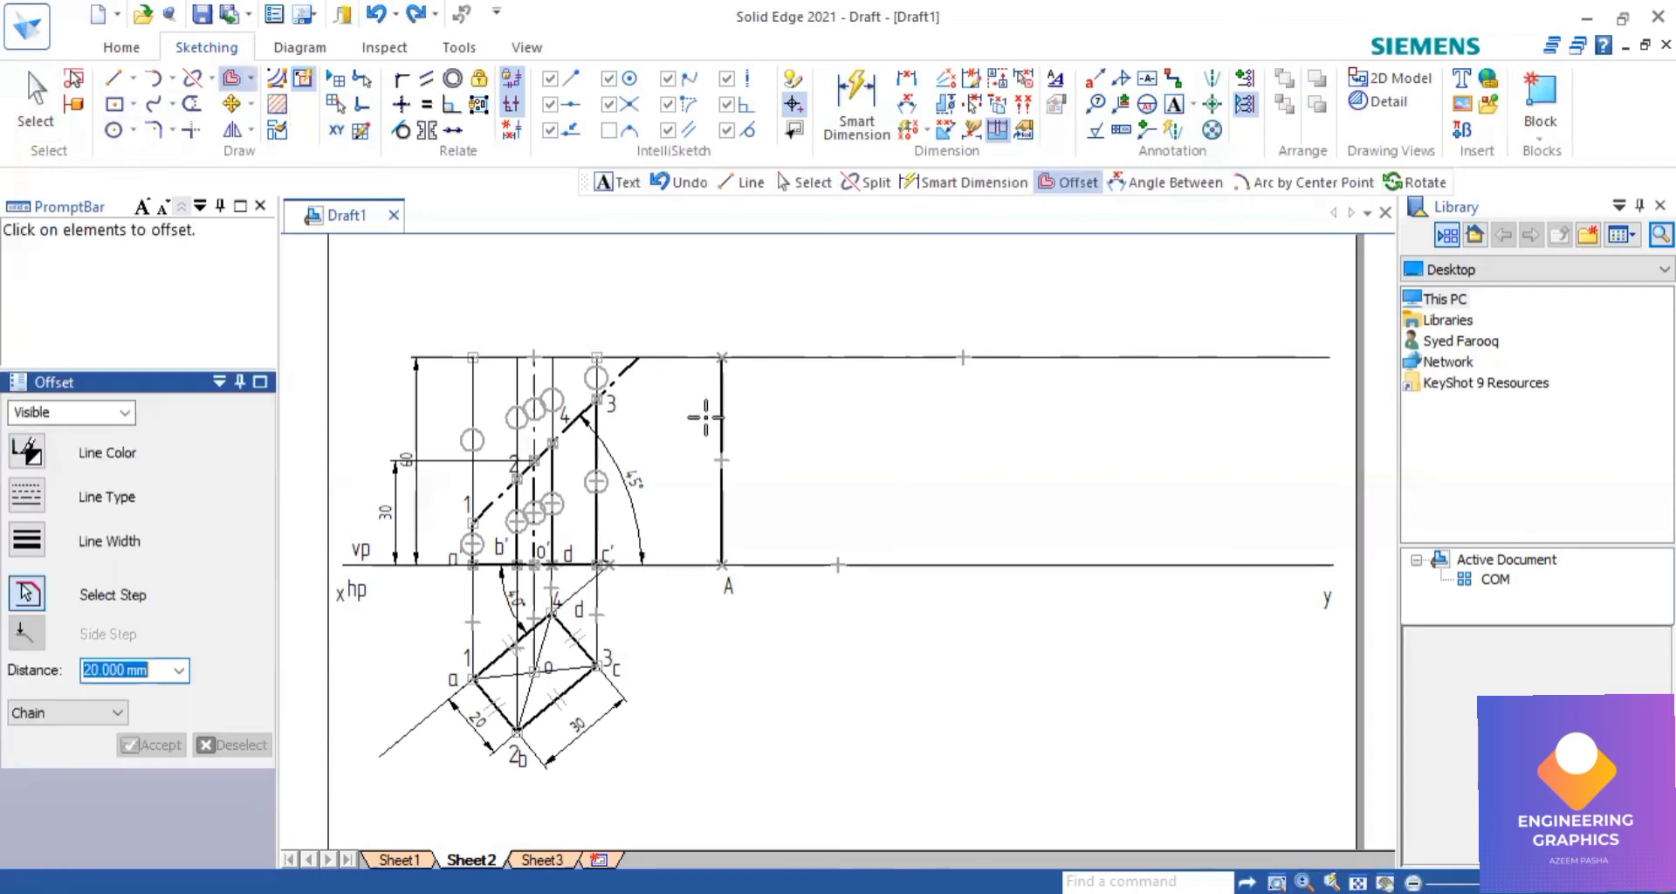
click(719, 460)
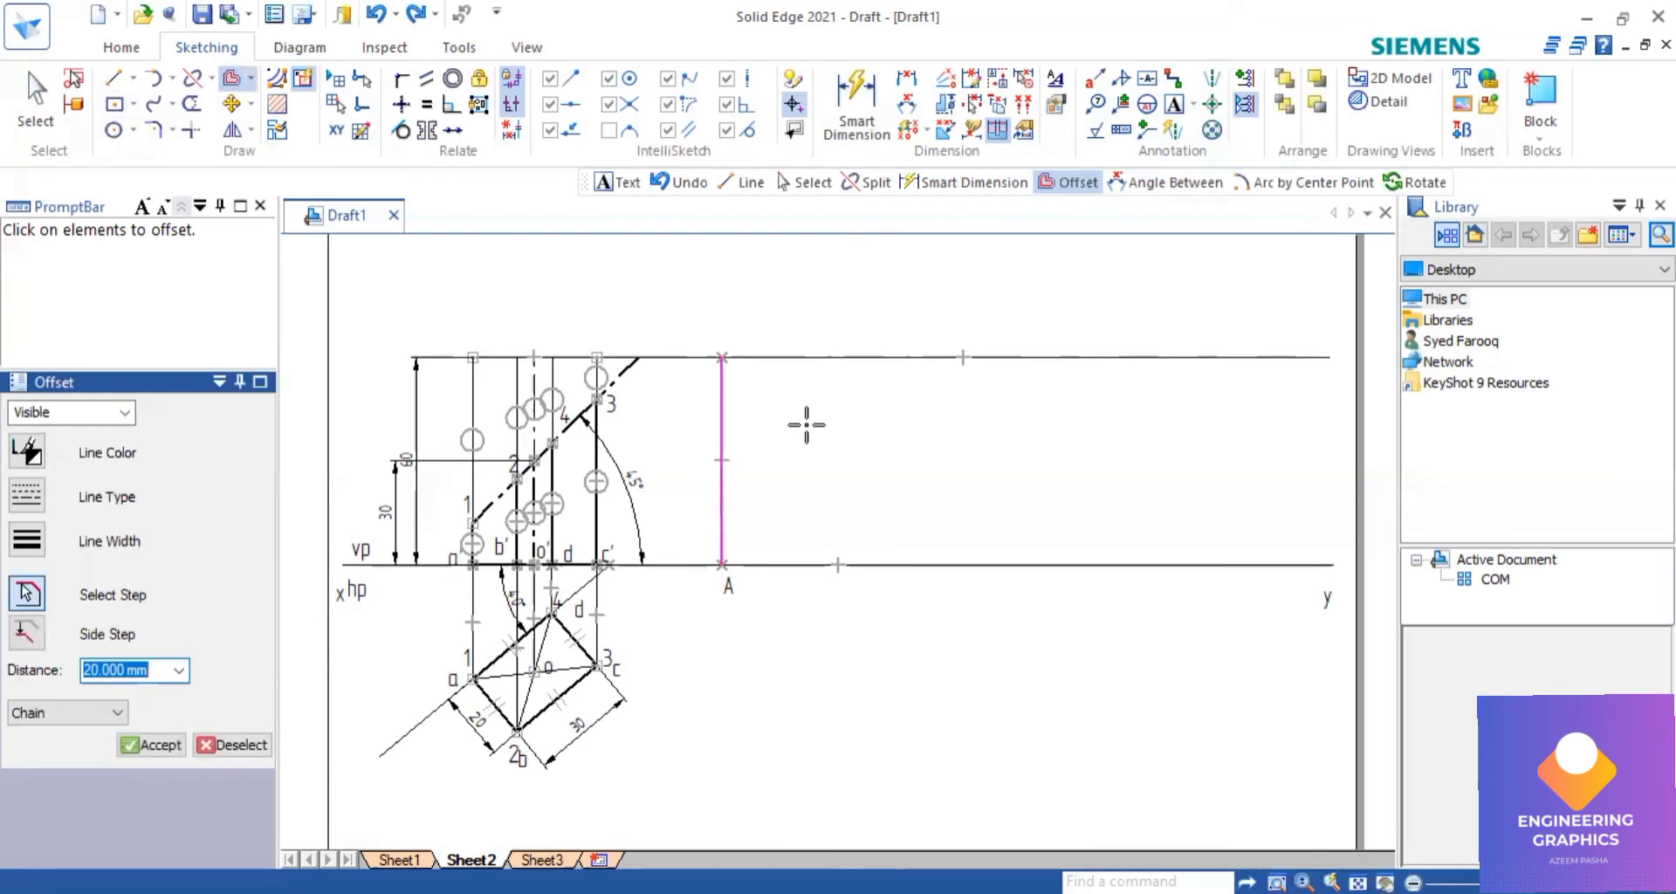
click(722, 460)
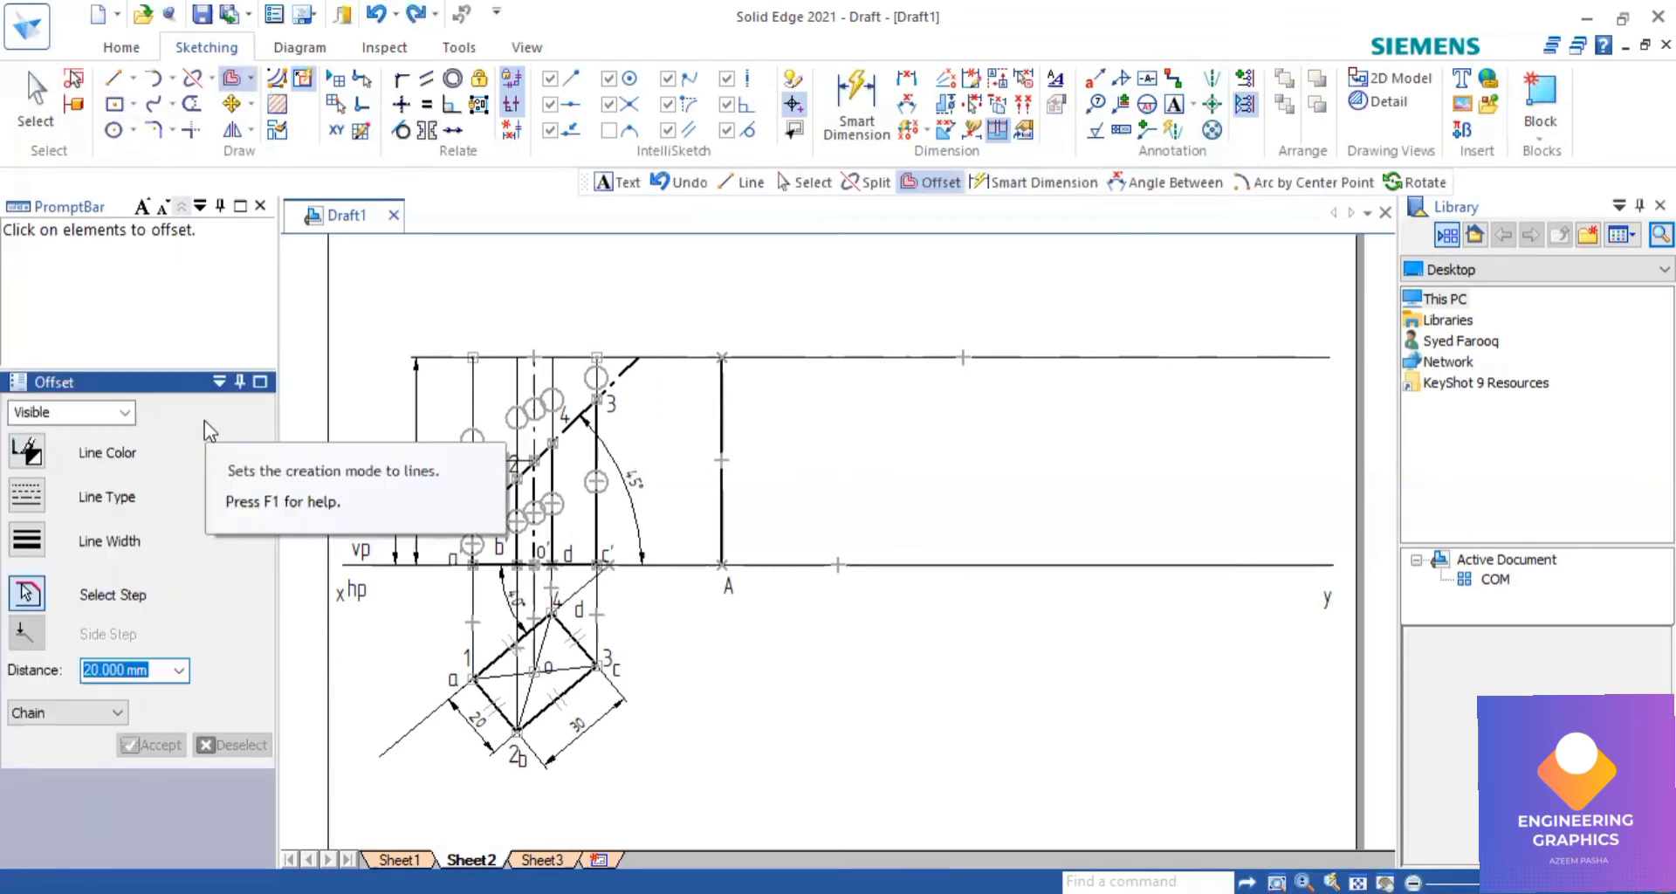
click(719, 460)
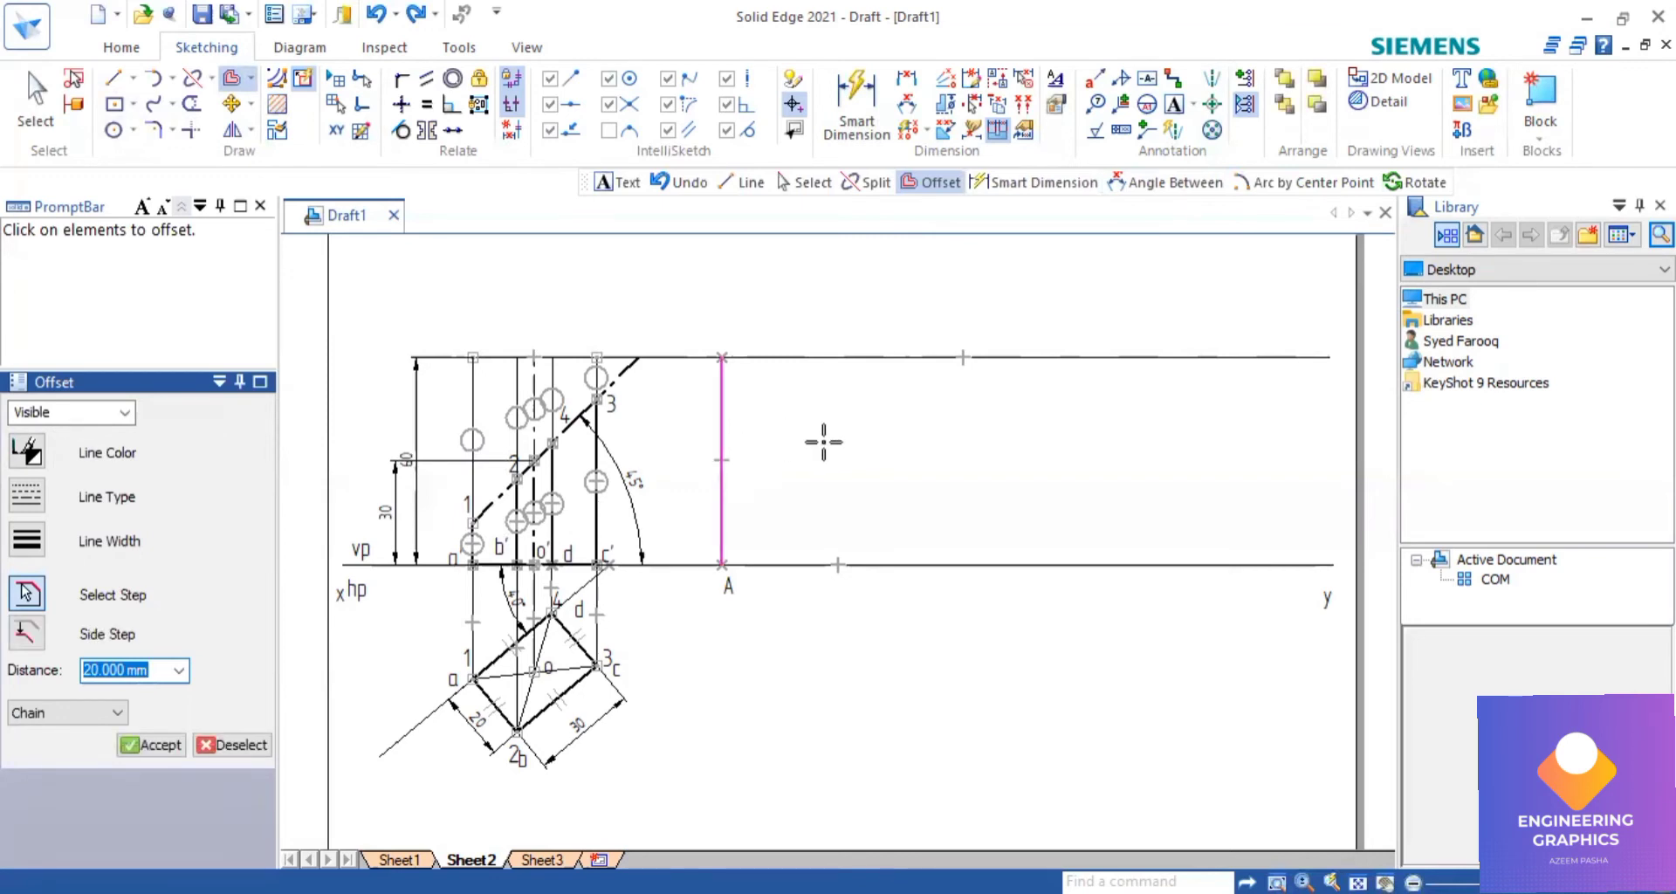
click(720, 460)
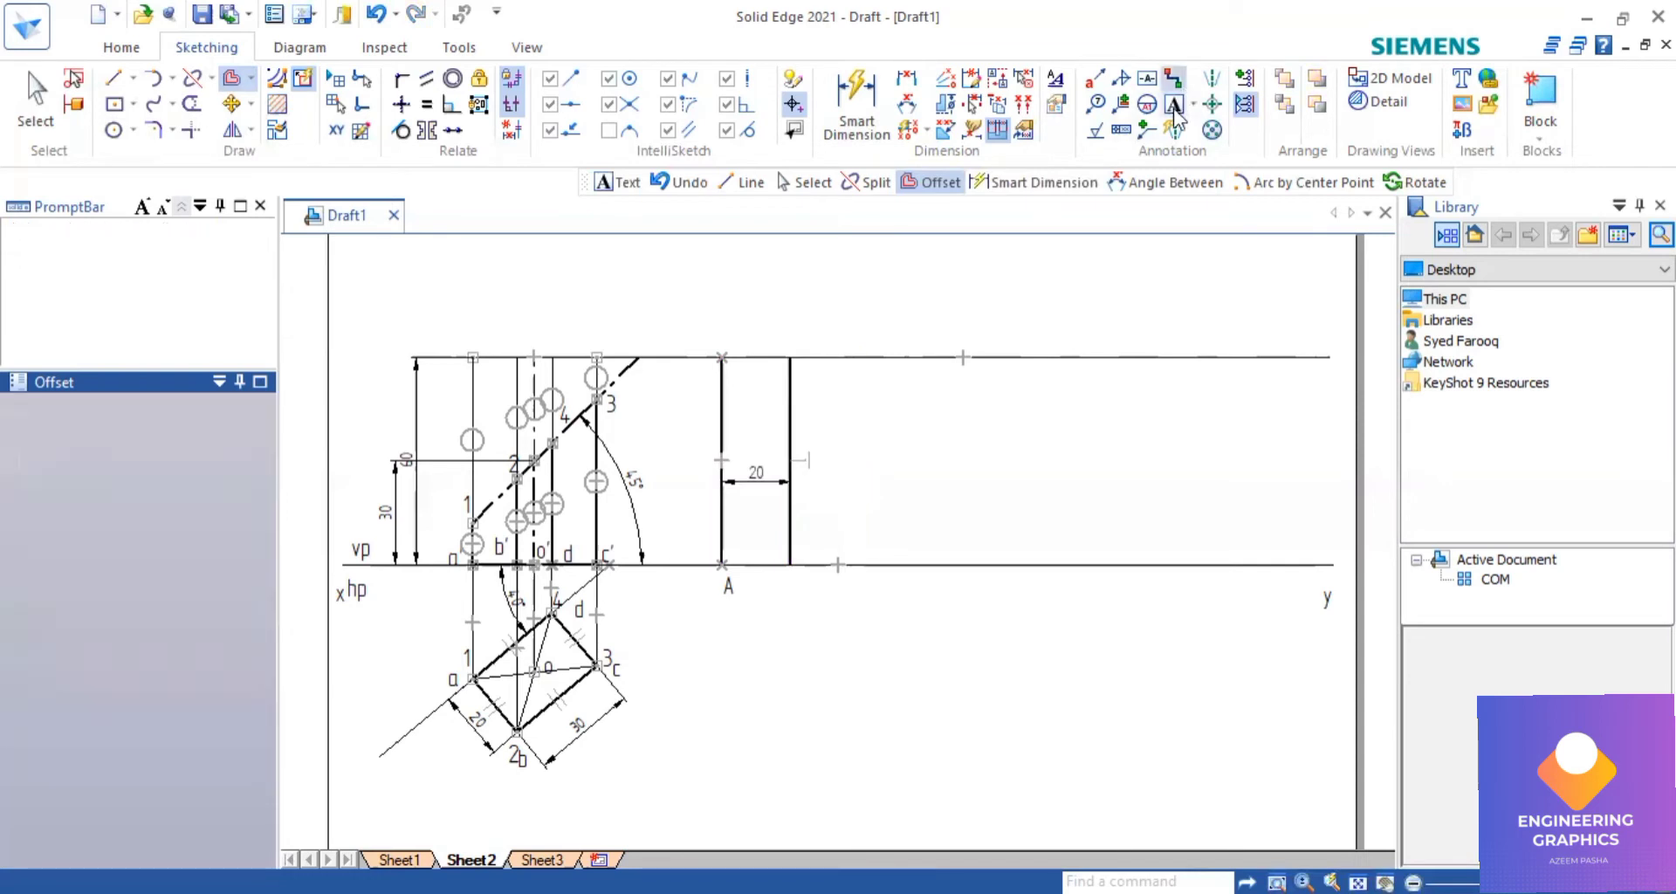
mouse_move(797, 586)
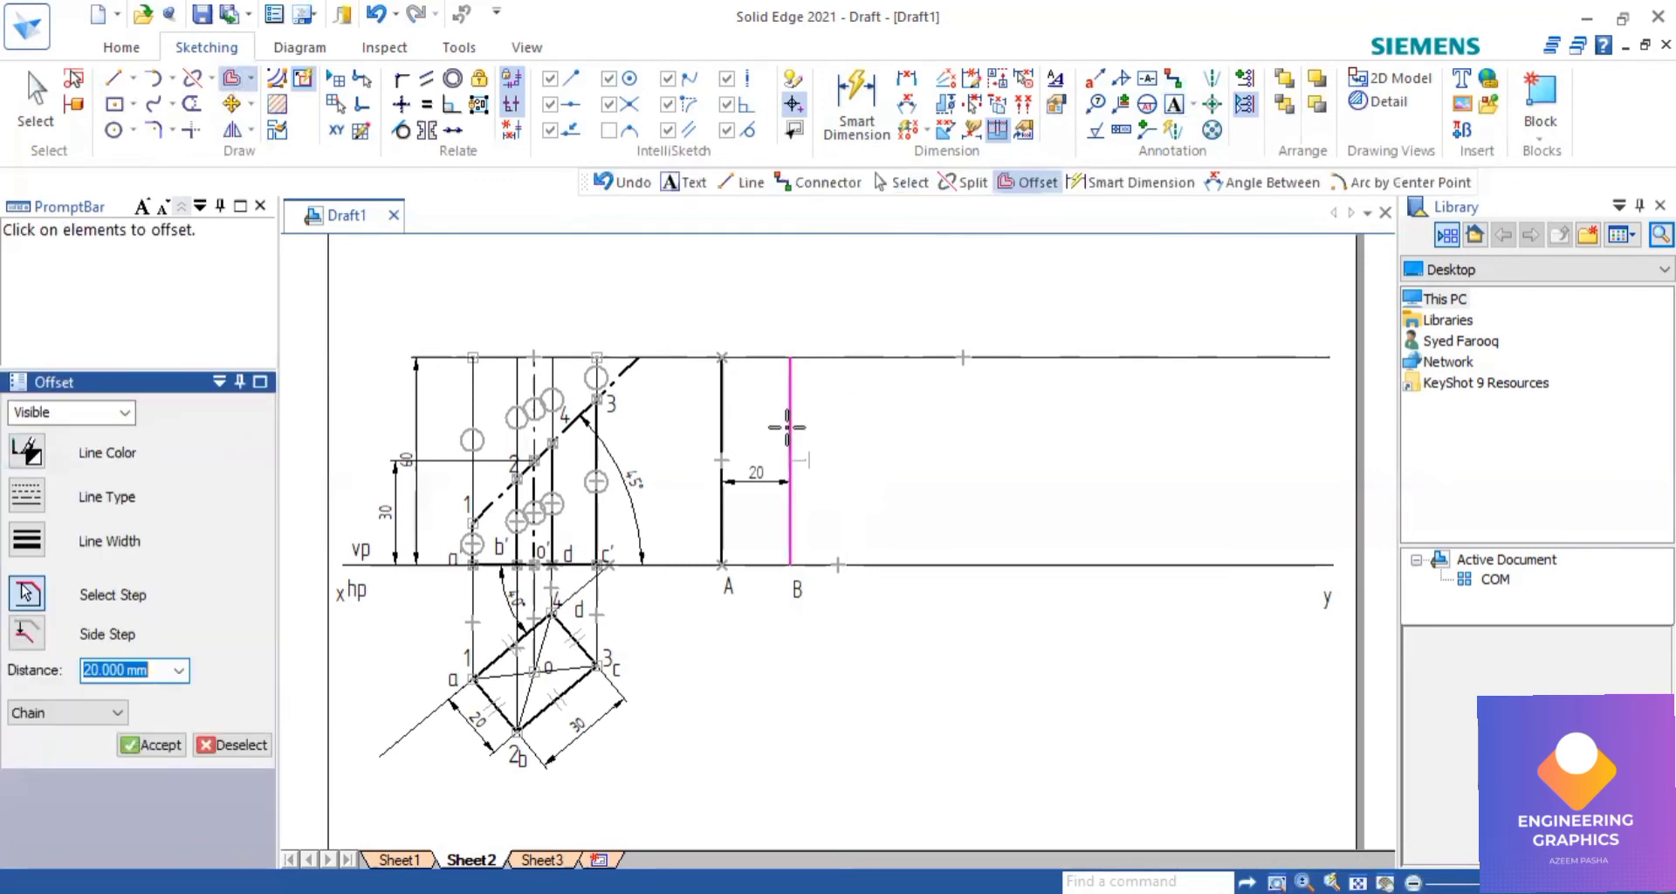
text(30.000 mm)
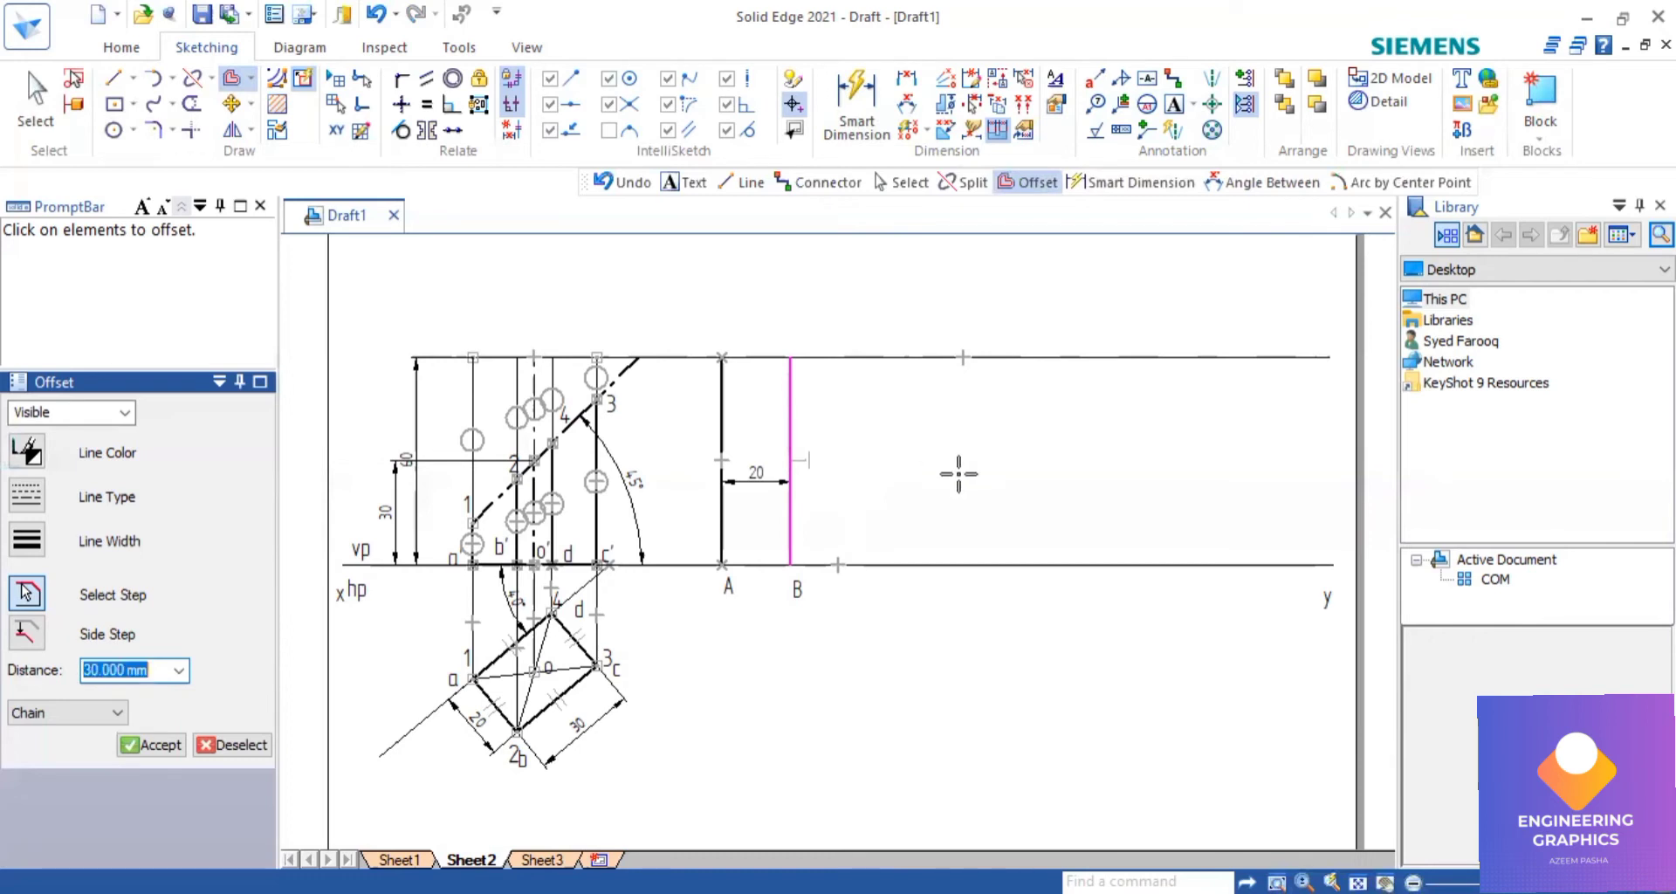
click(958, 475)
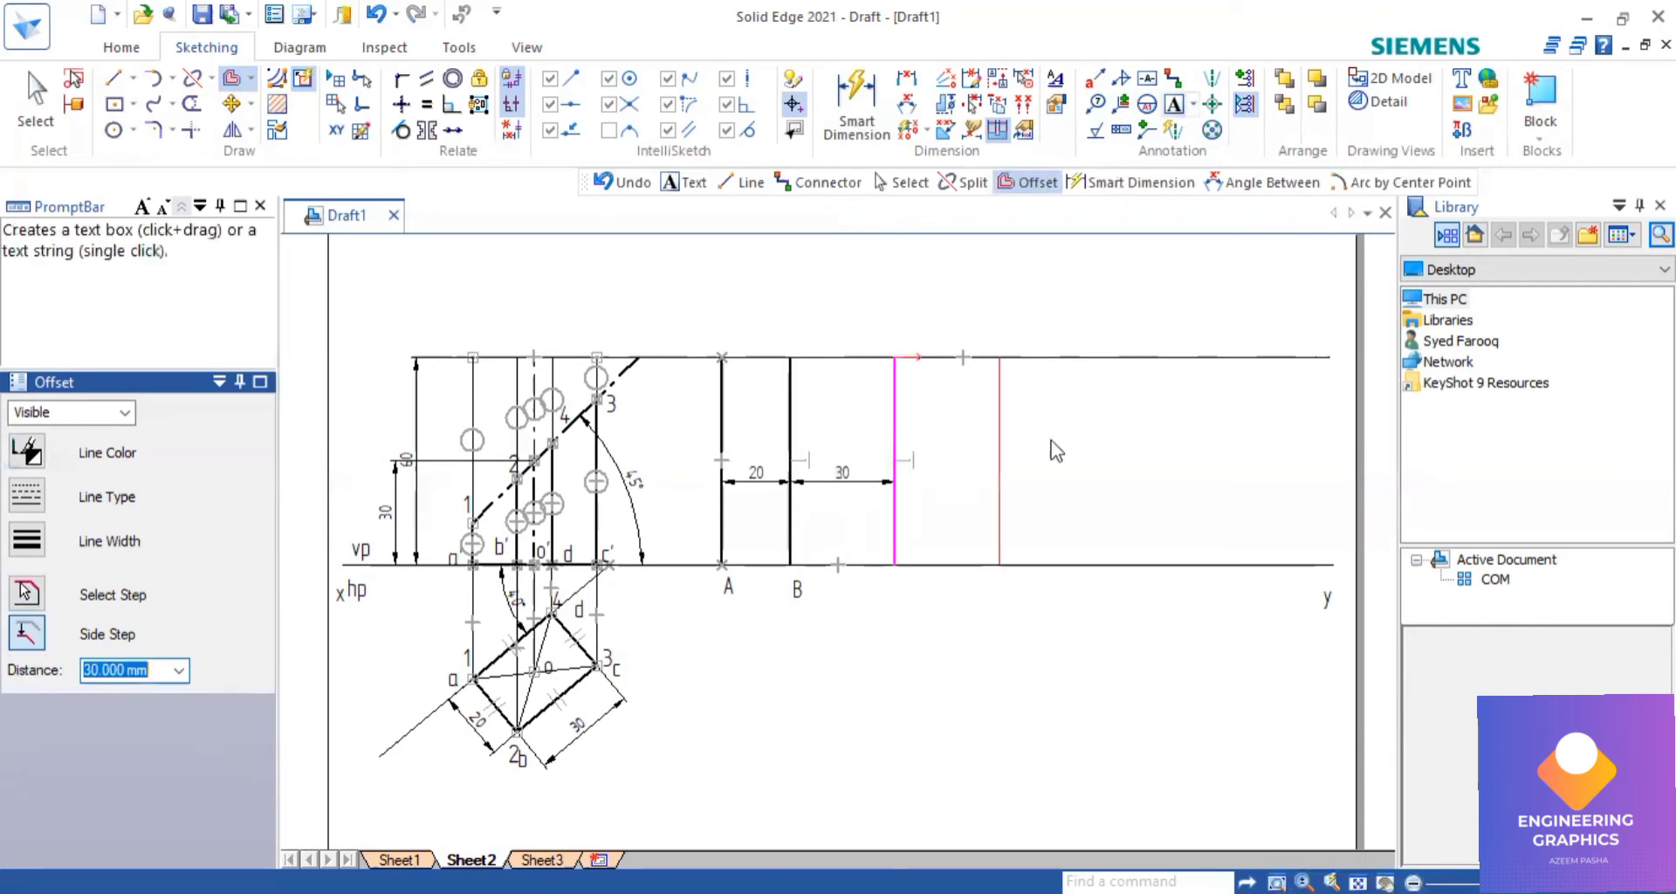
mouse_move(891, 583)
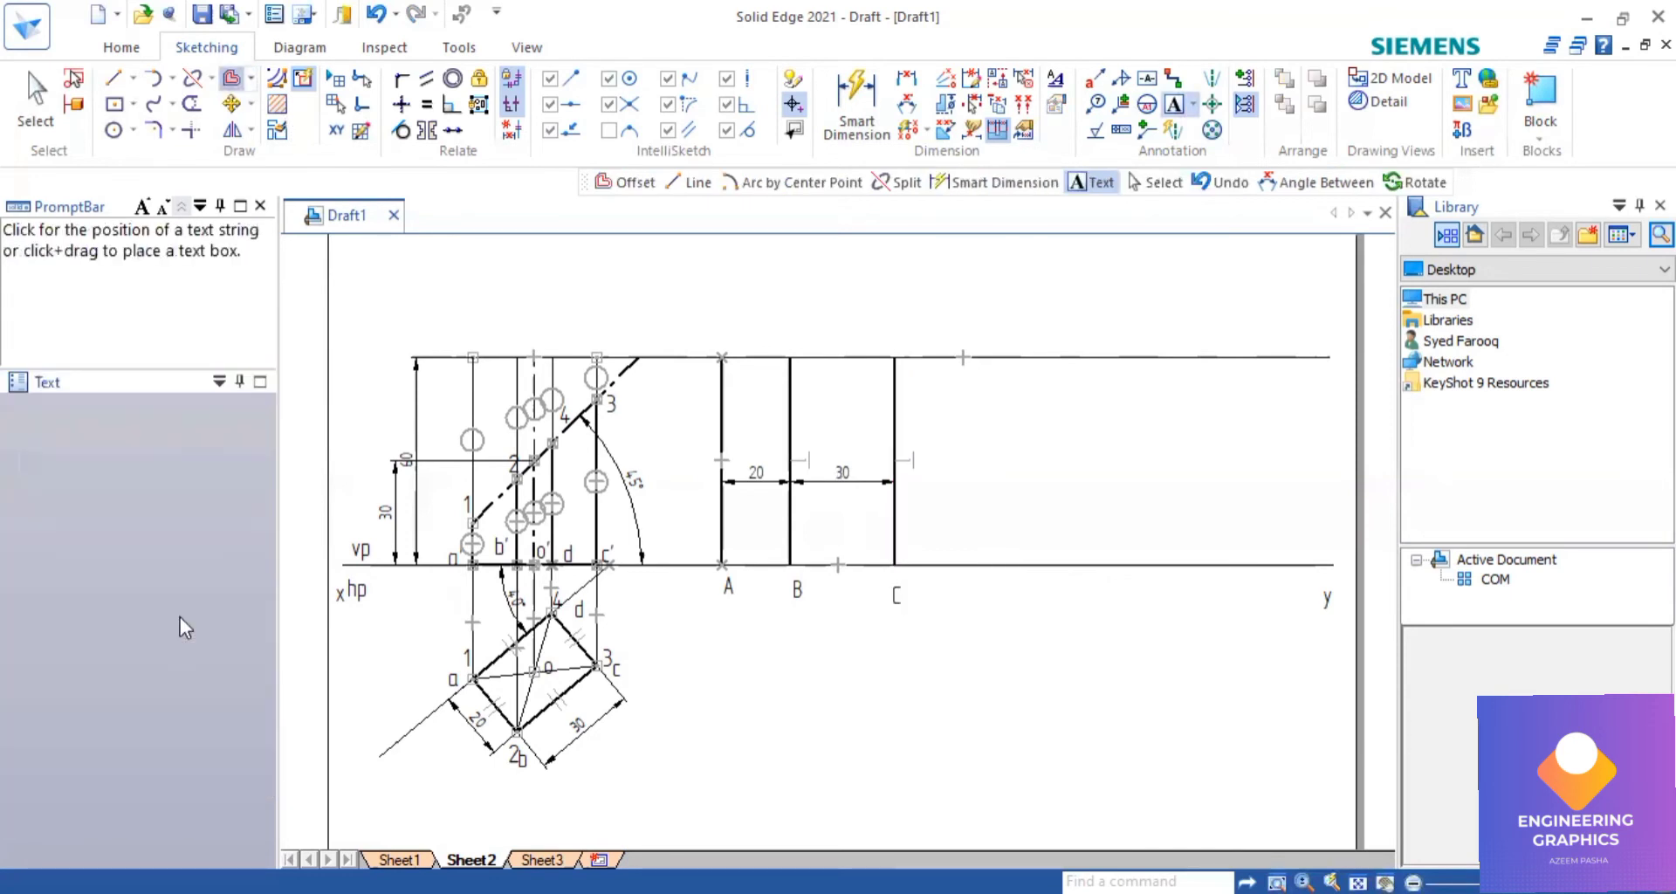
Offset line D 20 mm from C, then the closing A line 30 mm further right.
click(621, 182)
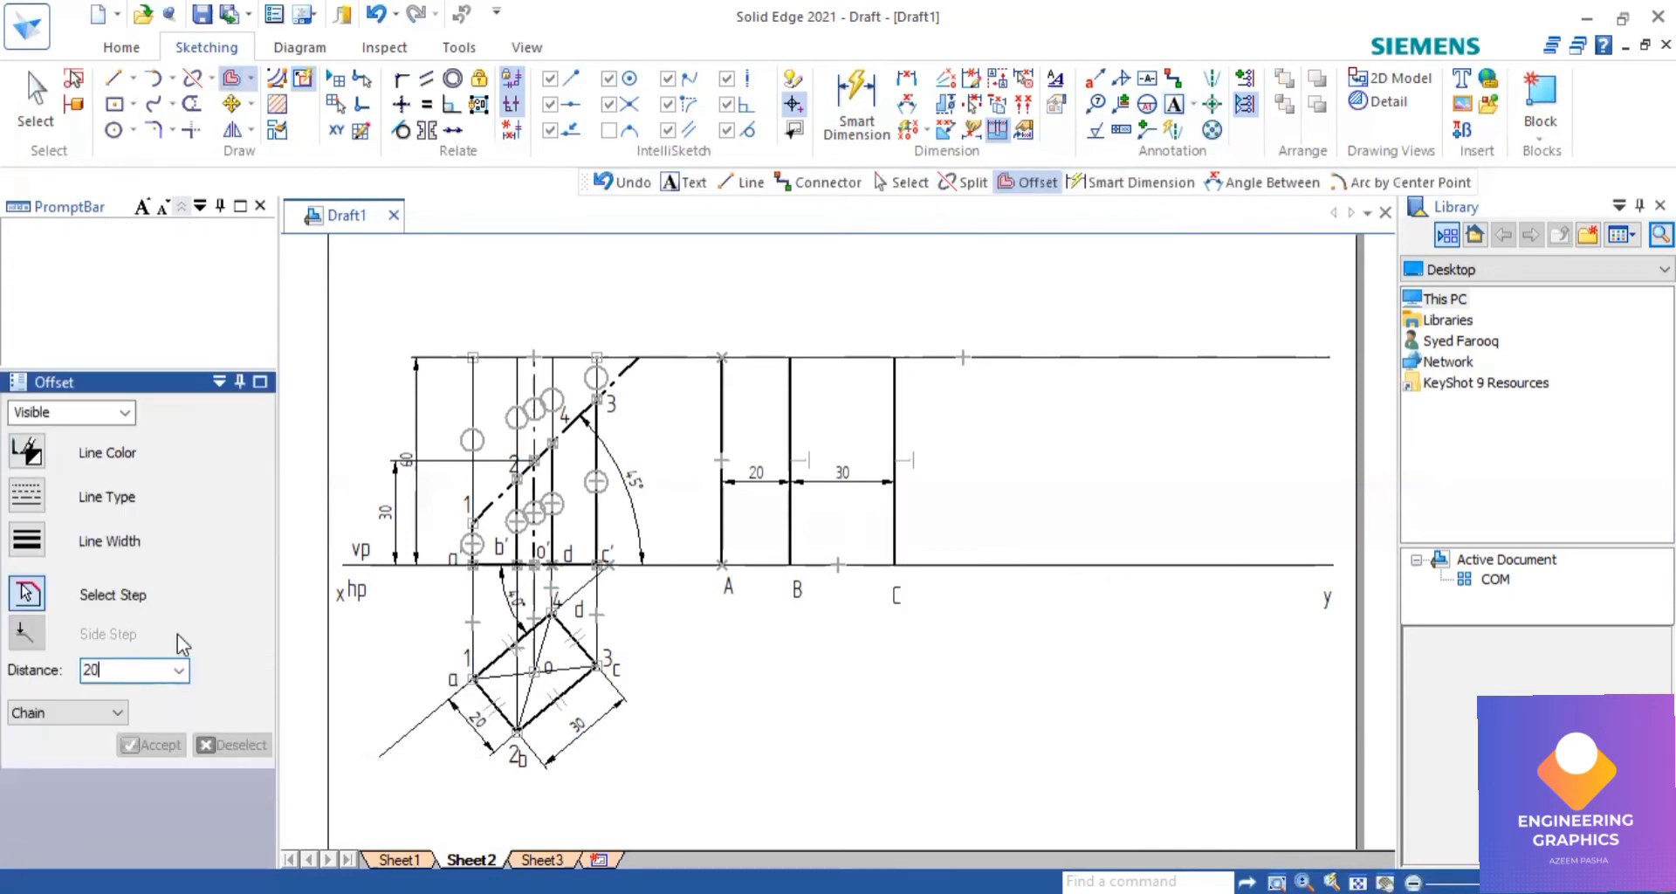
key(Return)
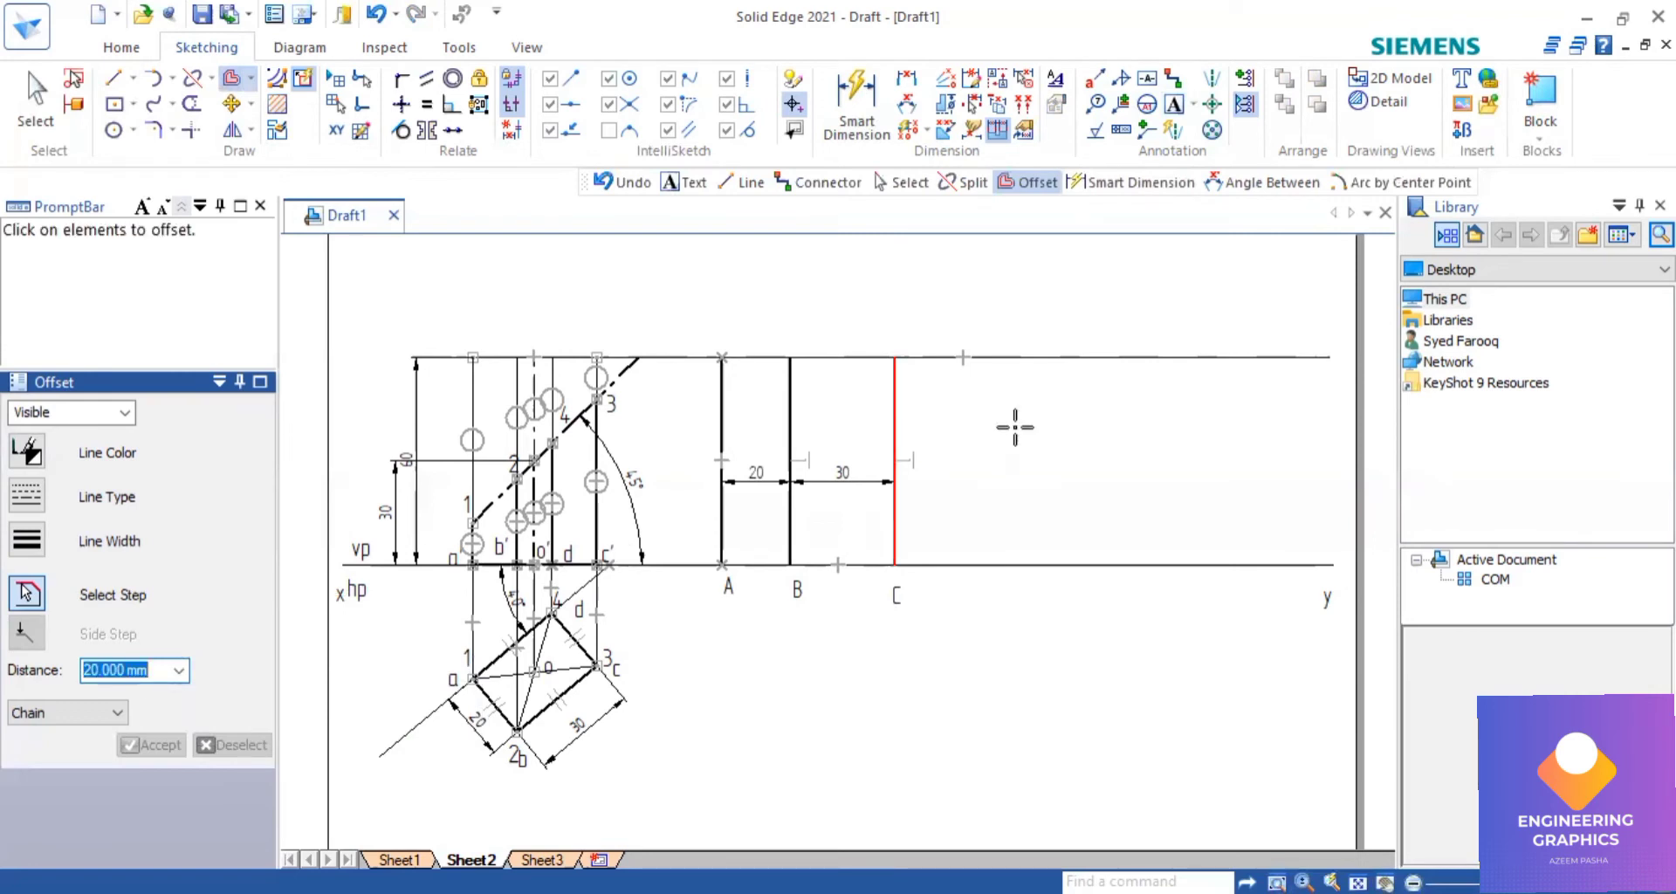
click(896, 460)
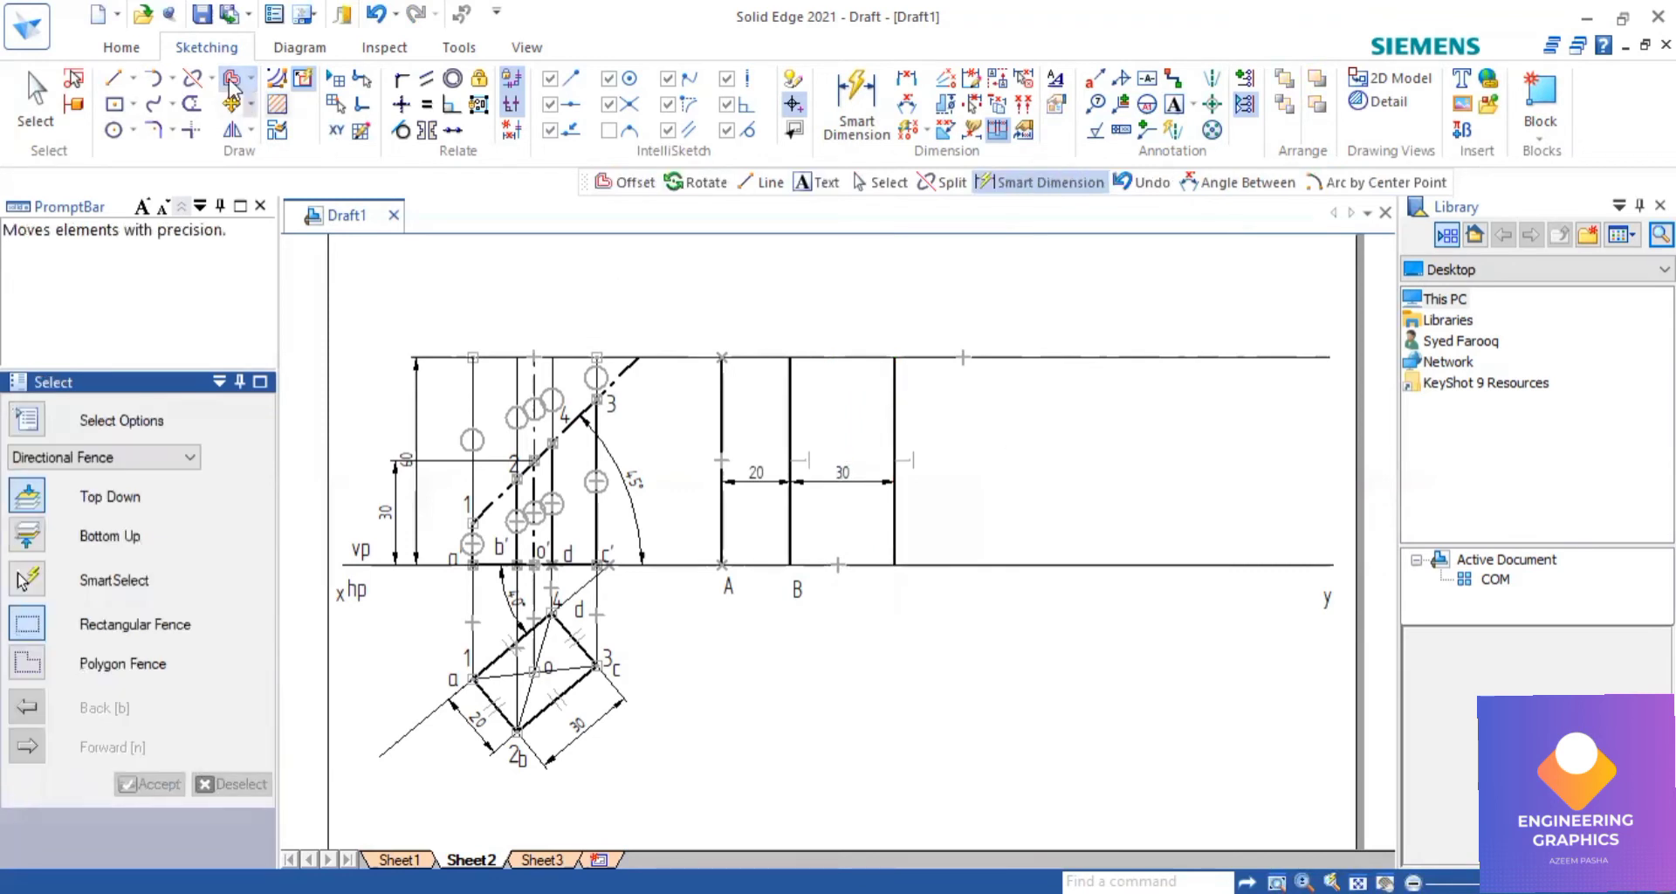
click(628, 182)
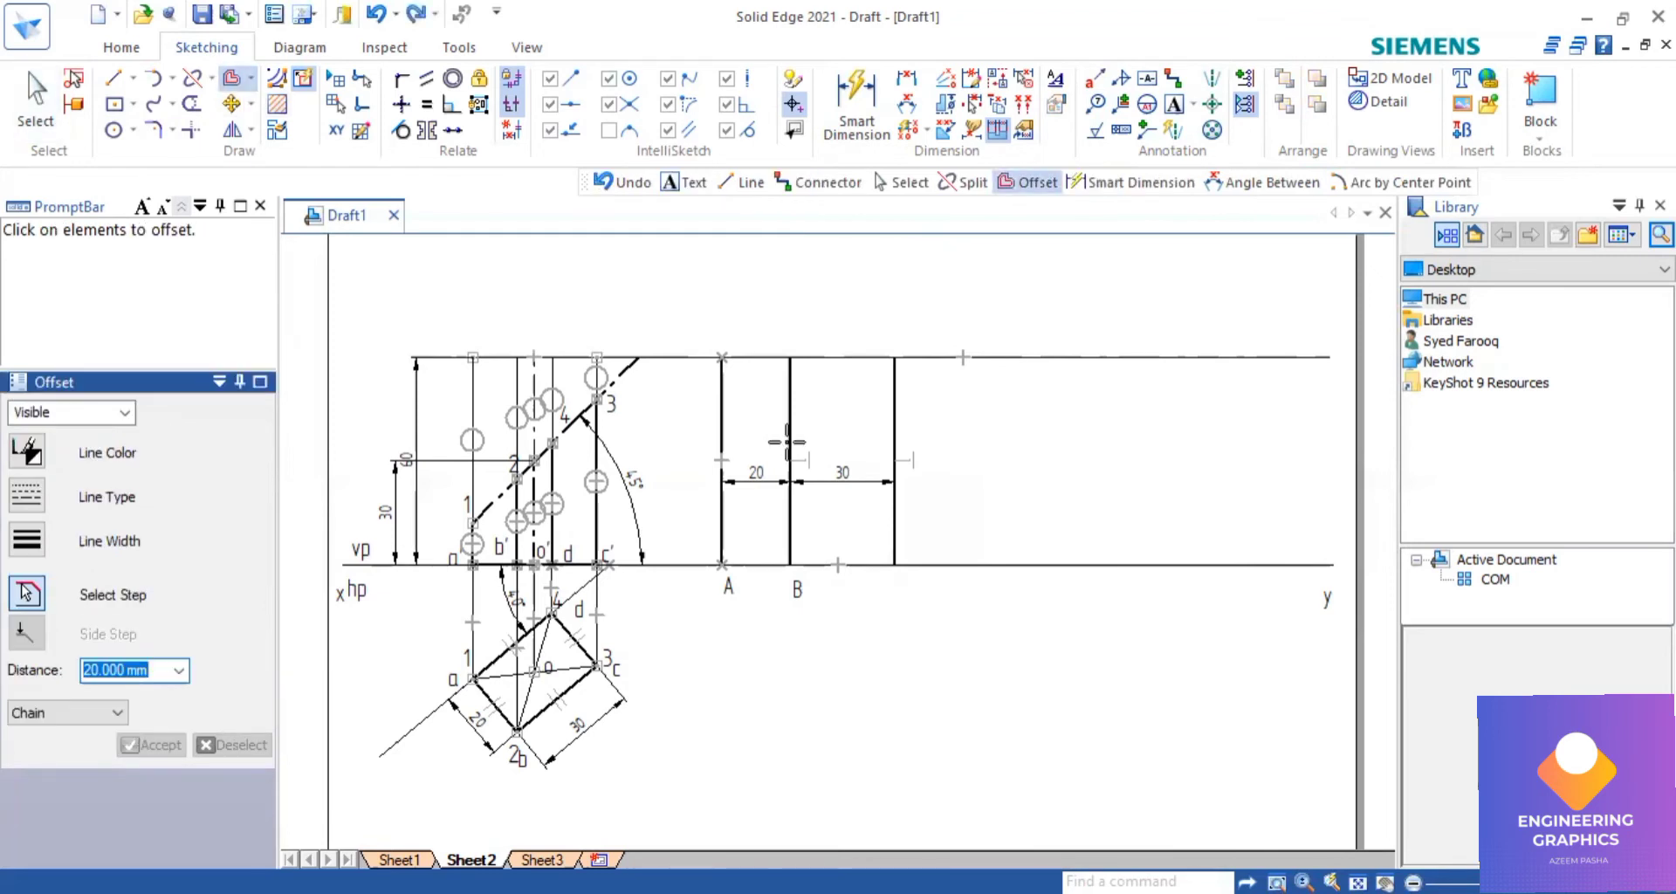
click(893, 460)
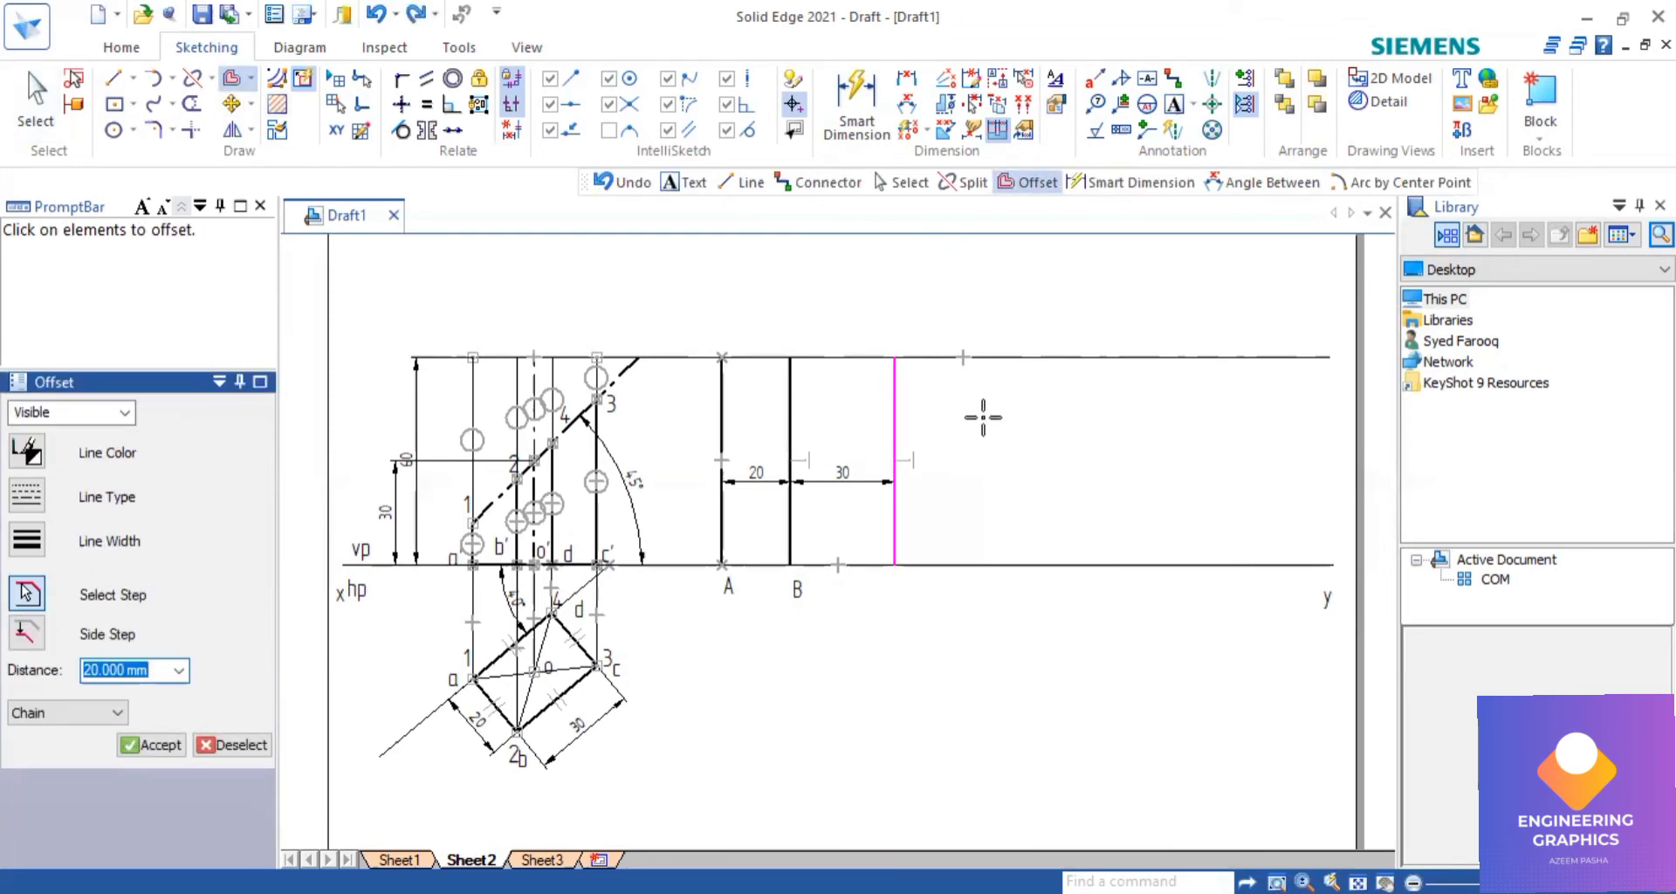
mouse_move(824, 488)
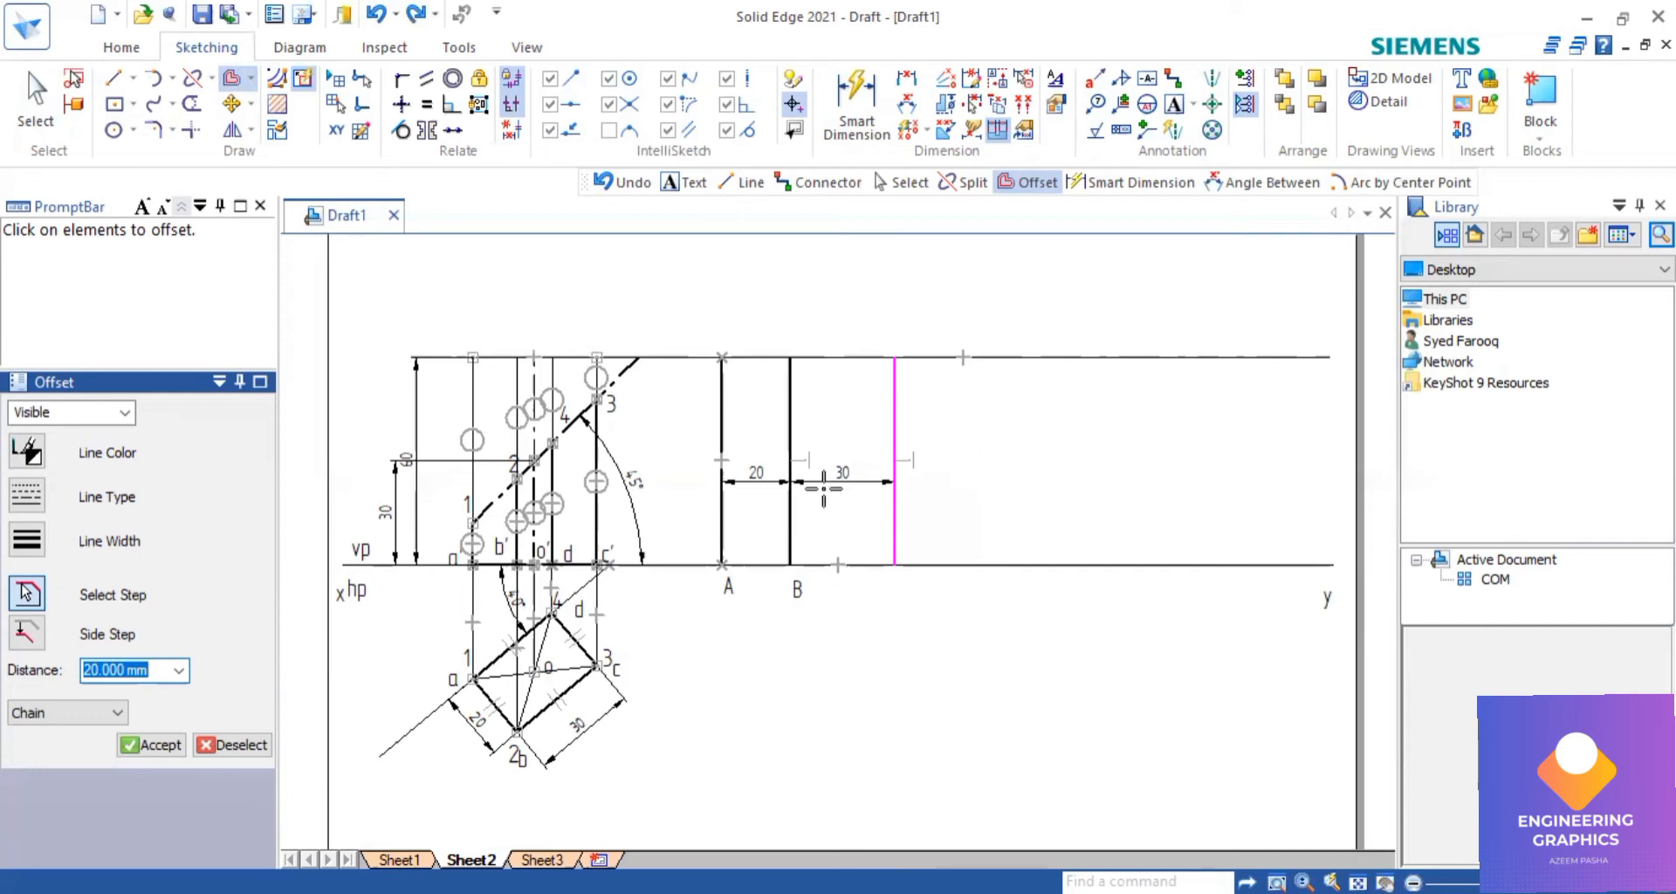
click(895, 460)
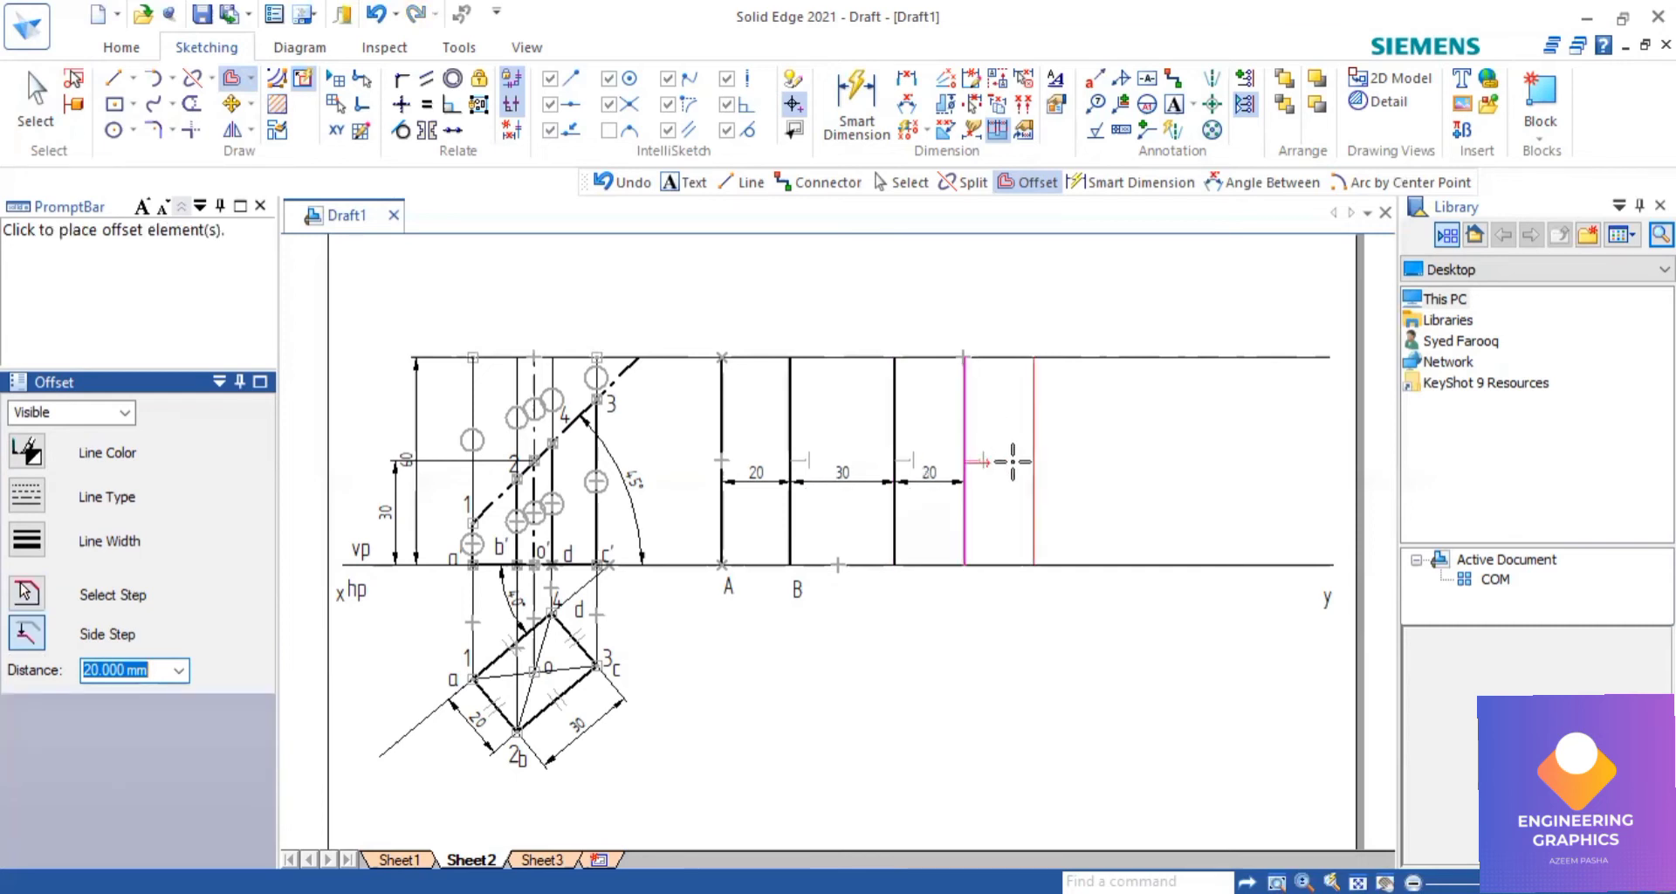
click(905, 570)
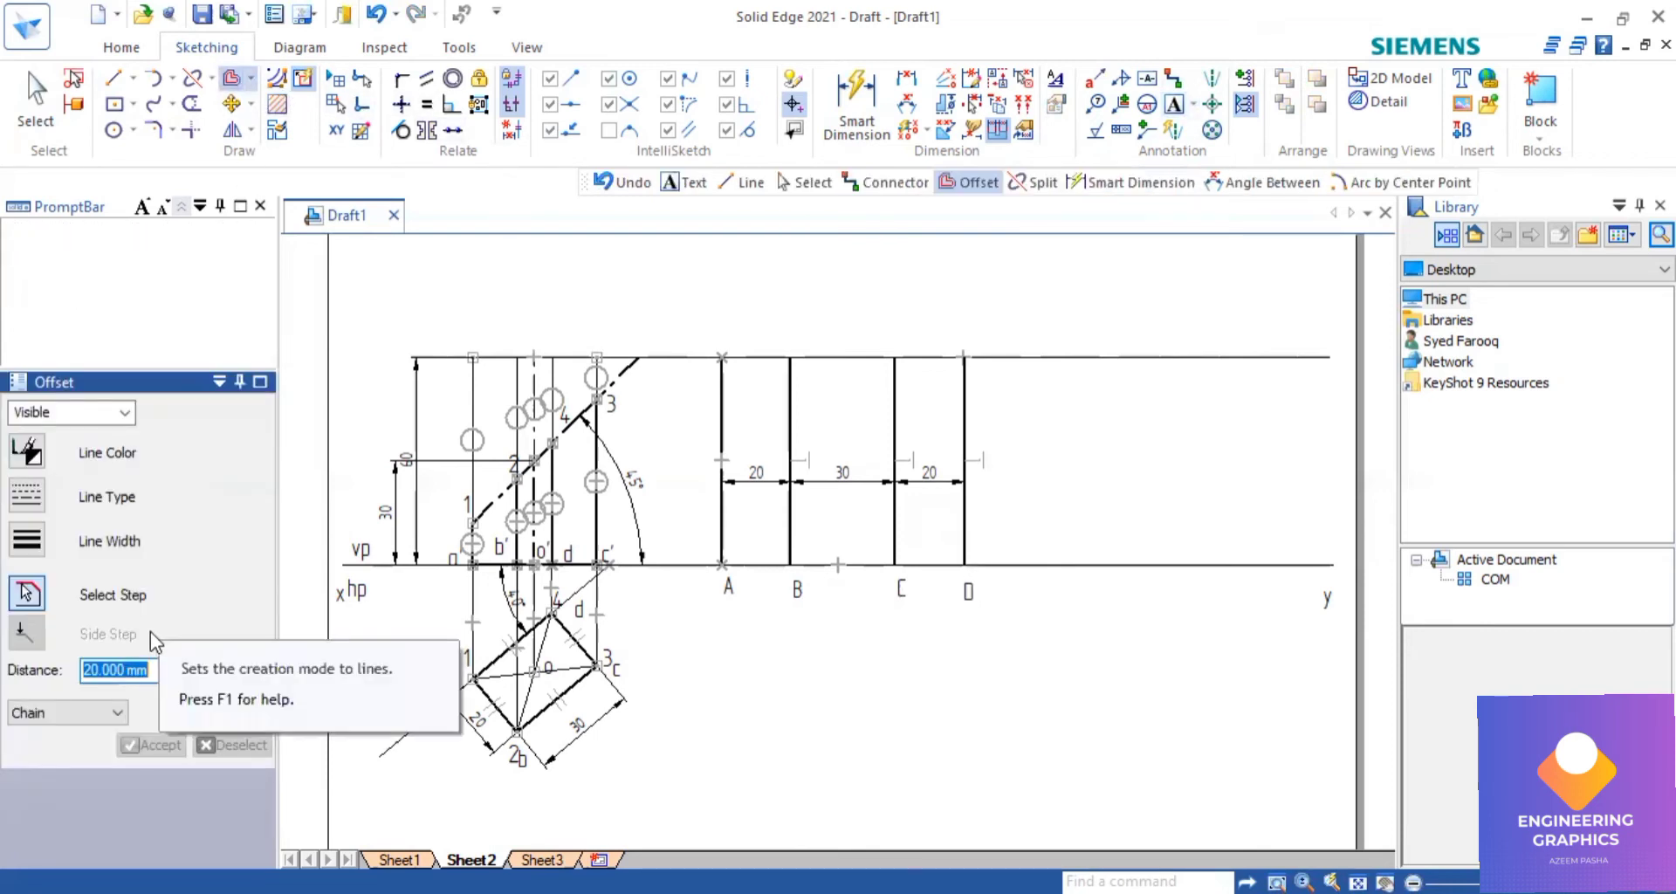
text(30)
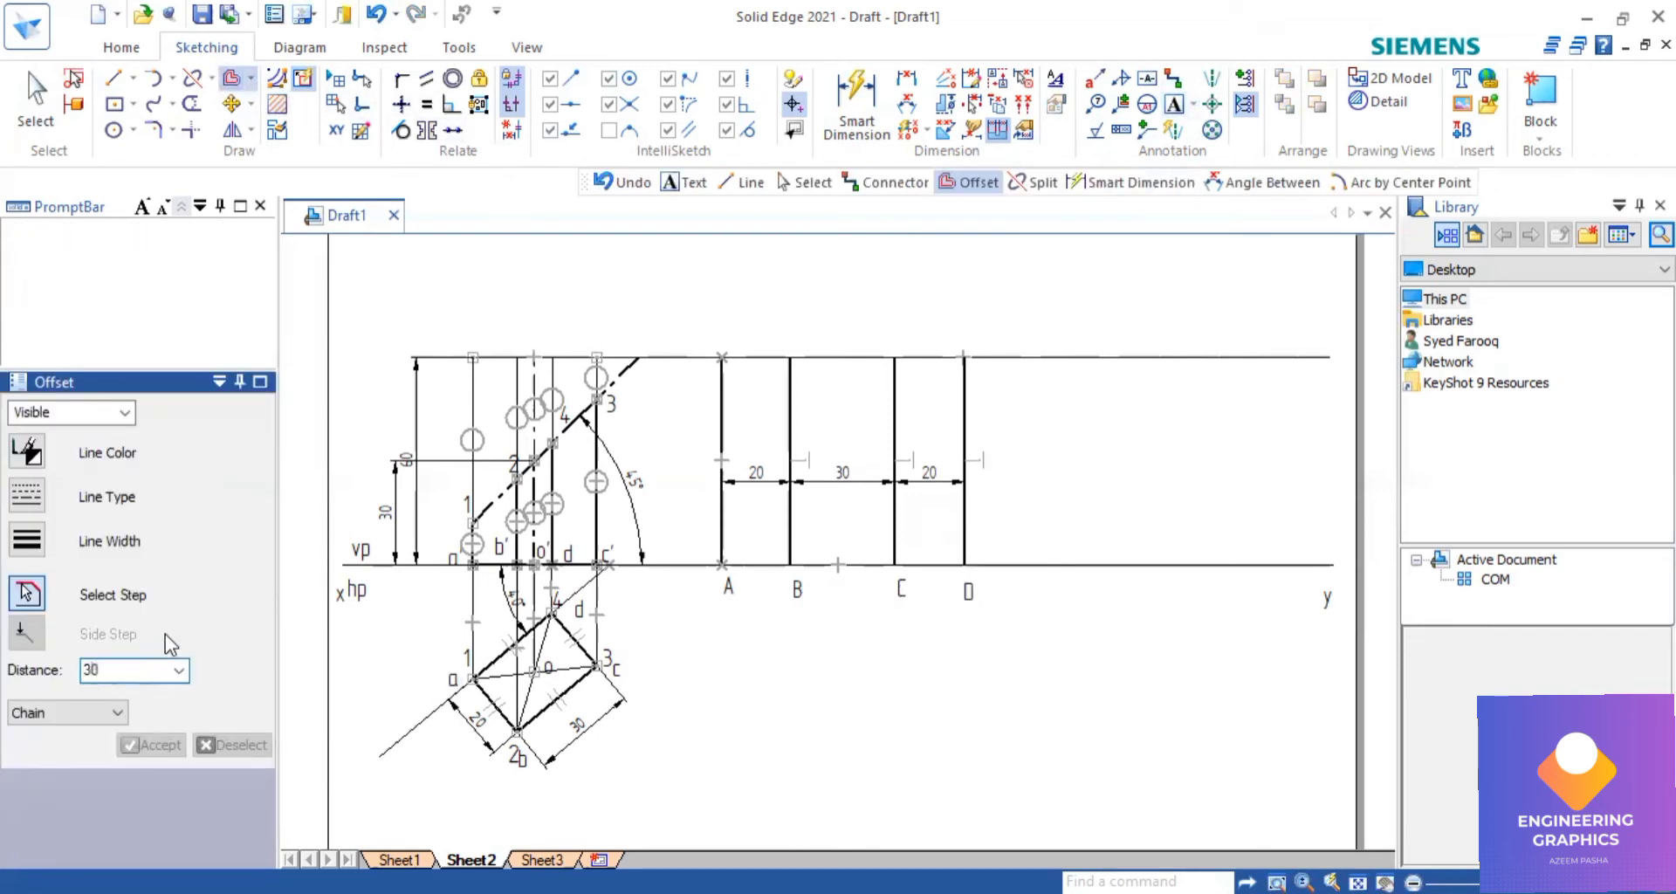
click(962, 470)
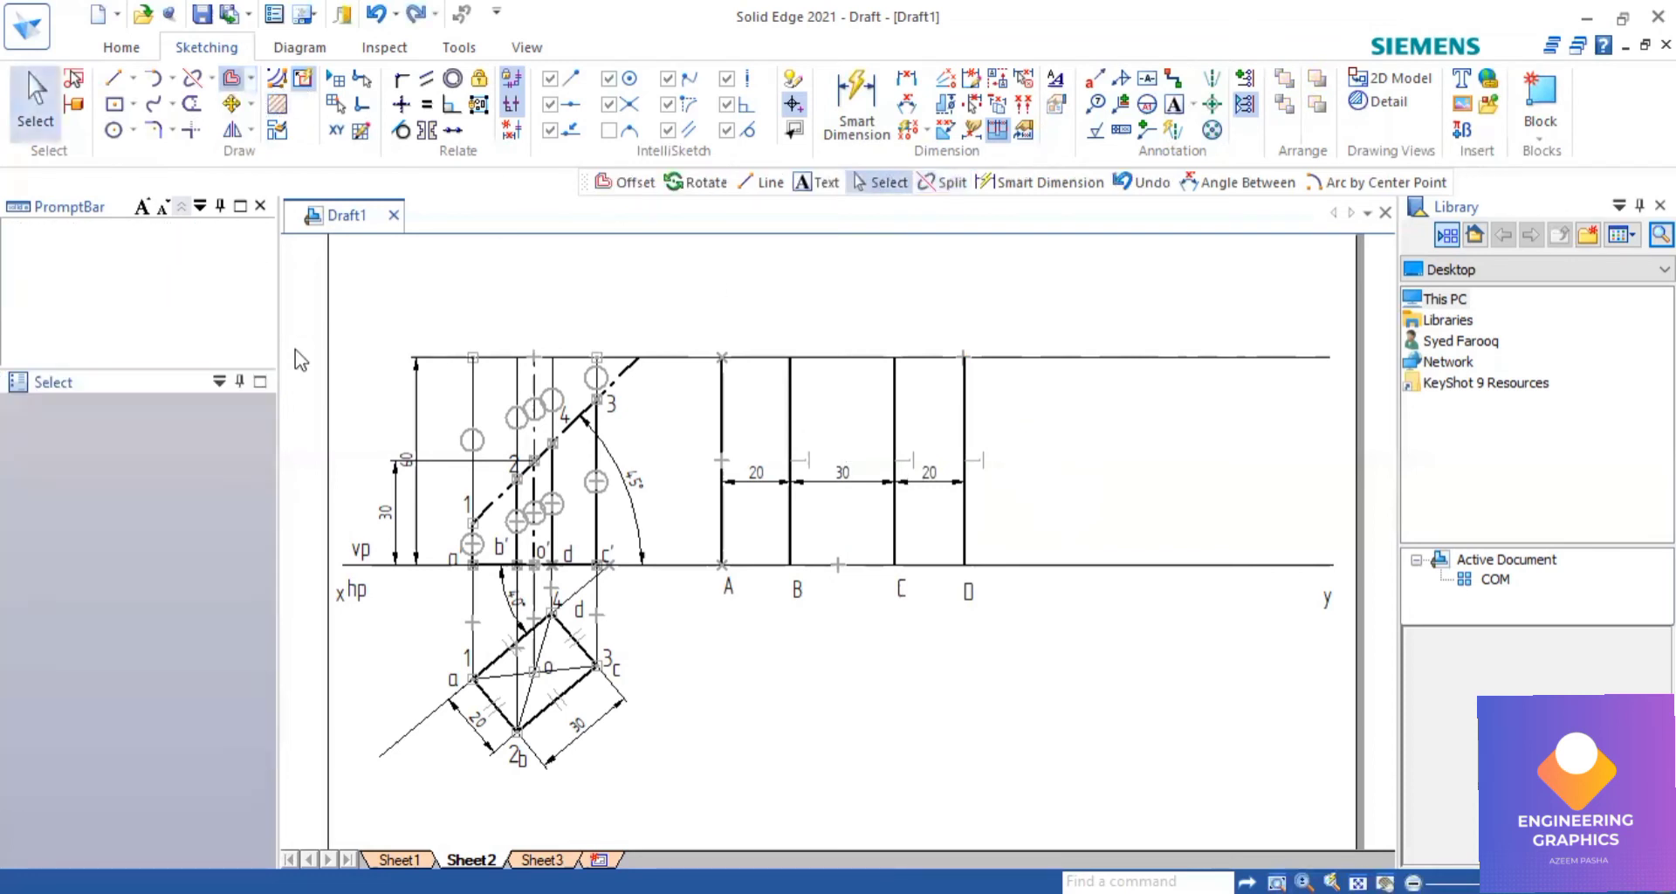
click(628, 182)
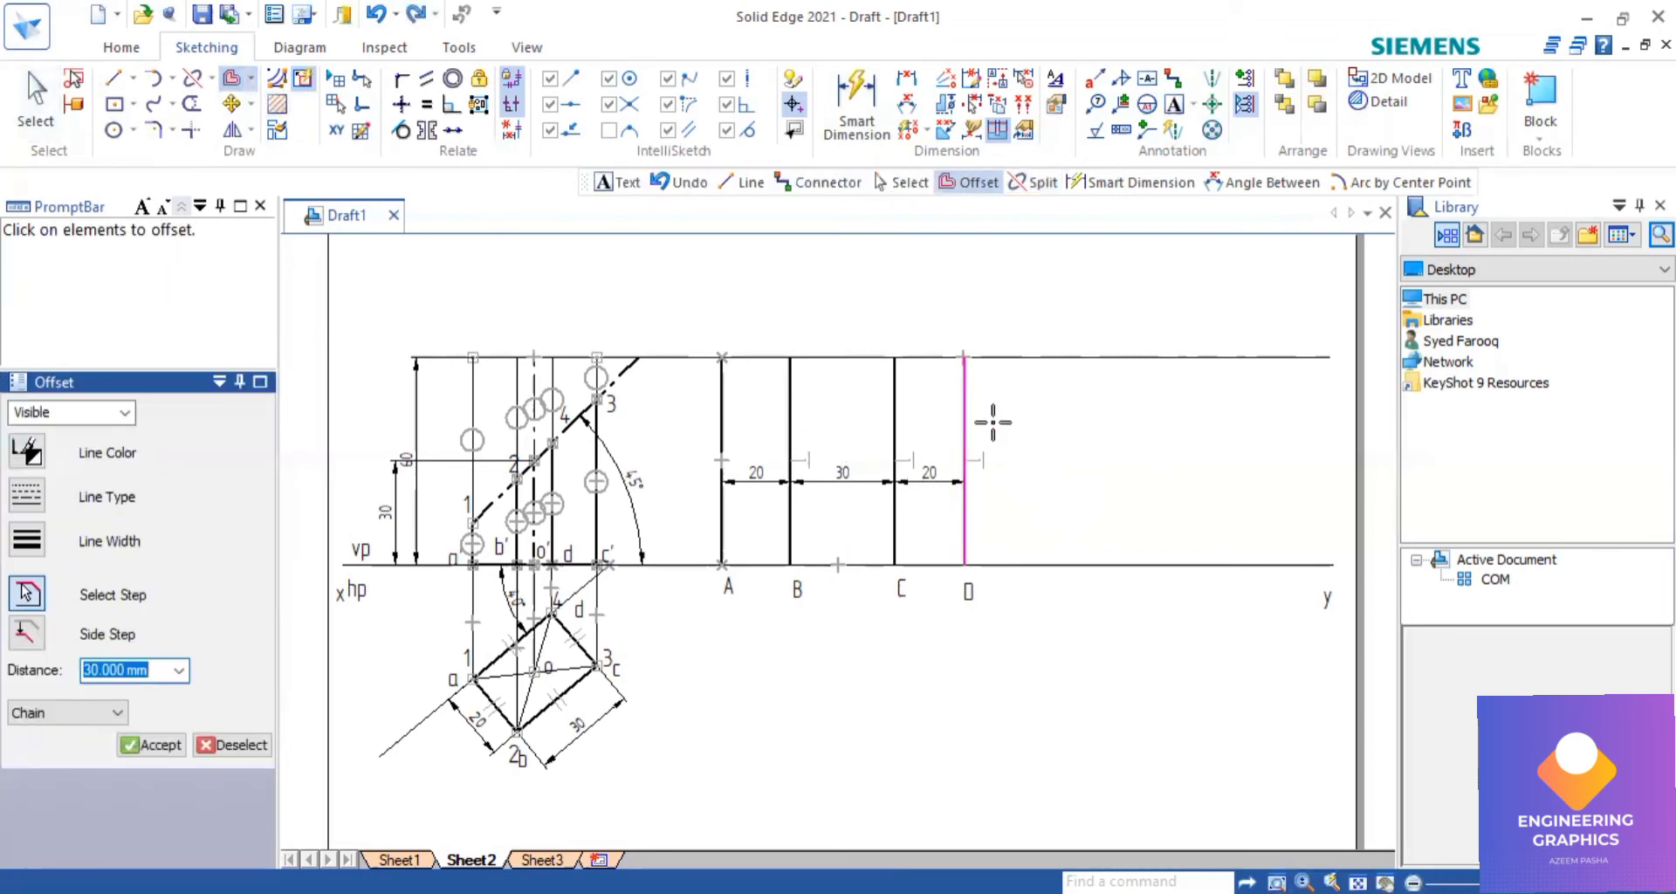
mouse_move(1044, 419)
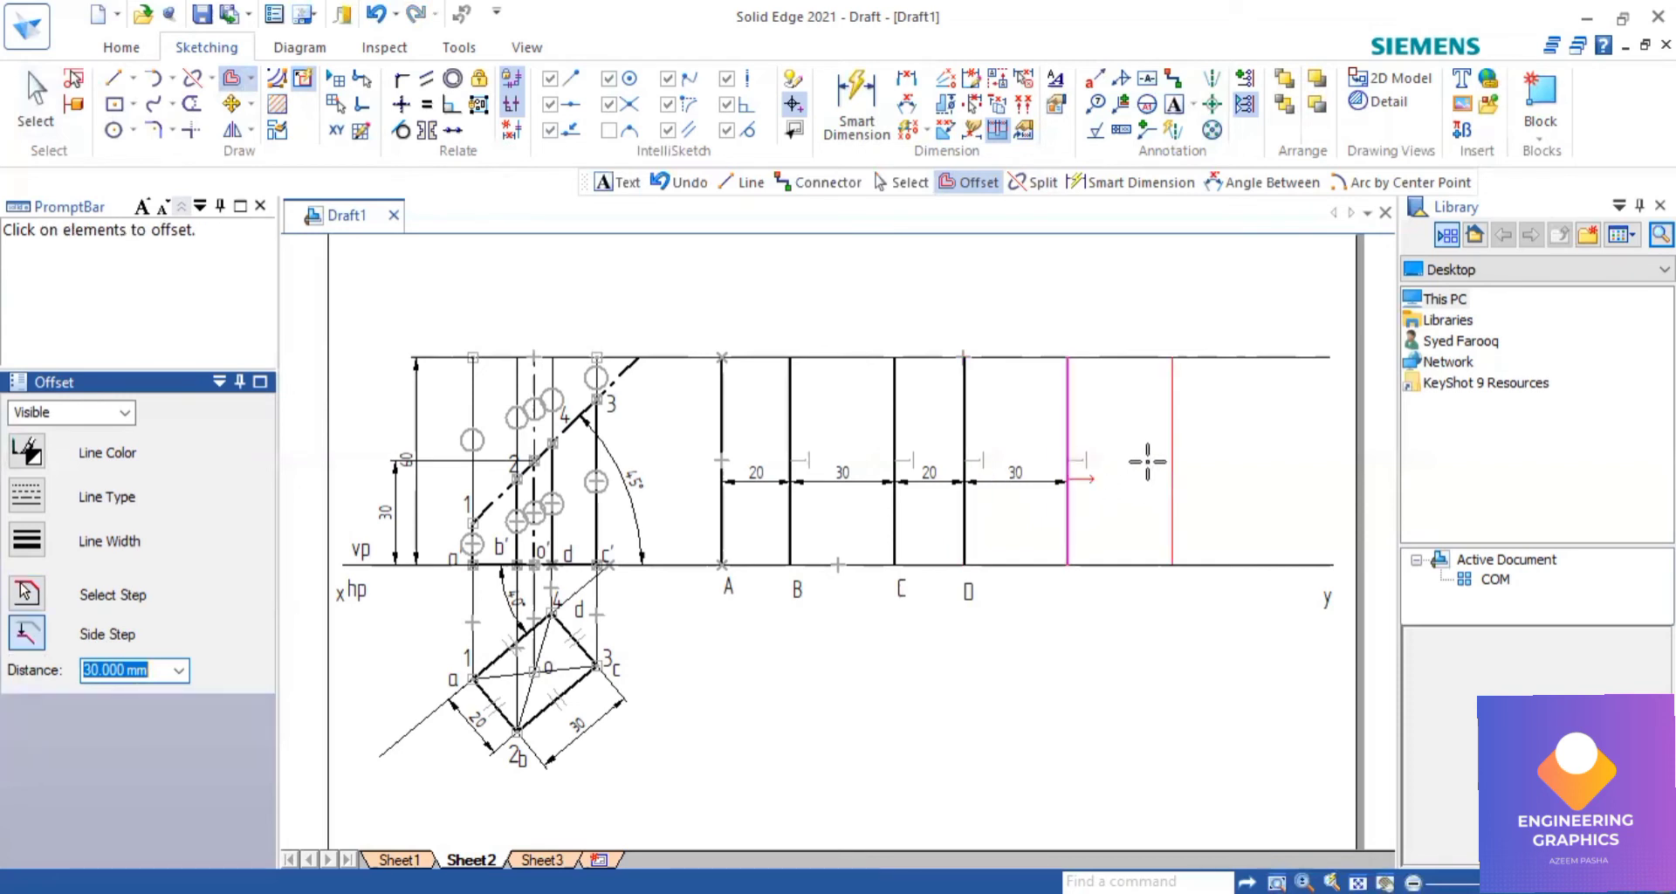
click(1070, 461)
text(A)
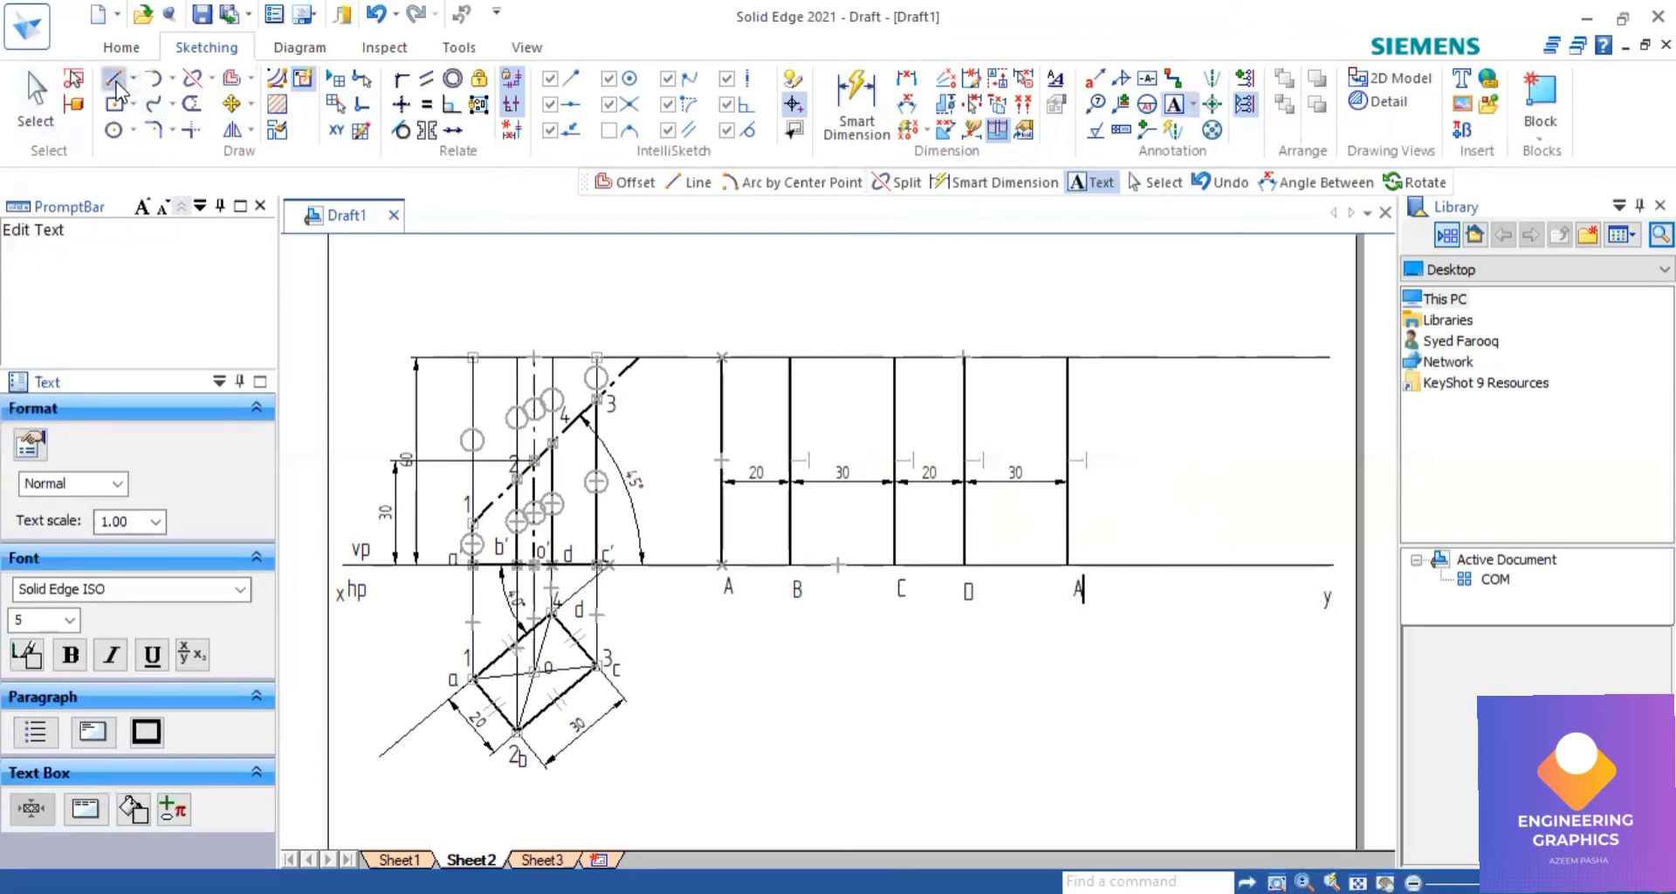
Draw horizontal projector lines from cut points 1 and 2 across the development.
click(111, 77)
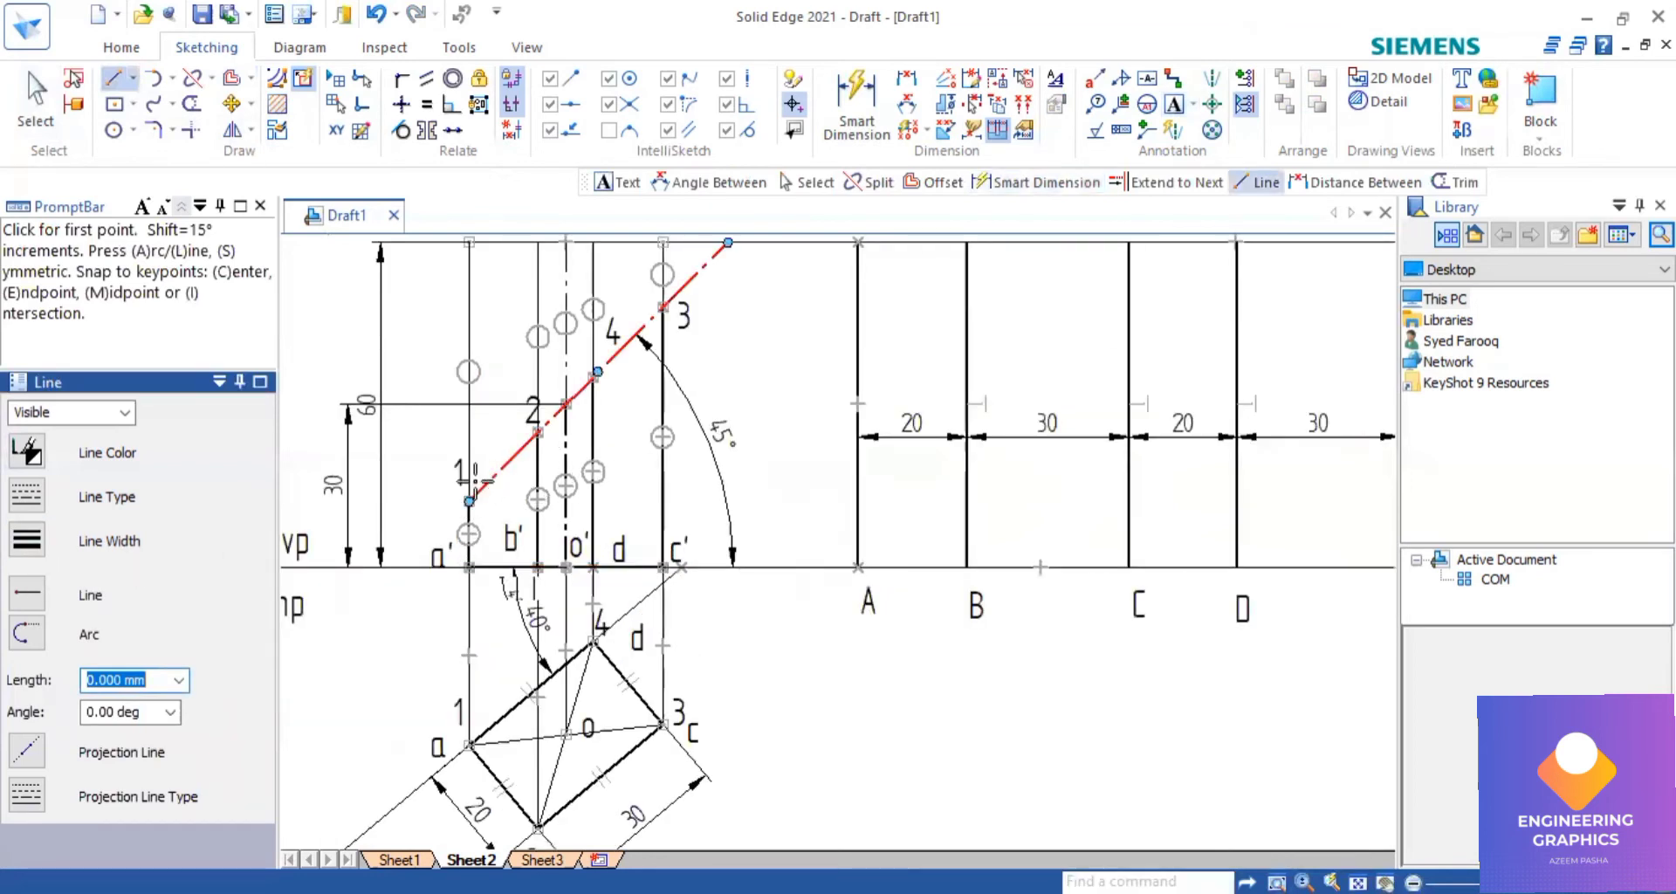
click(468, 503)
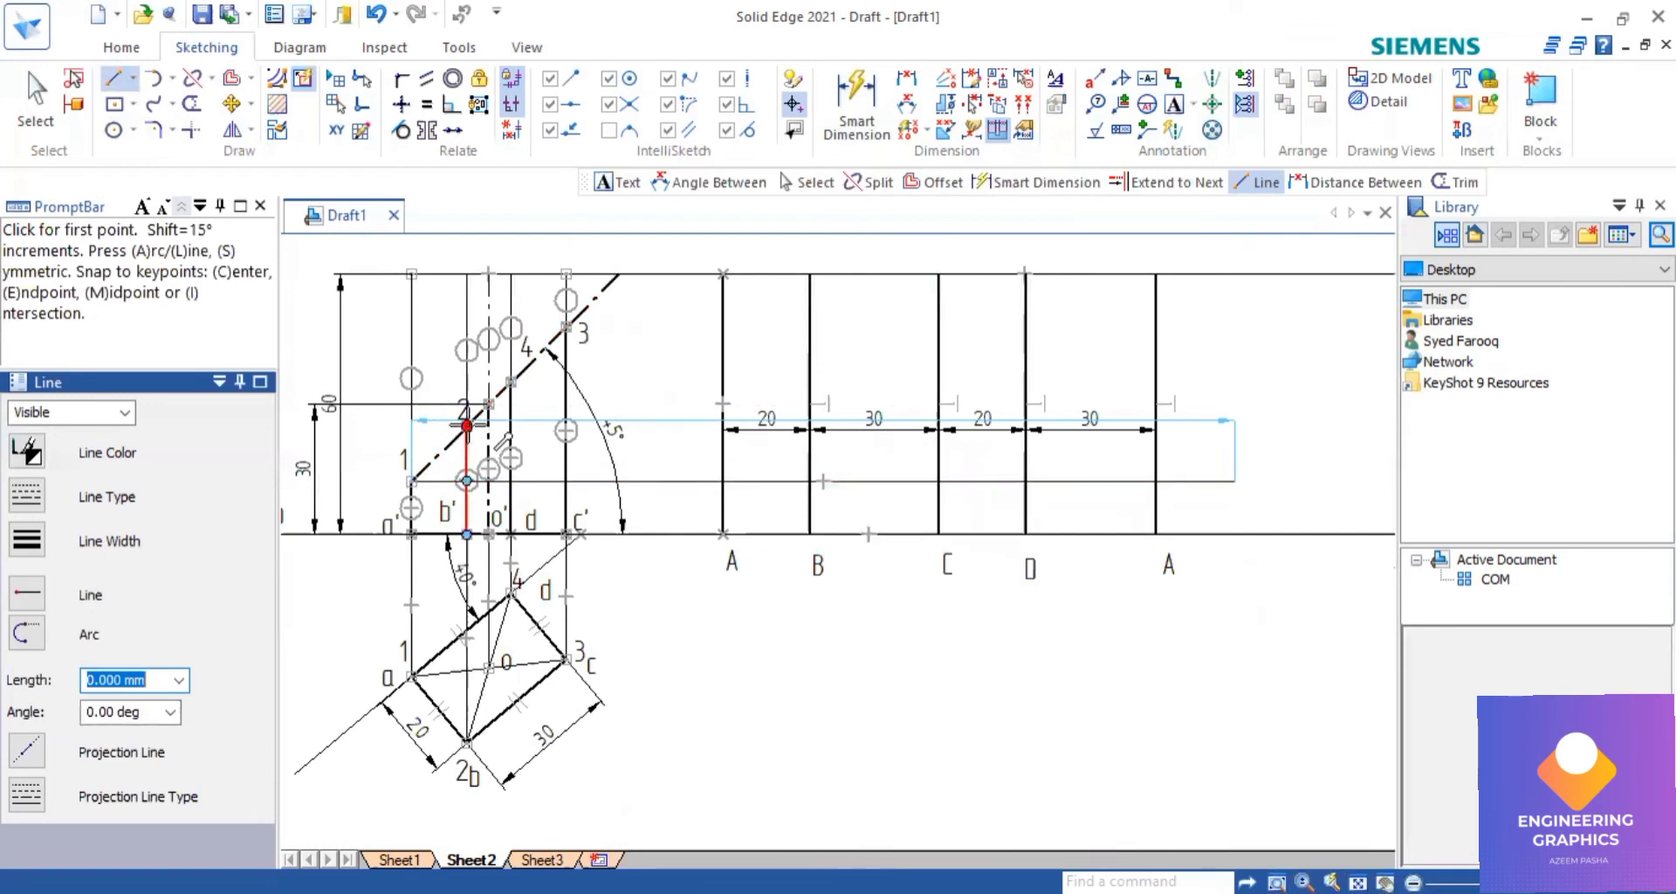
click(465, 426)
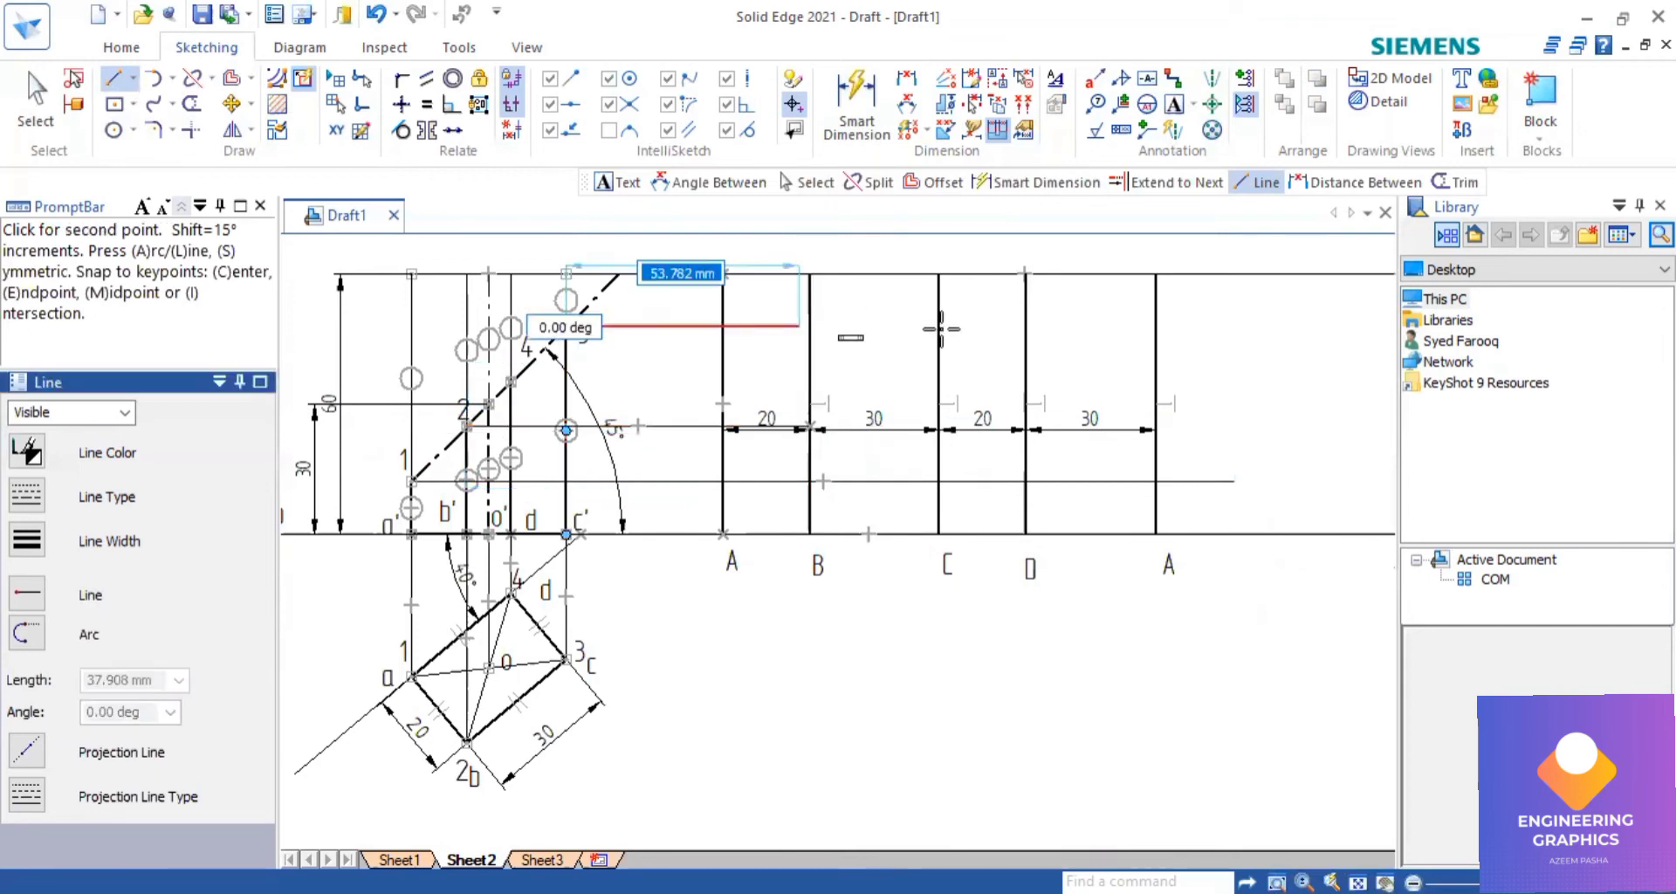
click(567, 327)
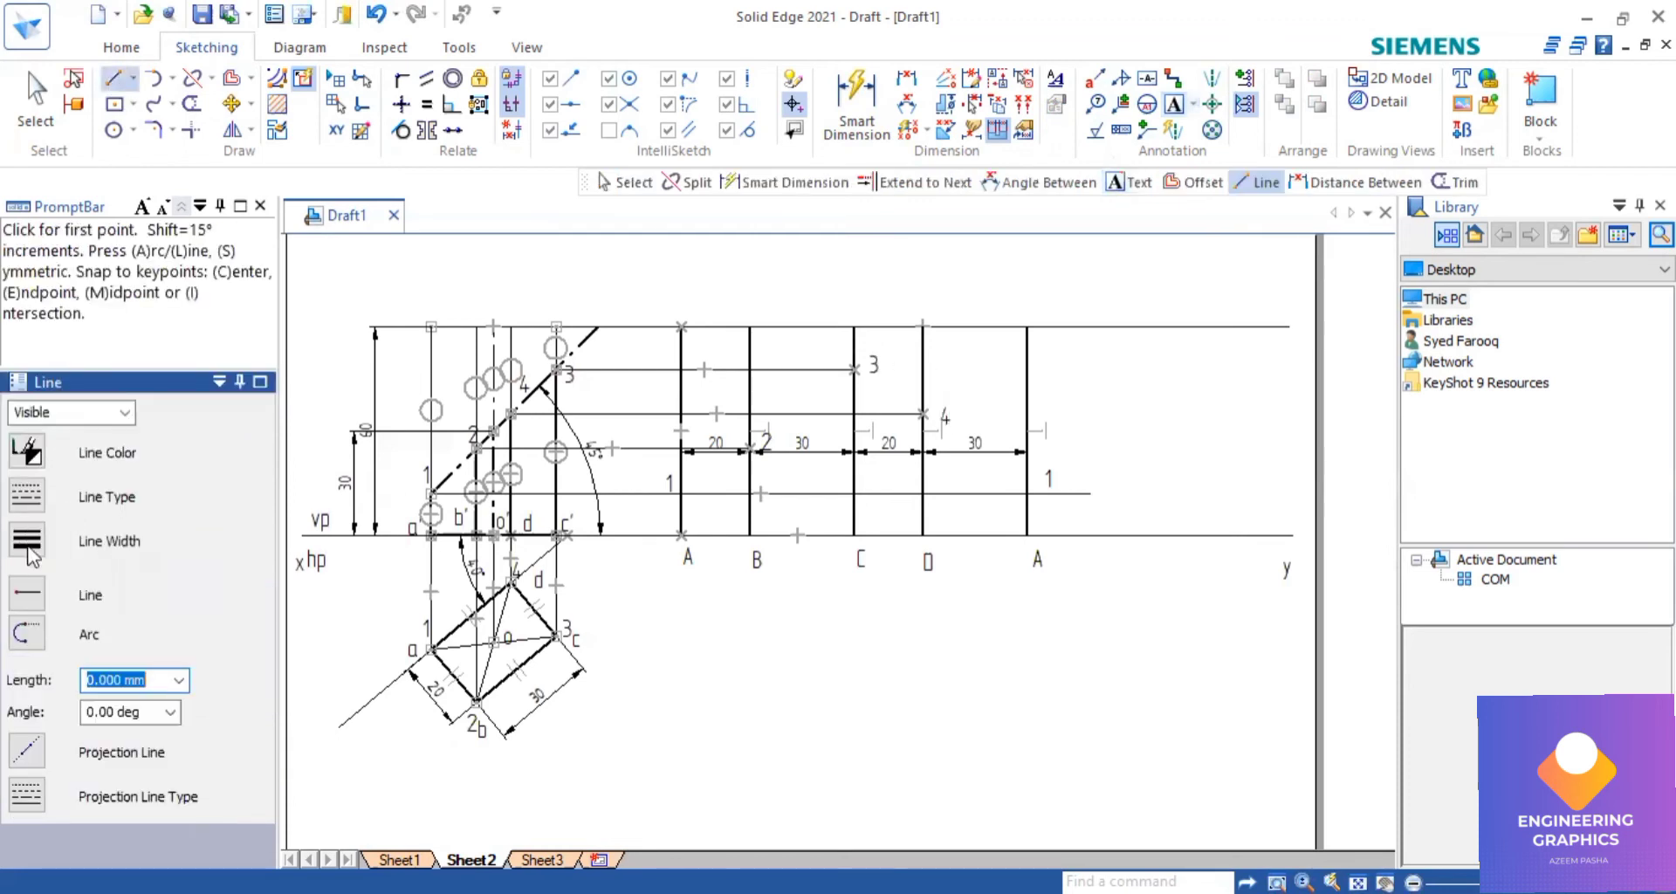
mouse_move(679, 486)
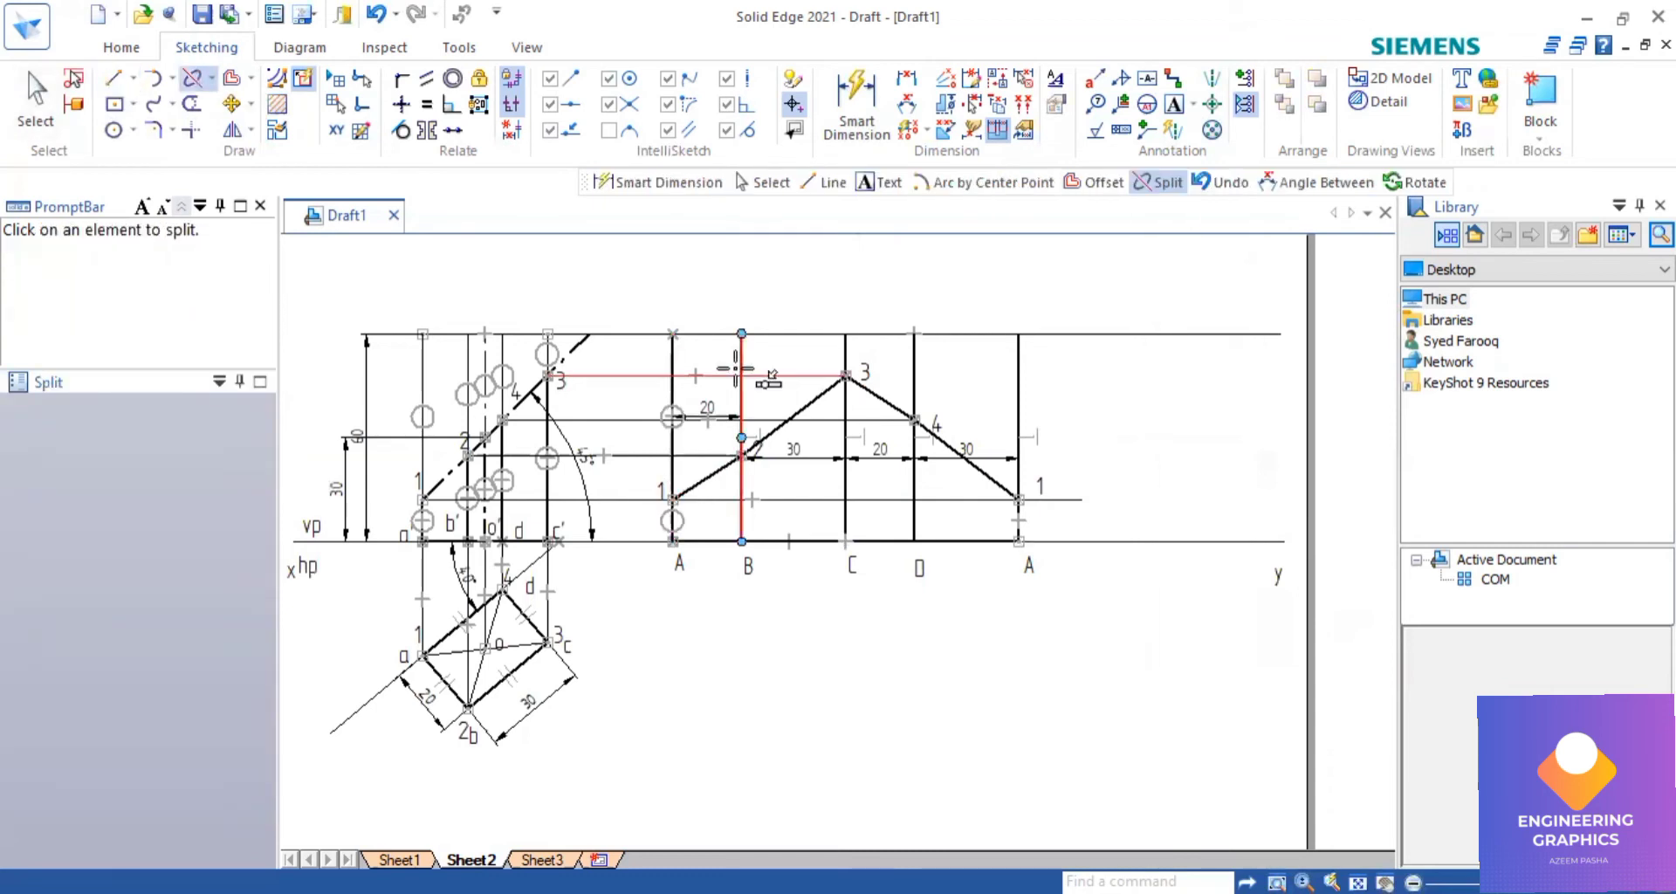
Split generator line B at point 2 and the closing A line at point 1.
click(743, 457)
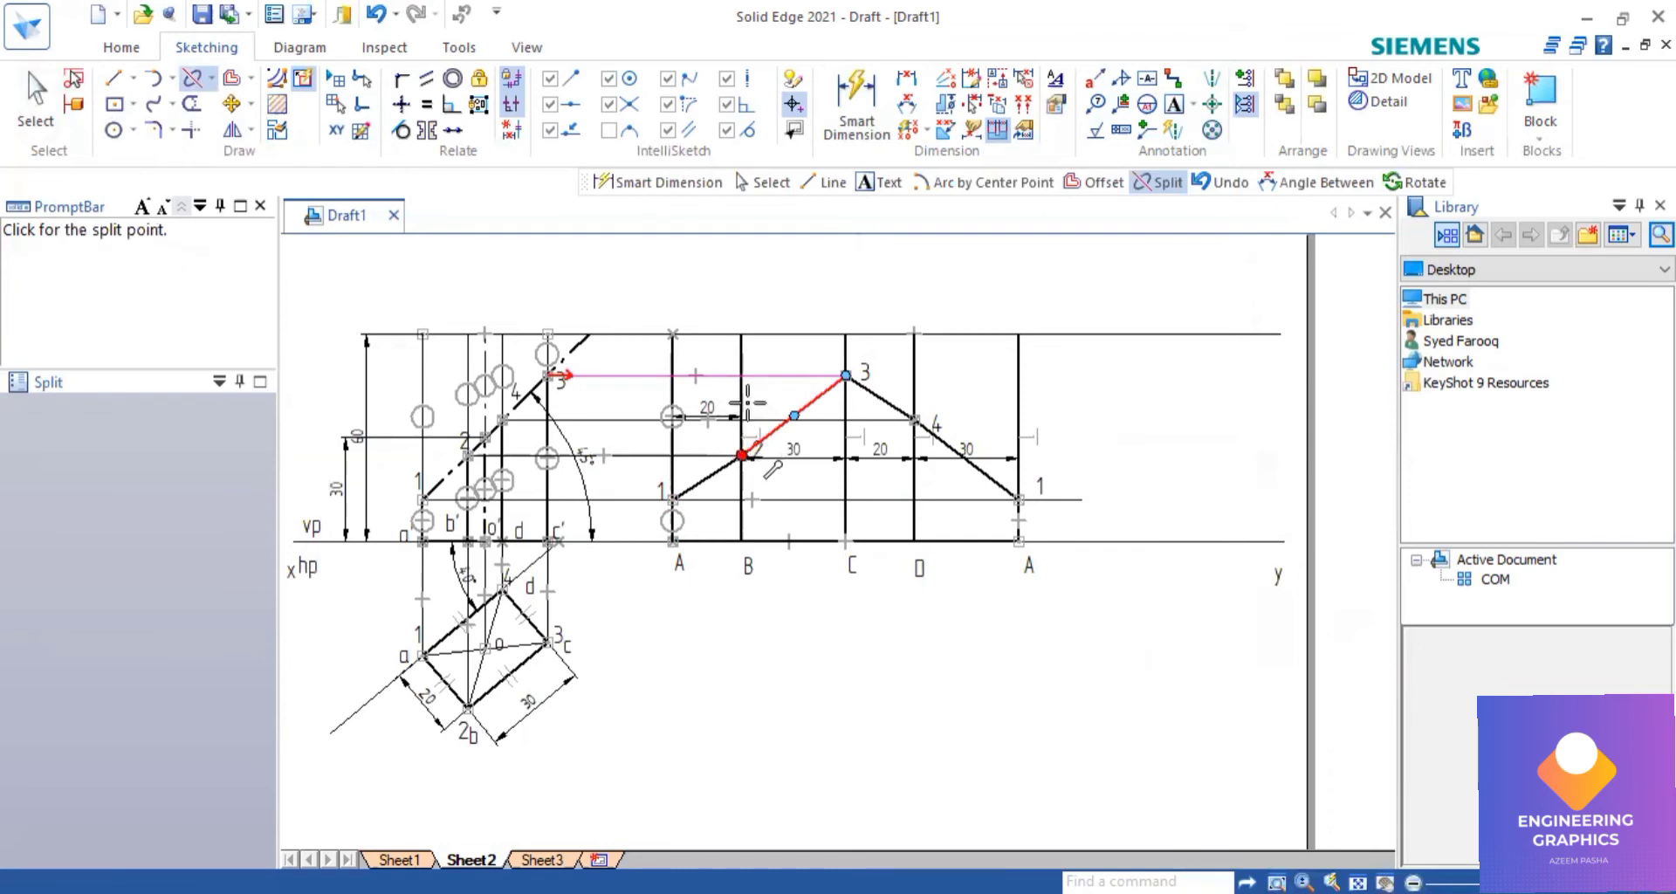
click(739, 460)
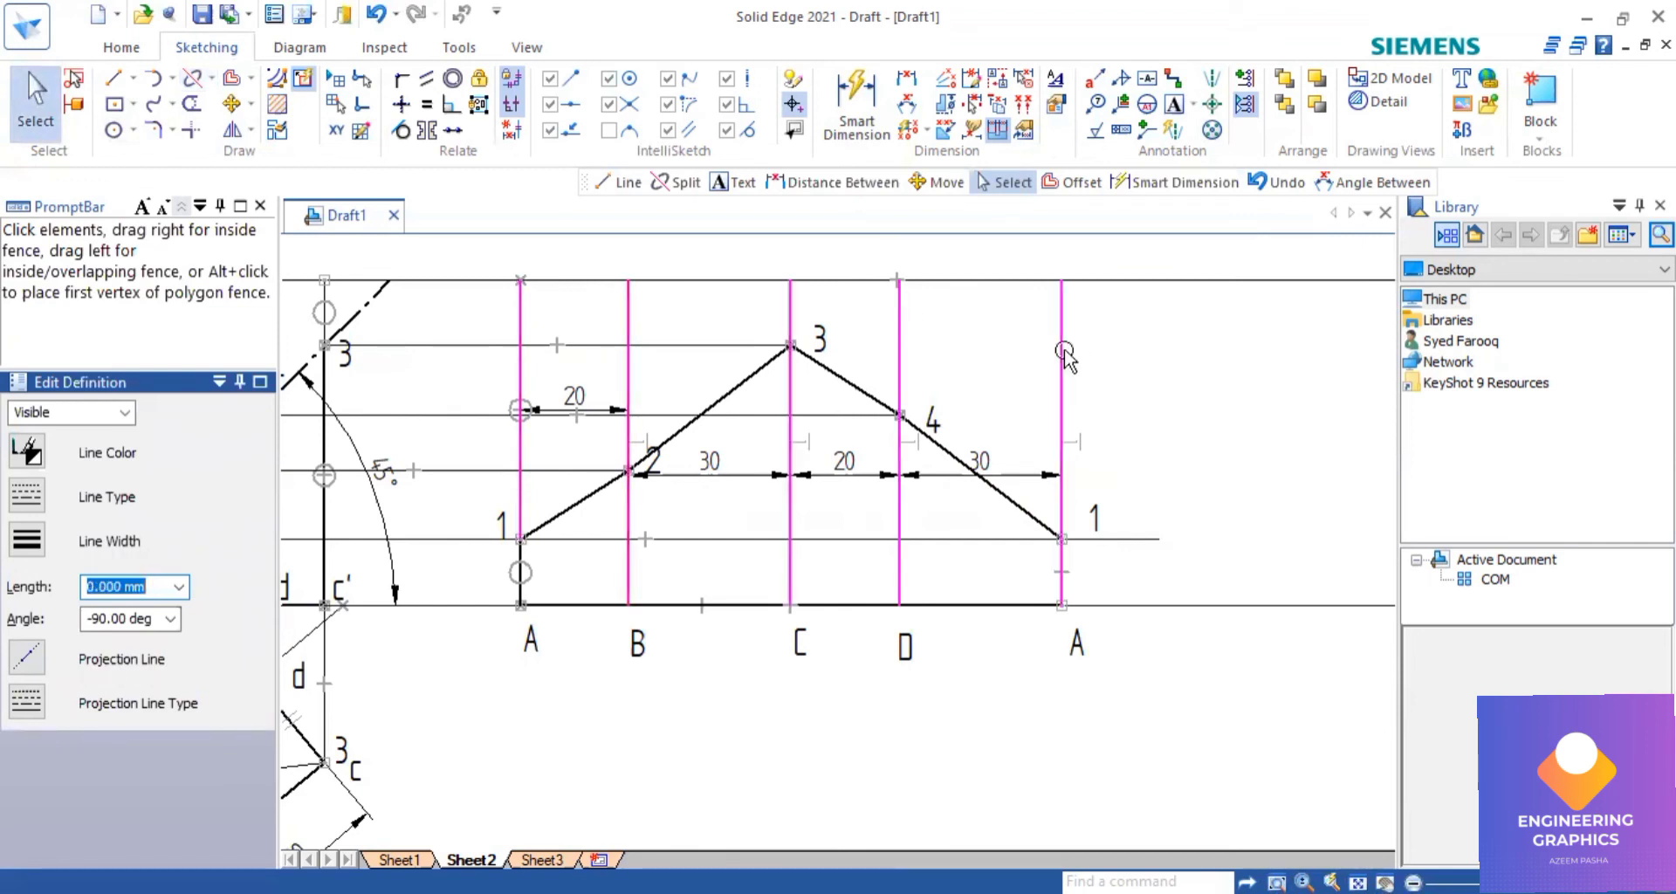
mouse_move(1222, 399)
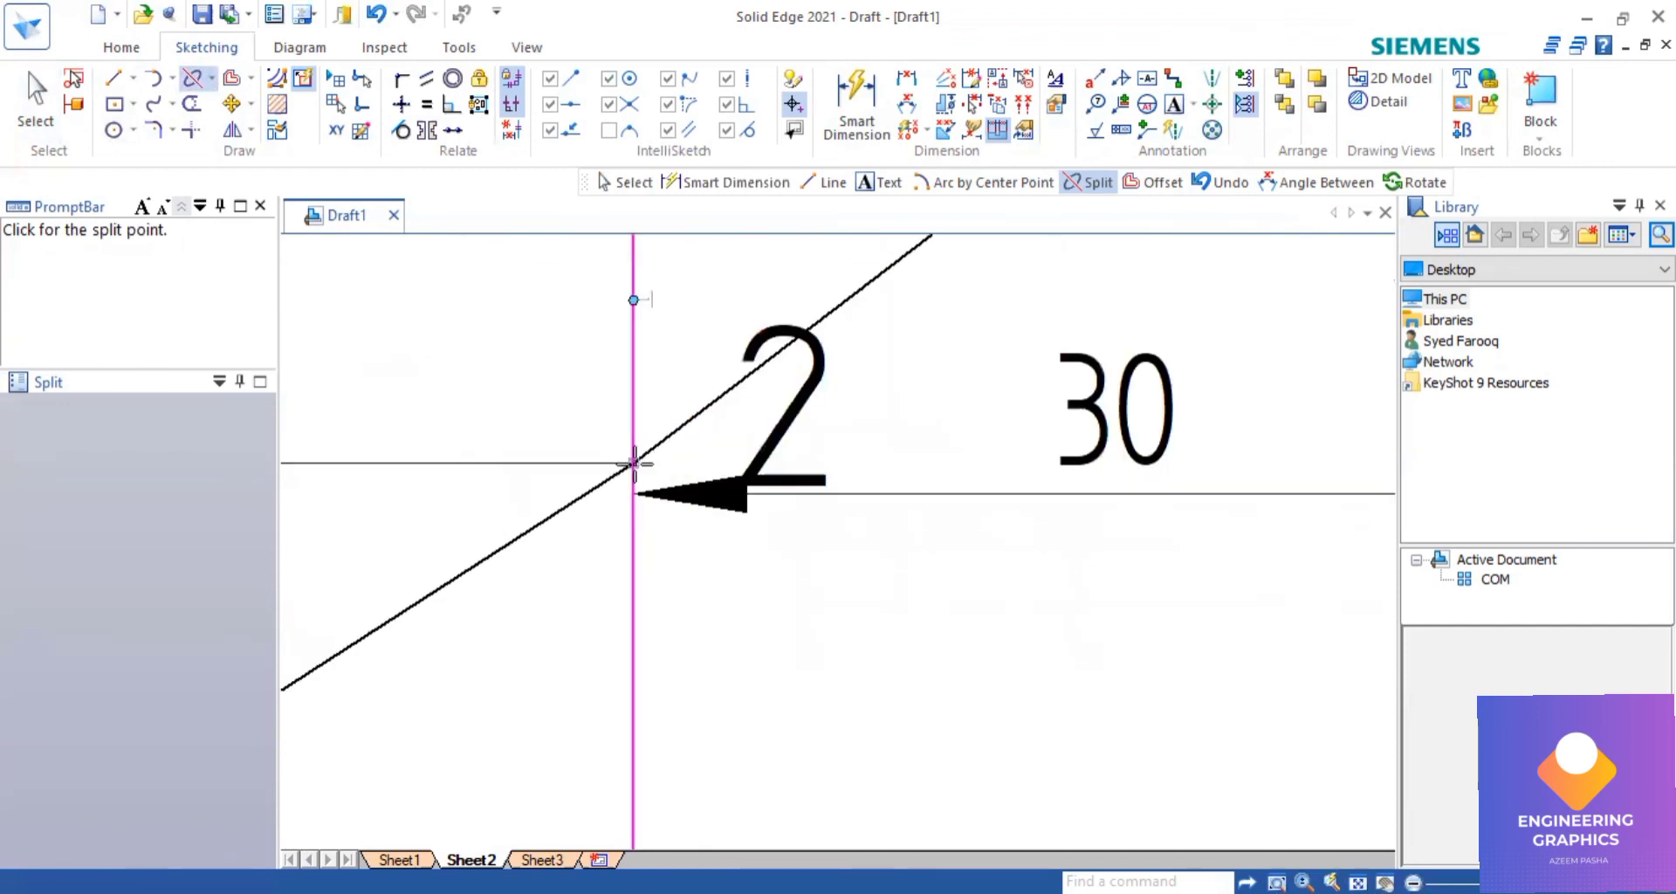
click(633, 463)
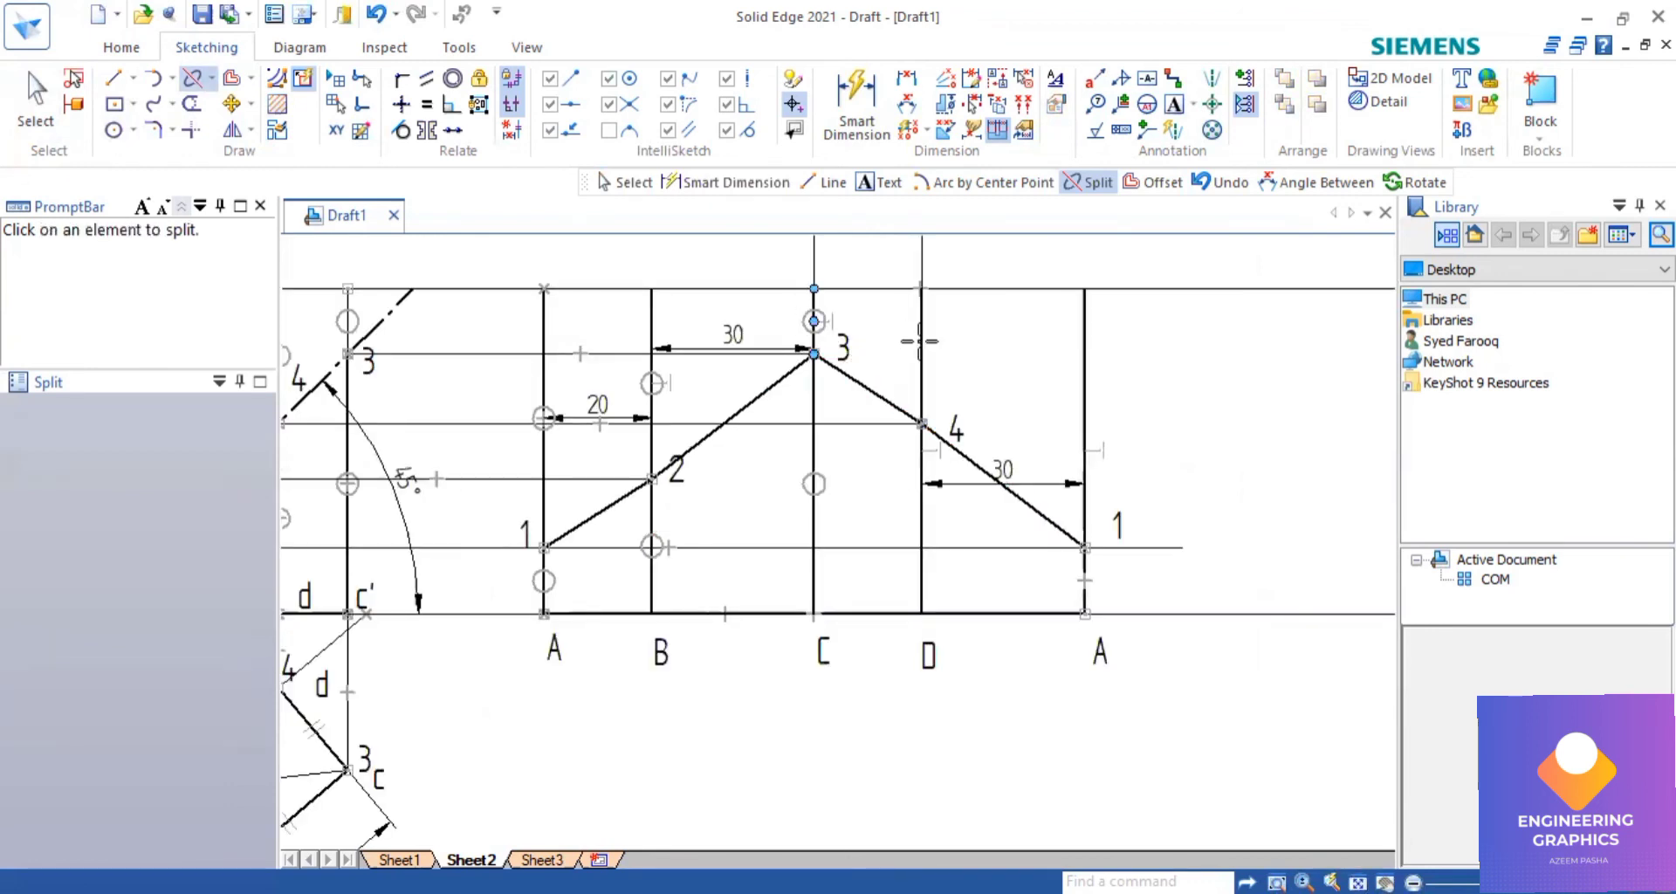
click(922, 388)
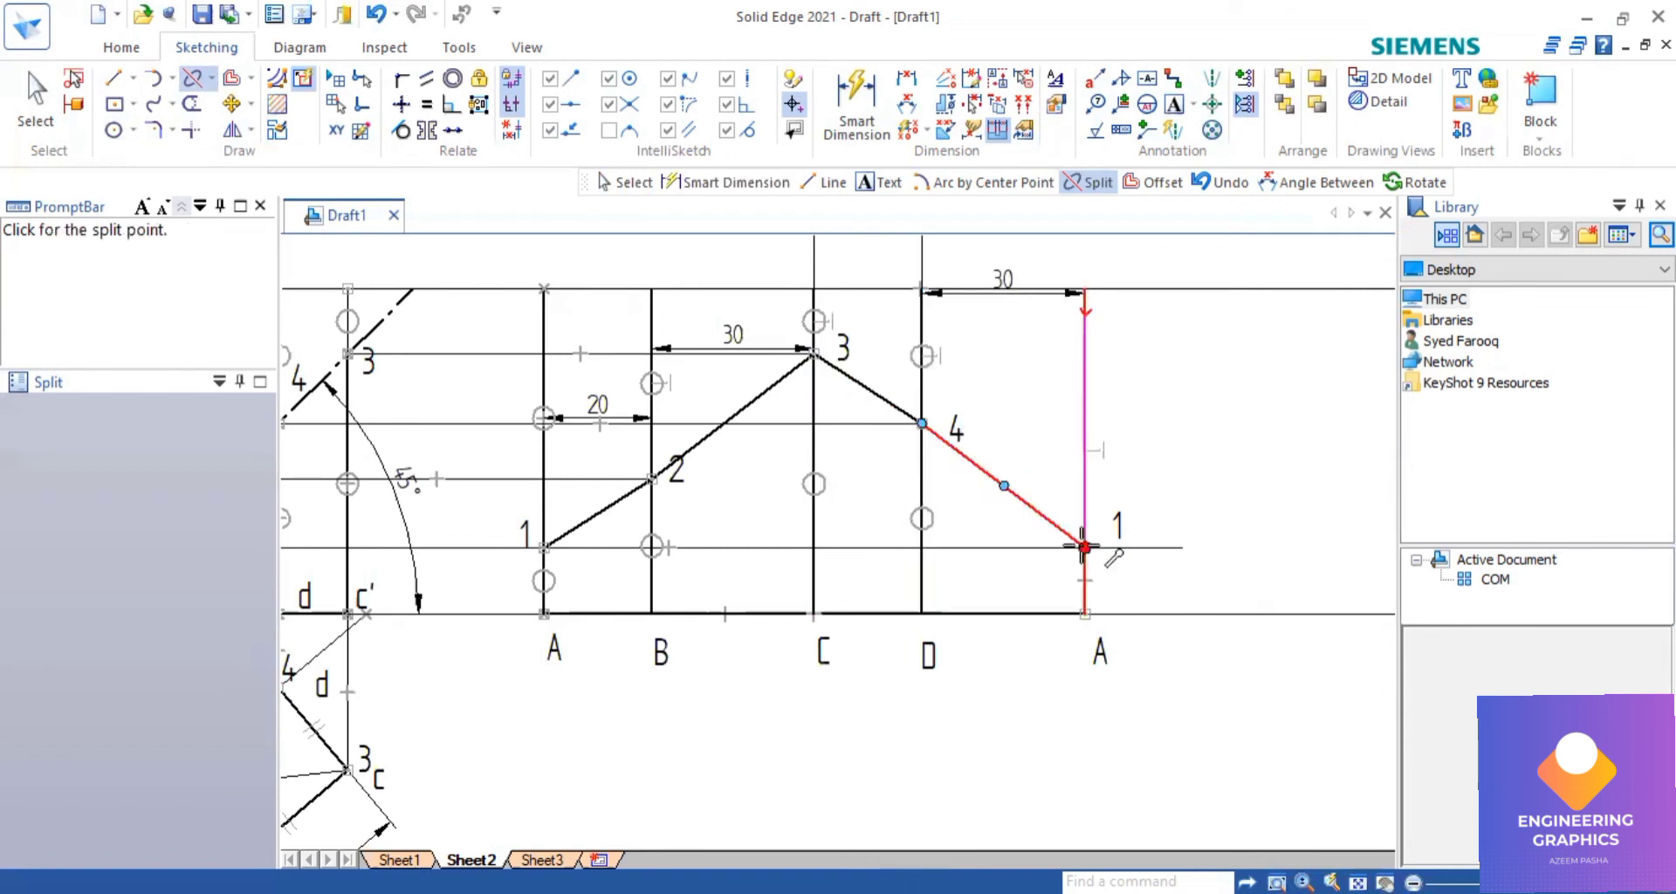
click(1080, 547)
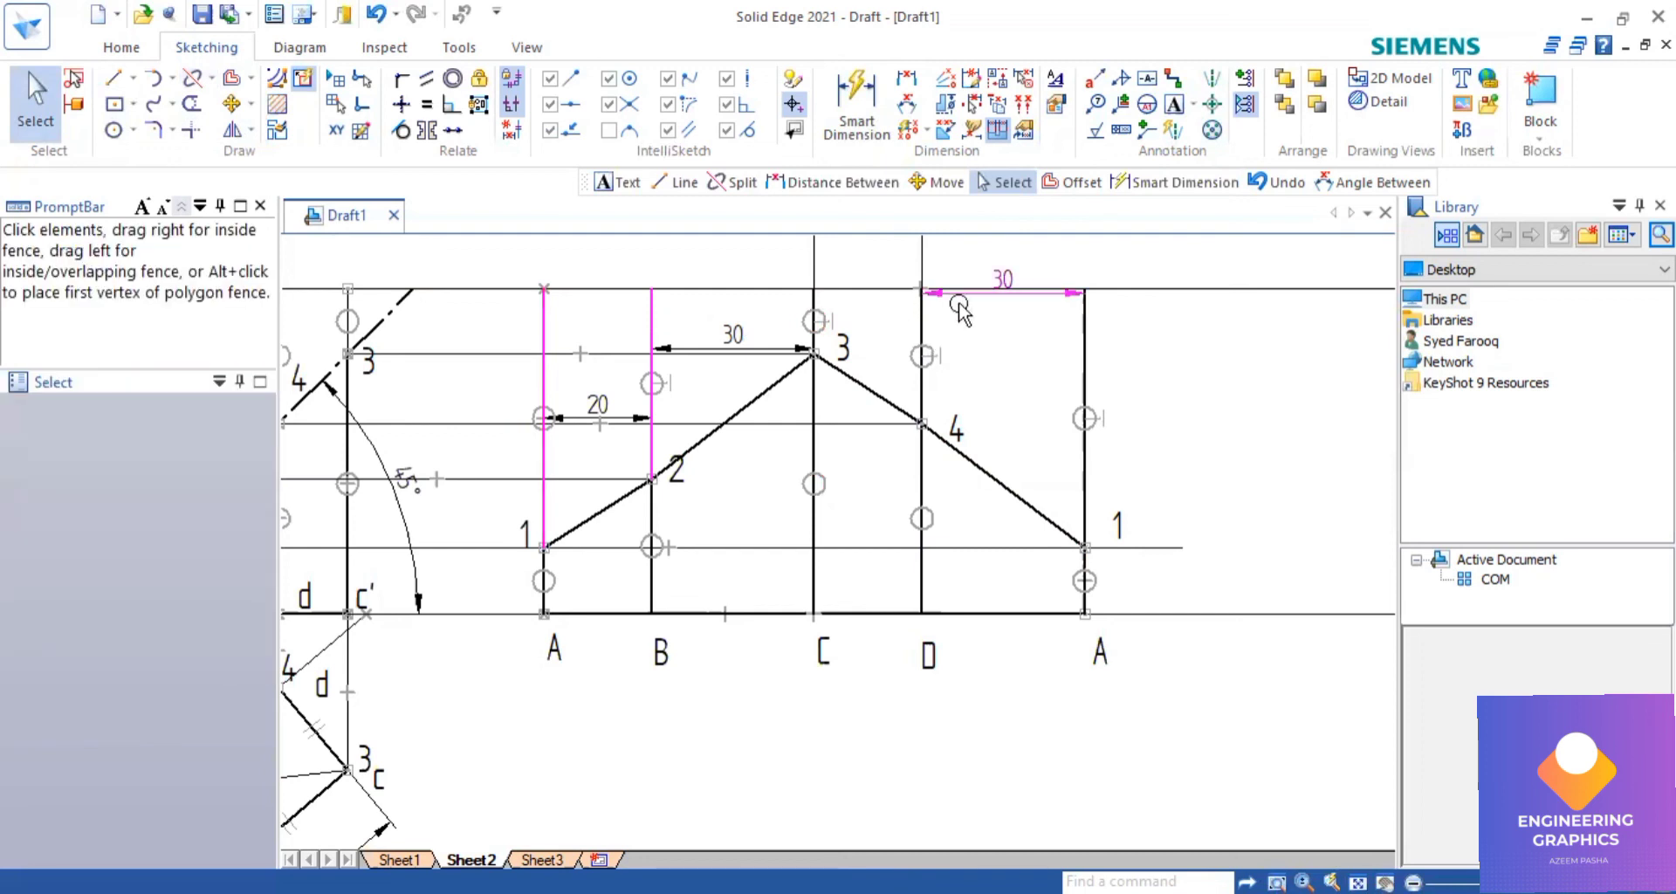
Thin the line portions above points 1 and 4, then start a horizontal/vertical dimension.
click(1083, 428)
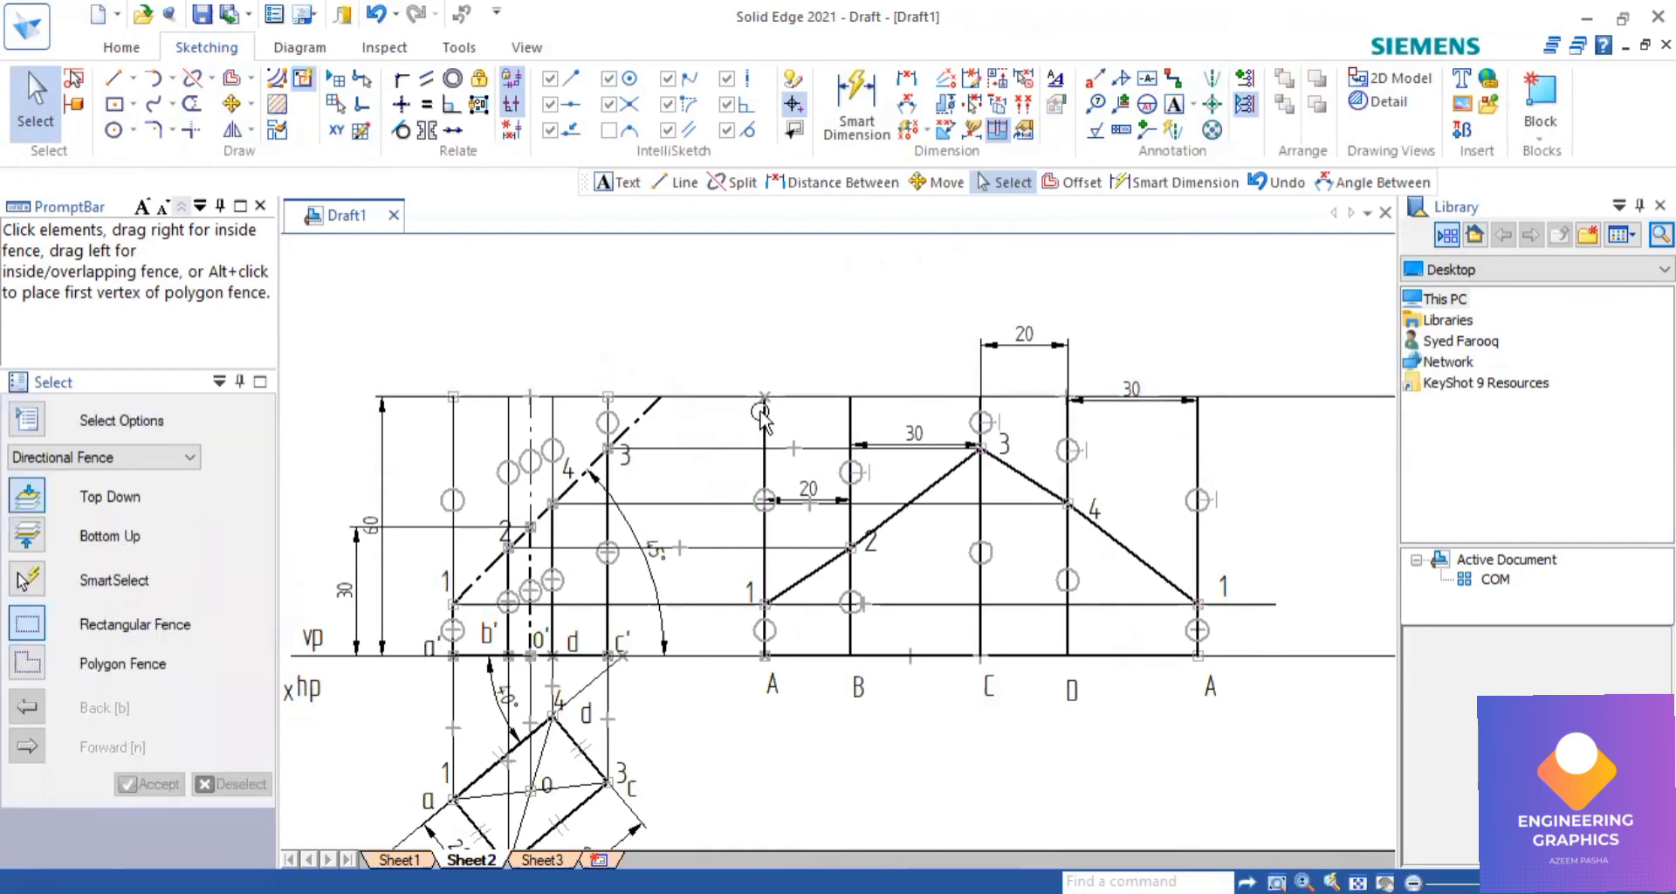
click(765, 503)
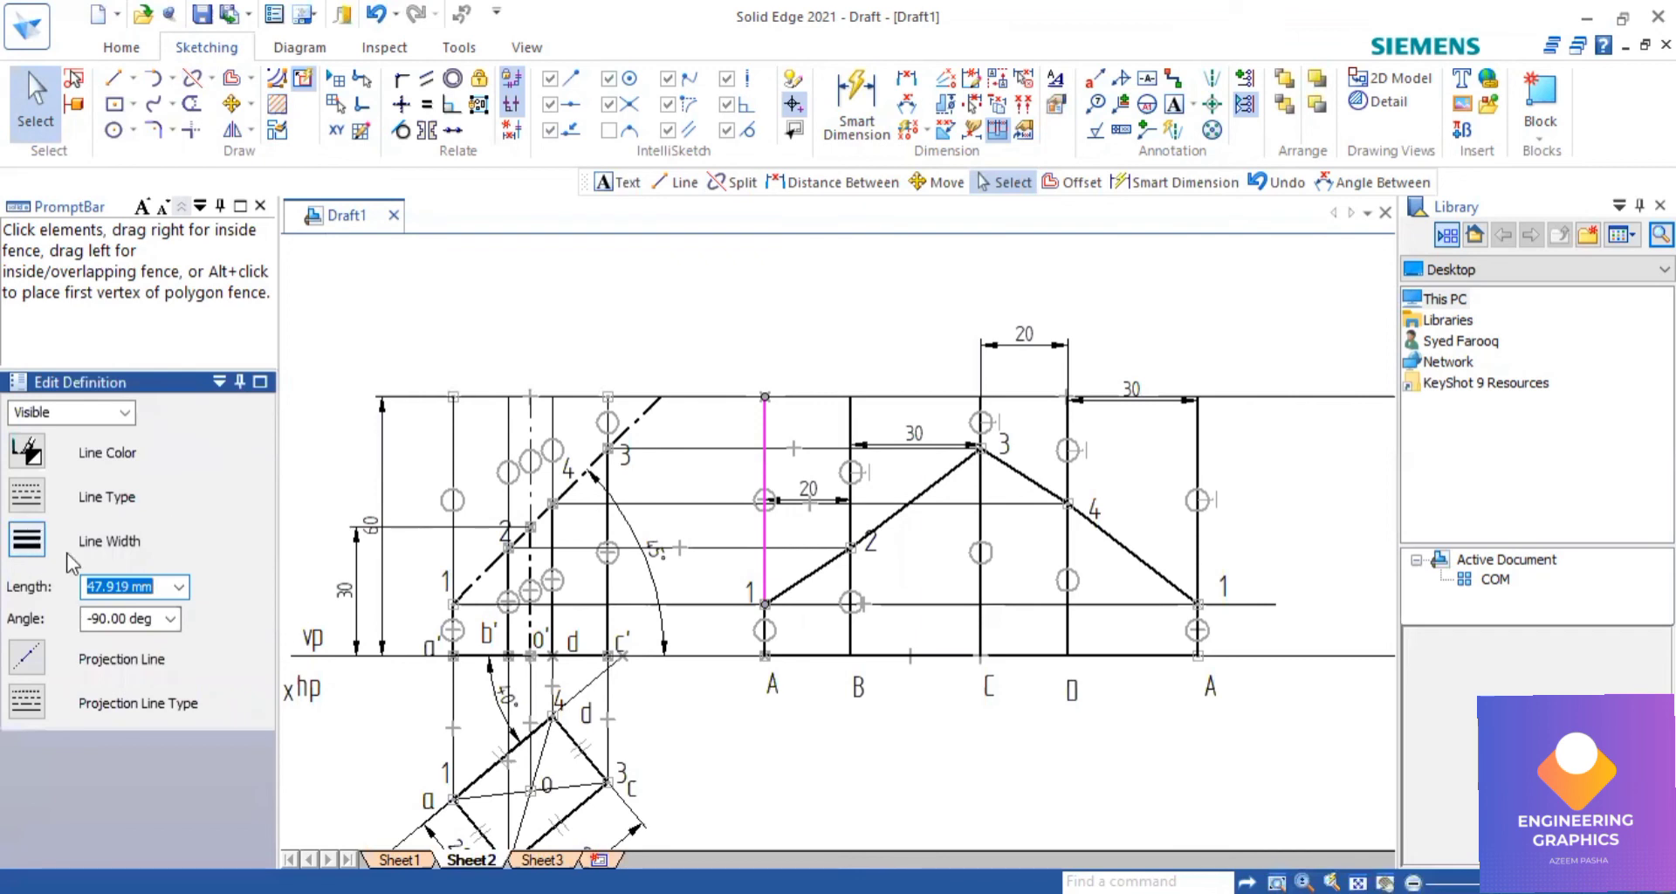
mouse_move(411, 505)
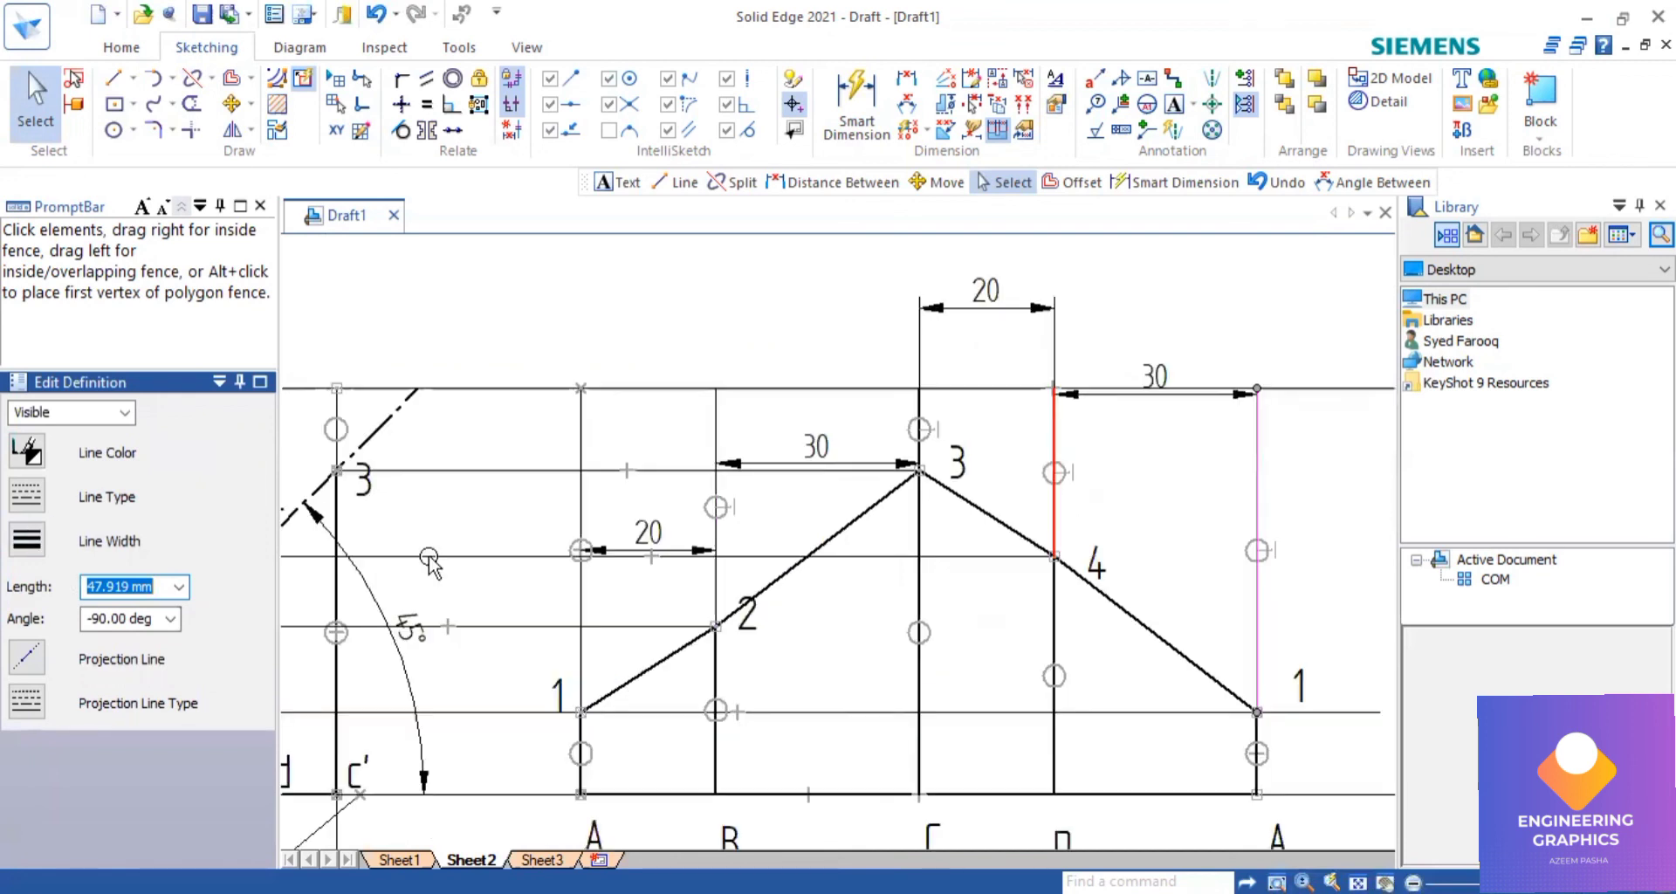
click(335, 477)
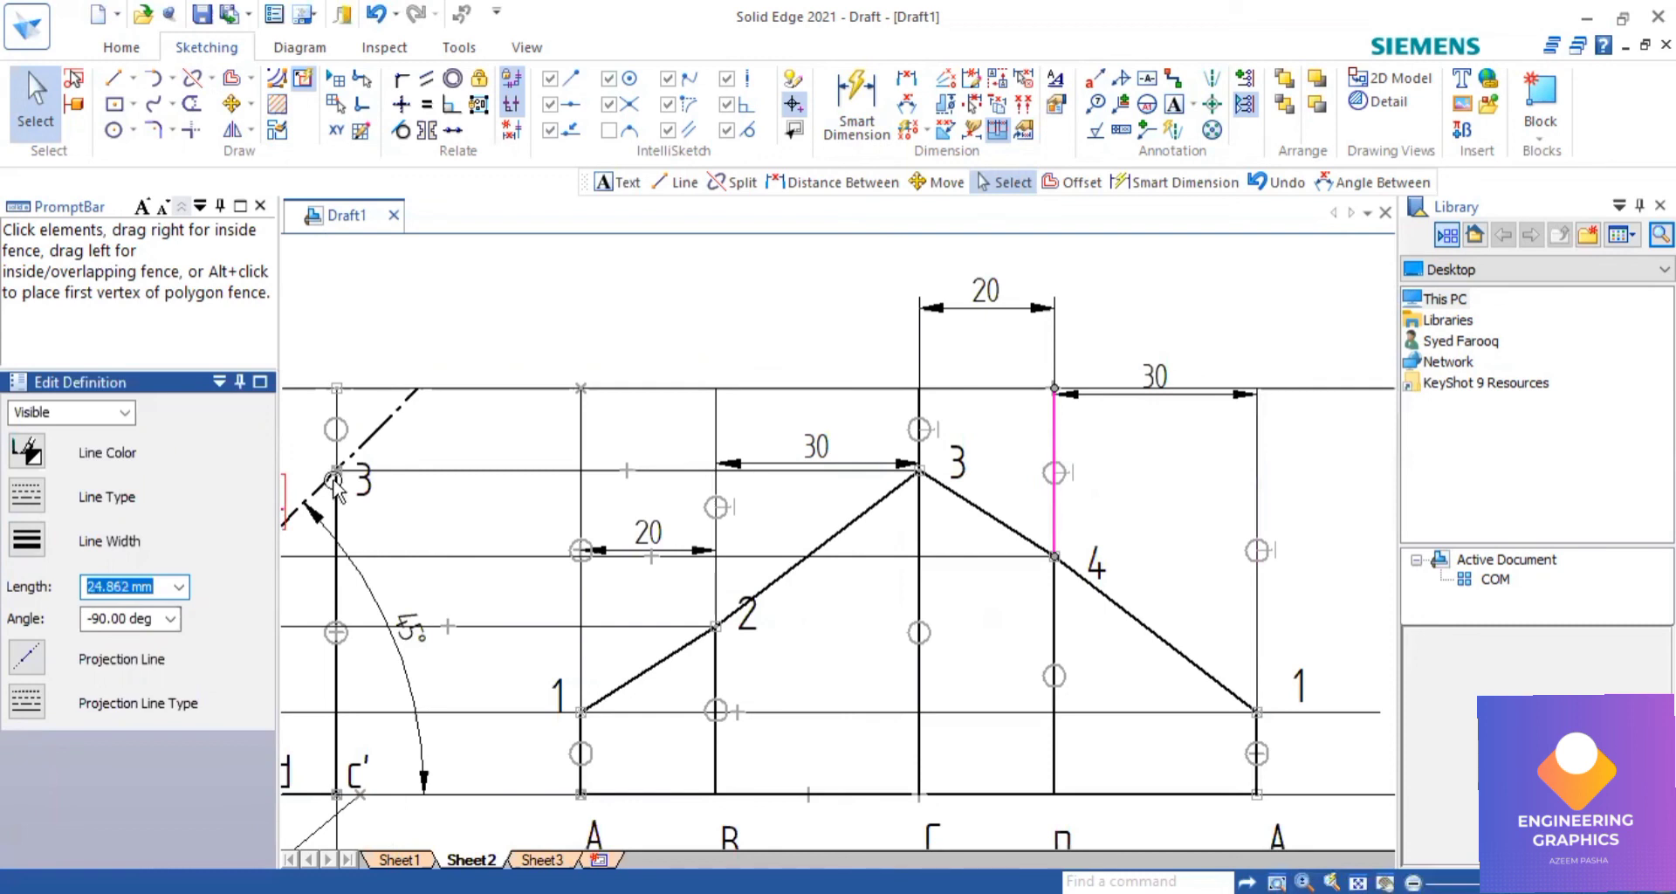
mouse_move(944, 422)
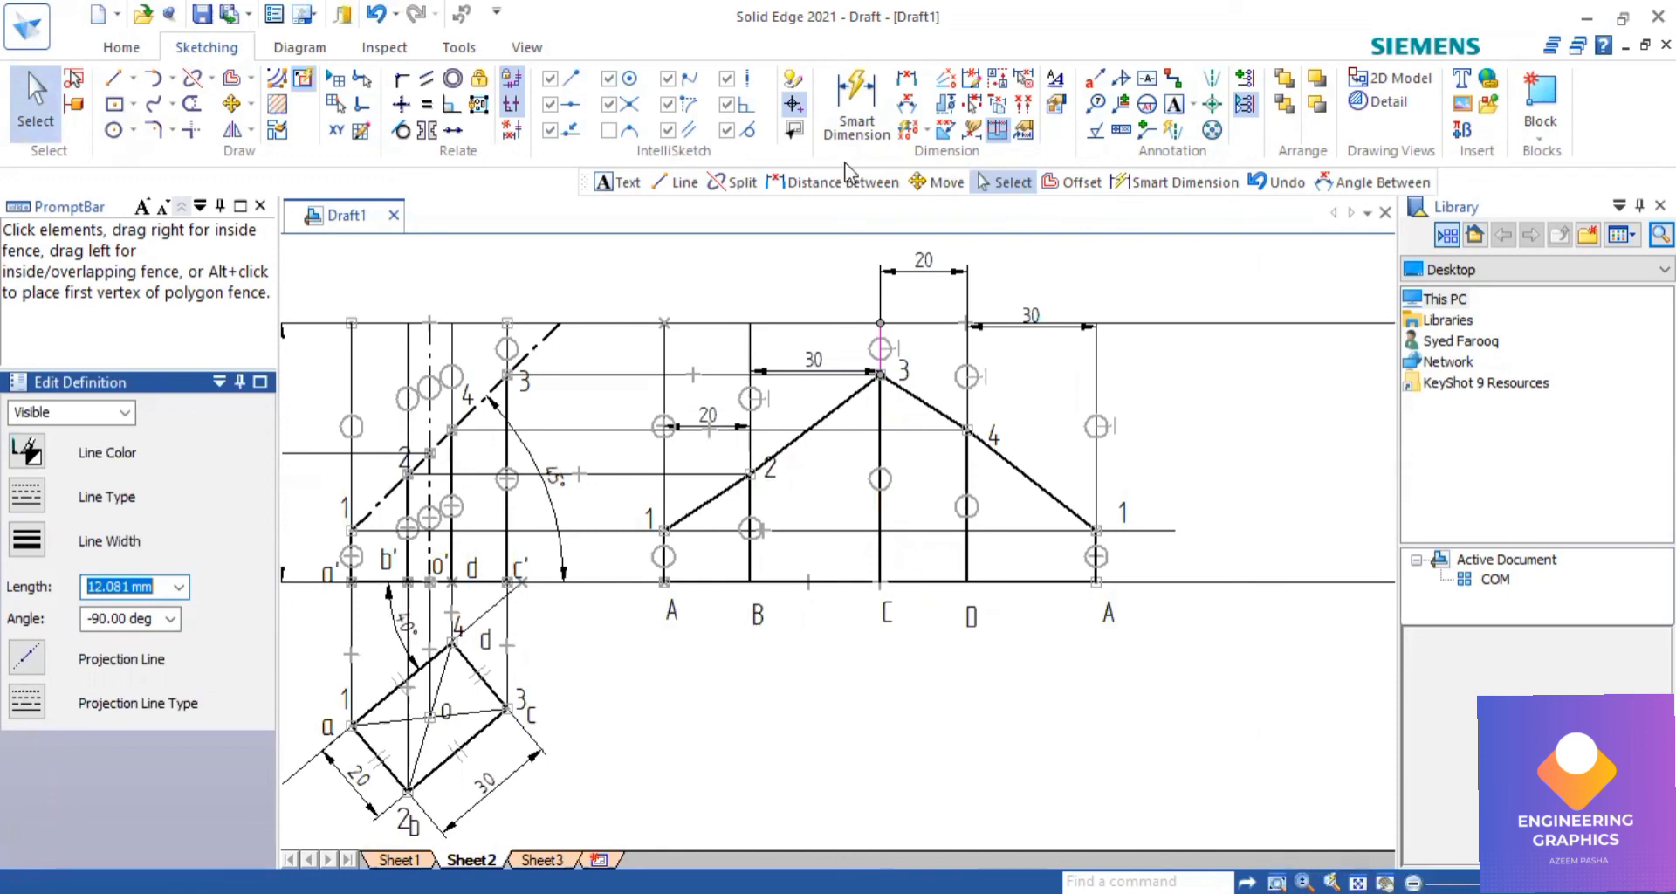
click(857, 97)
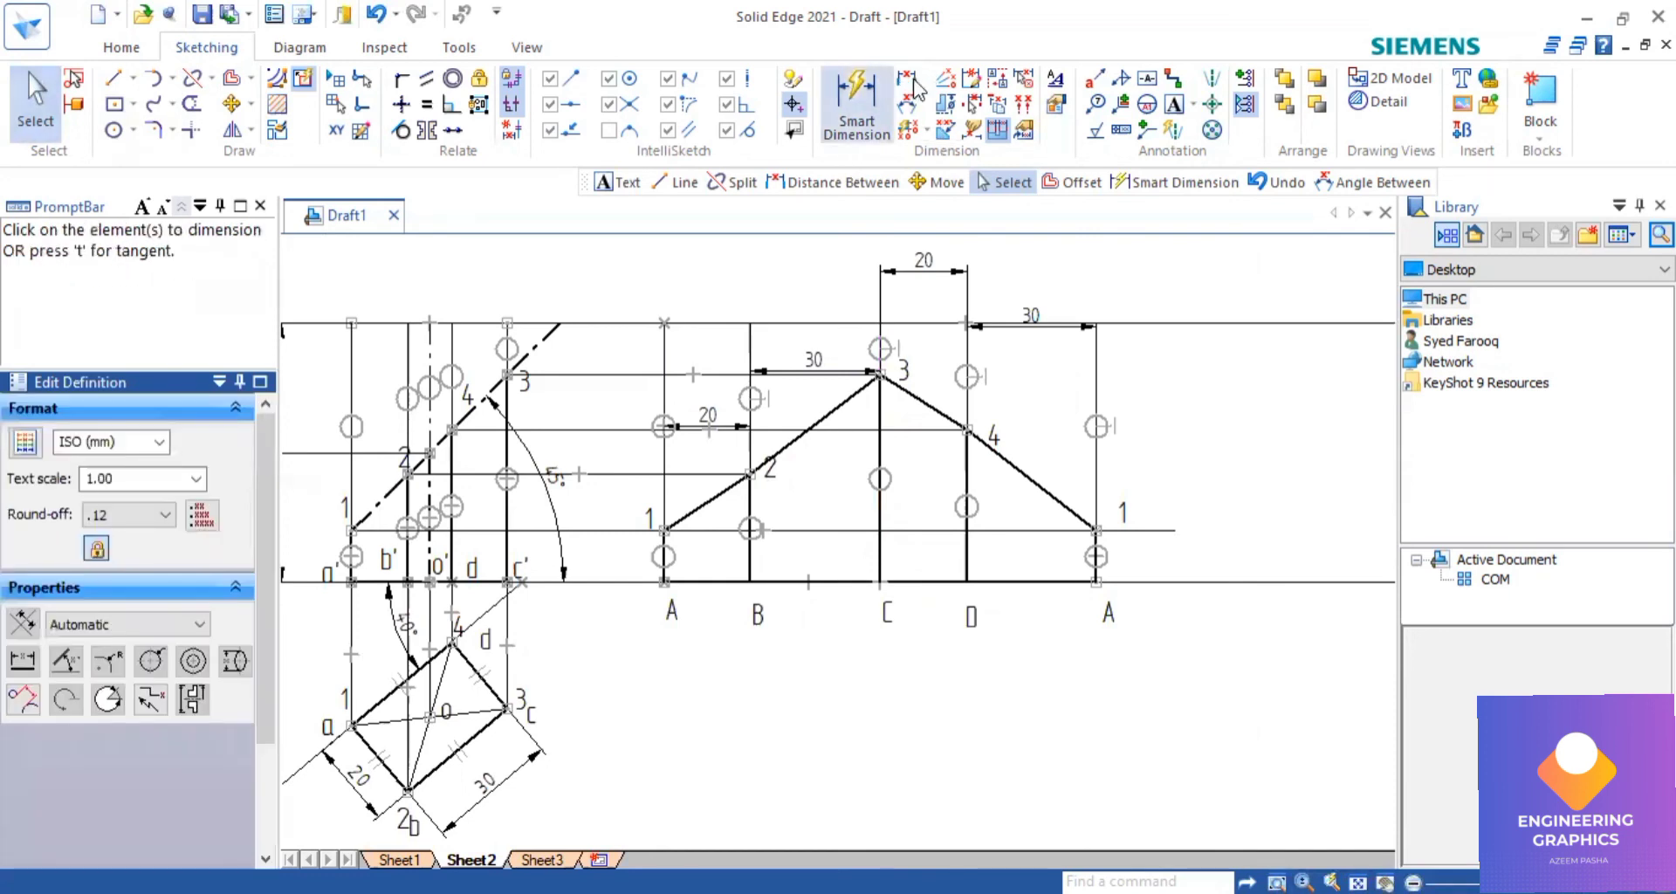
click(856, 96)
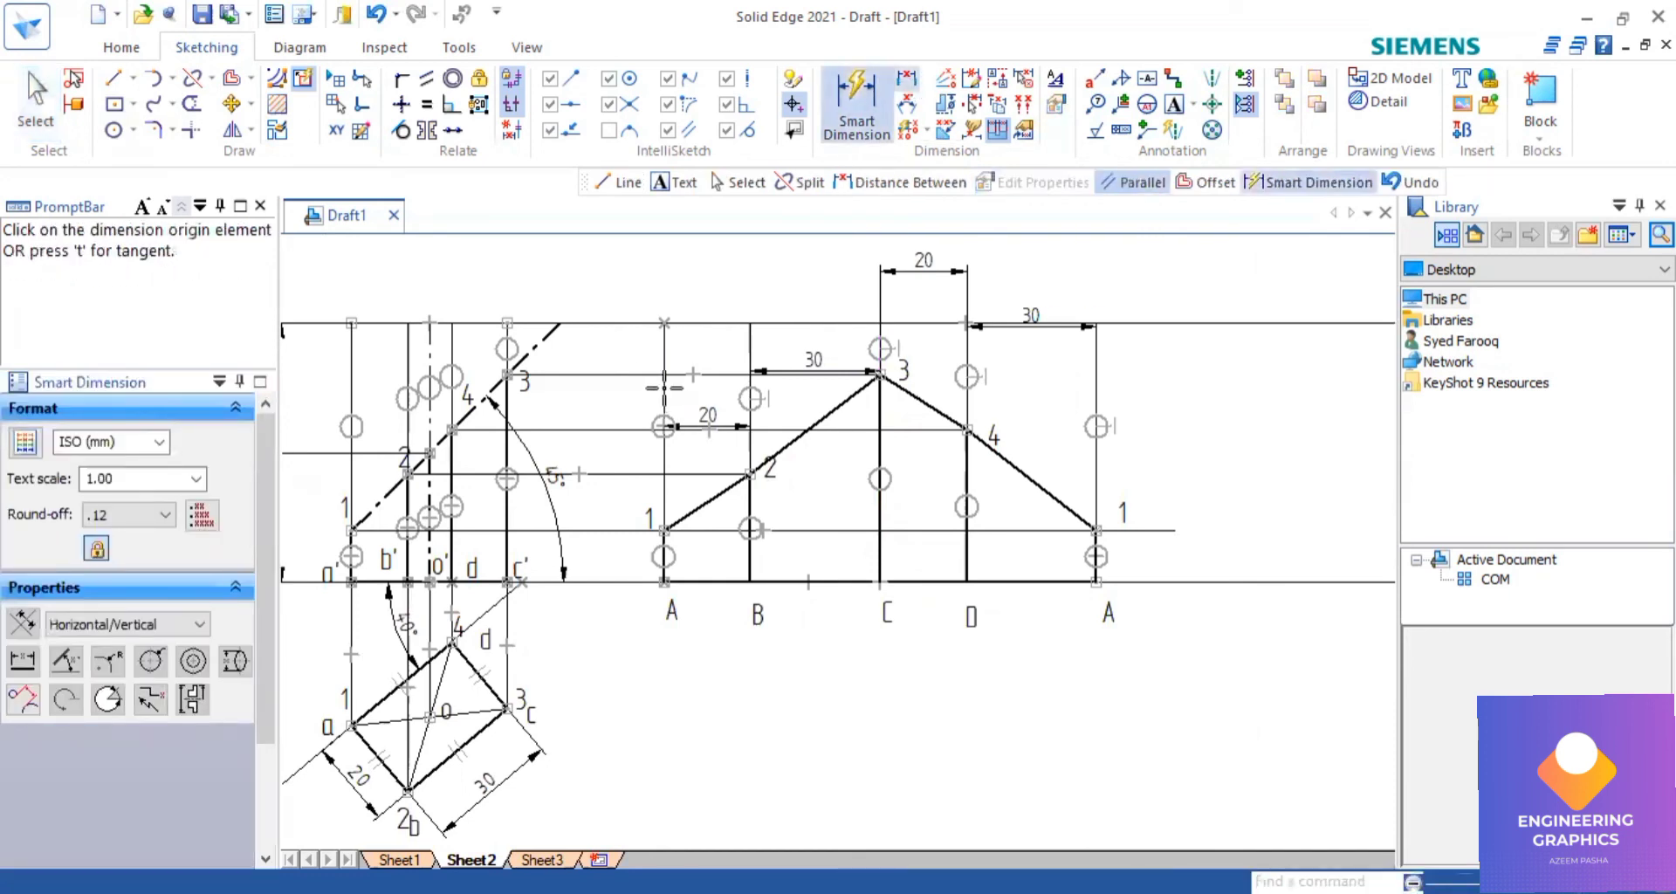